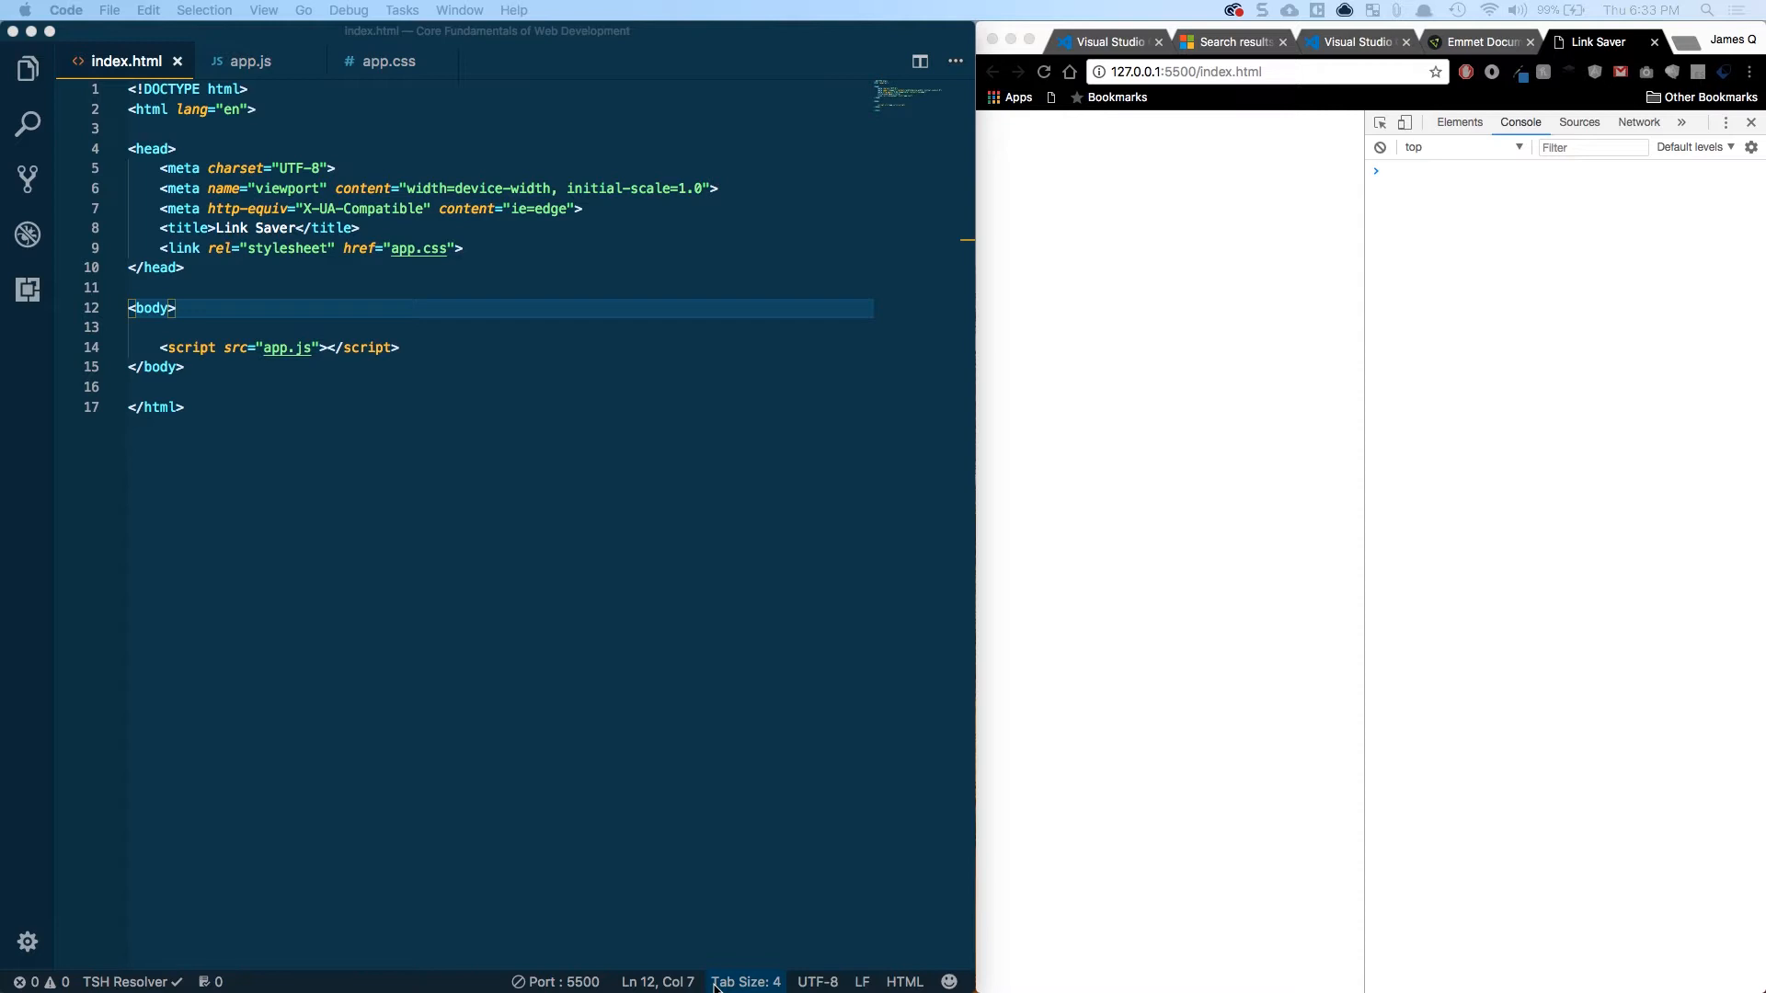
# Walk through the app.css link and app.js script tags, then add a blank body line
pyautogui.click(270, 326)
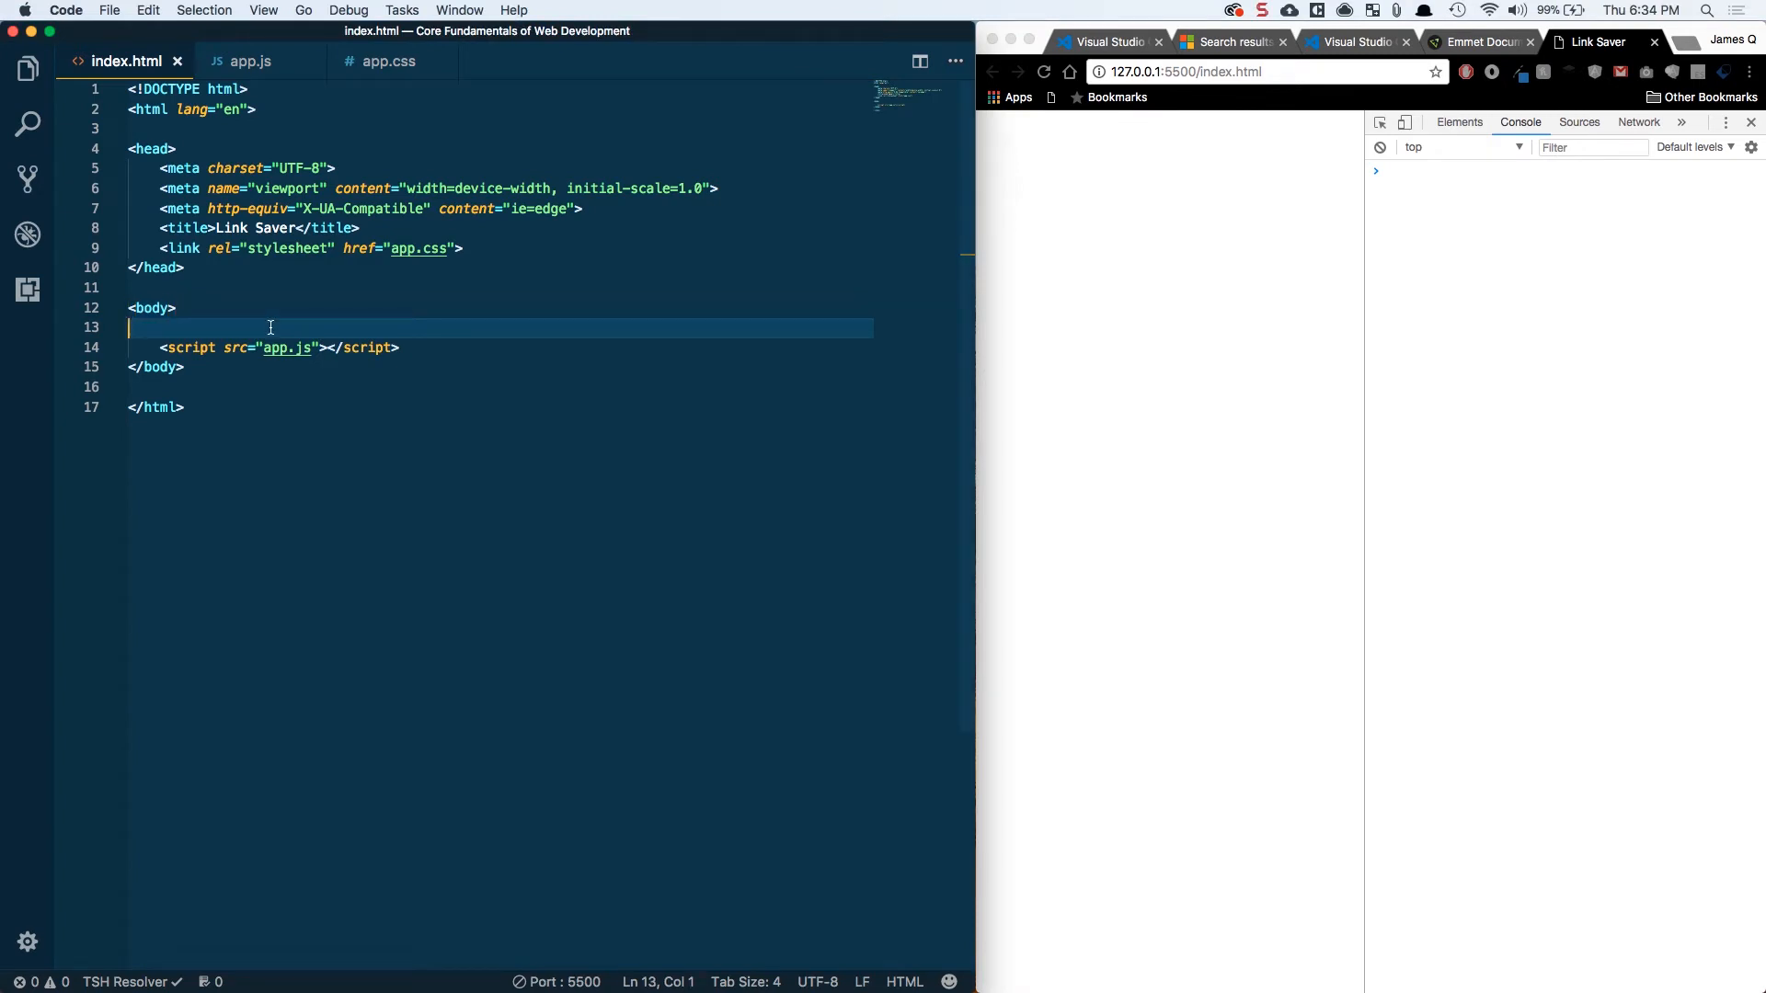
pyautogui.moveTo(223, 413)
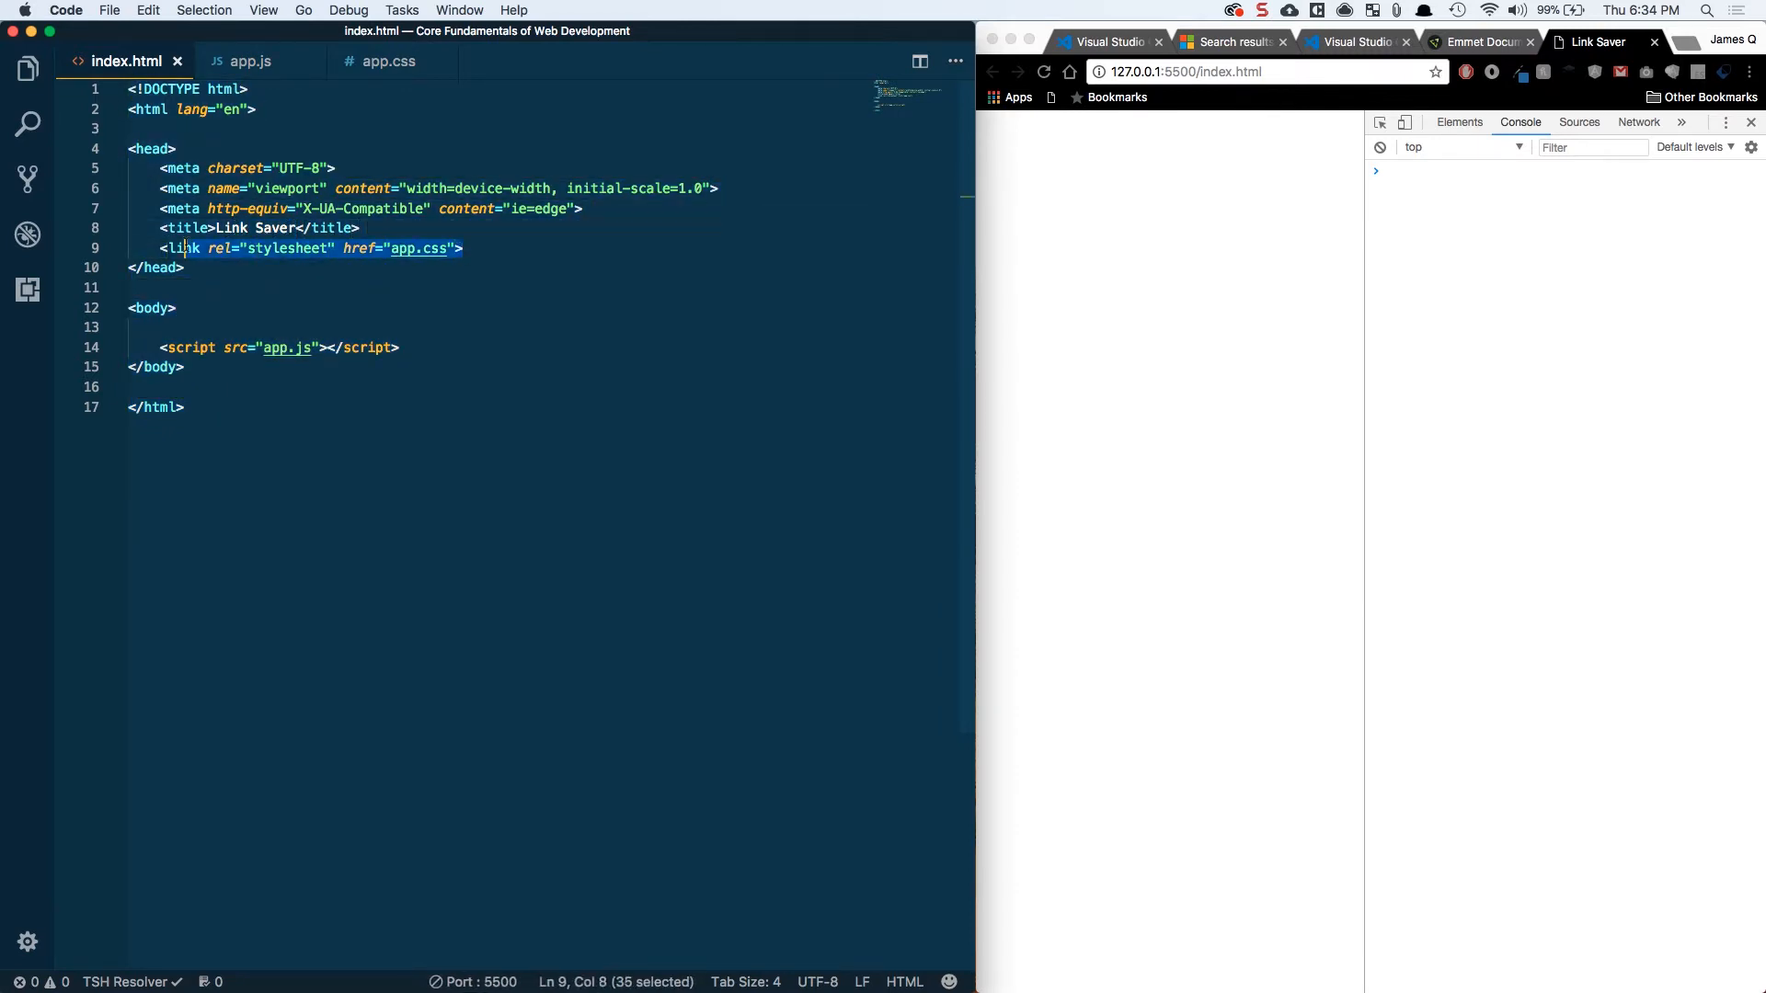
pyautogui.click(171, 347)
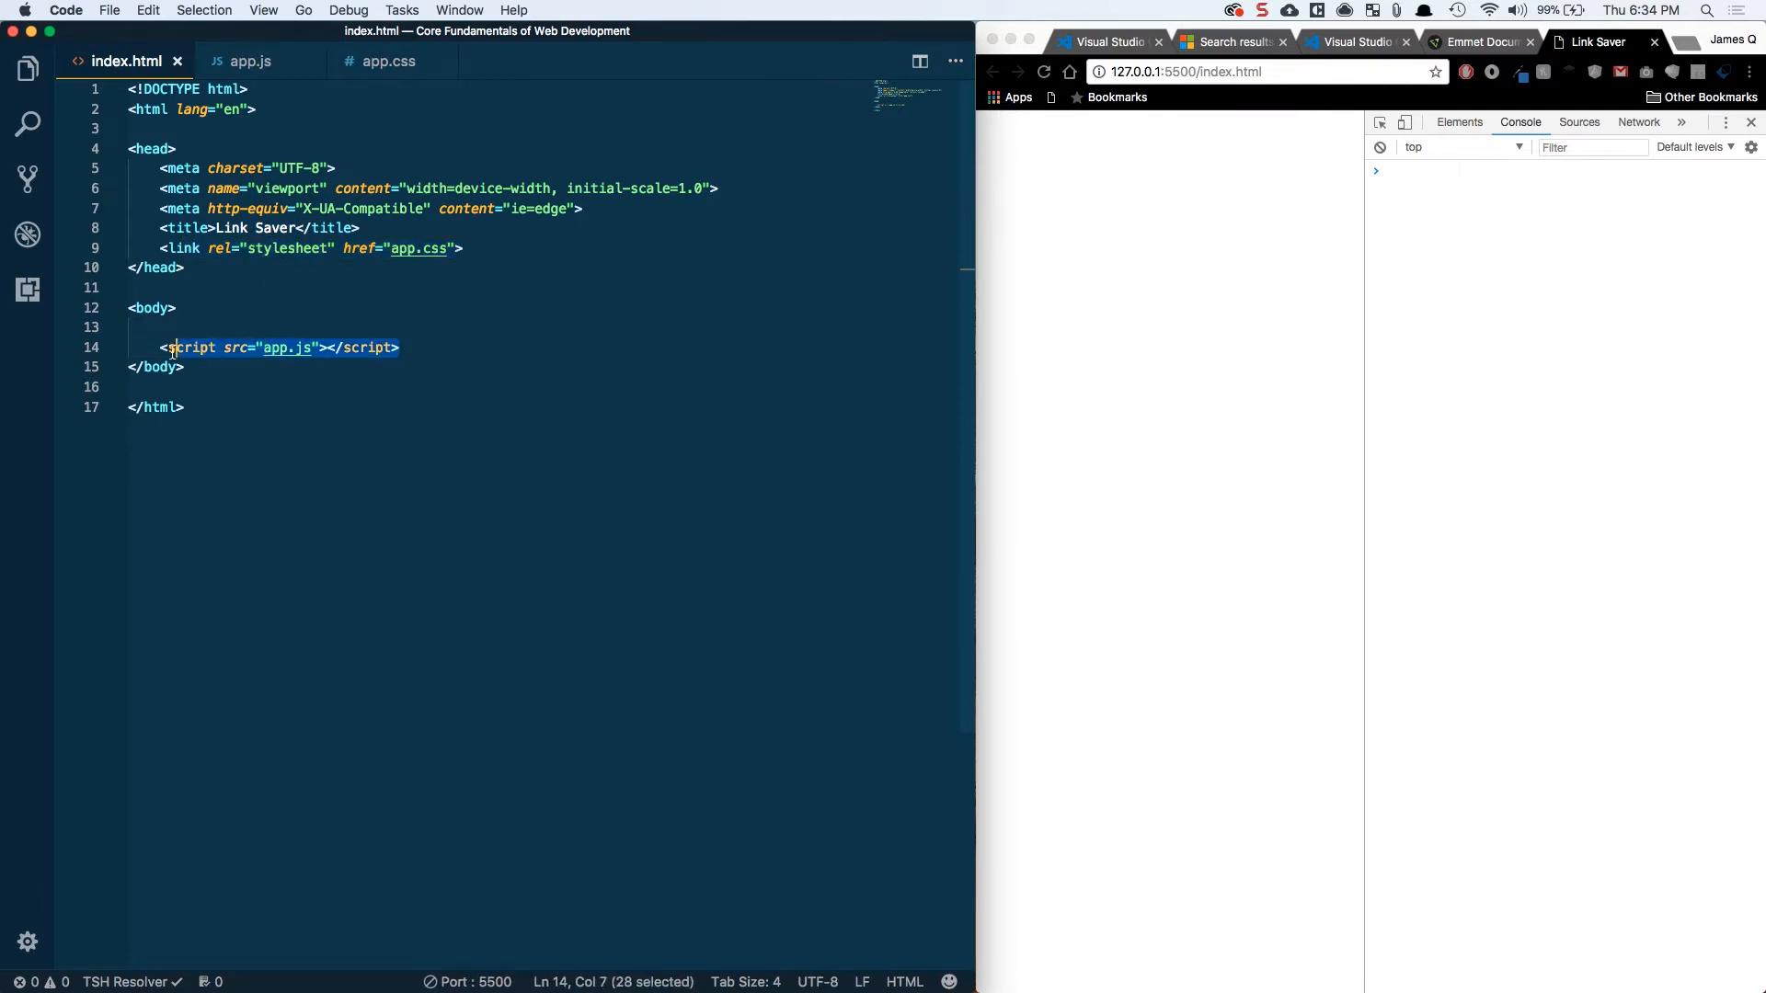
pyautogui.click(180, 327)
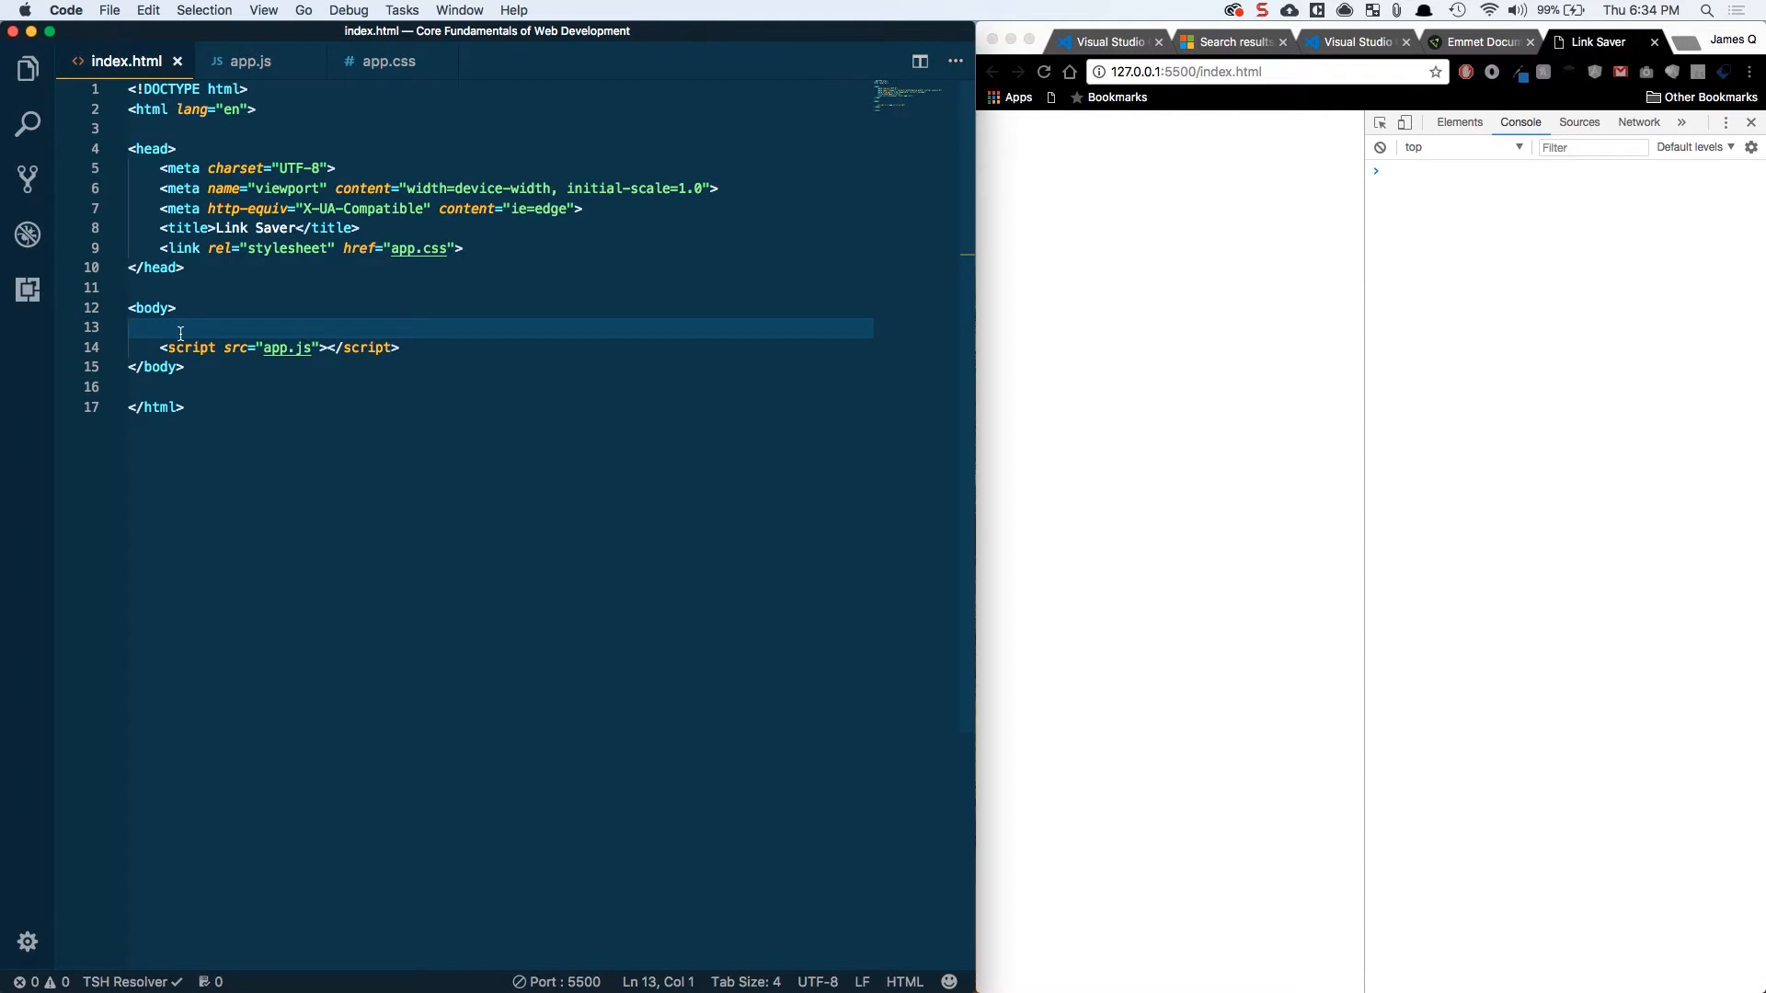
pyautogui.press('enter')
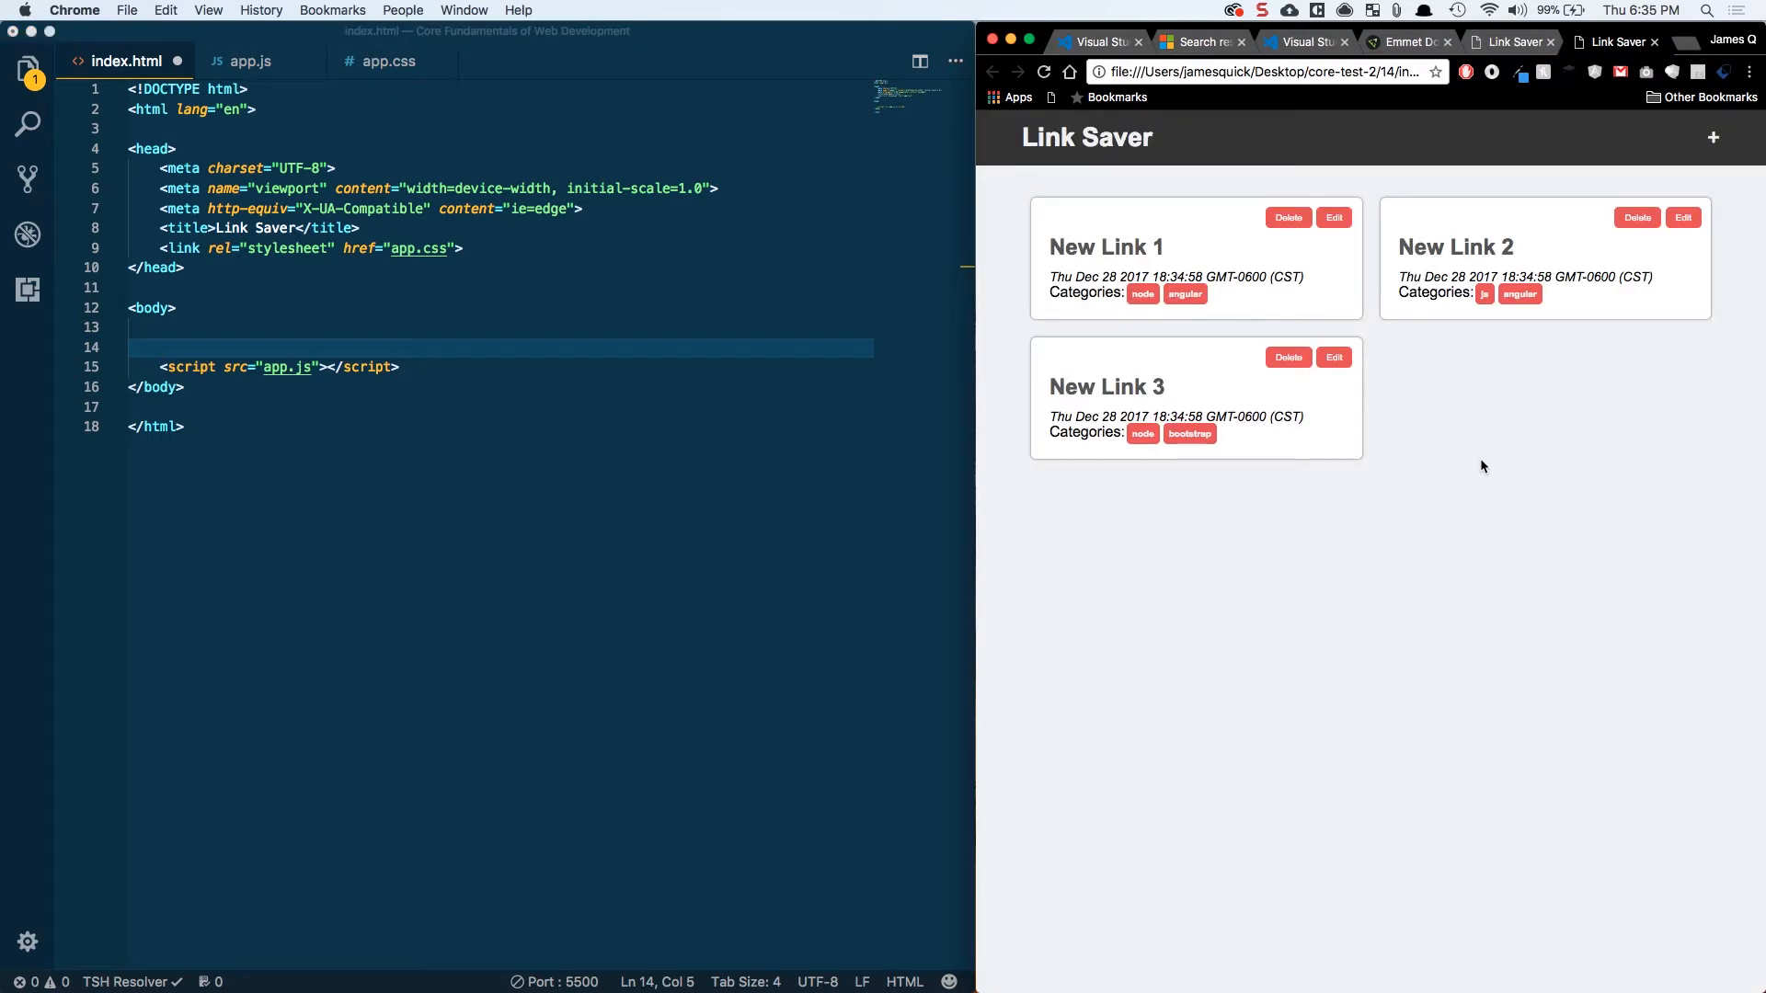
pyautogui.moveTo(1430, 148)
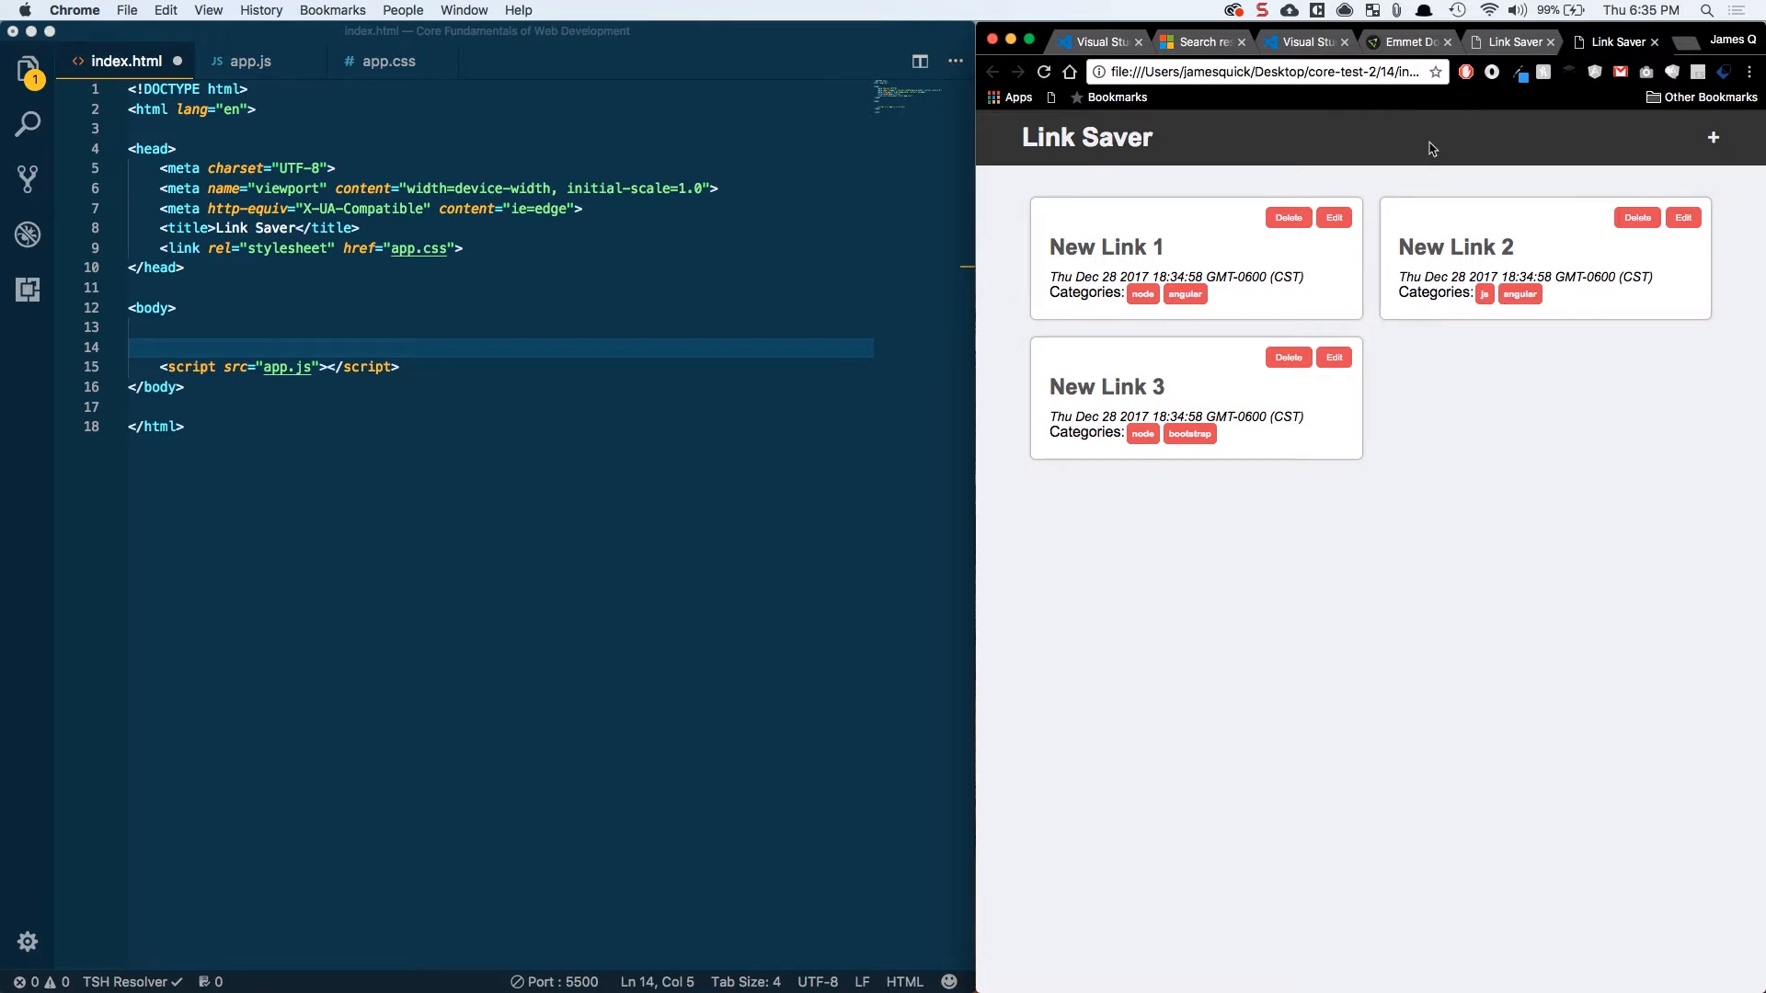
pyautogui.moveTo(1235, 146)
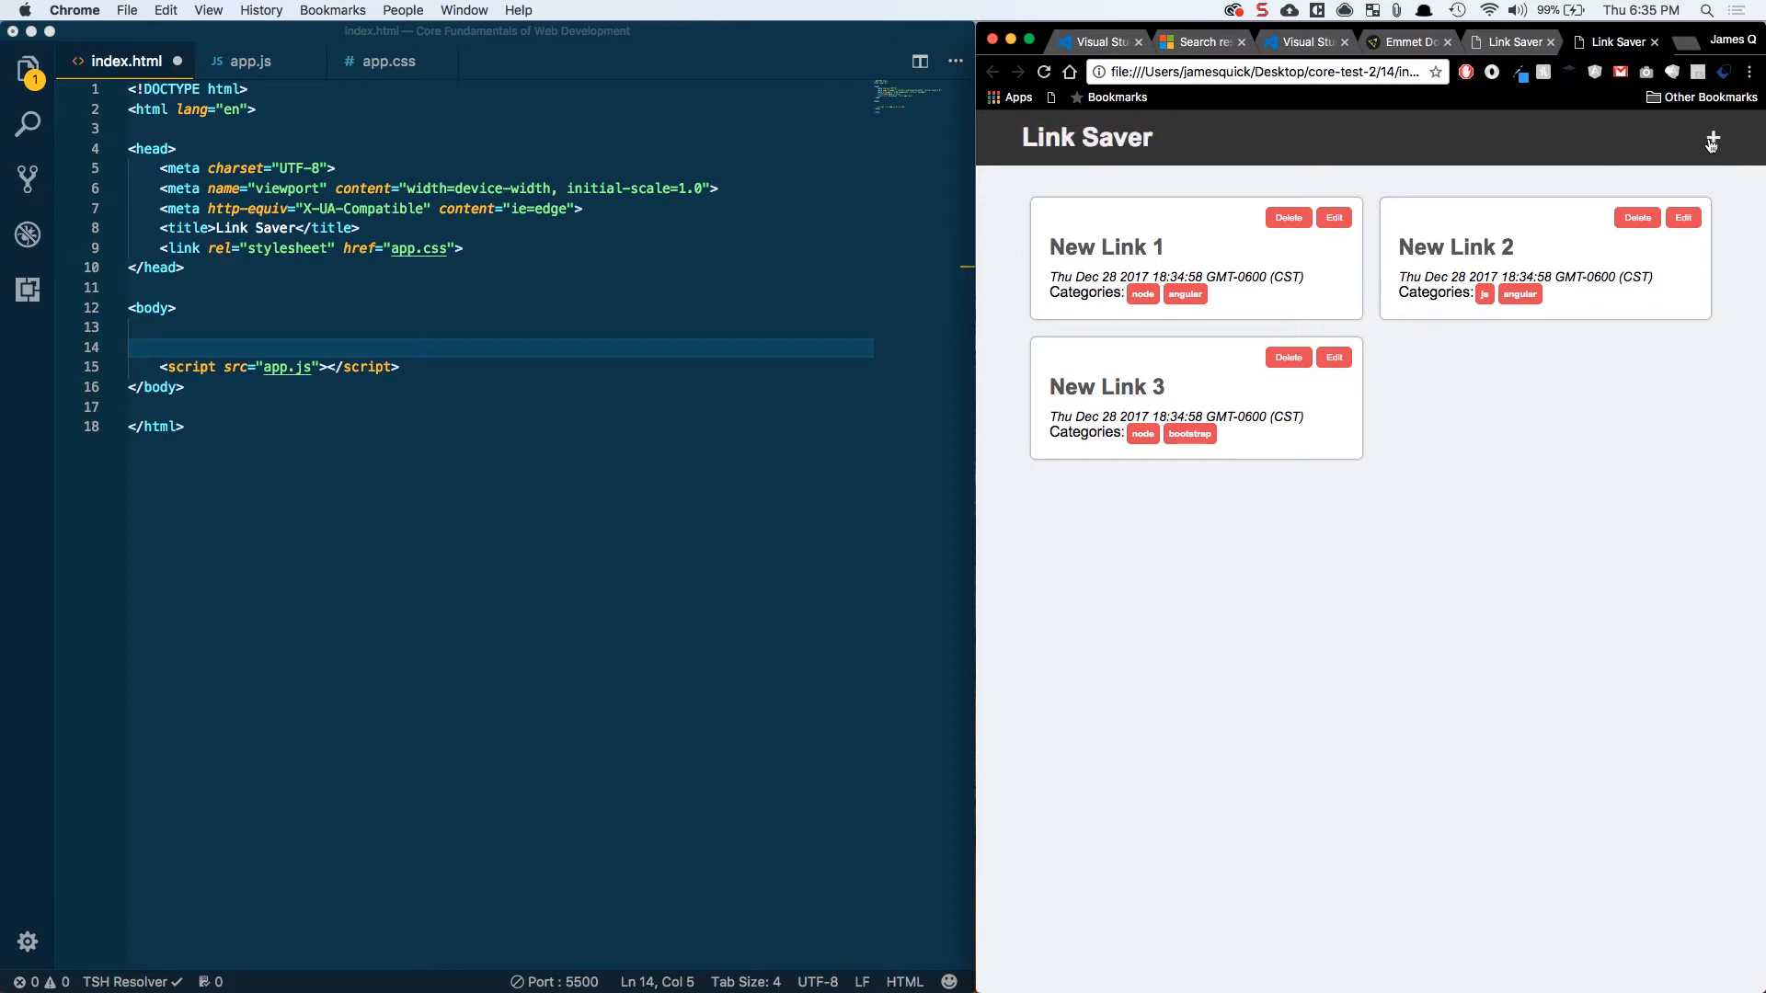
pyautogui.moveTo(1069, 346)
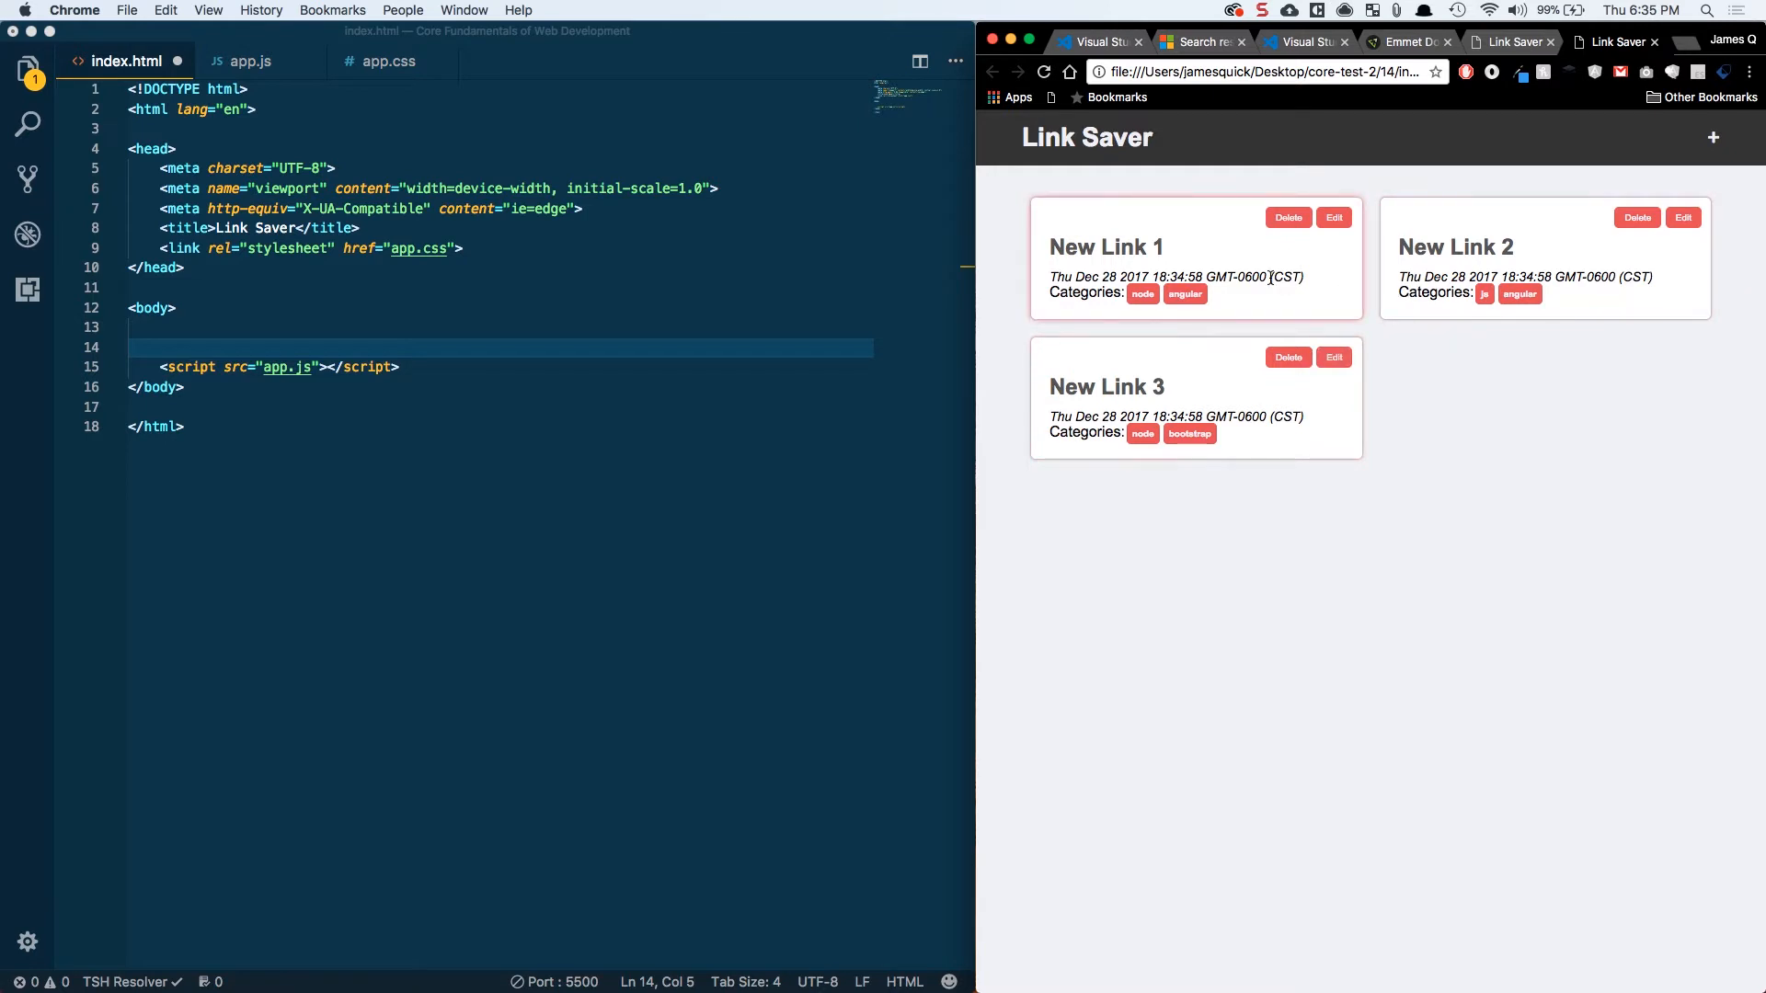
pyautogui.moveTo(1720, 121)
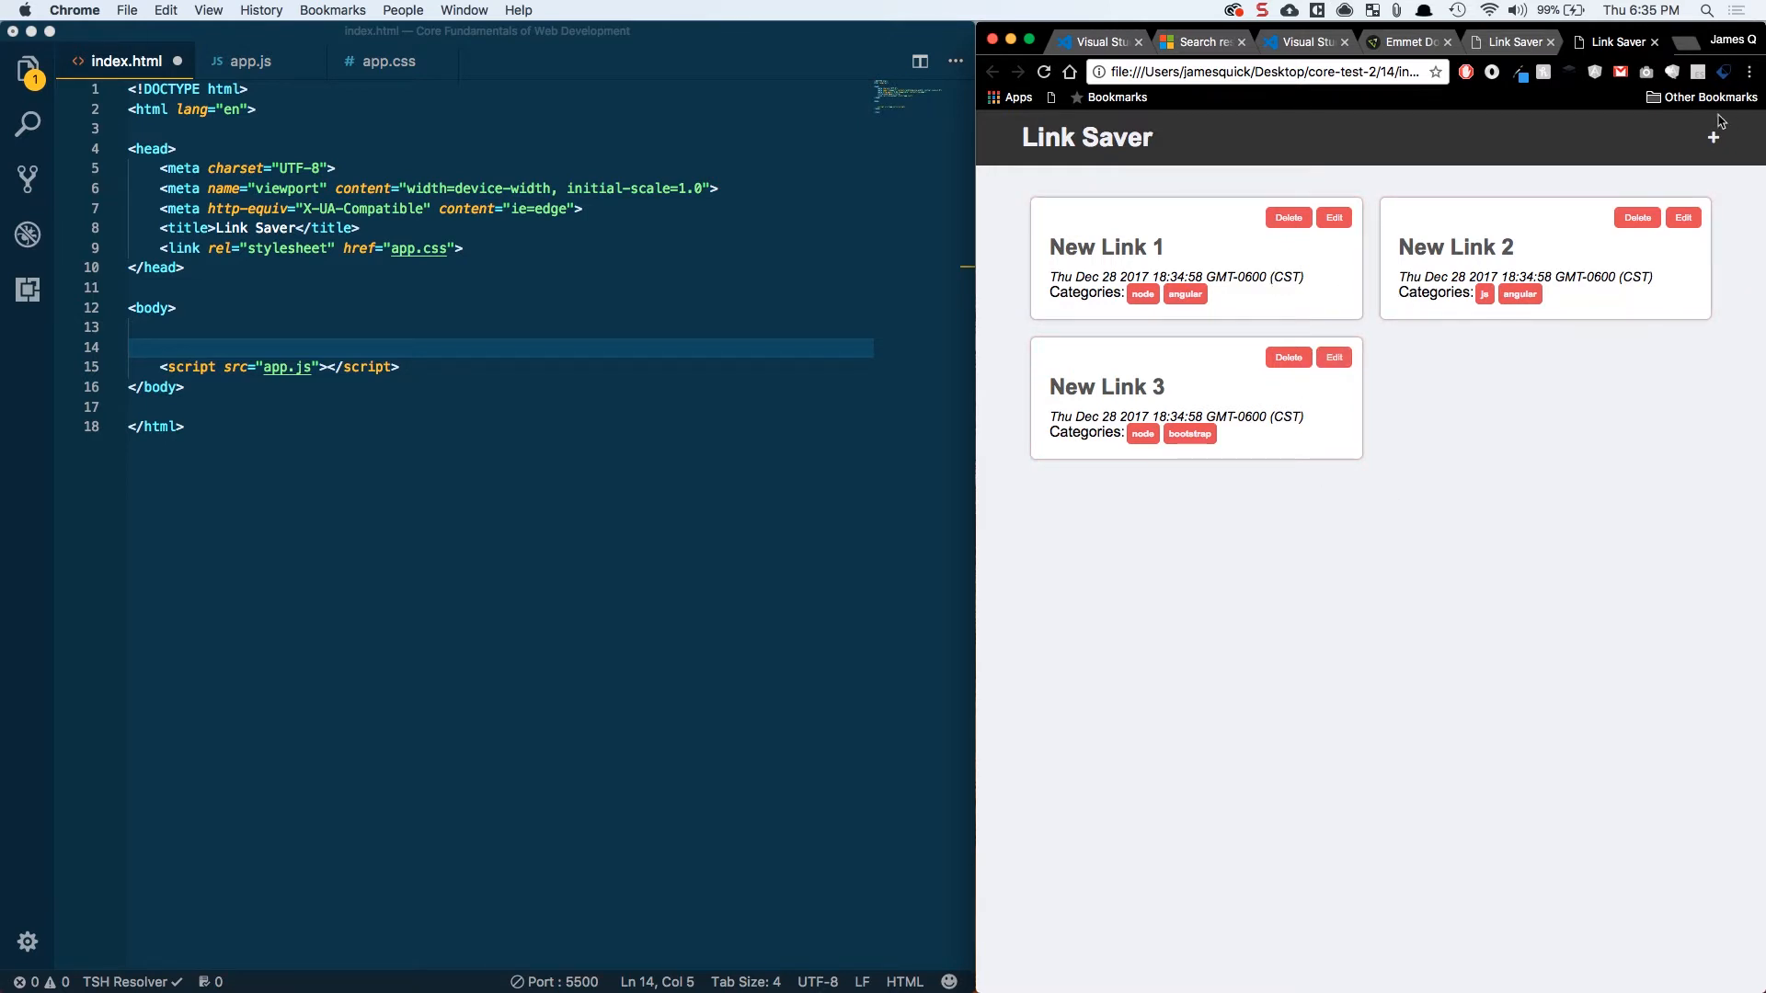
# Open the finished app's Add Link form with title, url and categories, then cancel it
pyautogui.click(1712, 137)
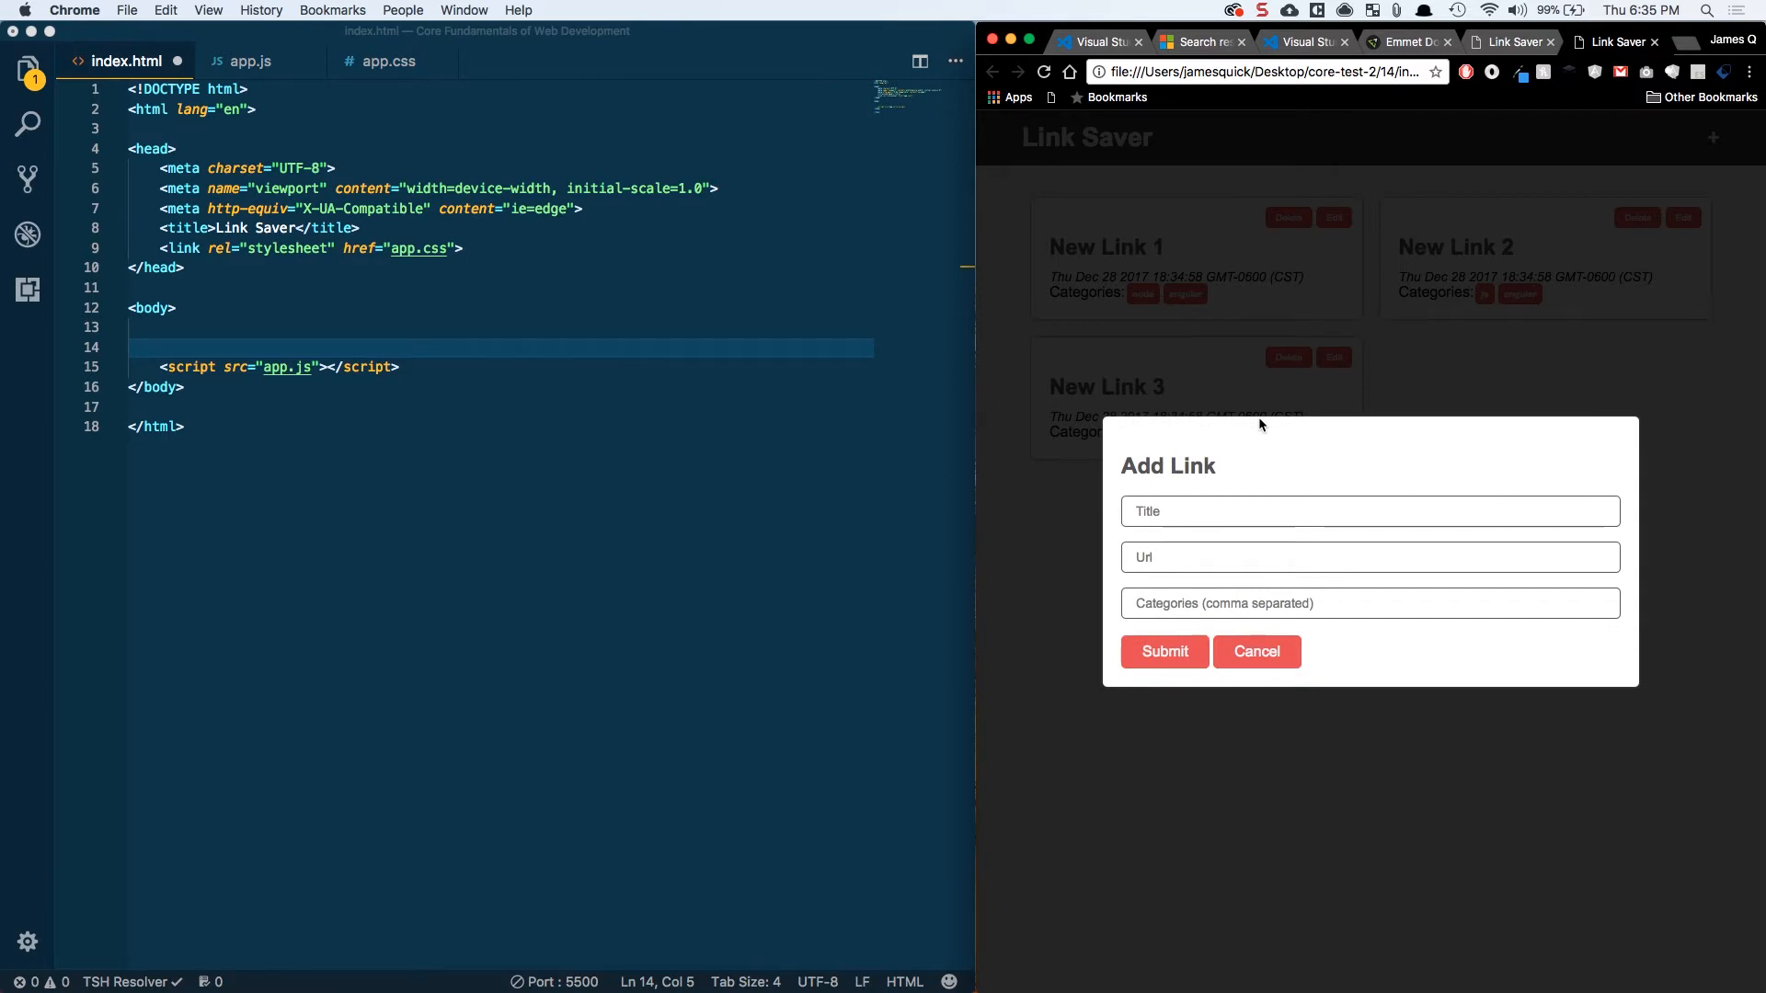
pyautogui.moveTo(1239, 618)
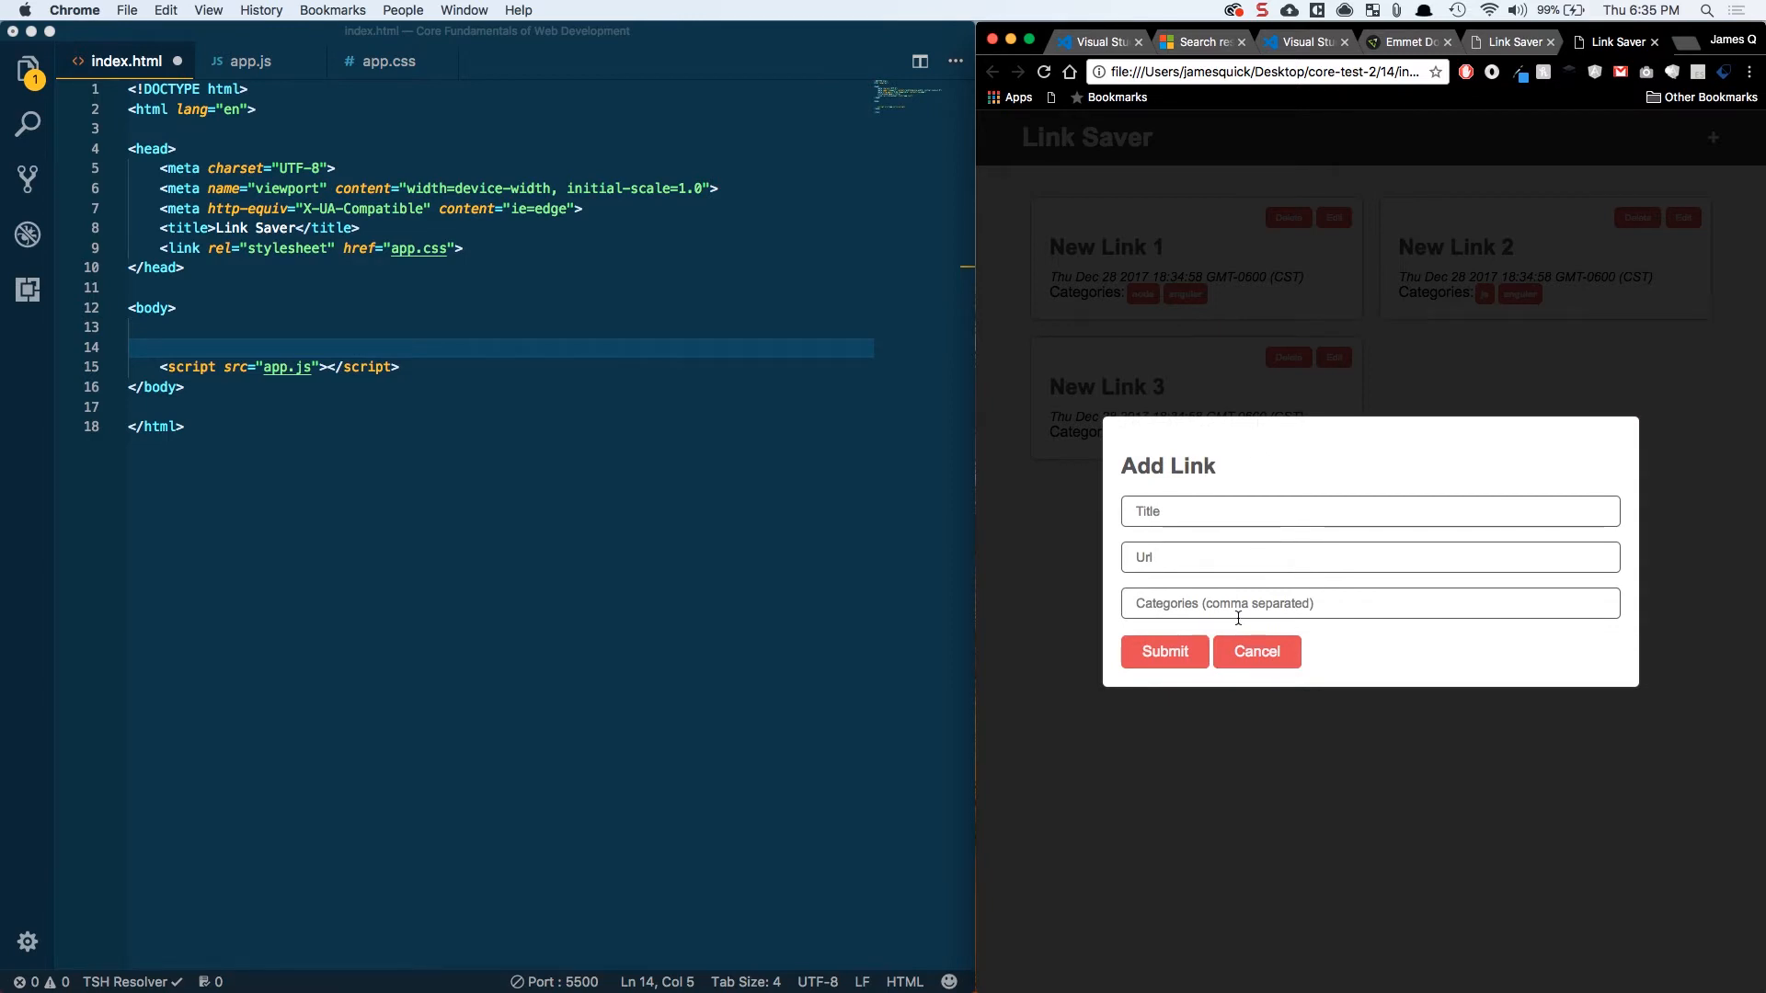
pyautogui.moveTo(1255, 651)
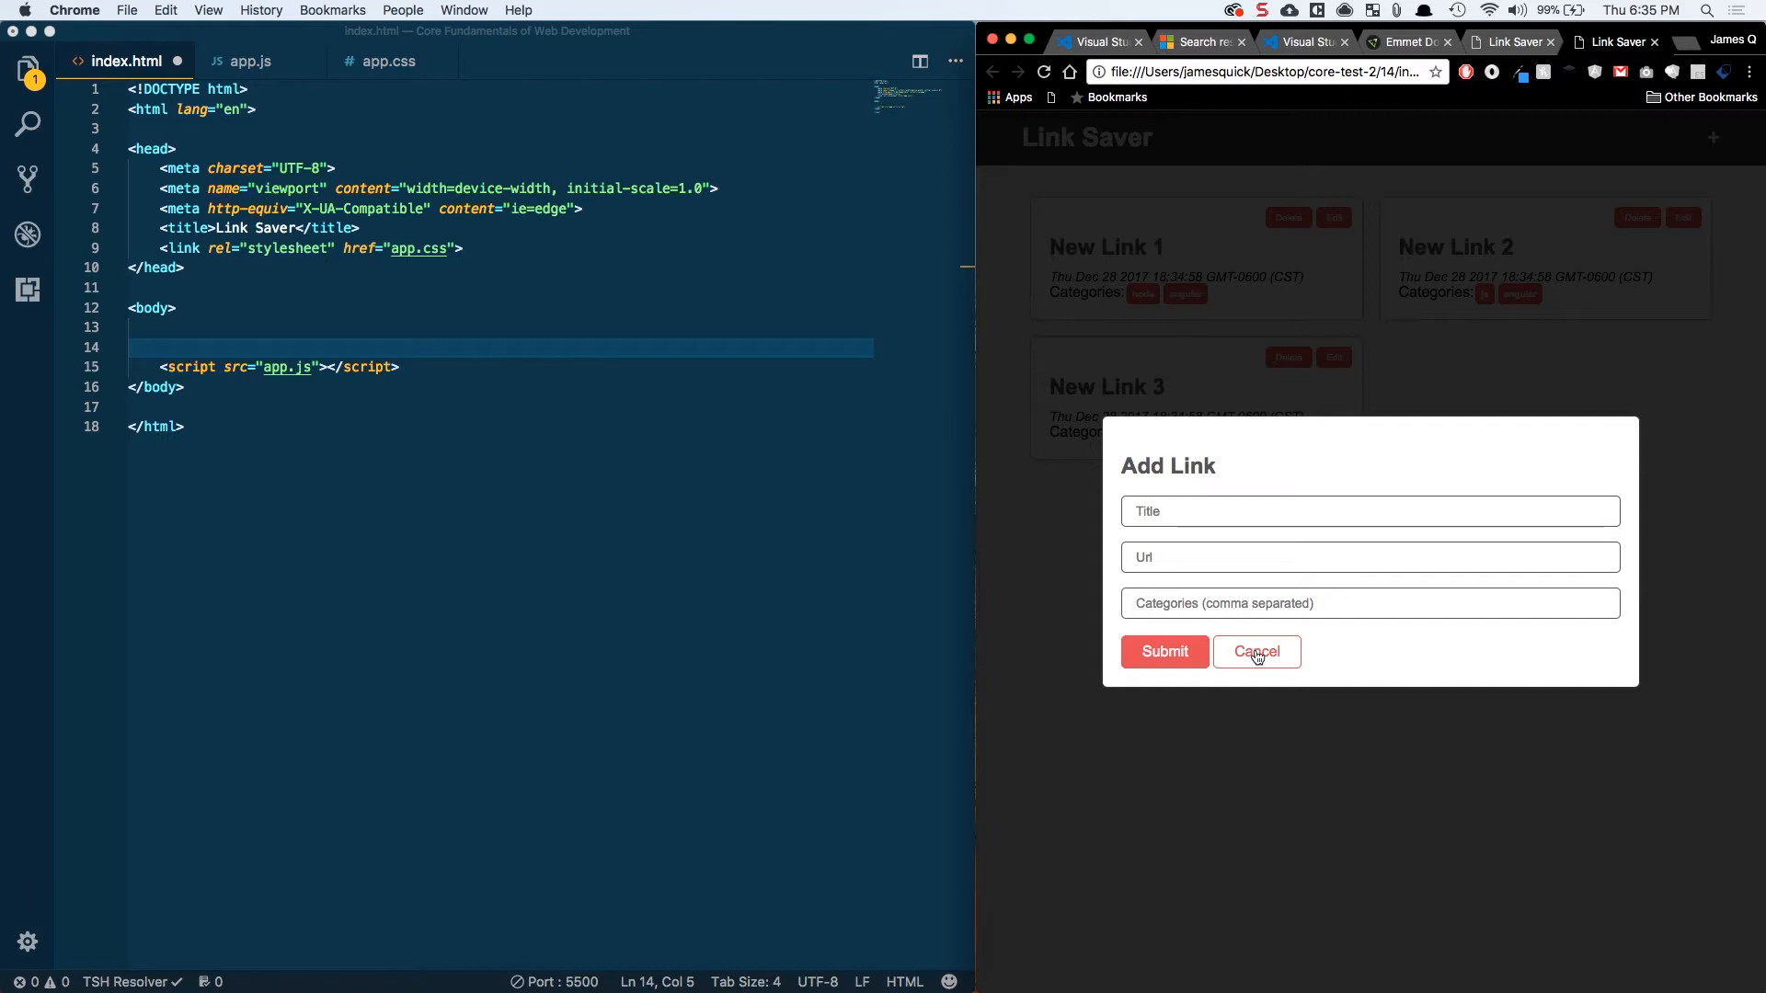
pyautogui.click(1255, 651)
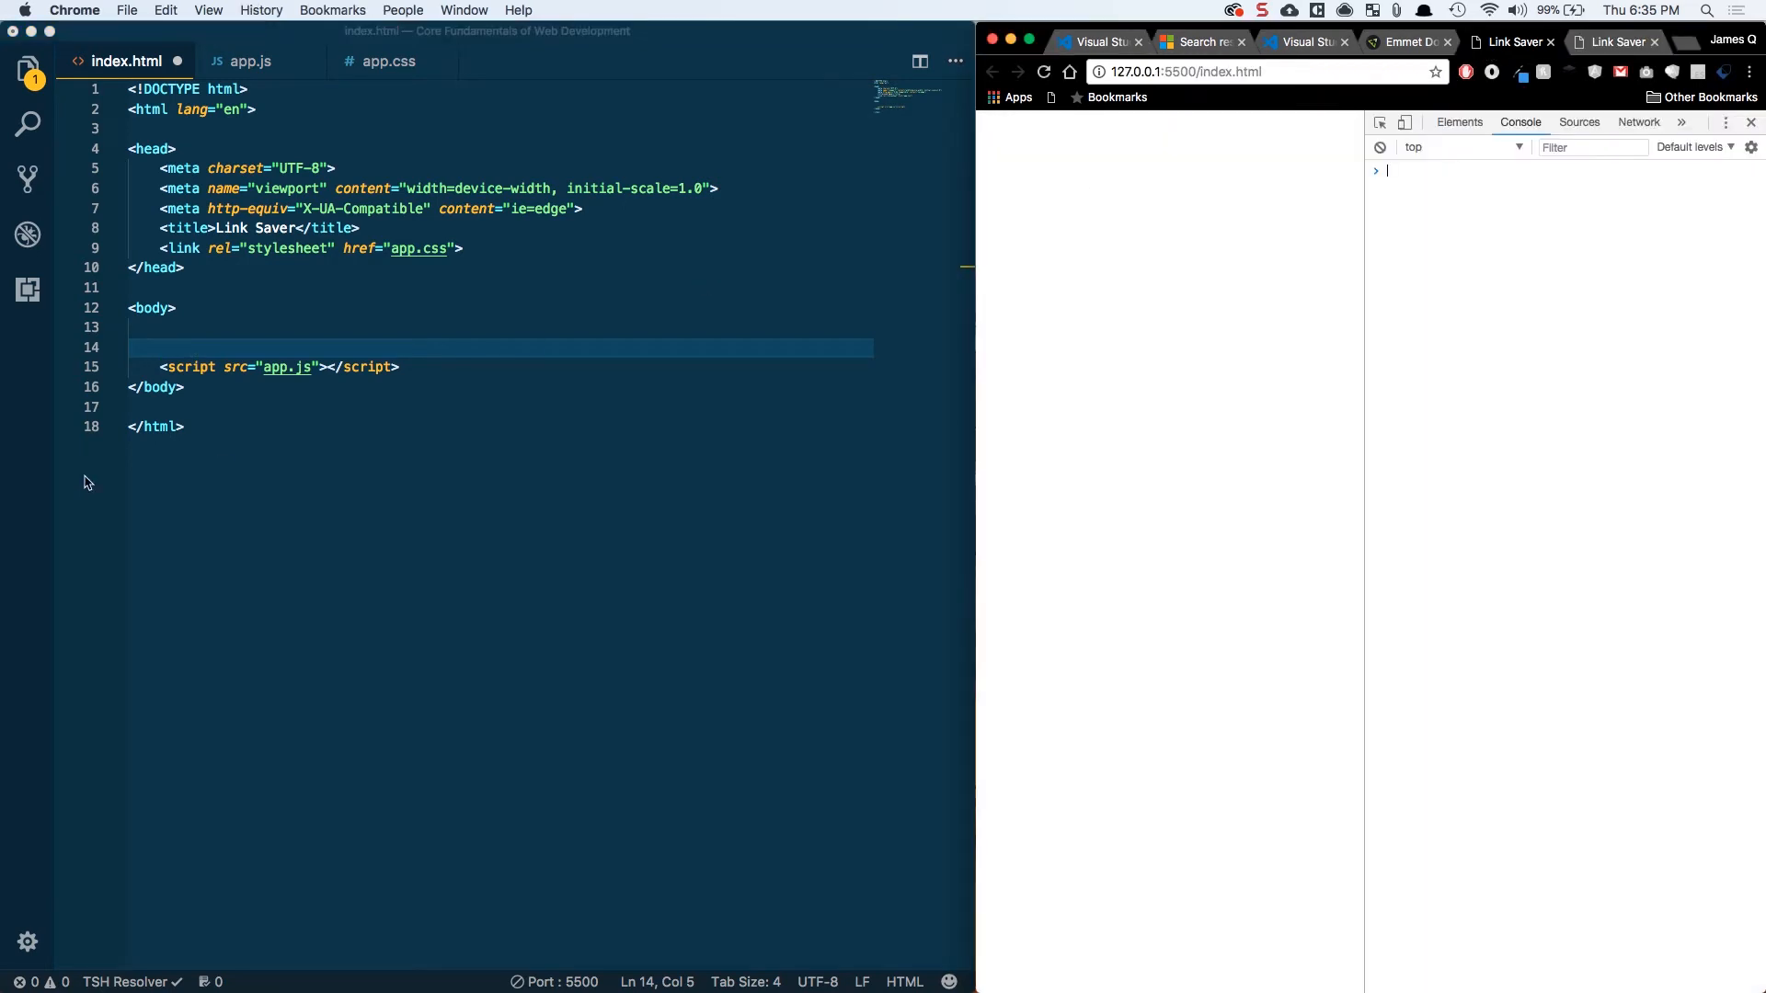
# Type a nav containing an h1 reading 'Hello from Navbar' and add blank lines below
pyautogui.click(181, 347)
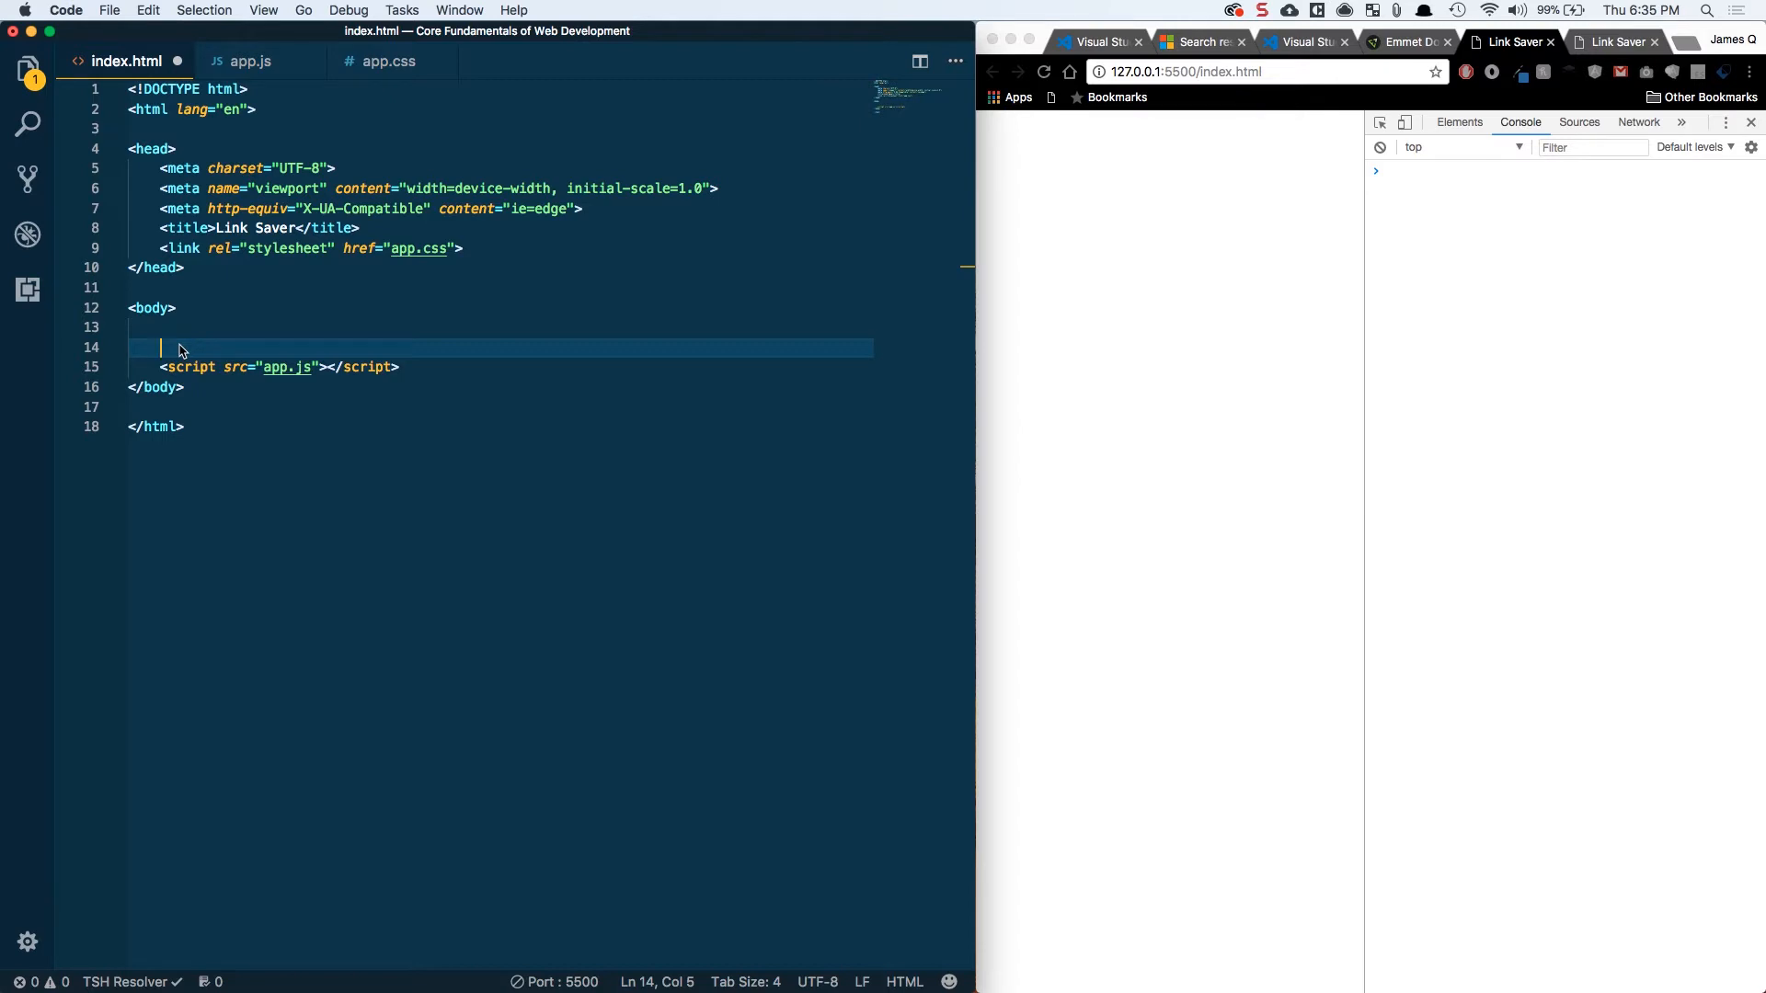
pyautogui.write('nav>')
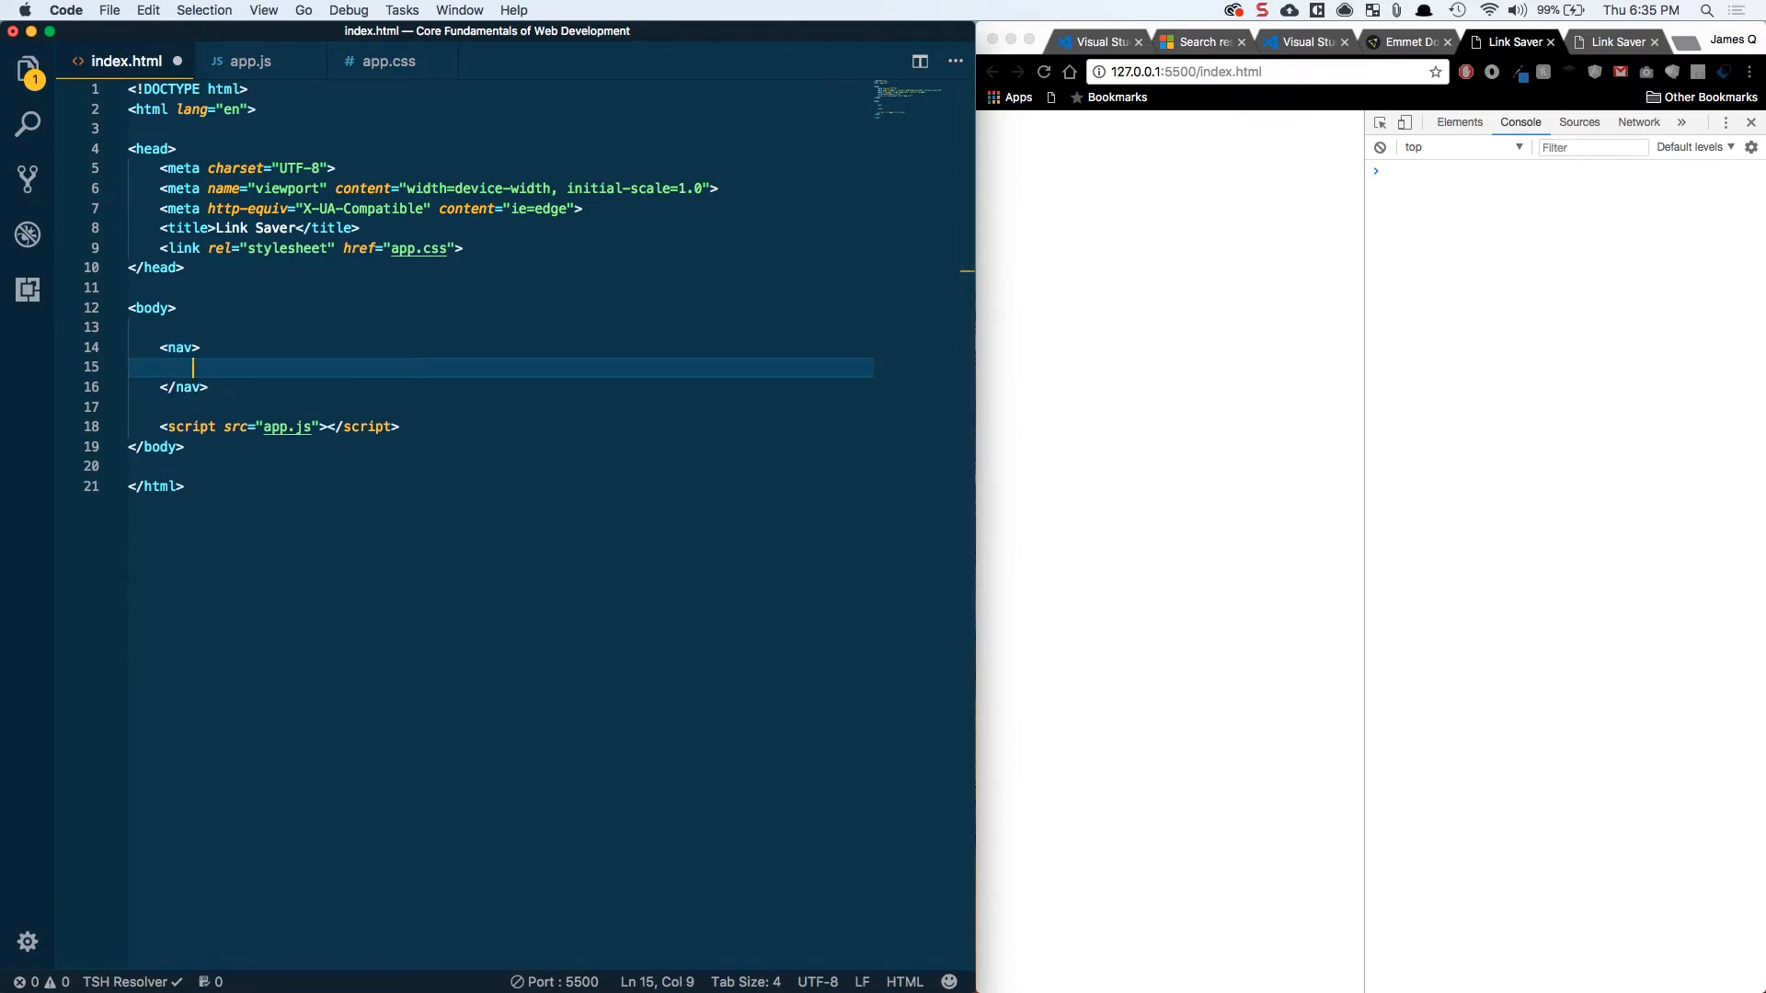
pyautogui.write('<h1>Hello</h1>')
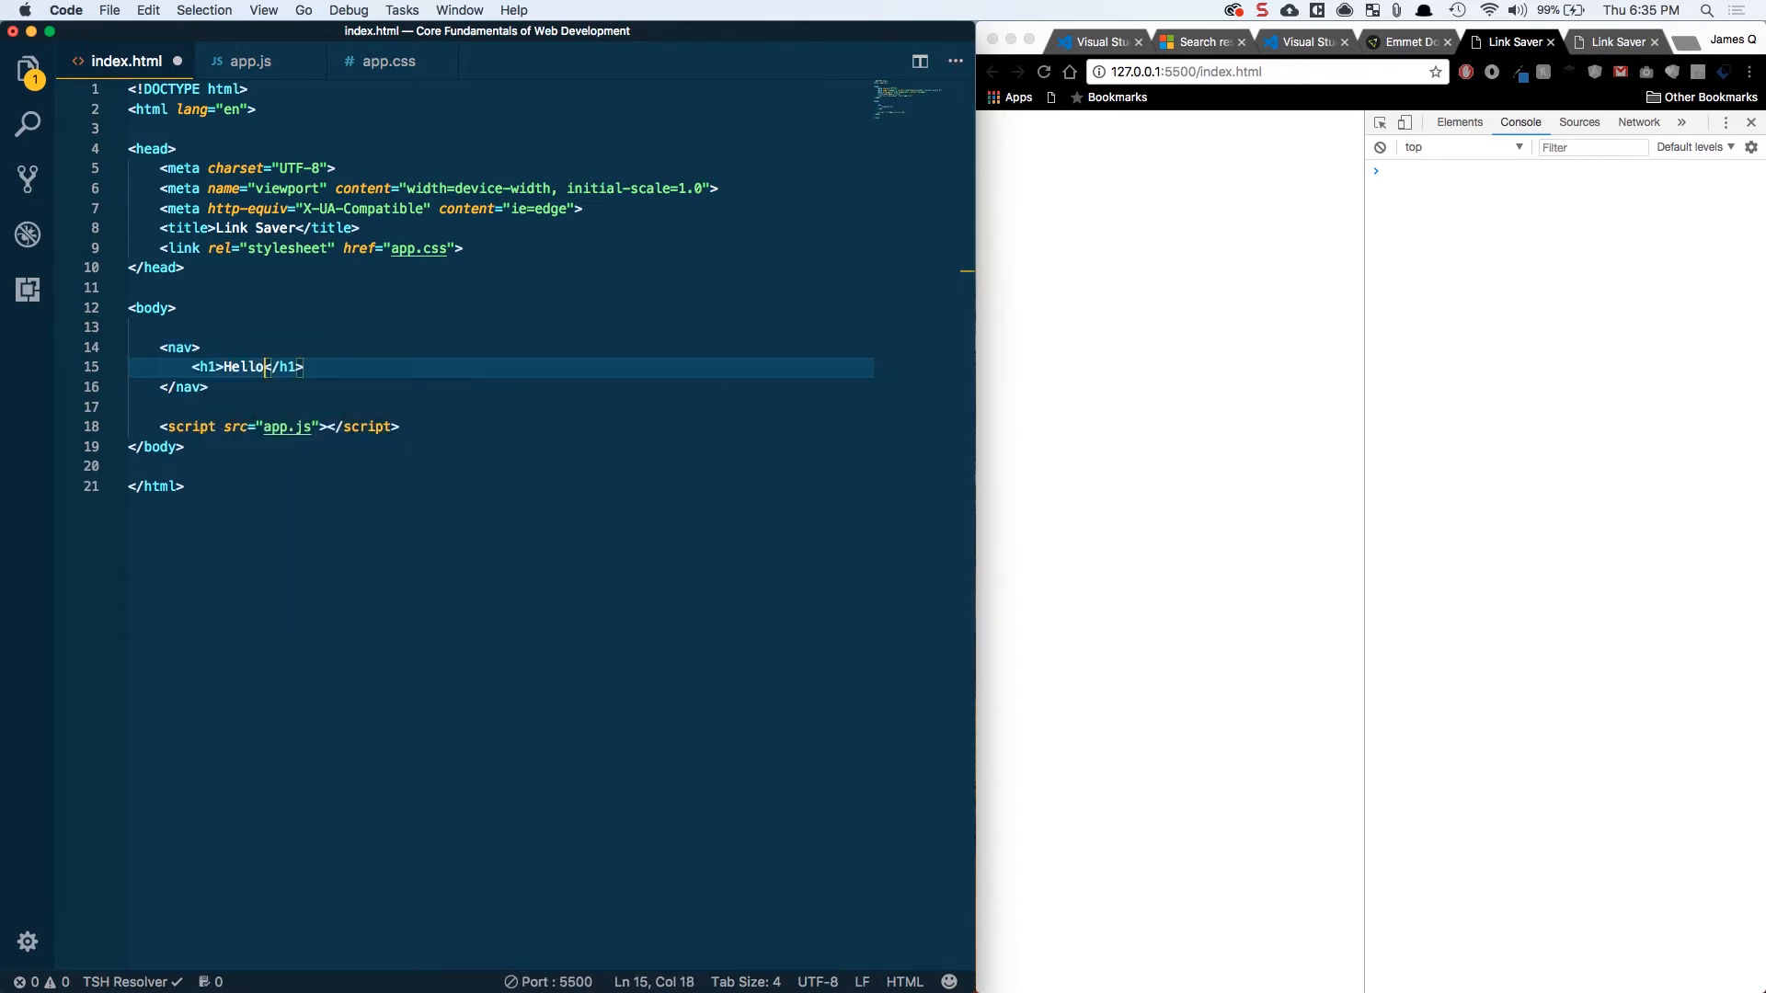
pyautogui.write('from Navbar')
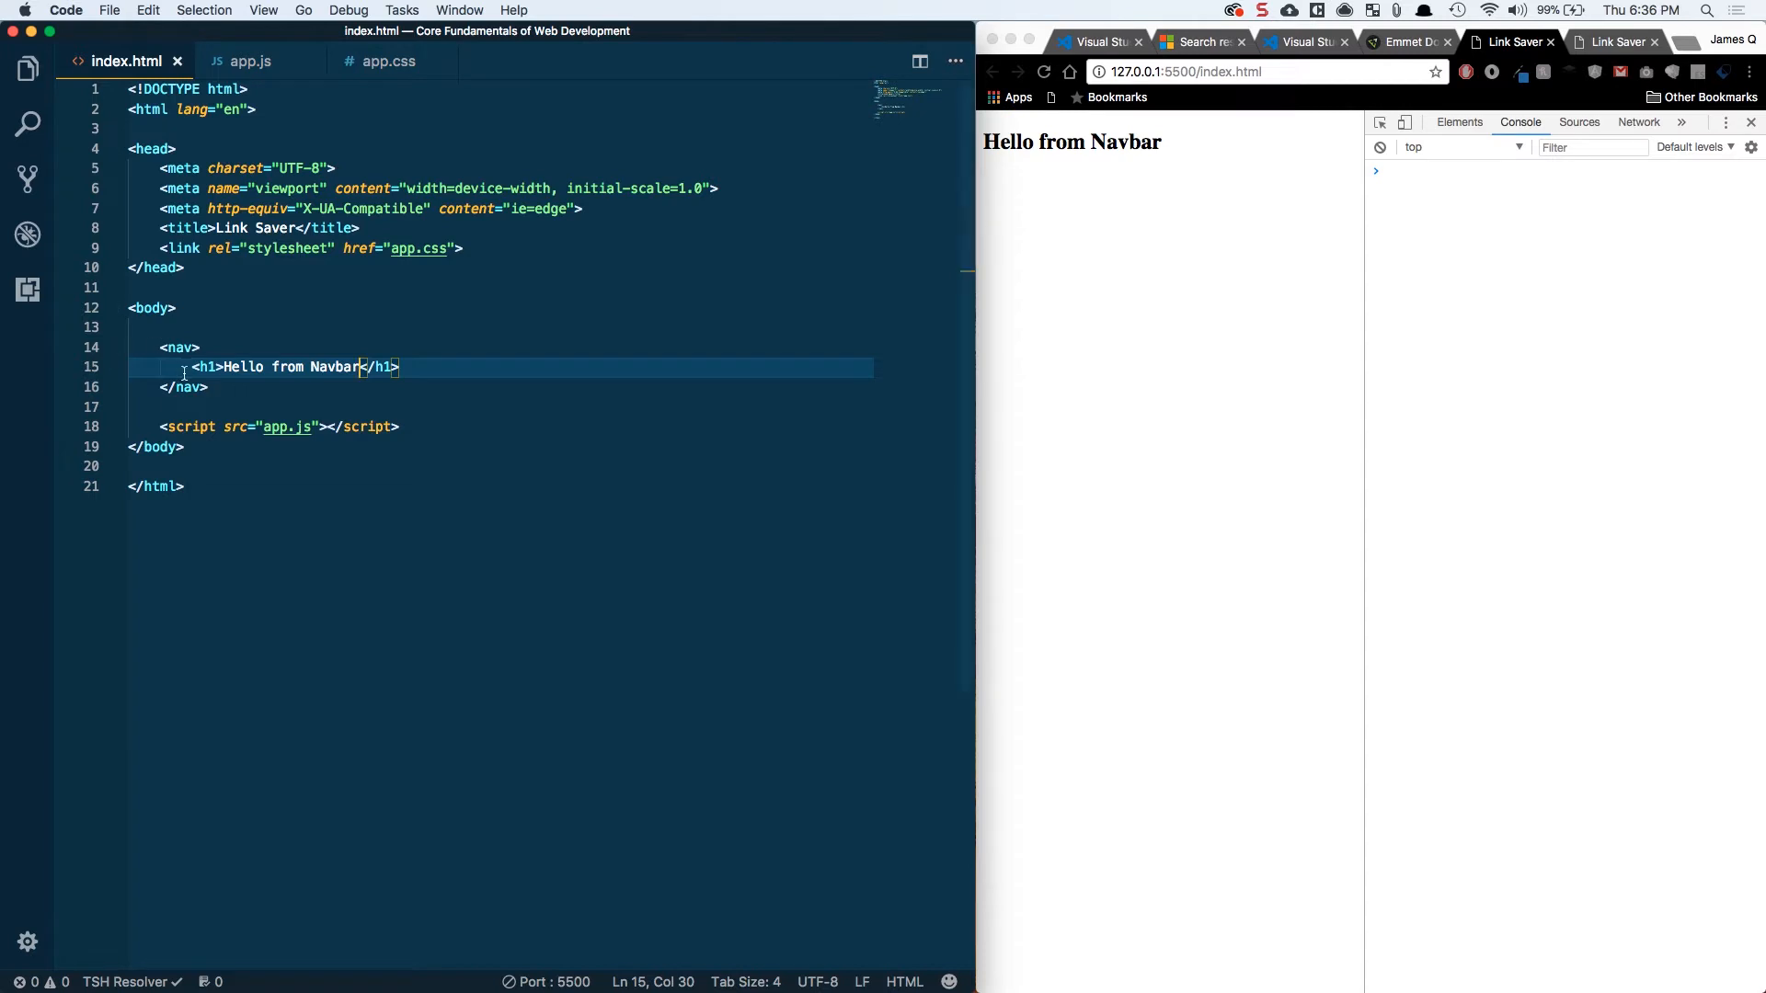
pyautogui.press('enter')
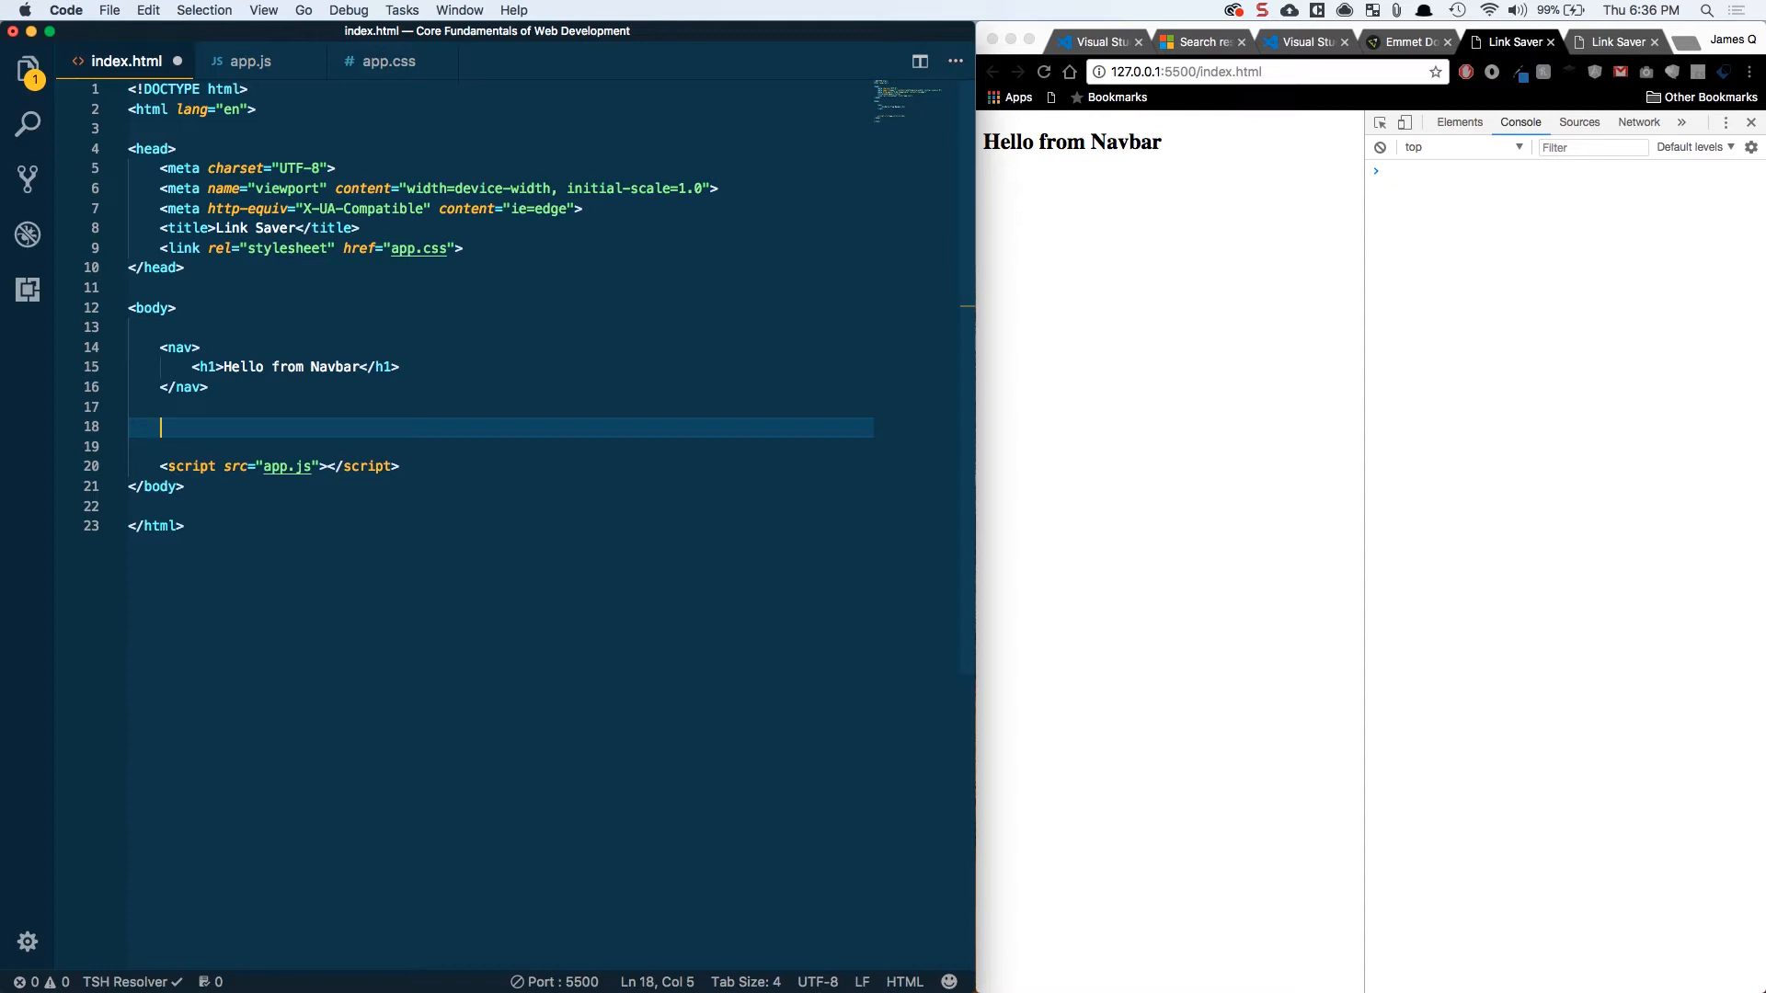
pyautogui.moveTo(677, 302)
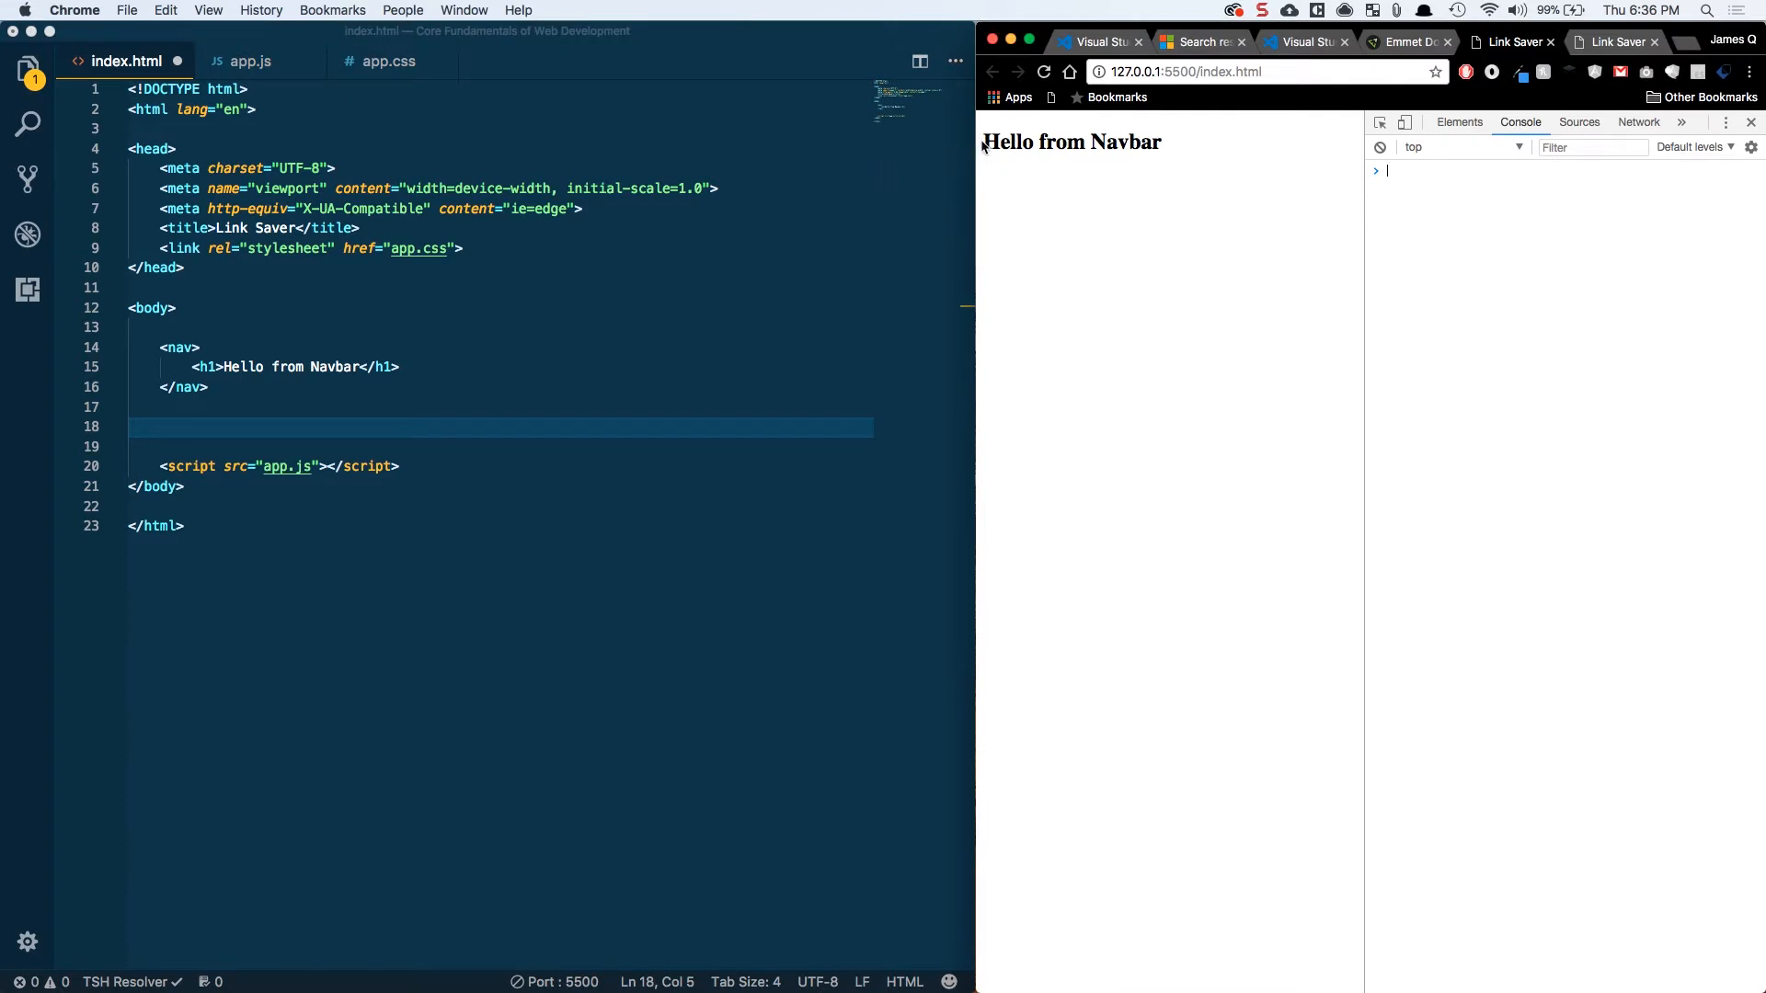
pyautogui.moveTo(923, 181)
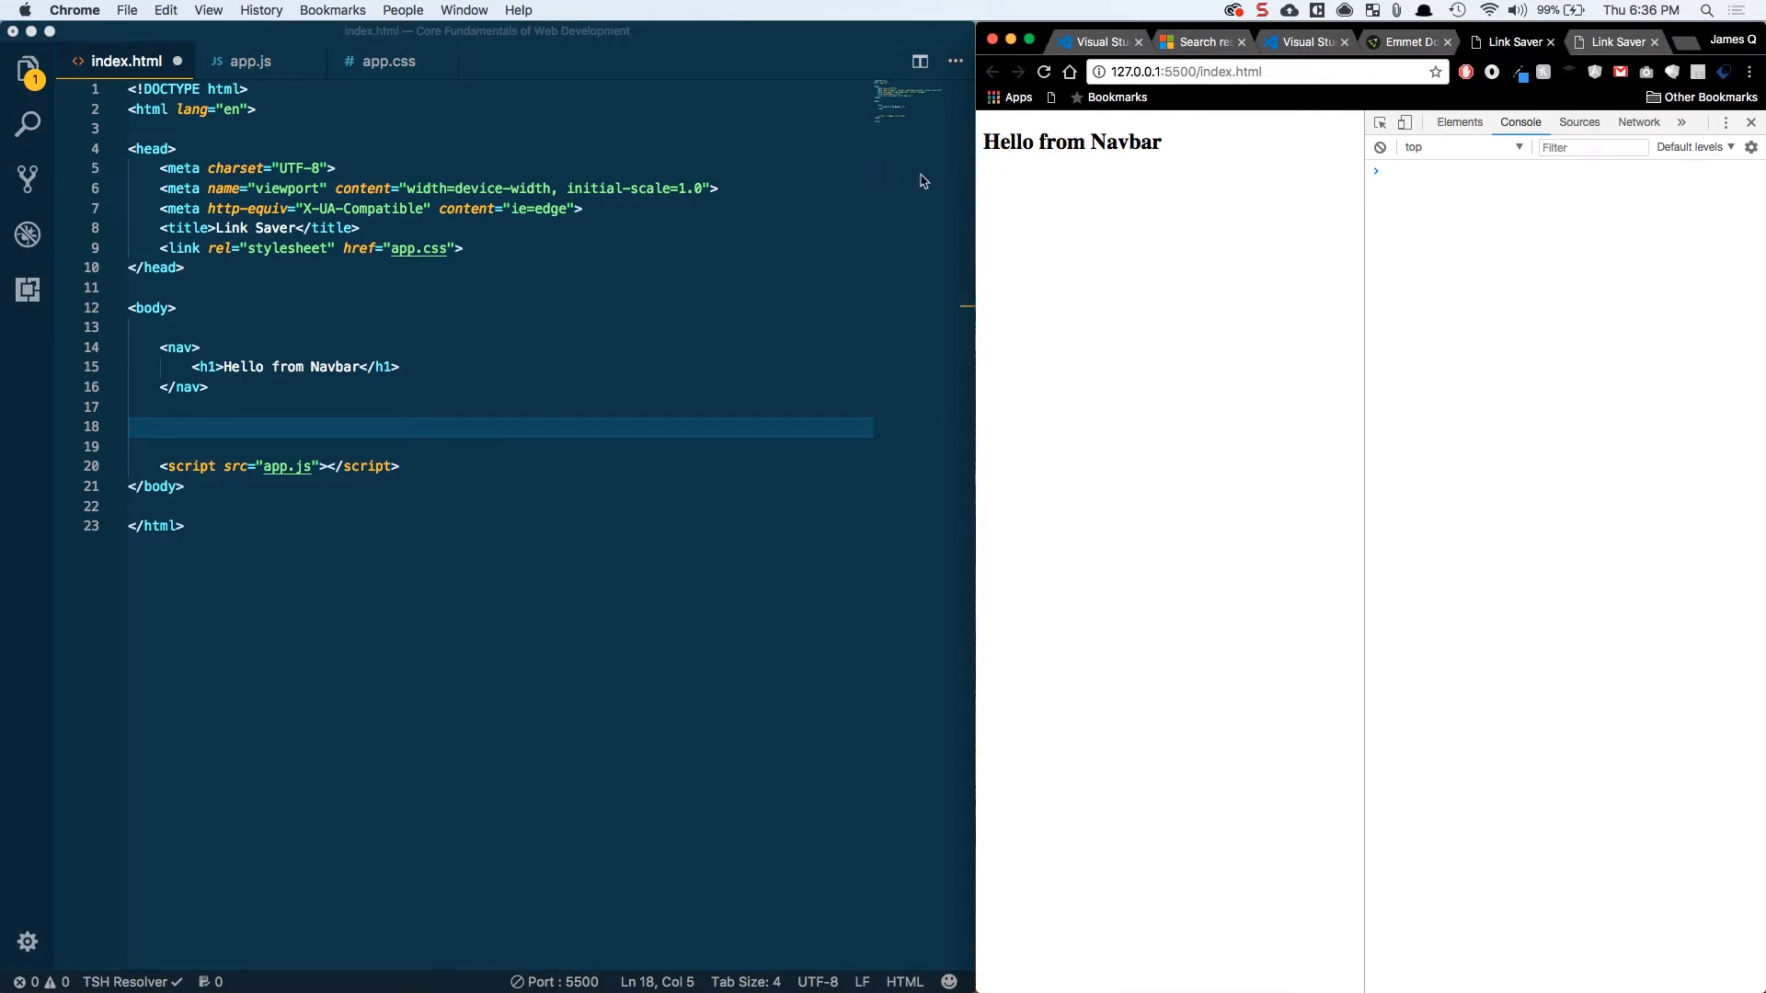
pyautogui.moveTo(1007, 132)
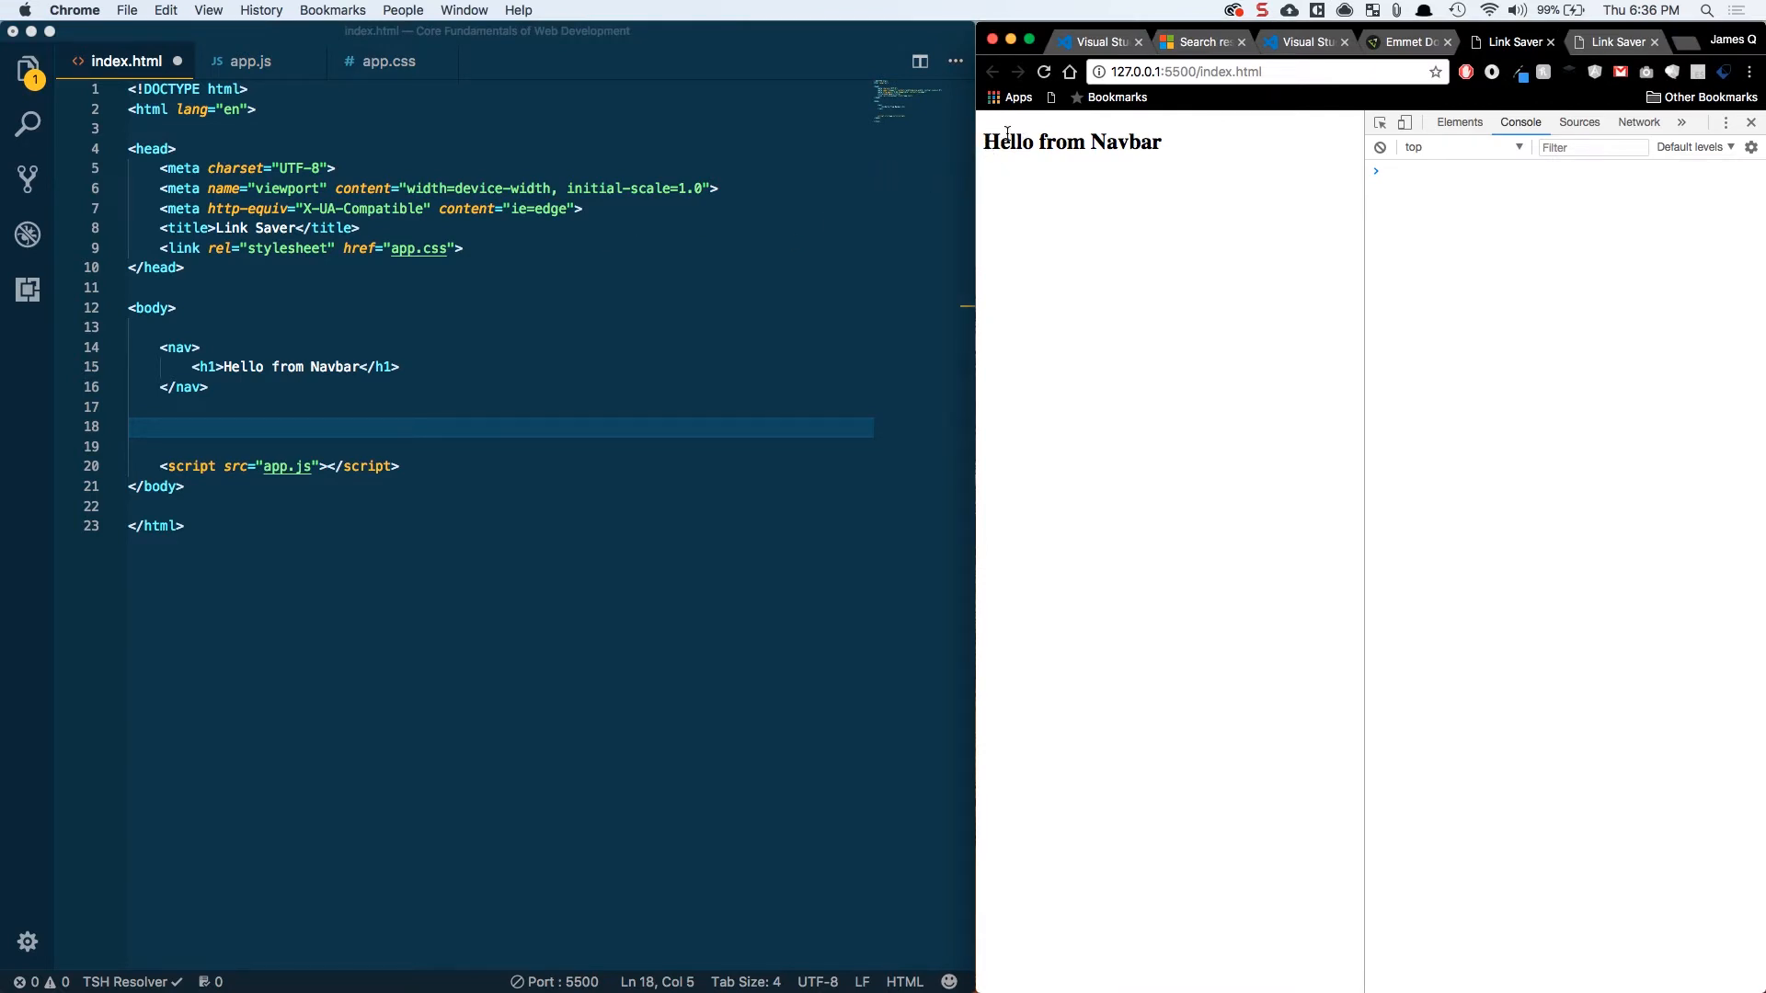
pyautogui.moveTo(1059, 149)
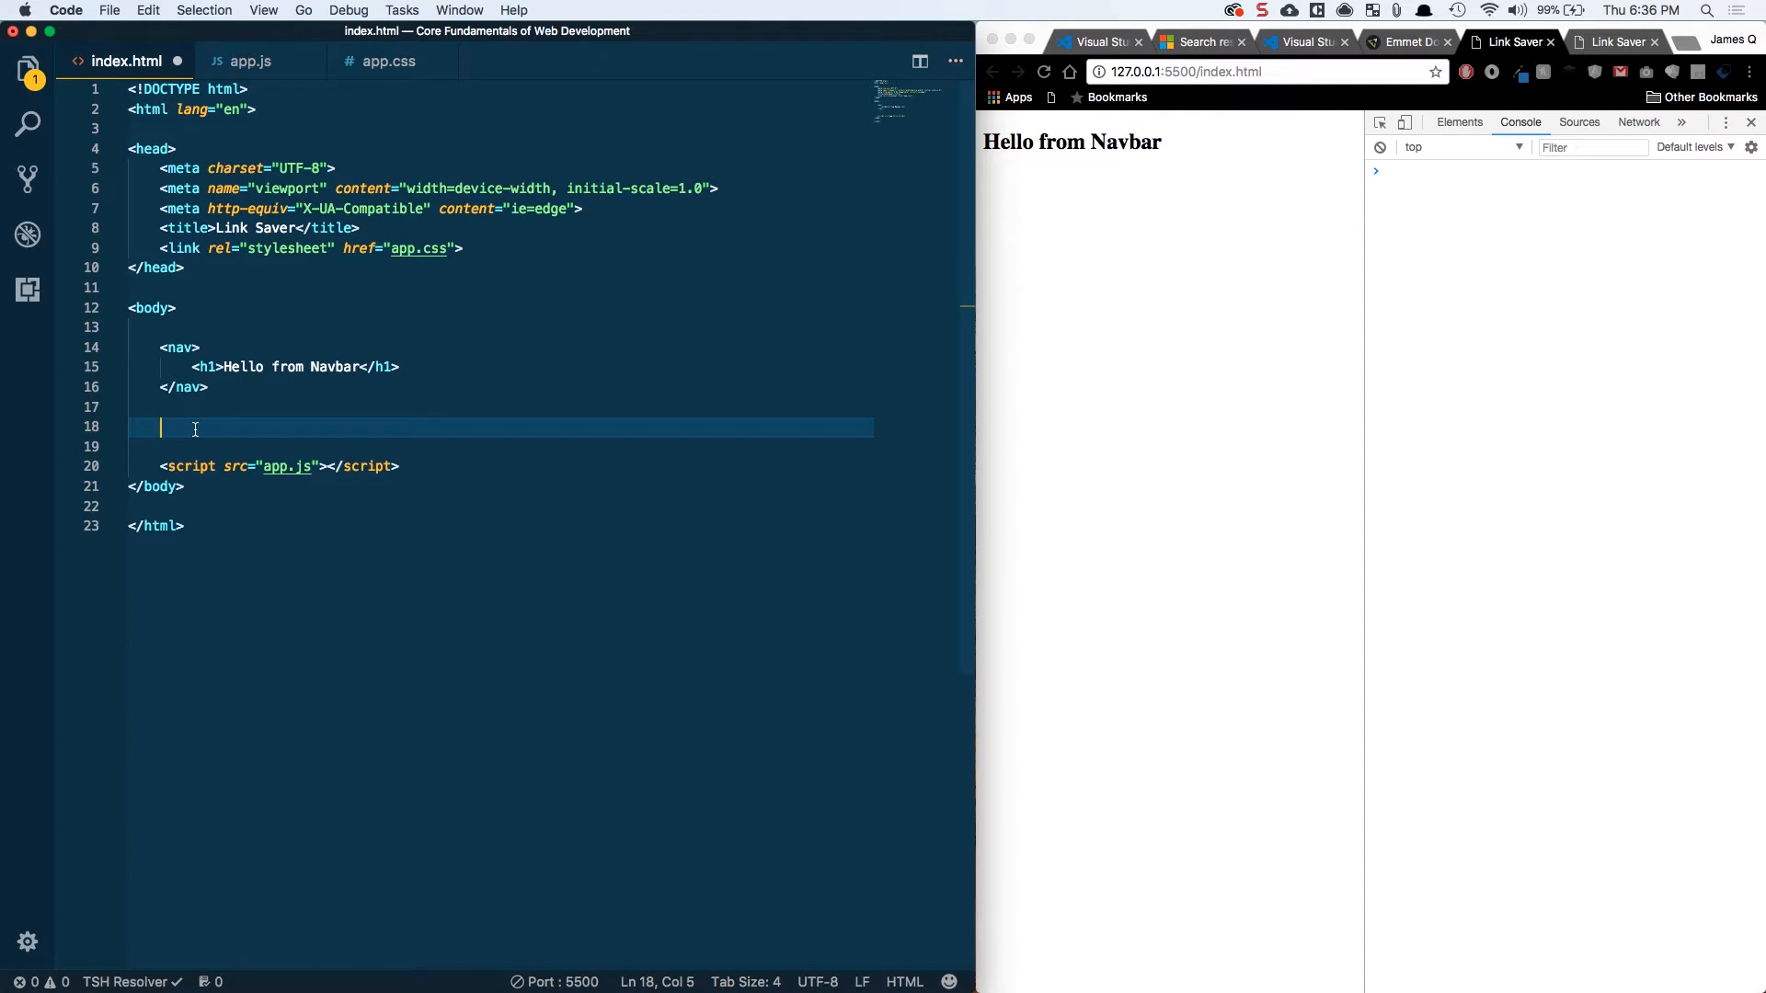
# Add the .container div to the index.html body
pyautogui.write('div.')
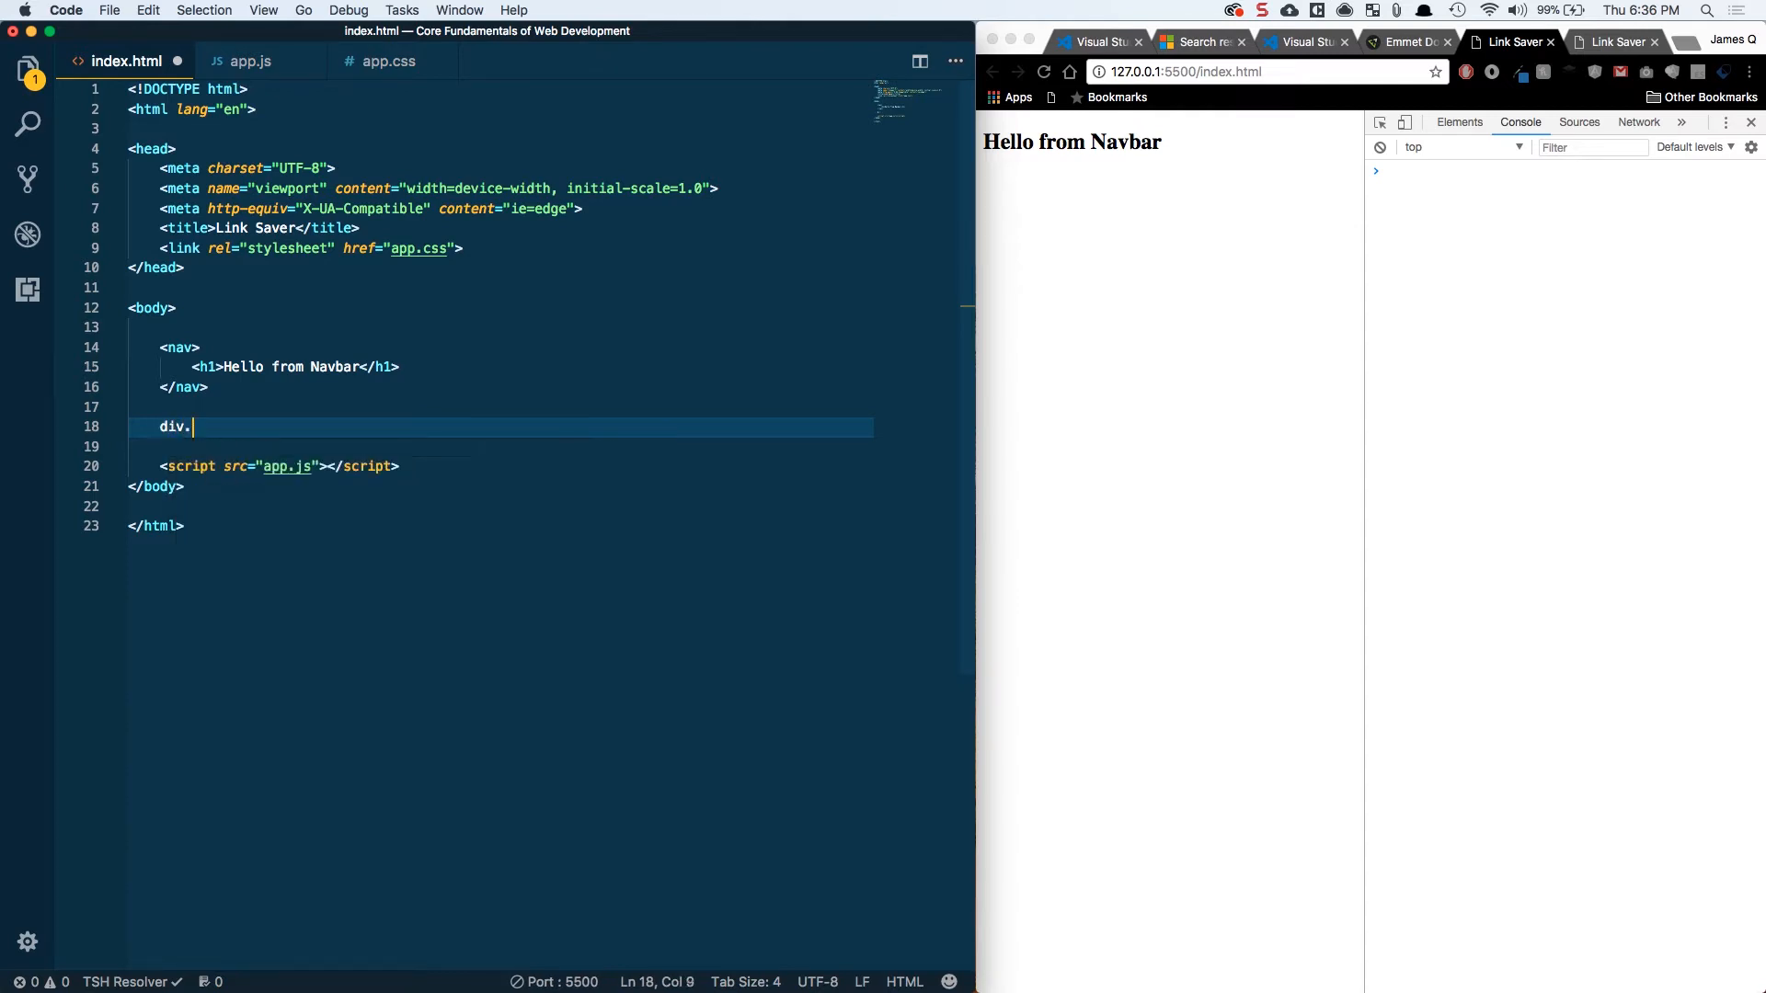
pyautogui.write('container')
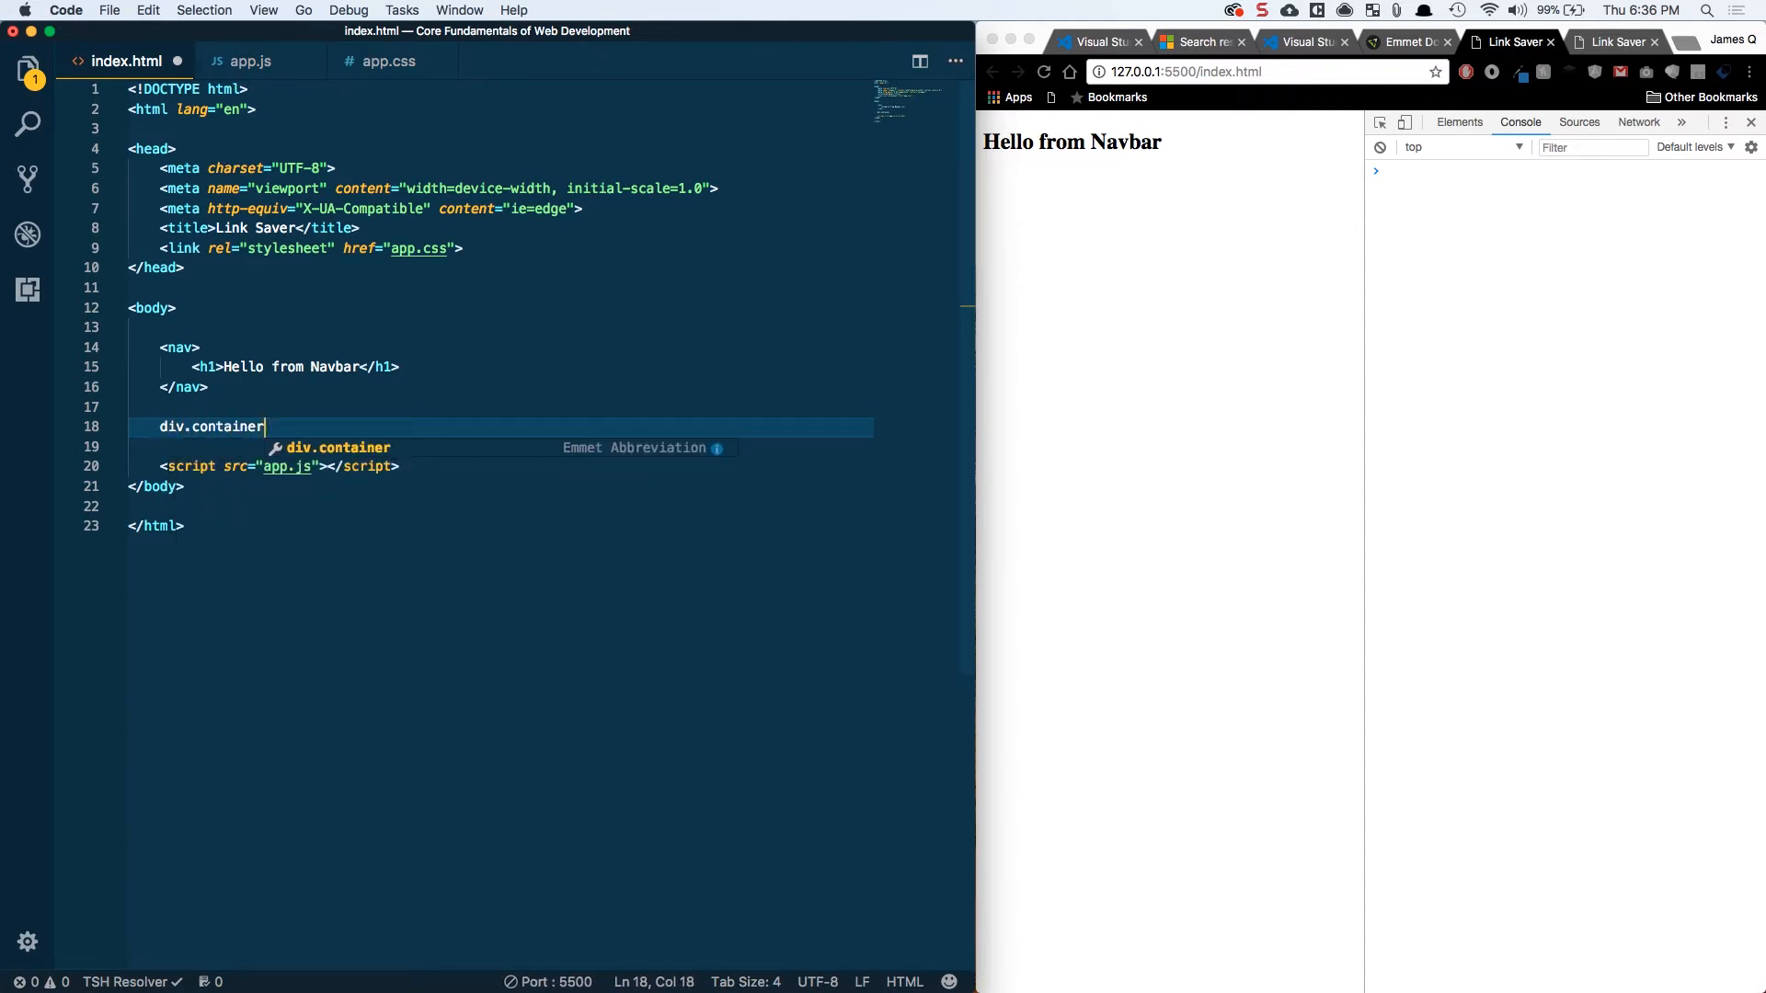
pyautogui.press('backspace')
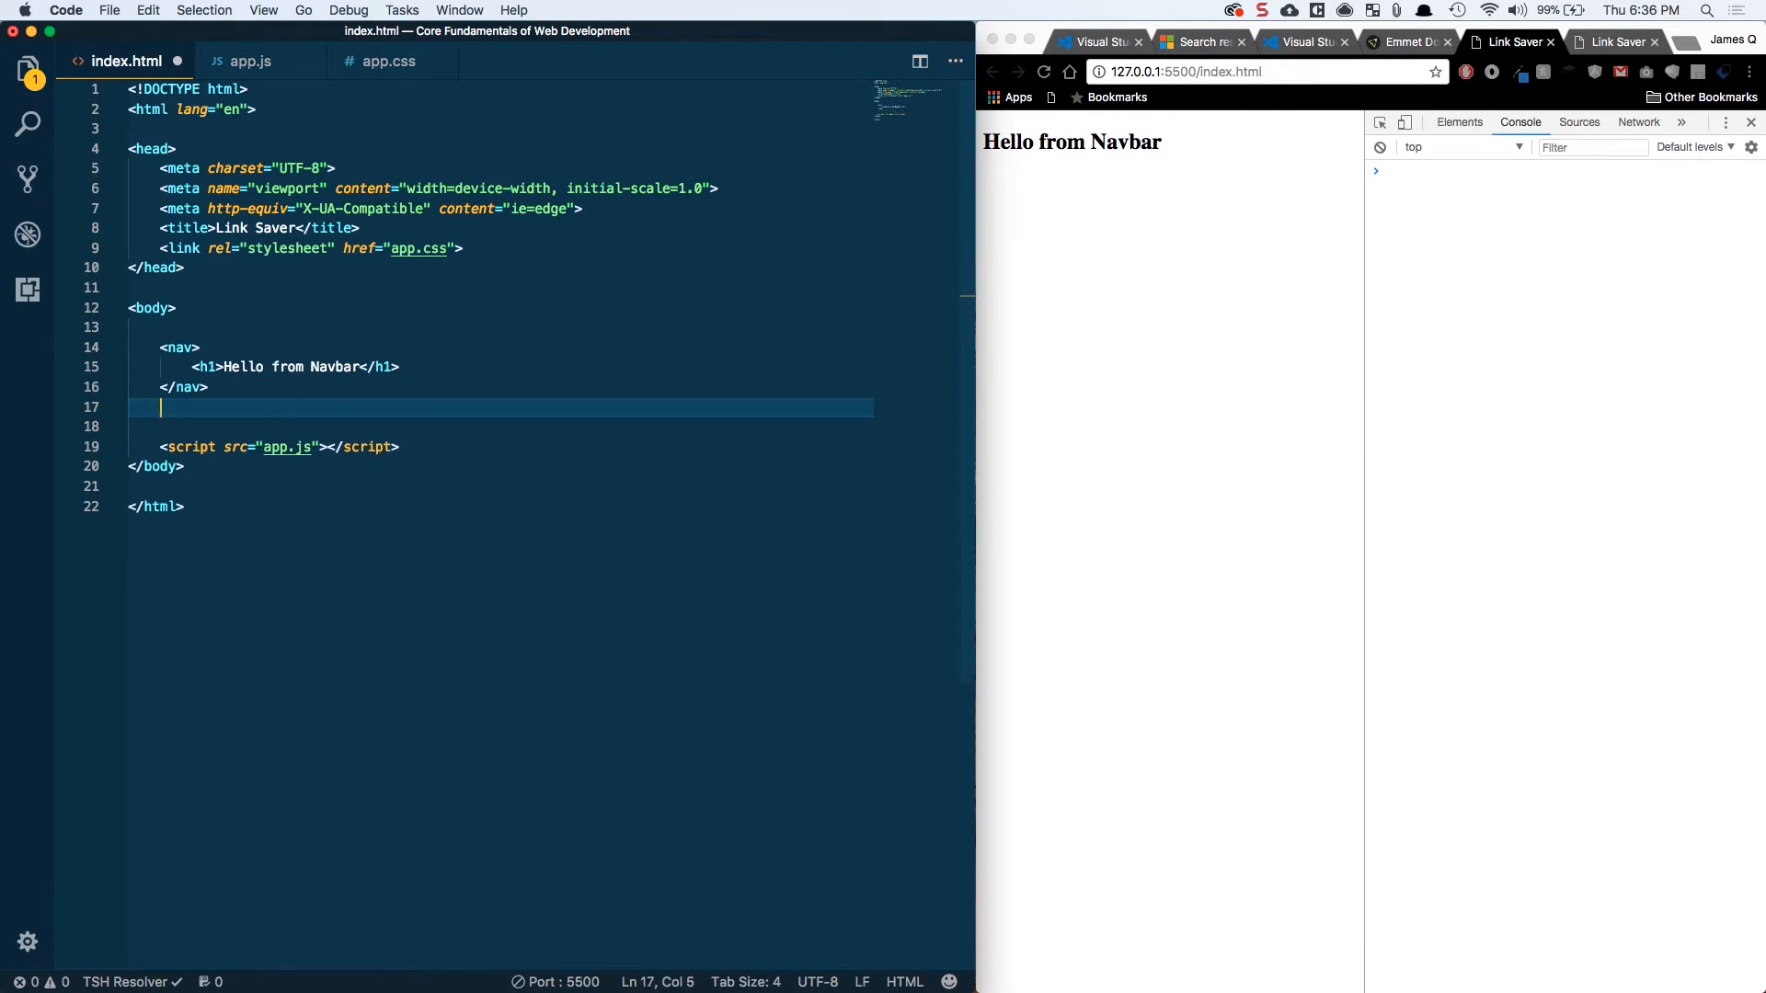
pyautogui.write('.container">')
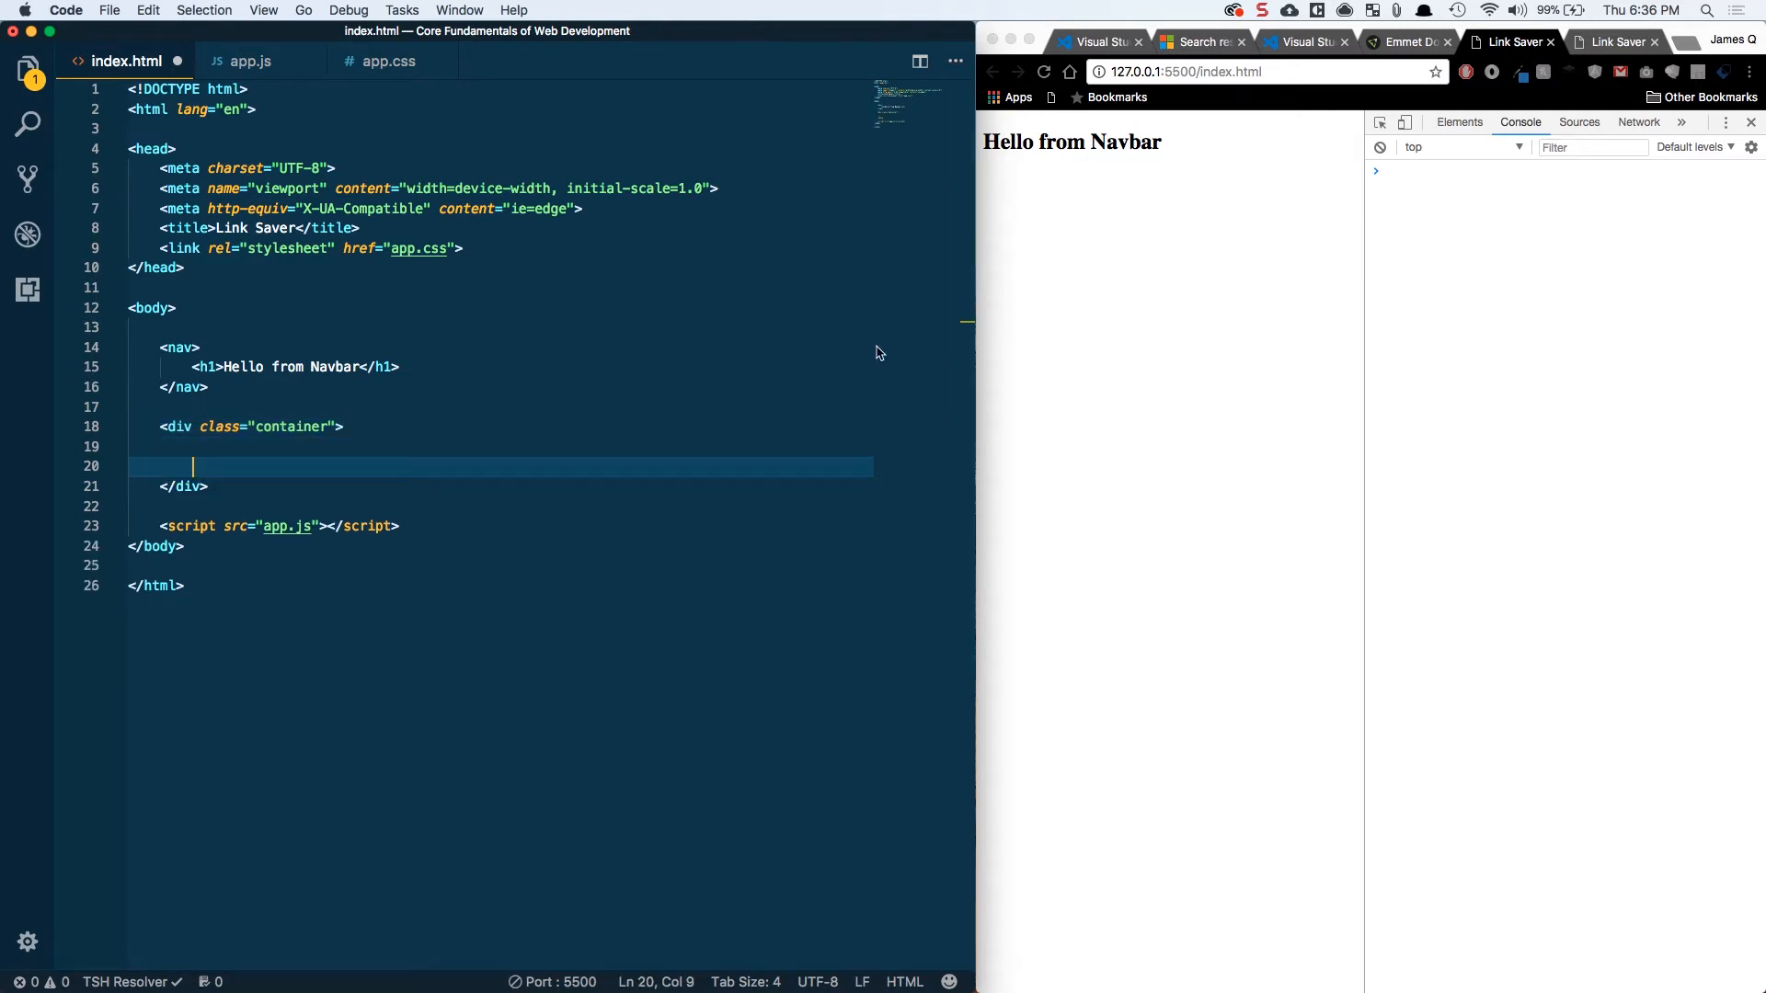
pyautogui.scroll(-3)
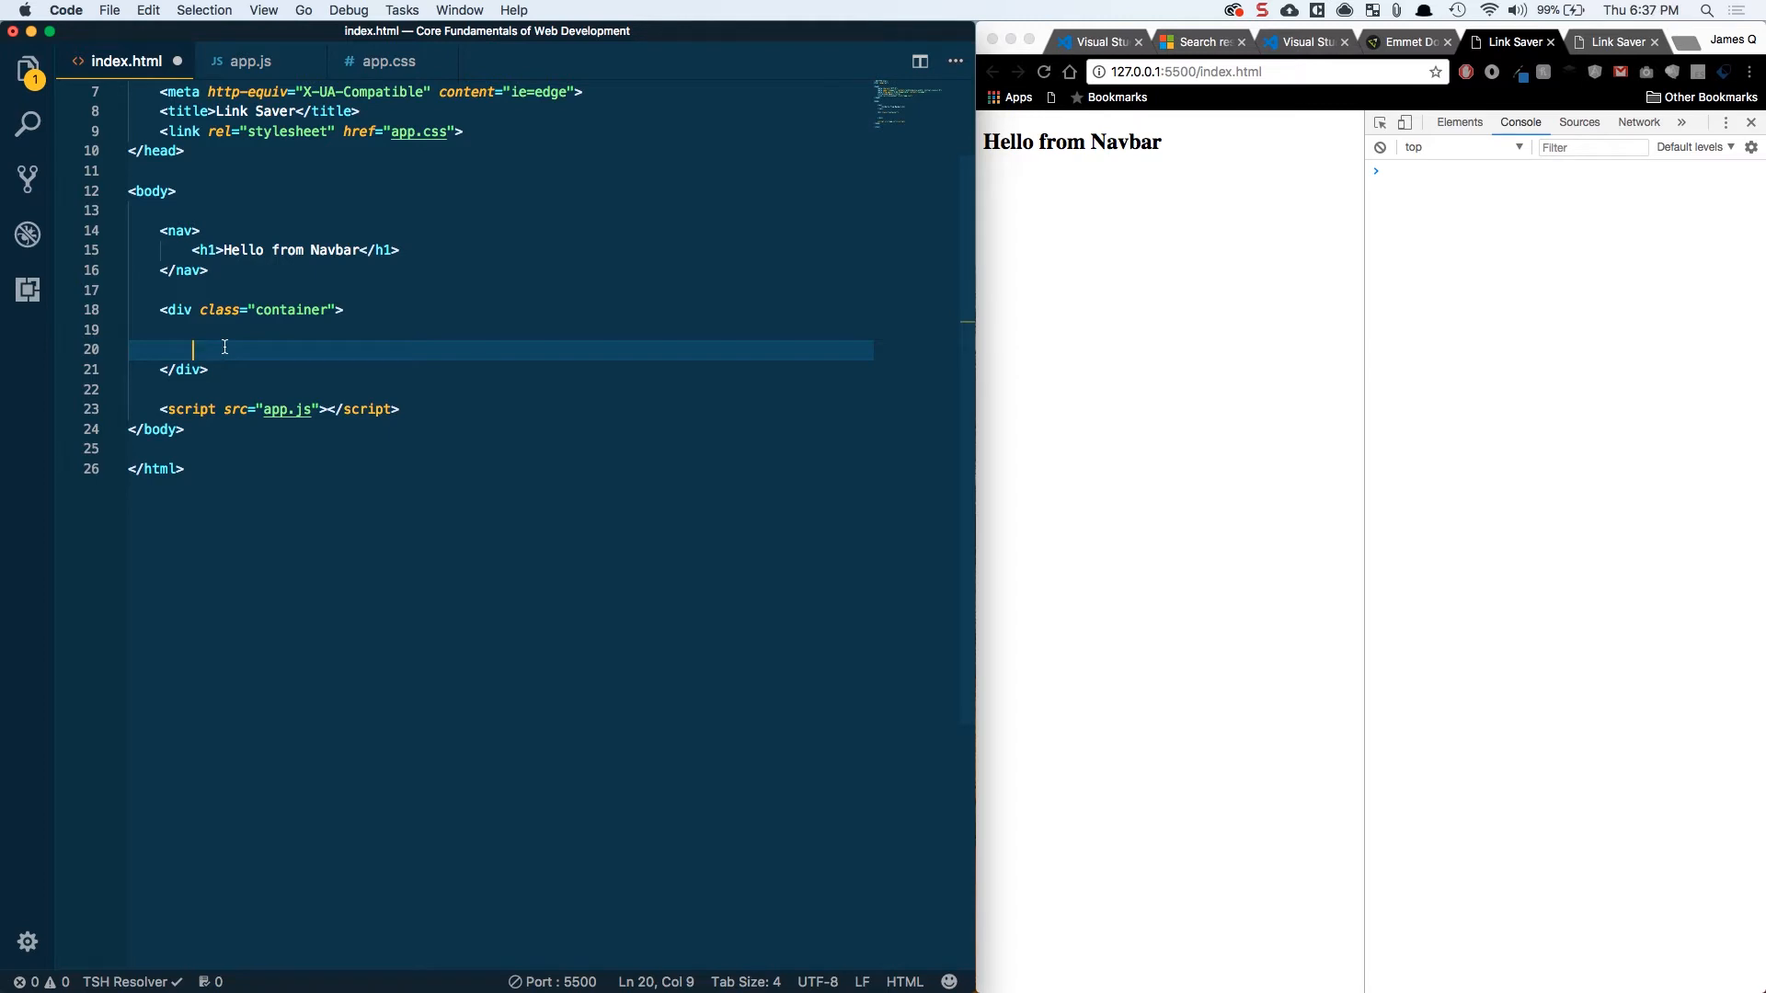
# Inside the container, expand a .panel#addLinkPanel div and start the #linksList div
pyautogui.write('.pane')
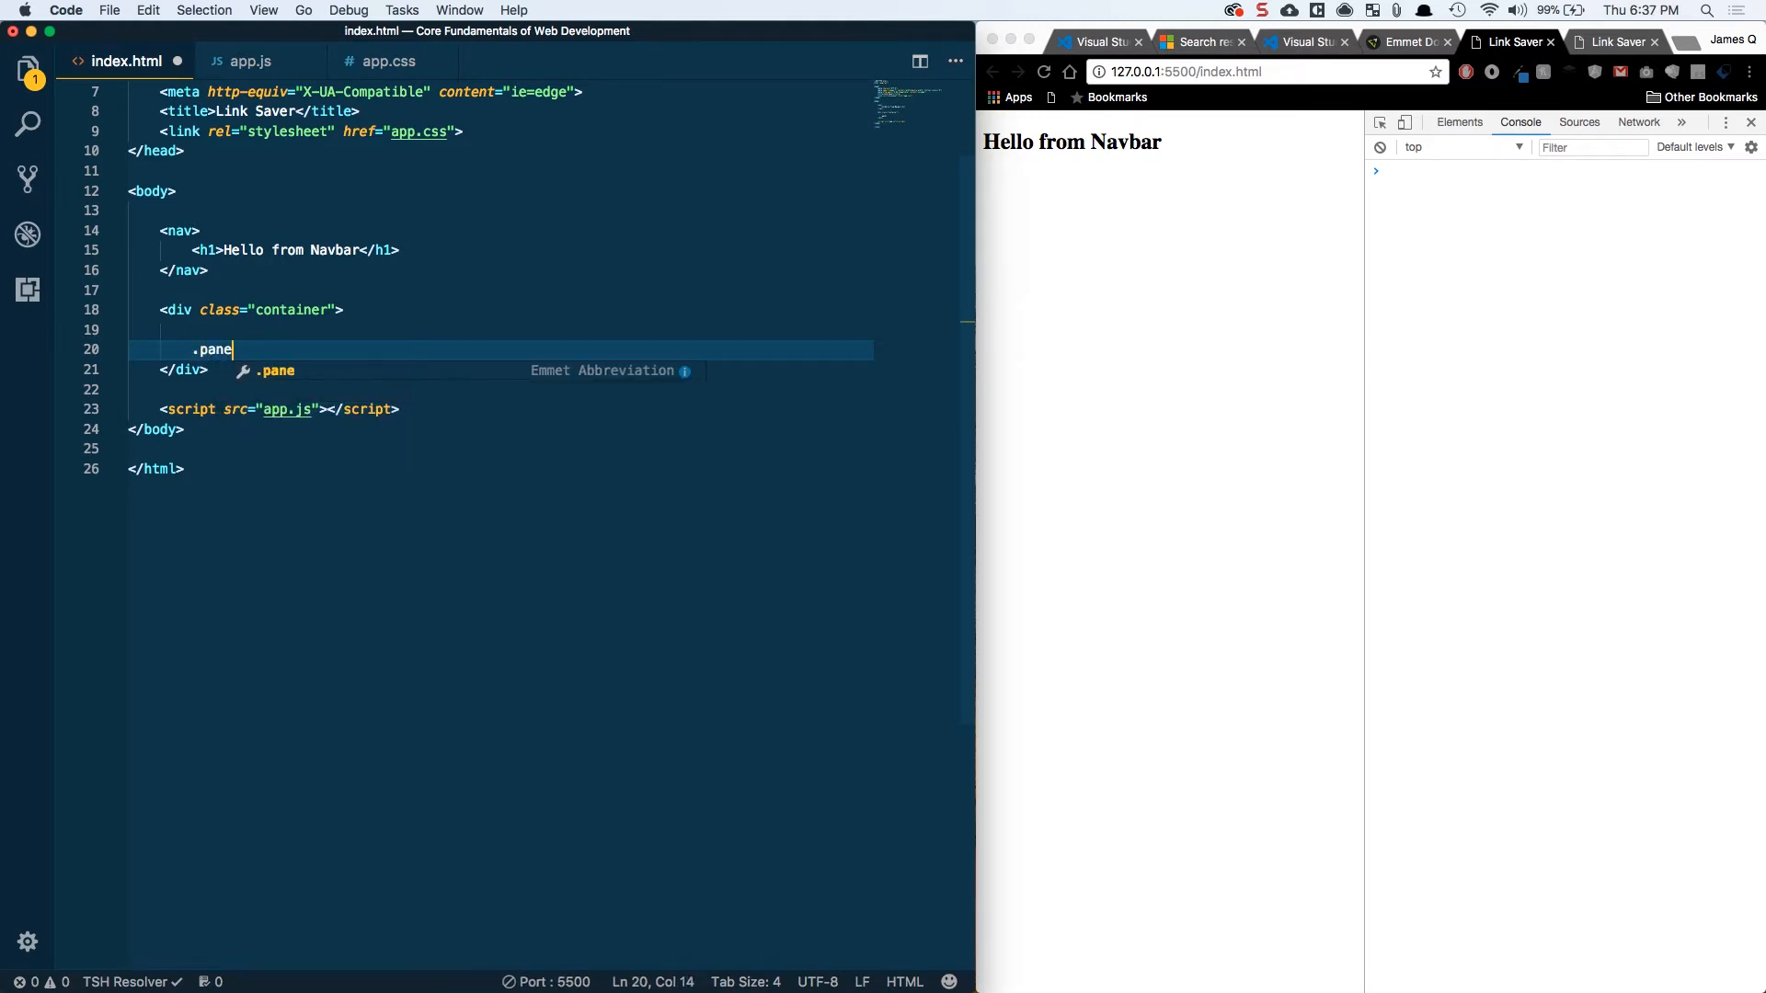
pyautogui.write('l#')
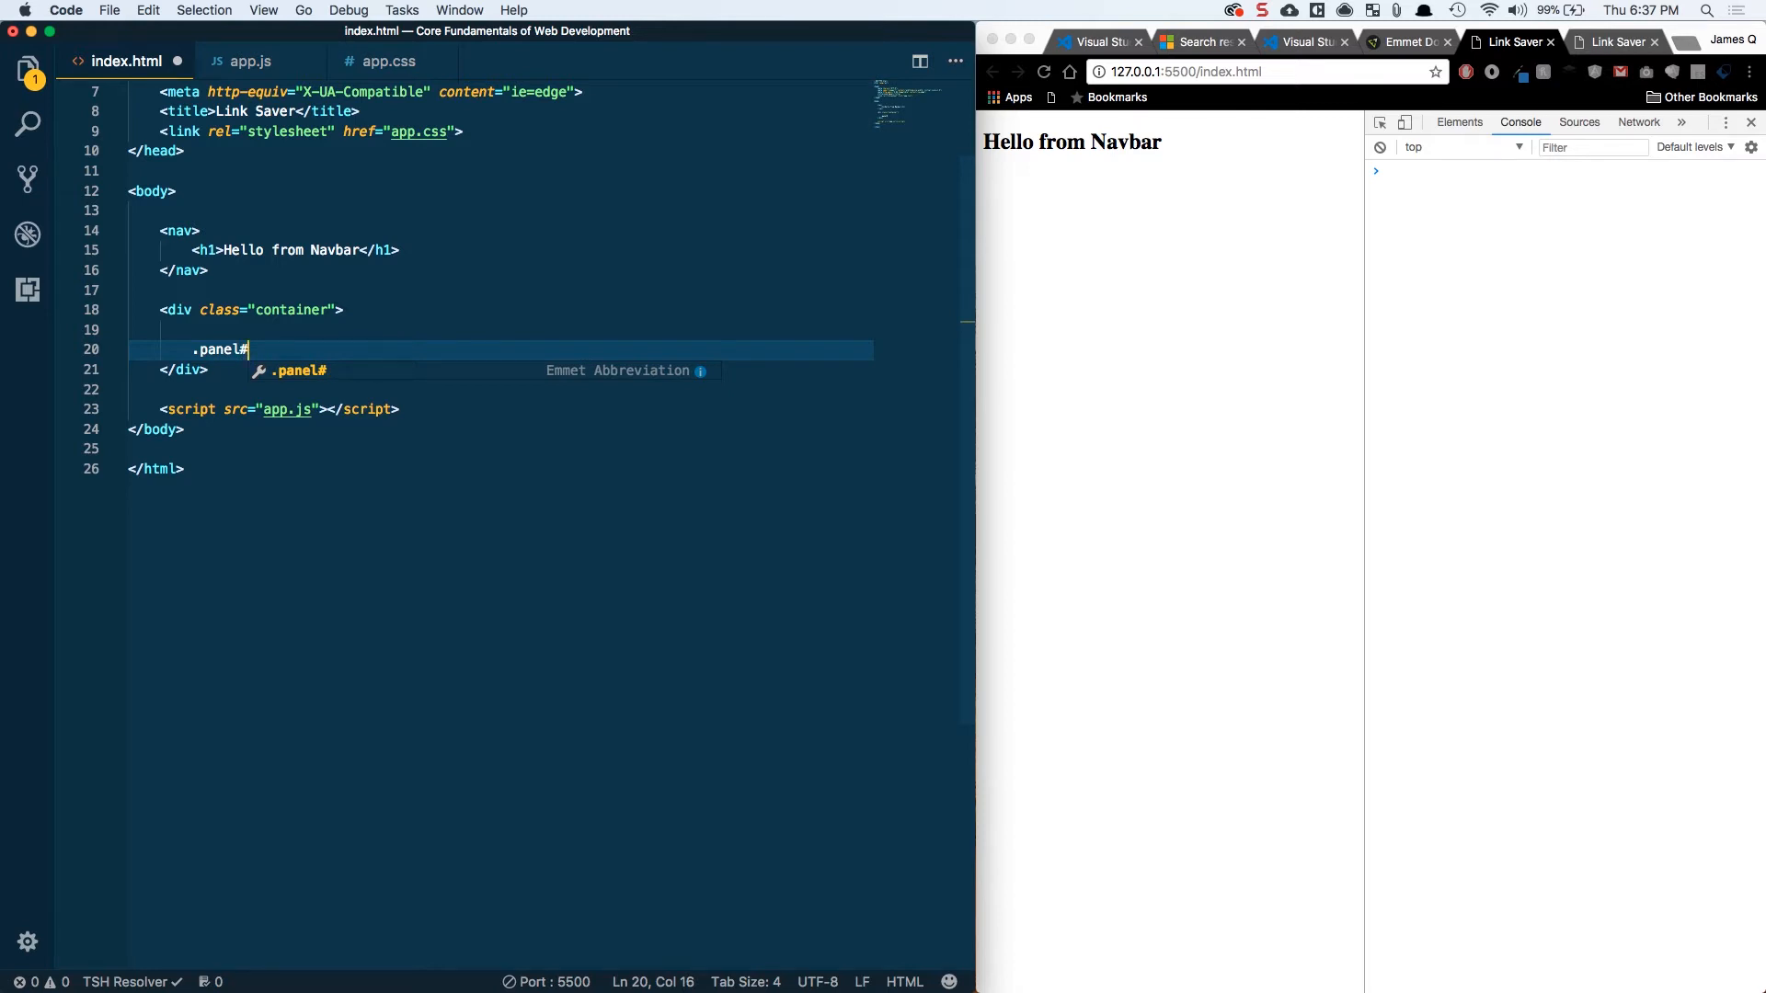
pyautogui.write('addLink')
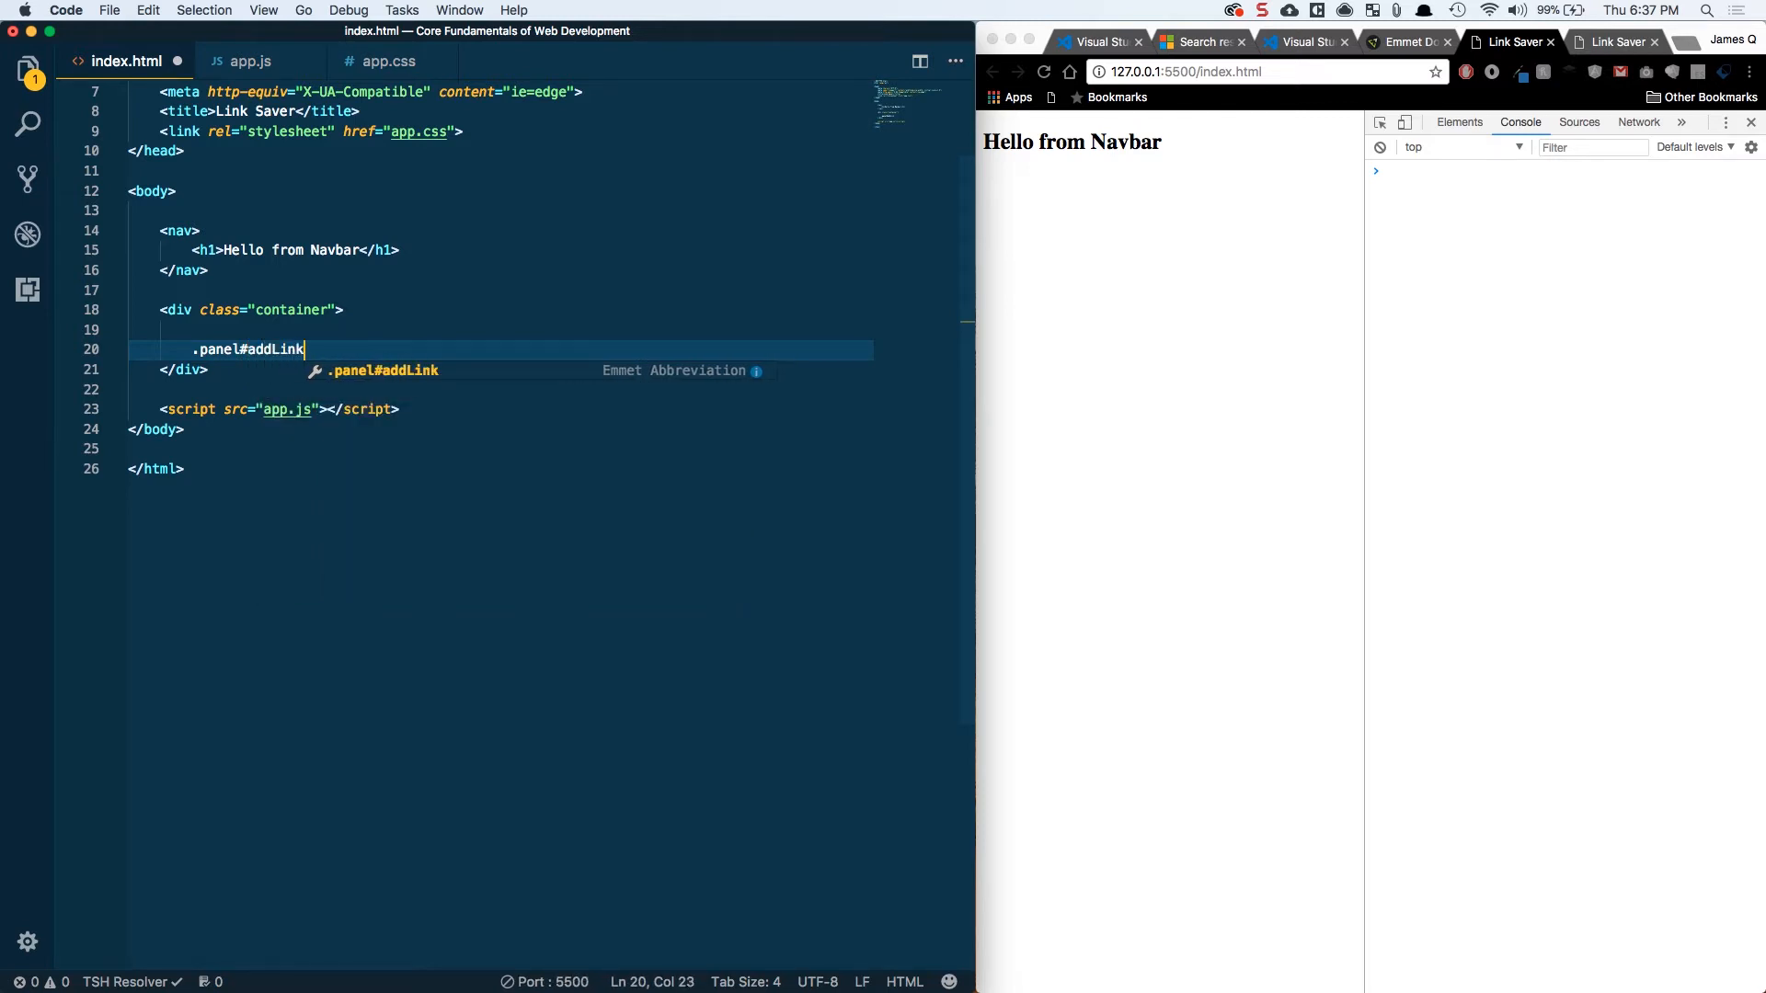
pyautogui.write('Panel')
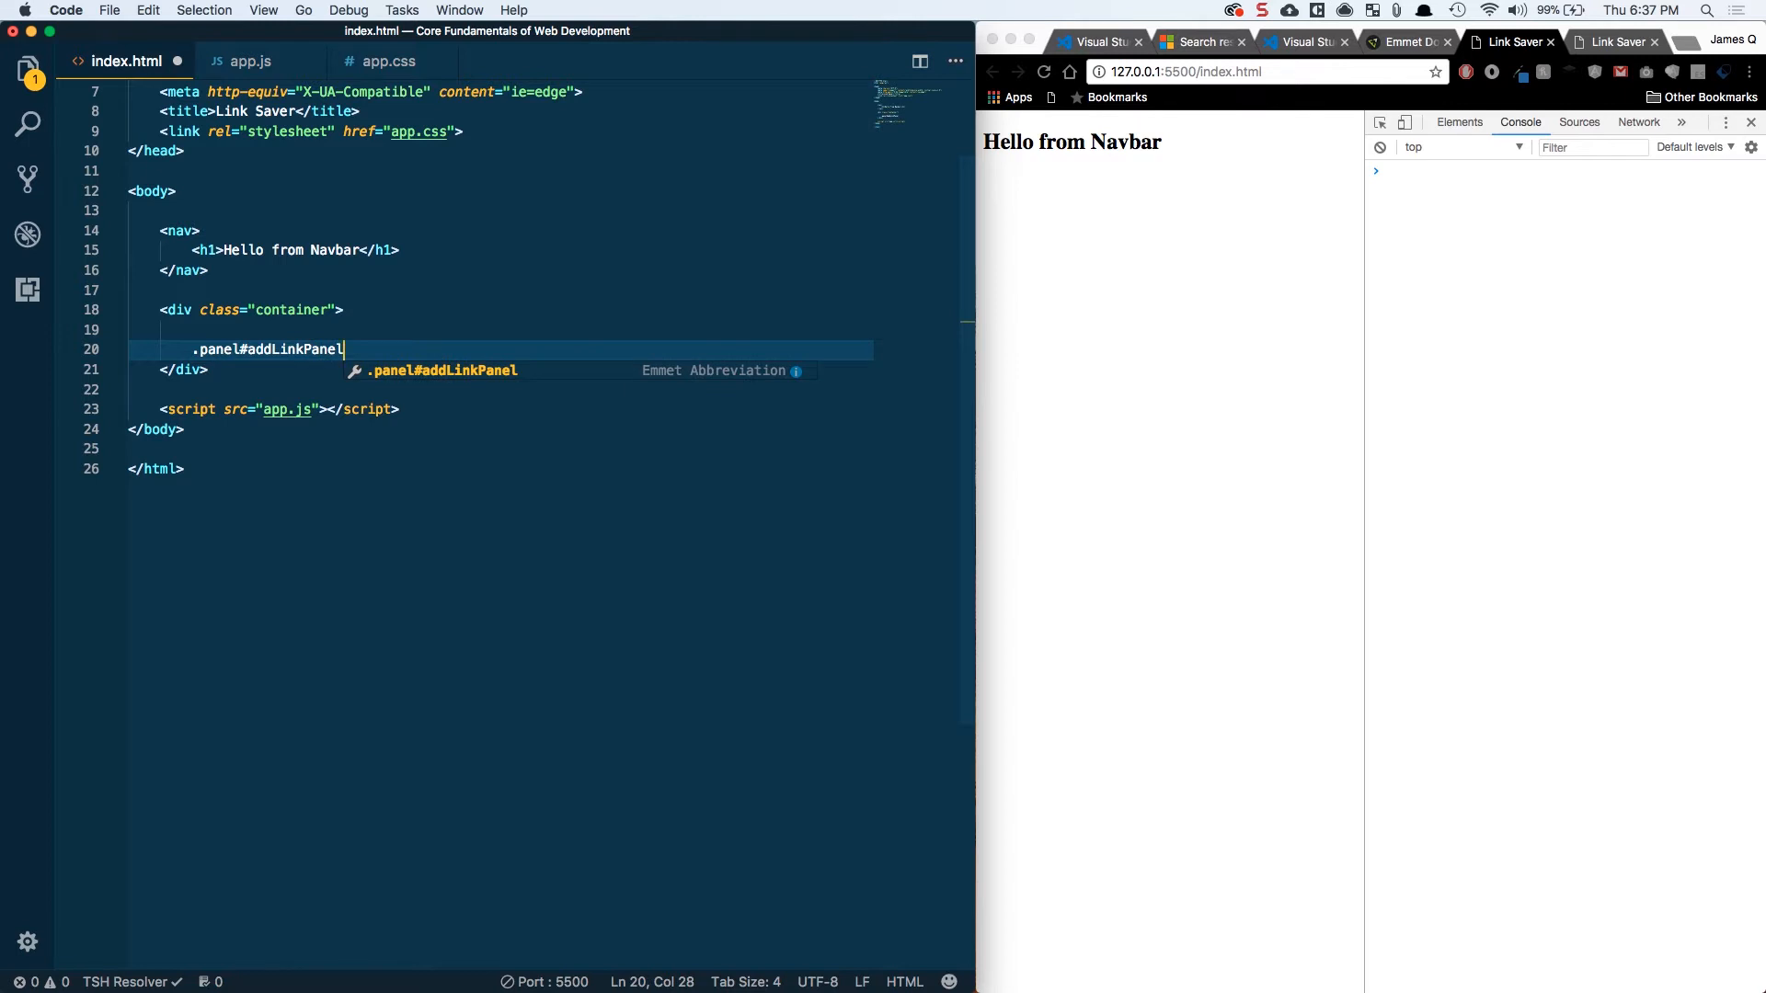
pyautogui.press('Tab')
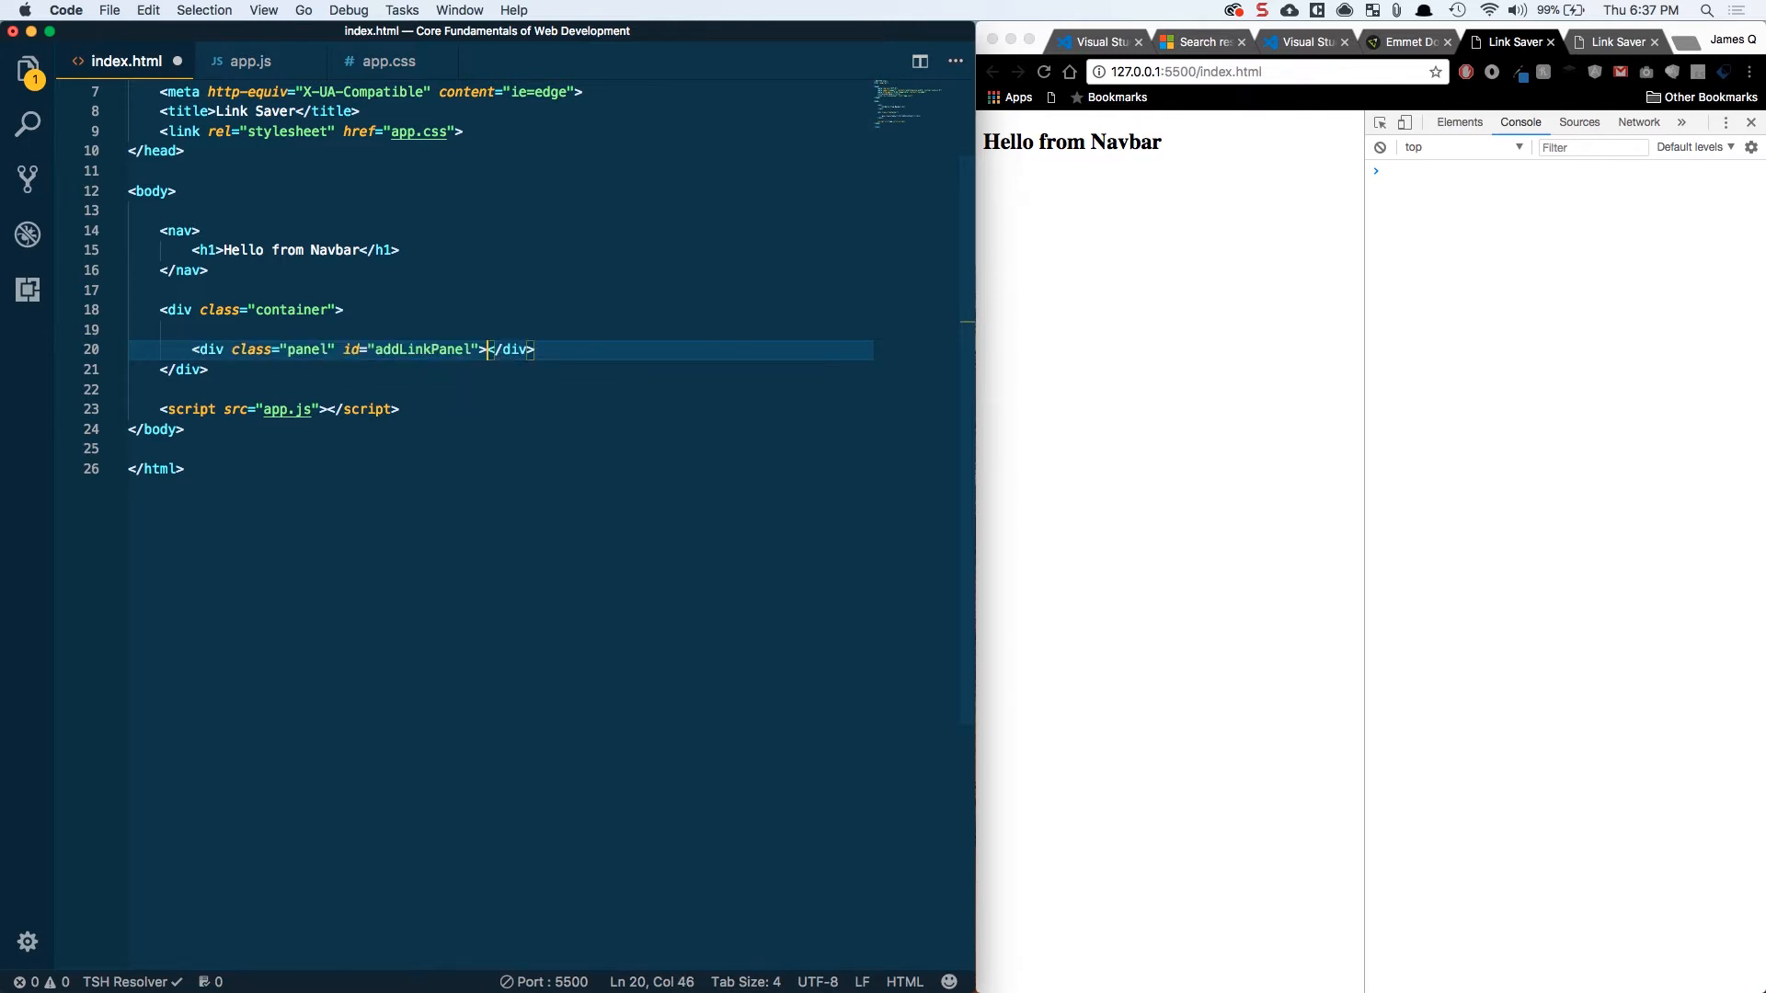
pyautogui.press('Return')
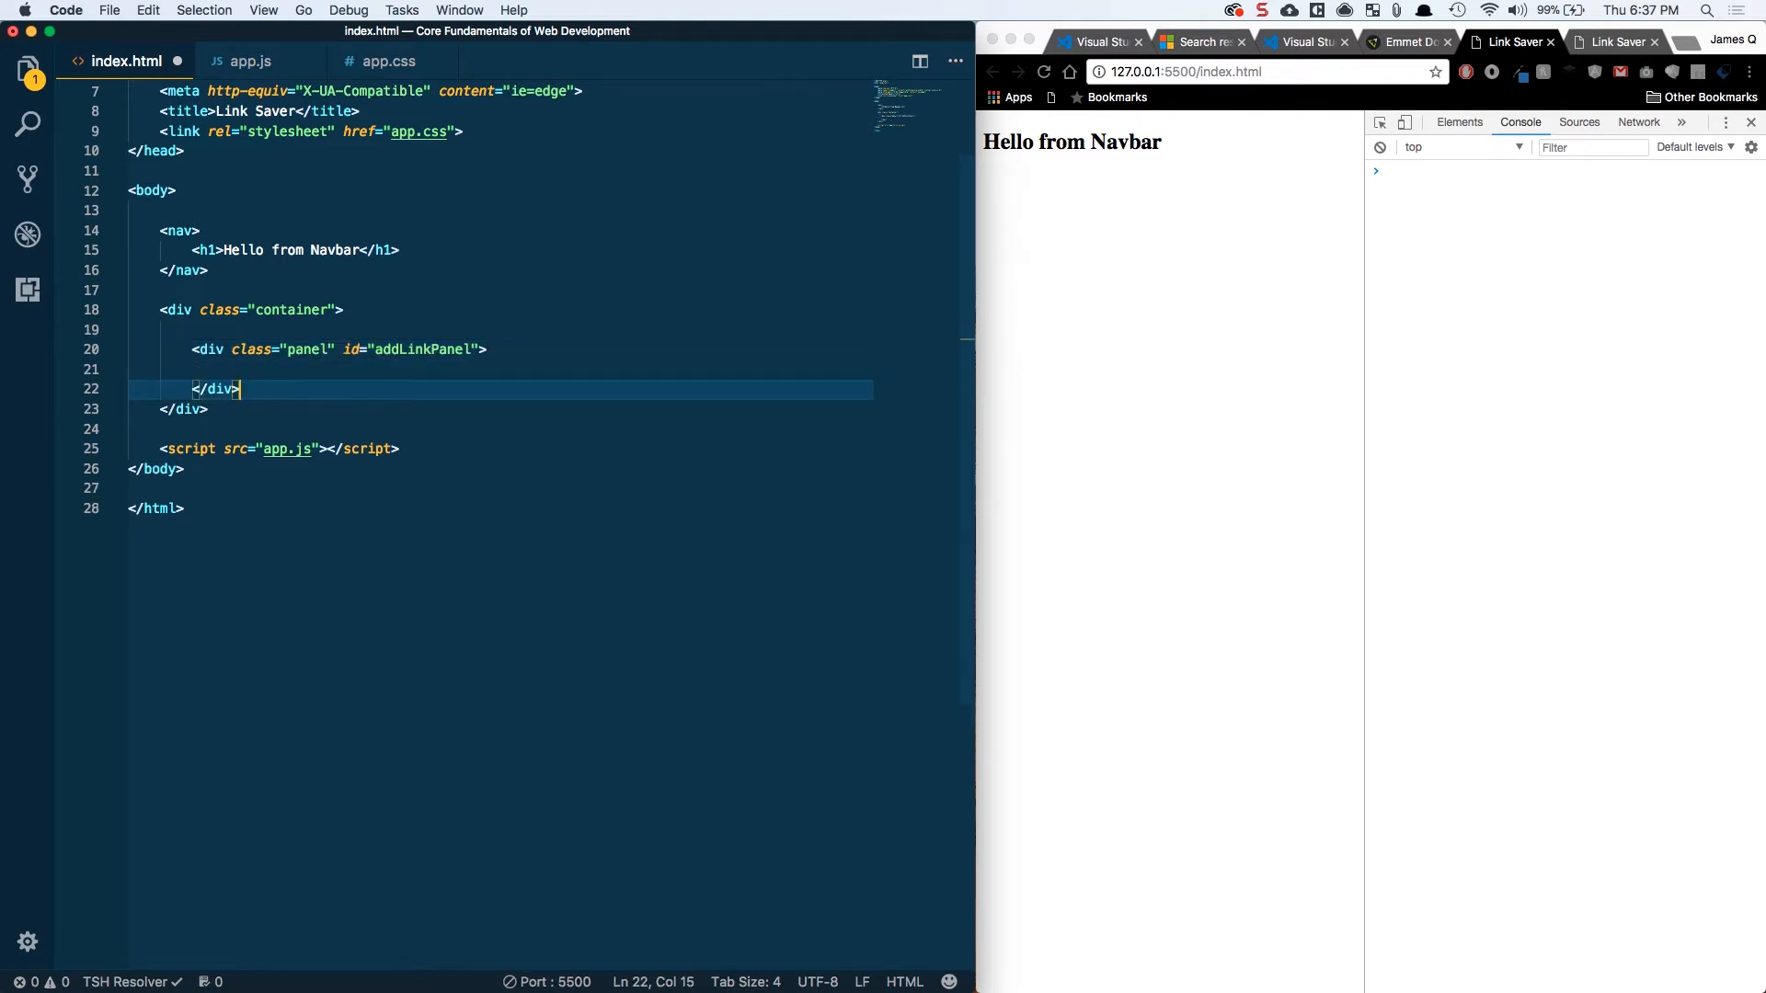
pyautogui.press('enter')
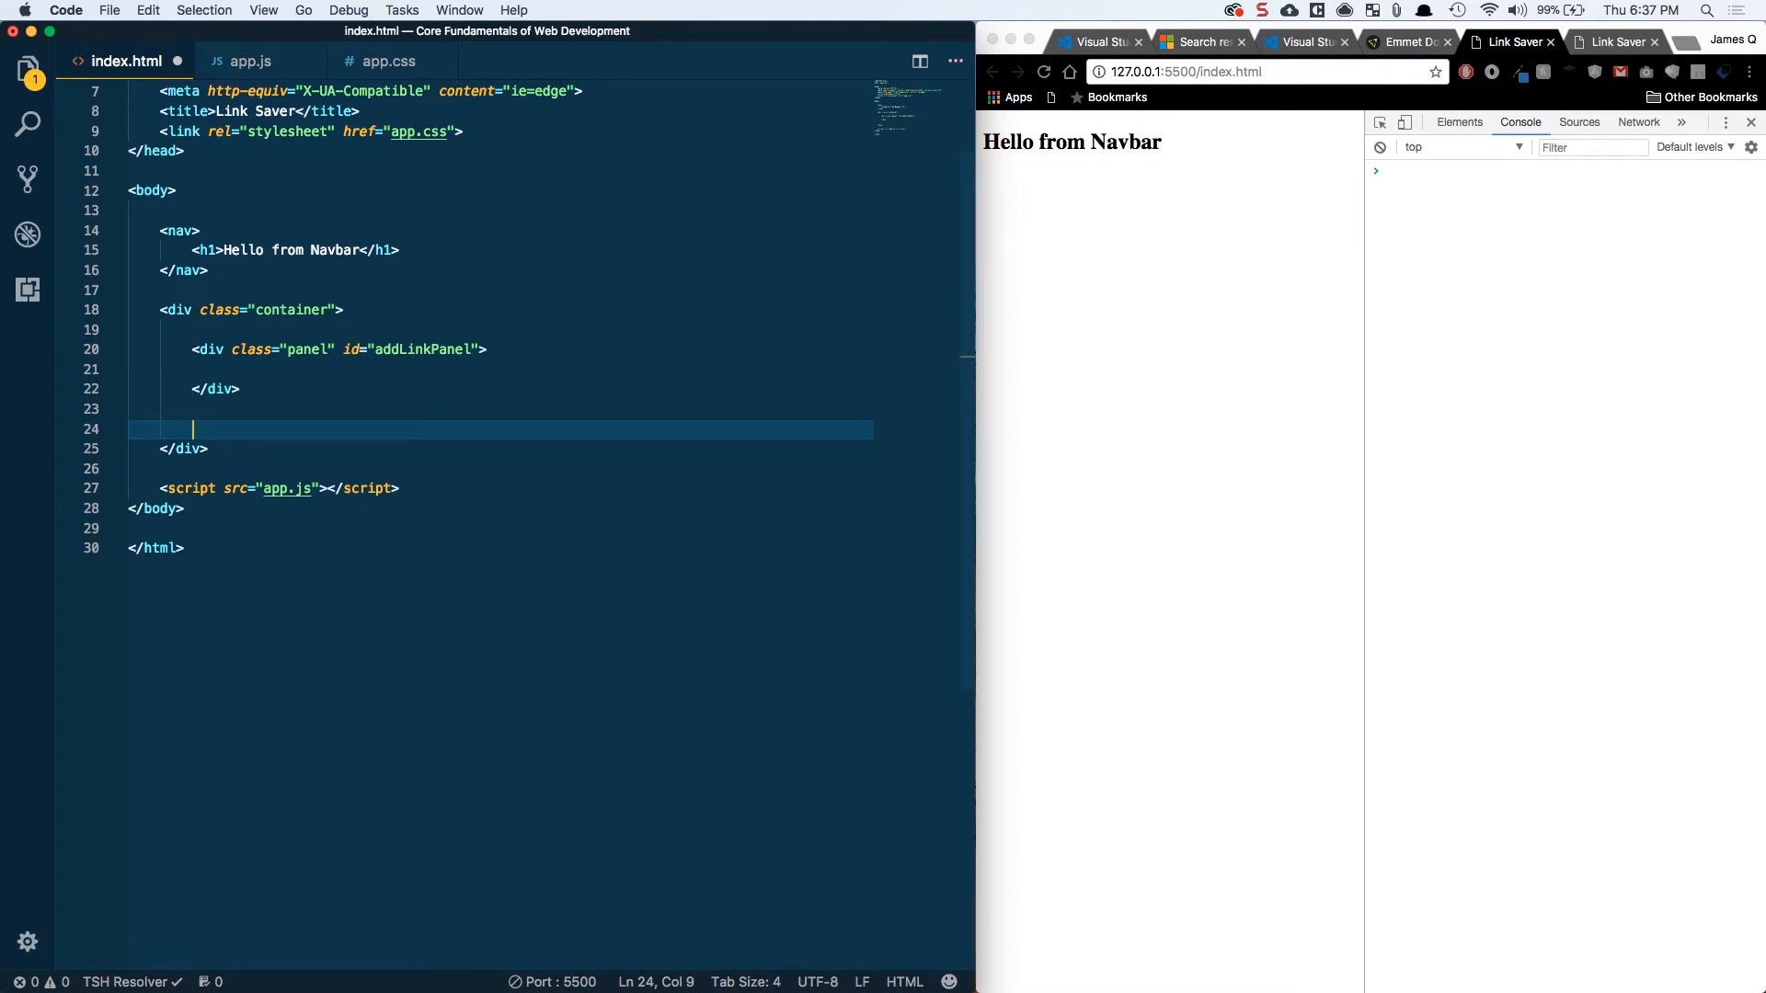
pyautogui.write('#')
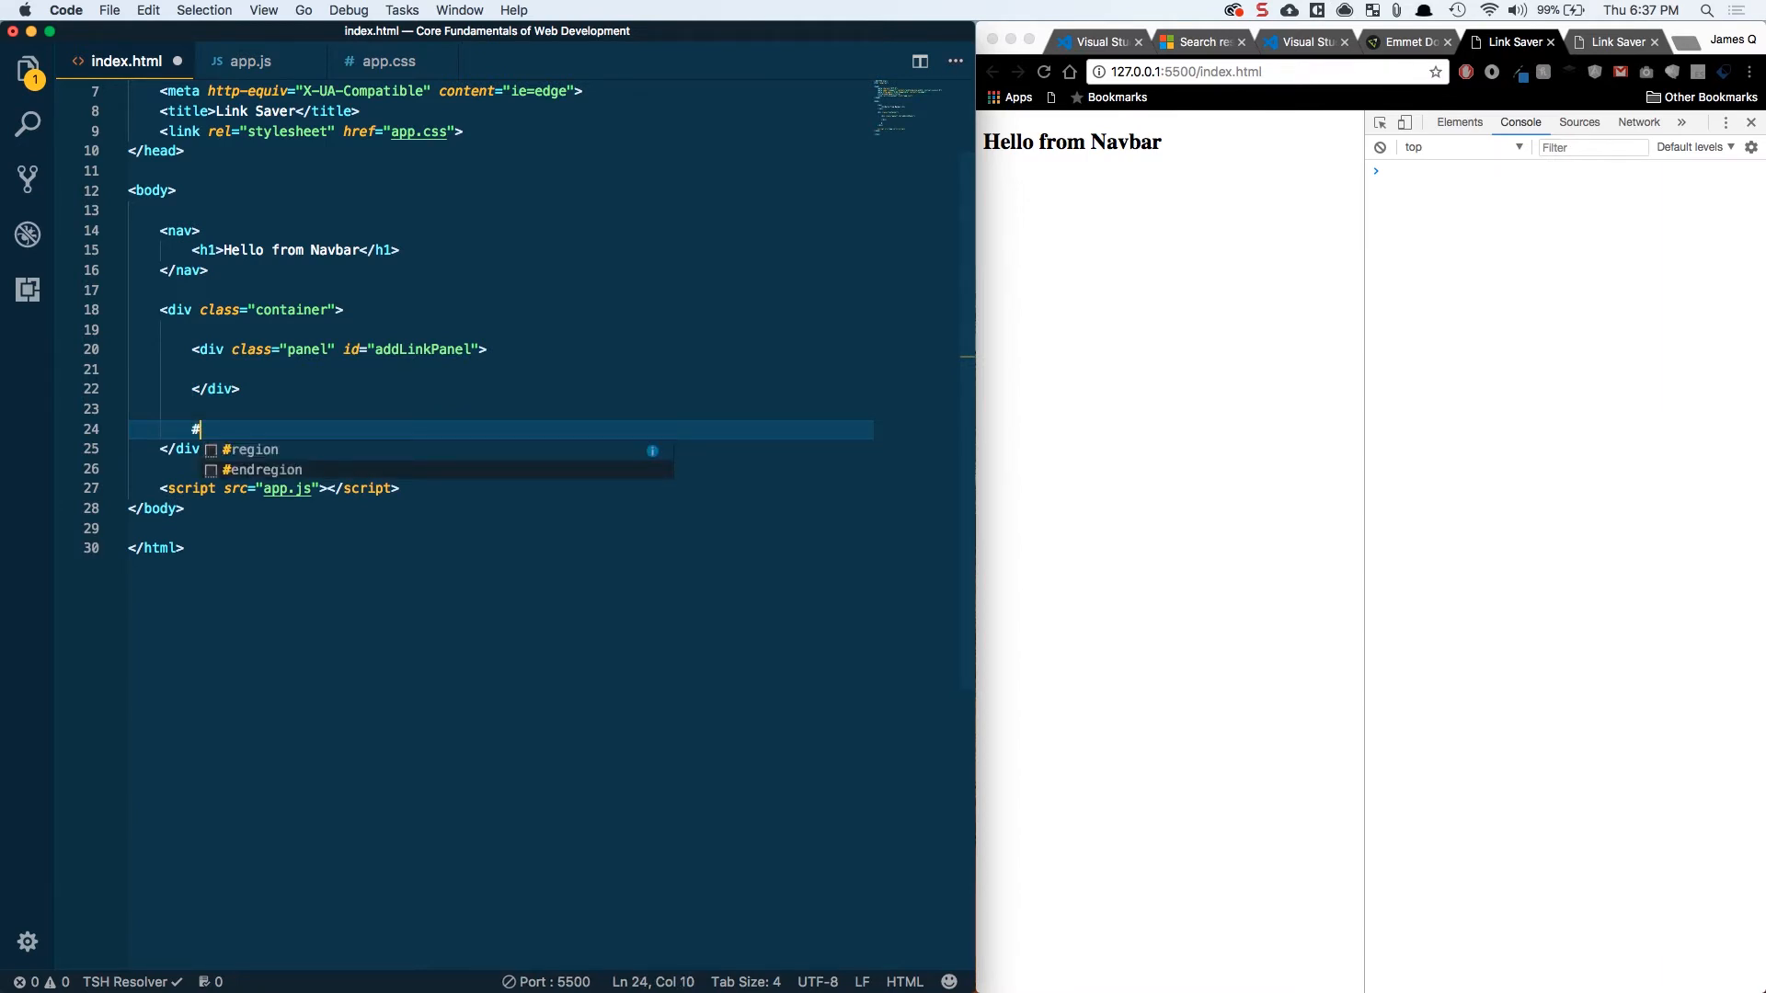
pyautogui.write('linksList">')
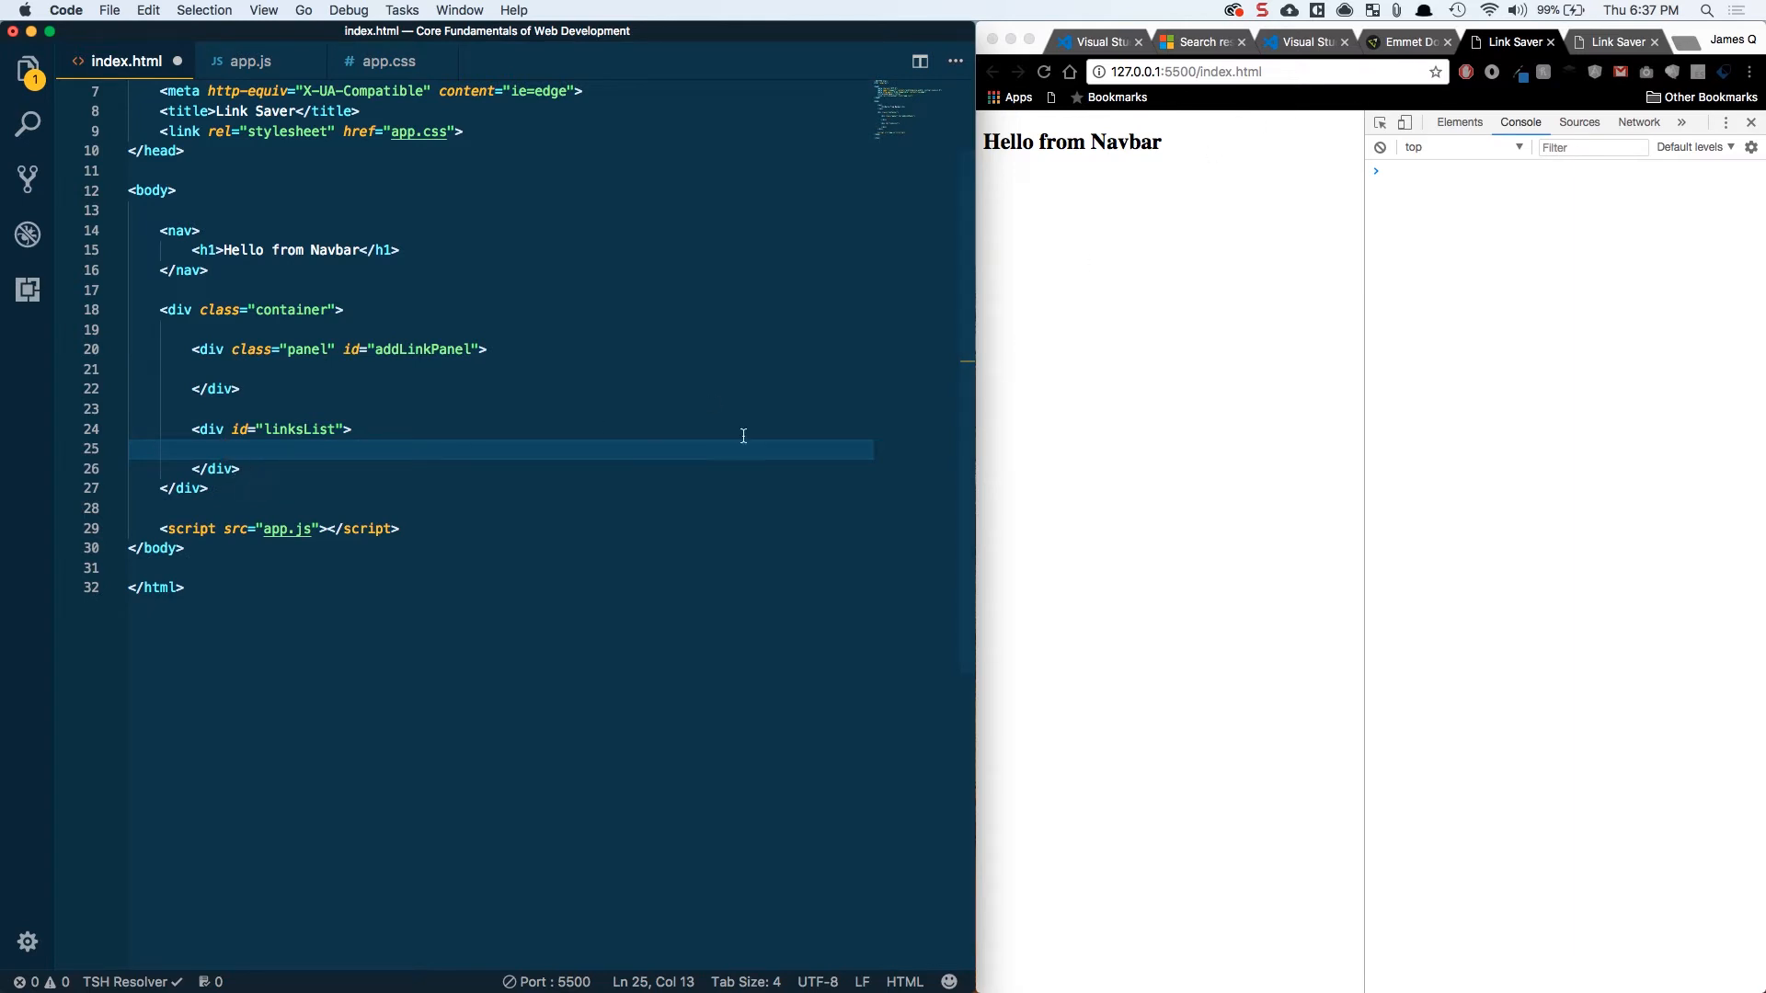
pyautogui.moveTo(1250, 353)
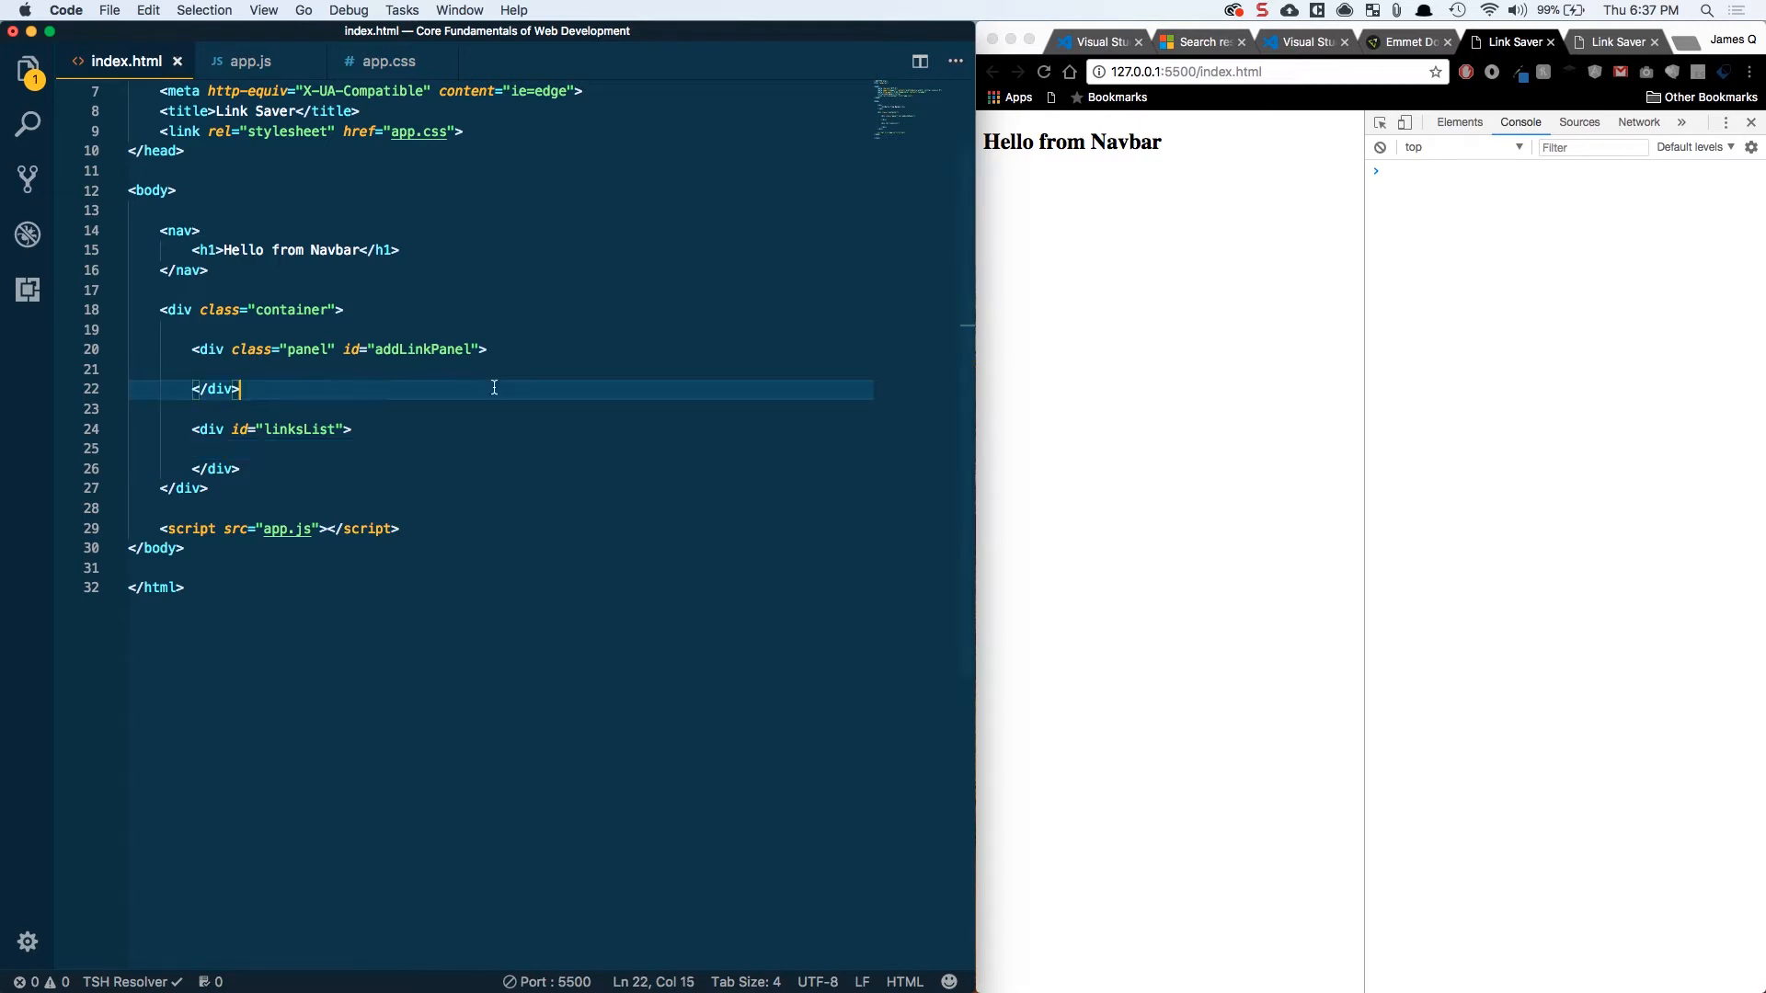
pyautogui.moveTo(1165, 144)
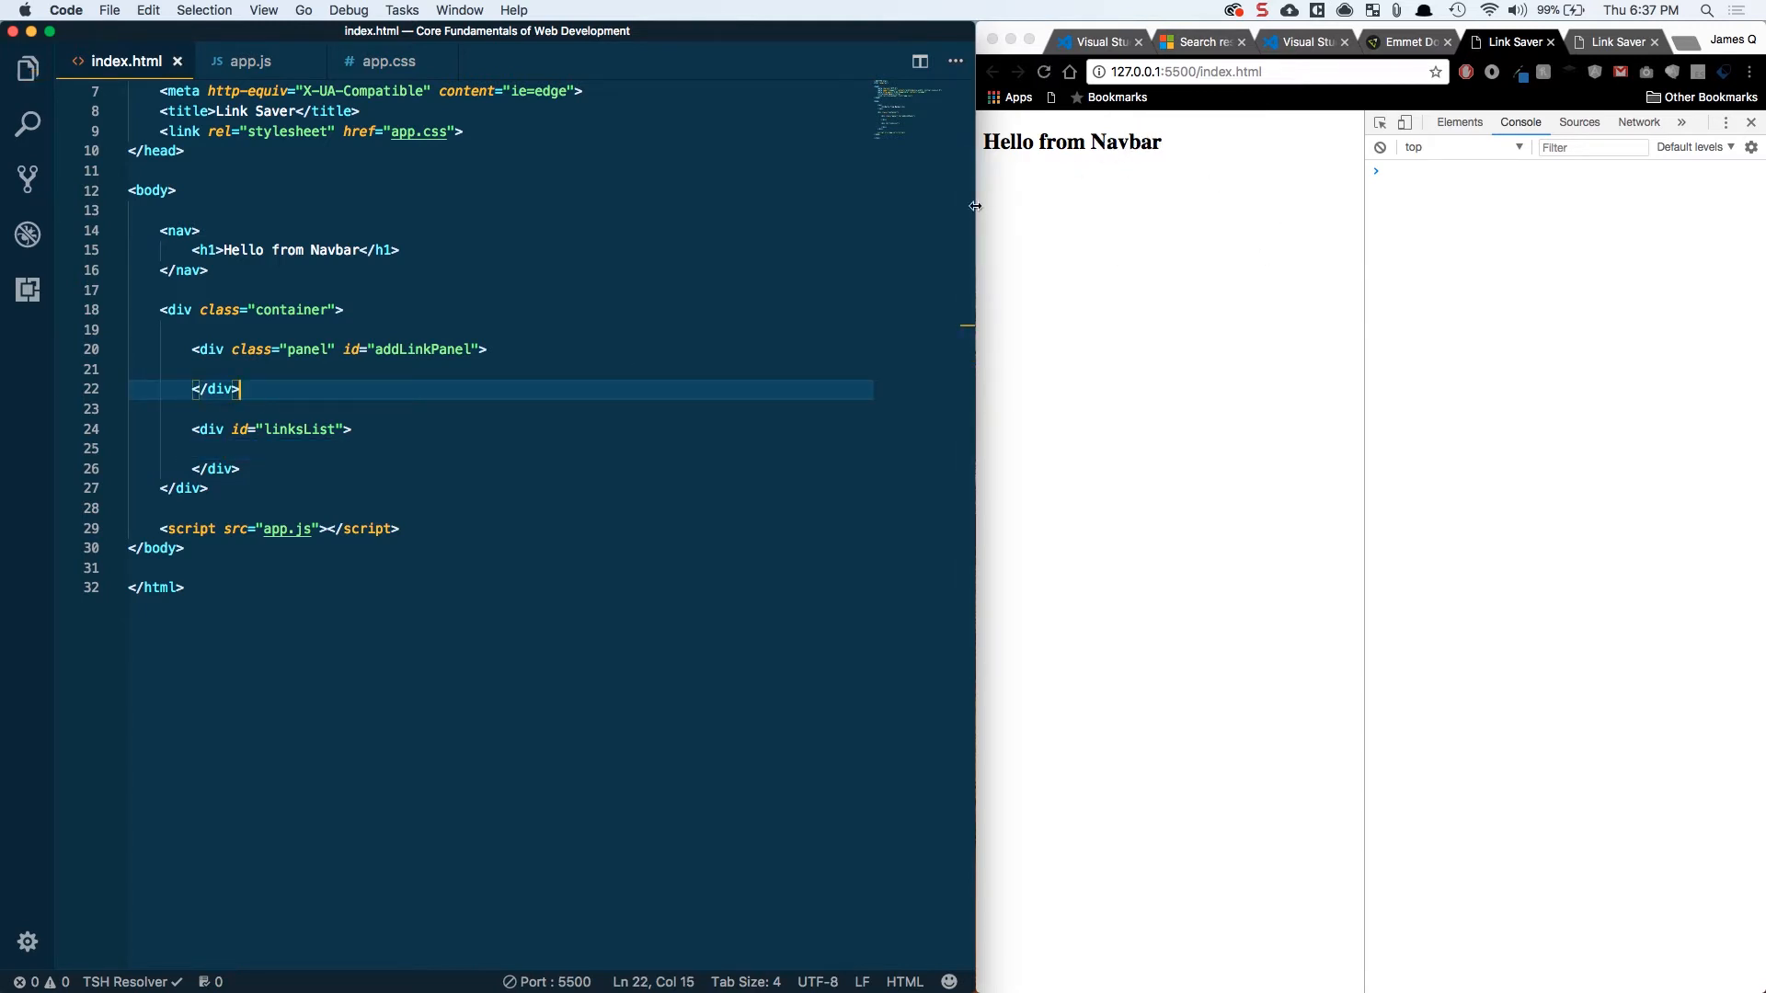
# In app.css, add the Variables comment header followed by blank lines
pyautogui.click(388, 60)
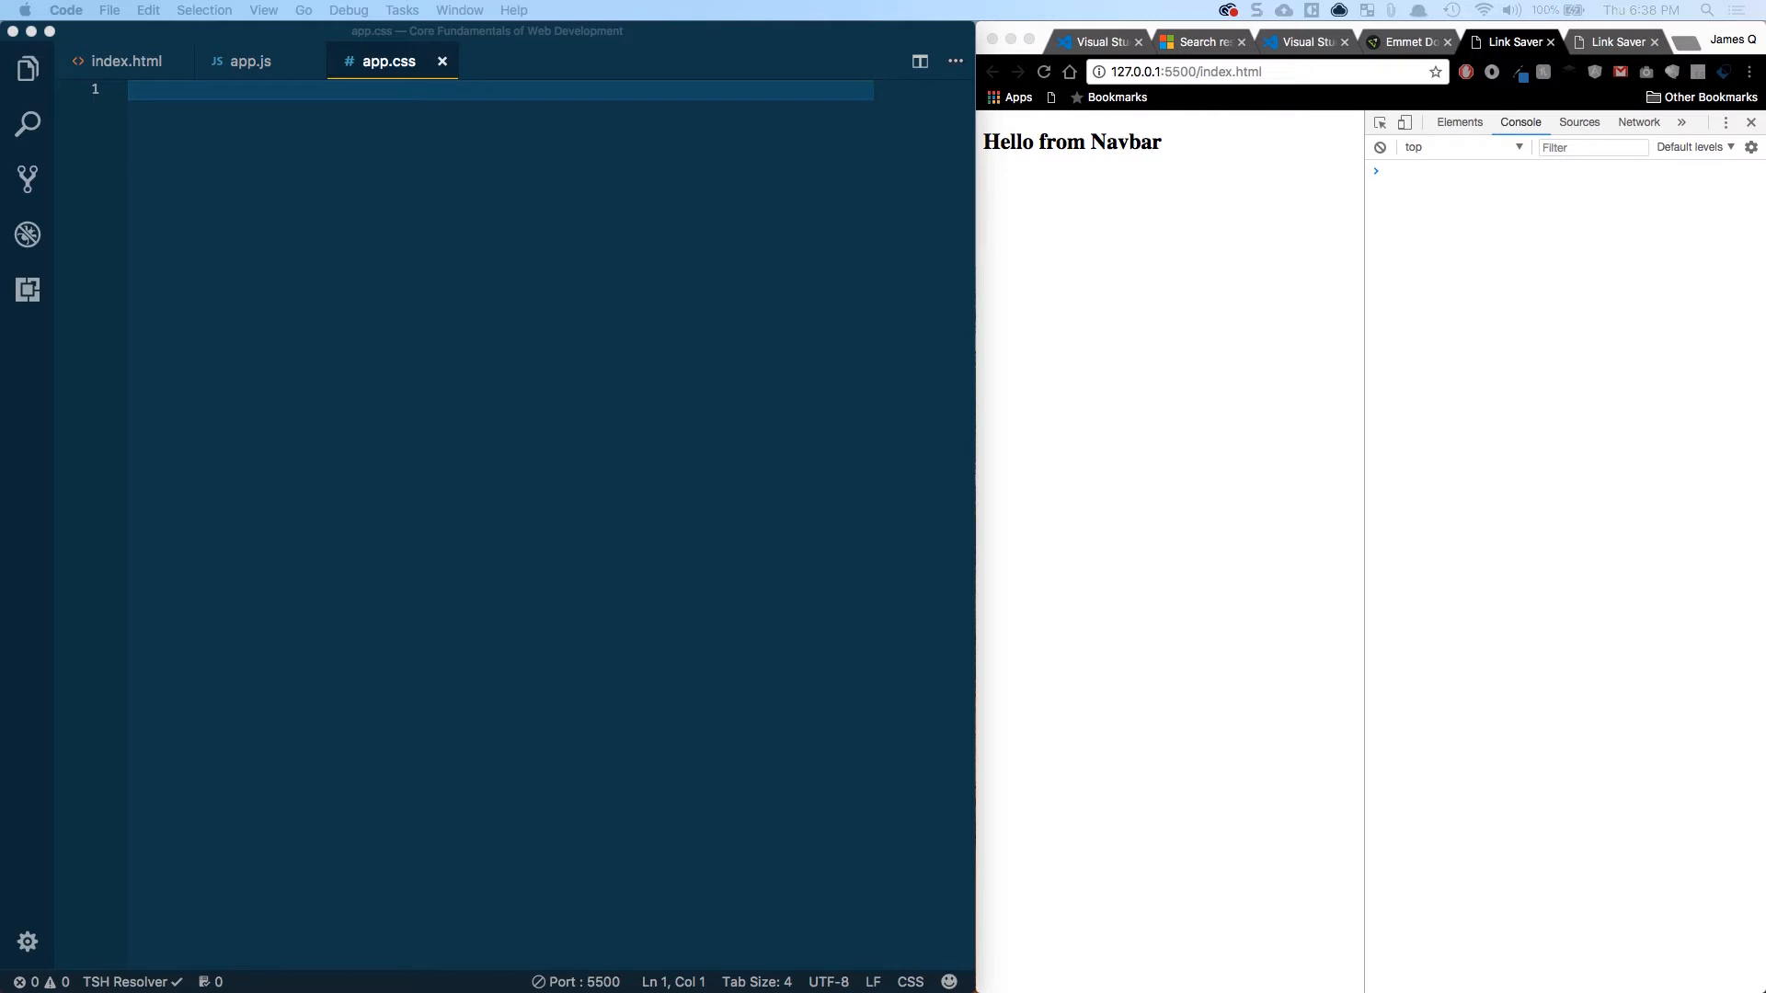
pyautogui.moveTo(357, 105)
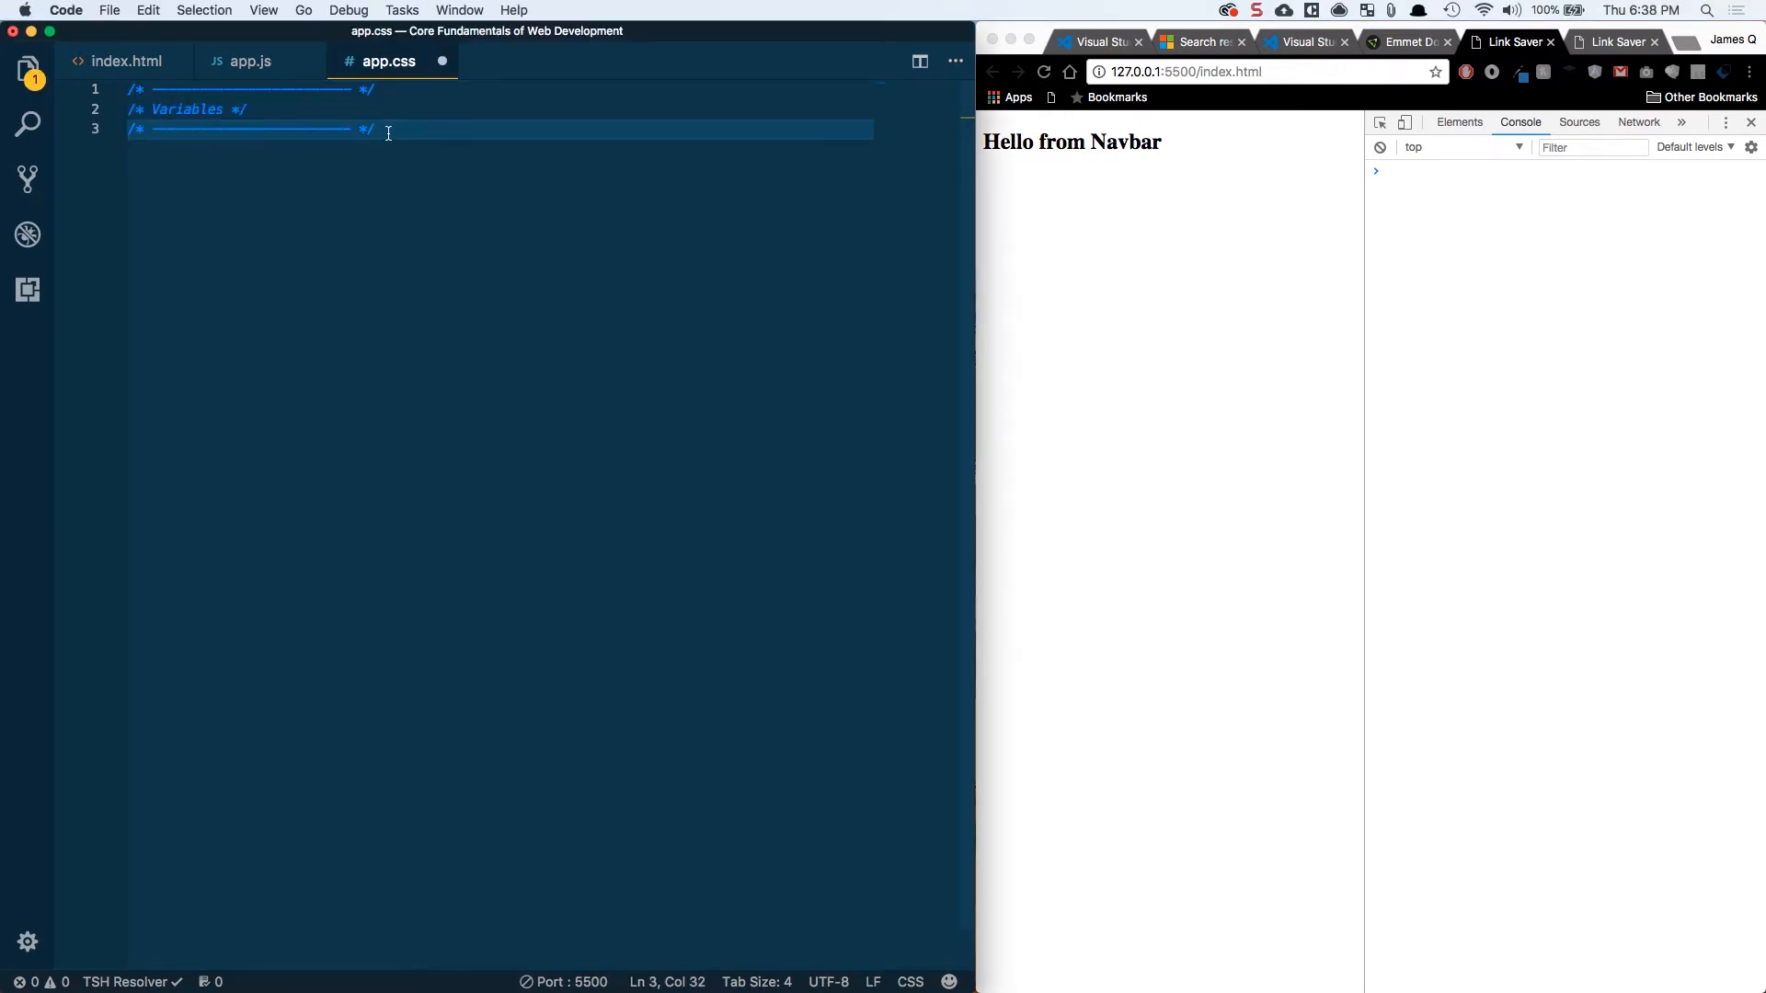
pyautogui.press('cmd+a')
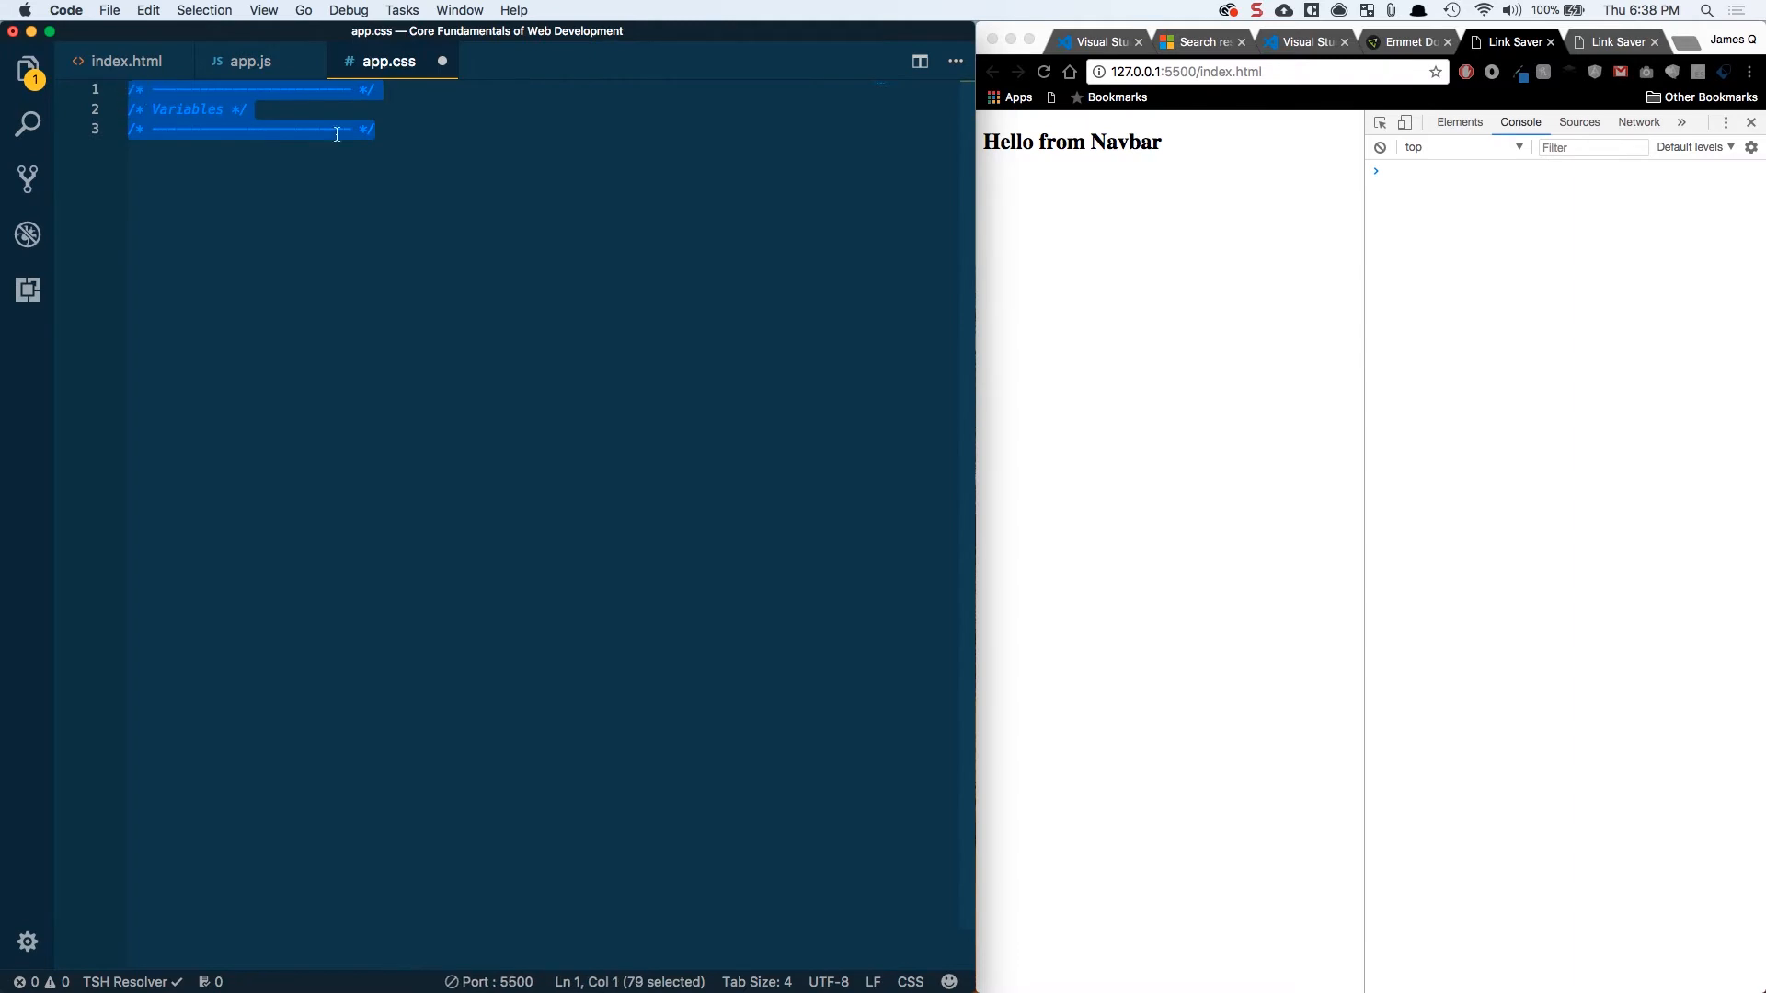
pyautogui.click(378, 129)
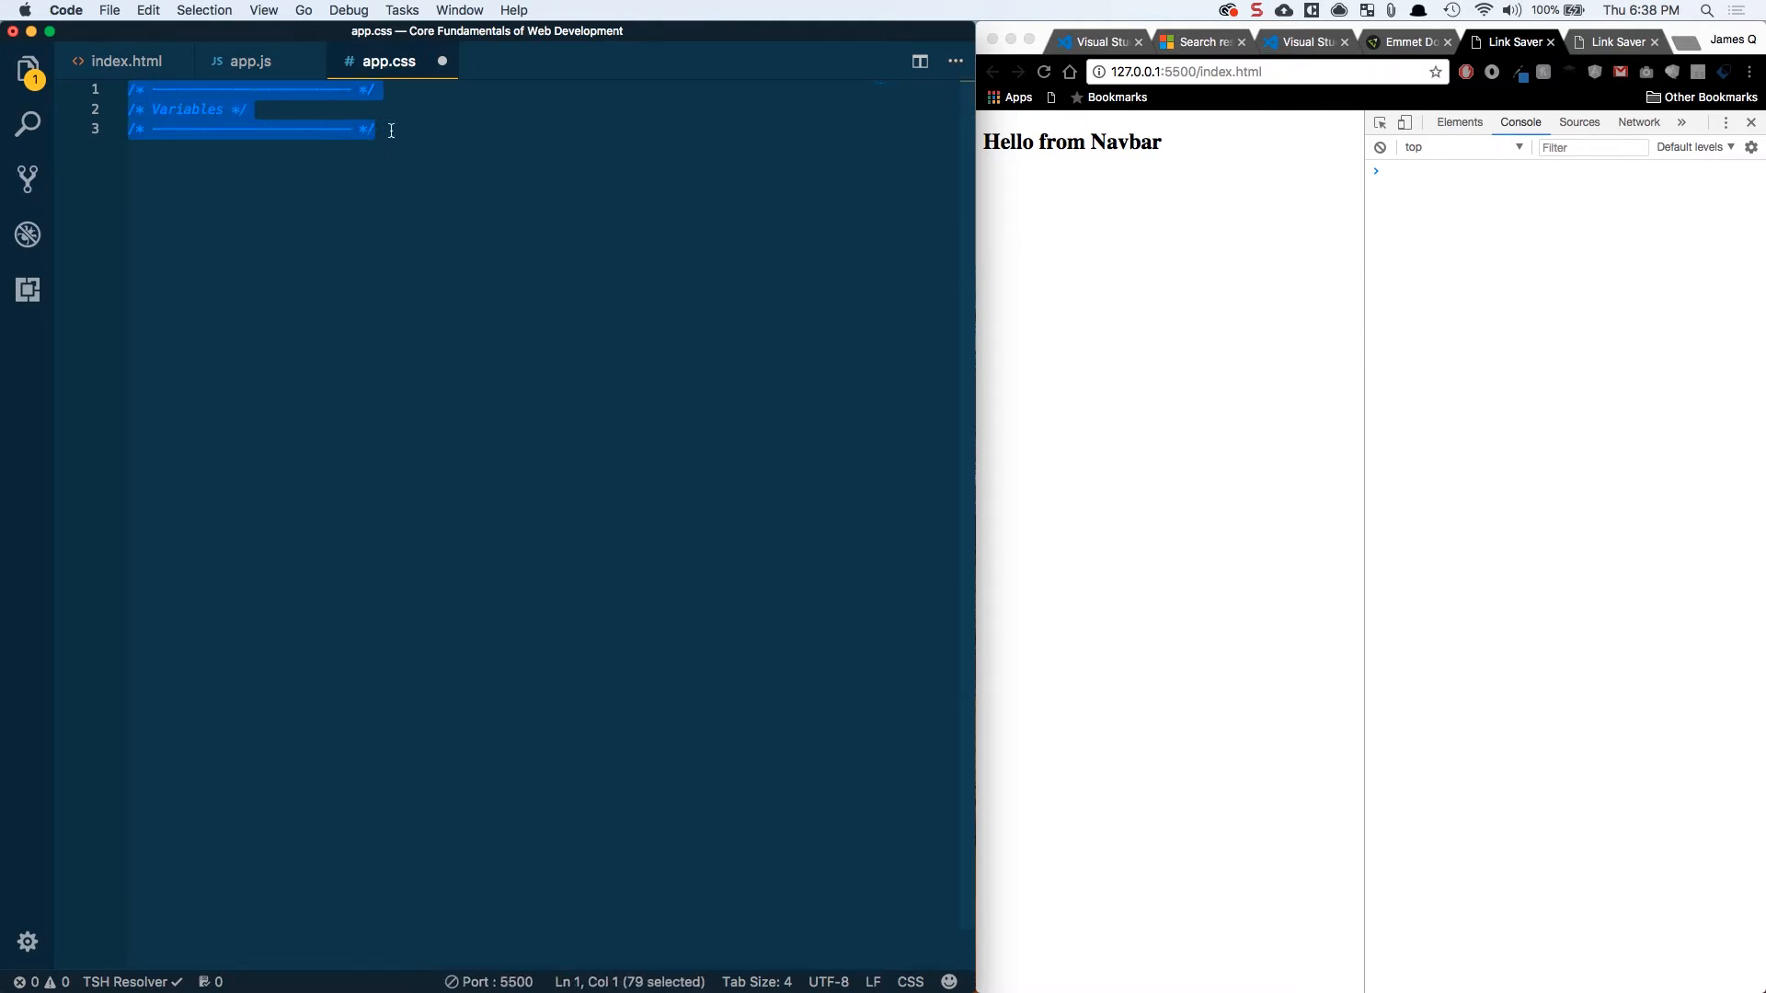
pyautogui.press('Return')
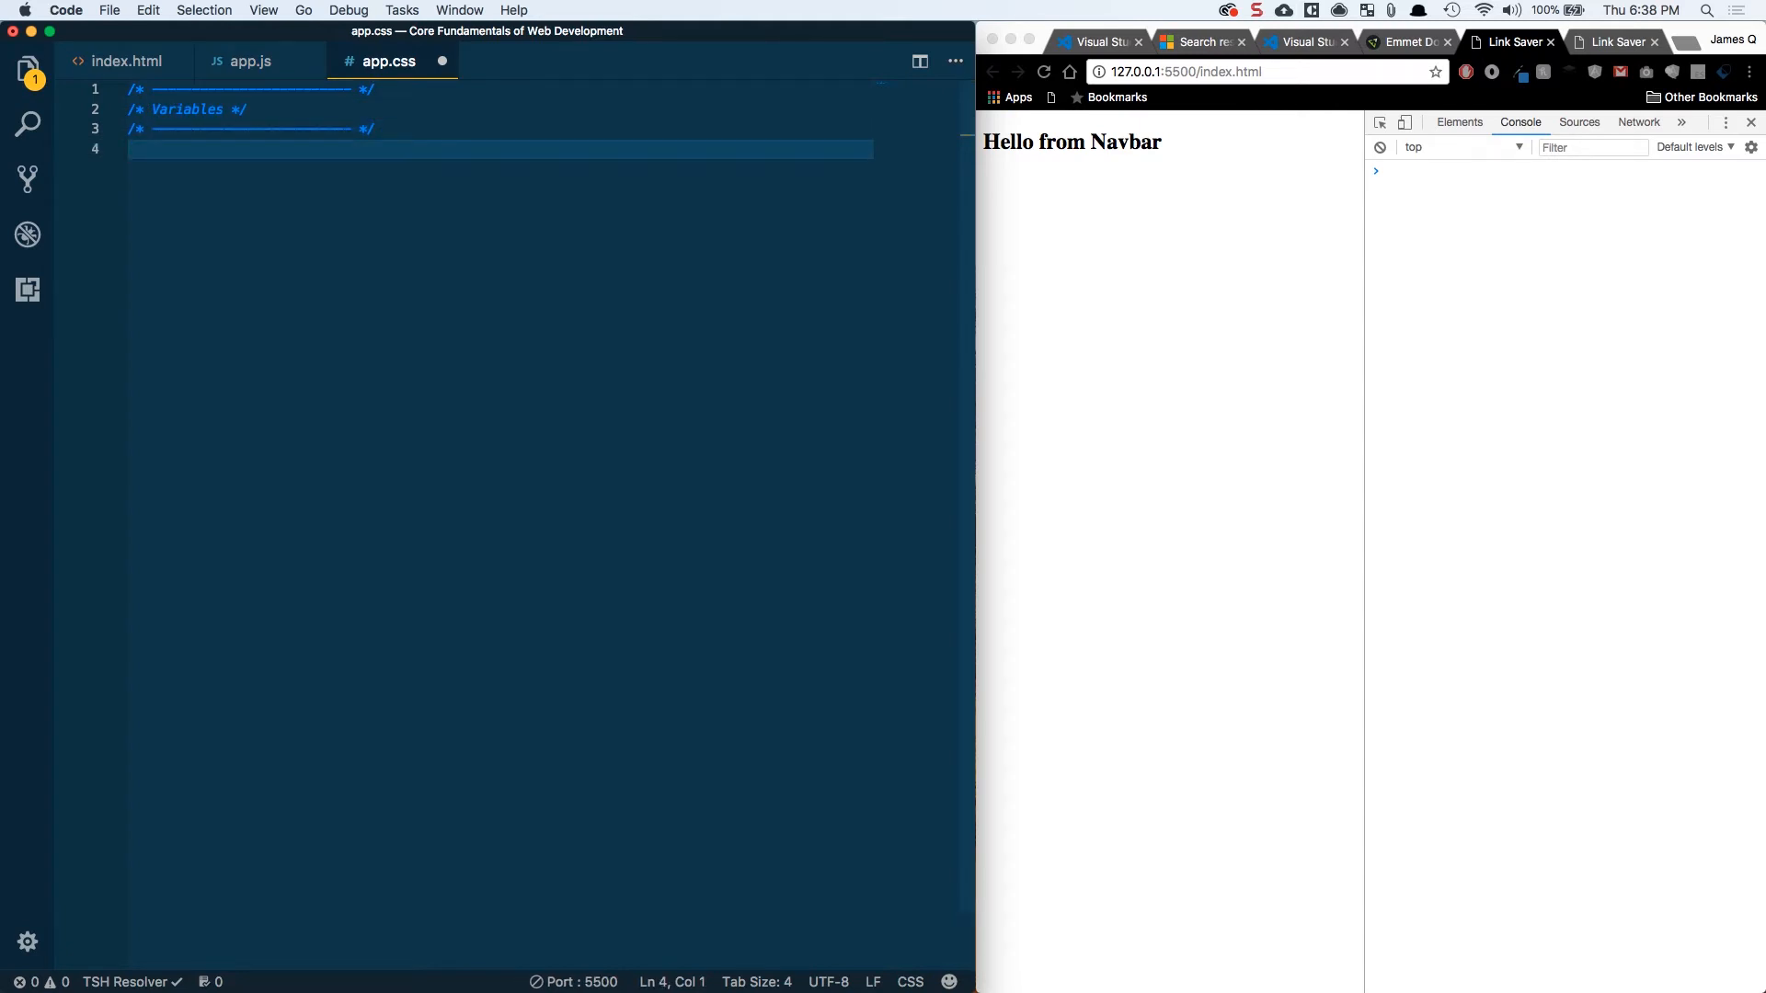
pyautogui.press('Return')
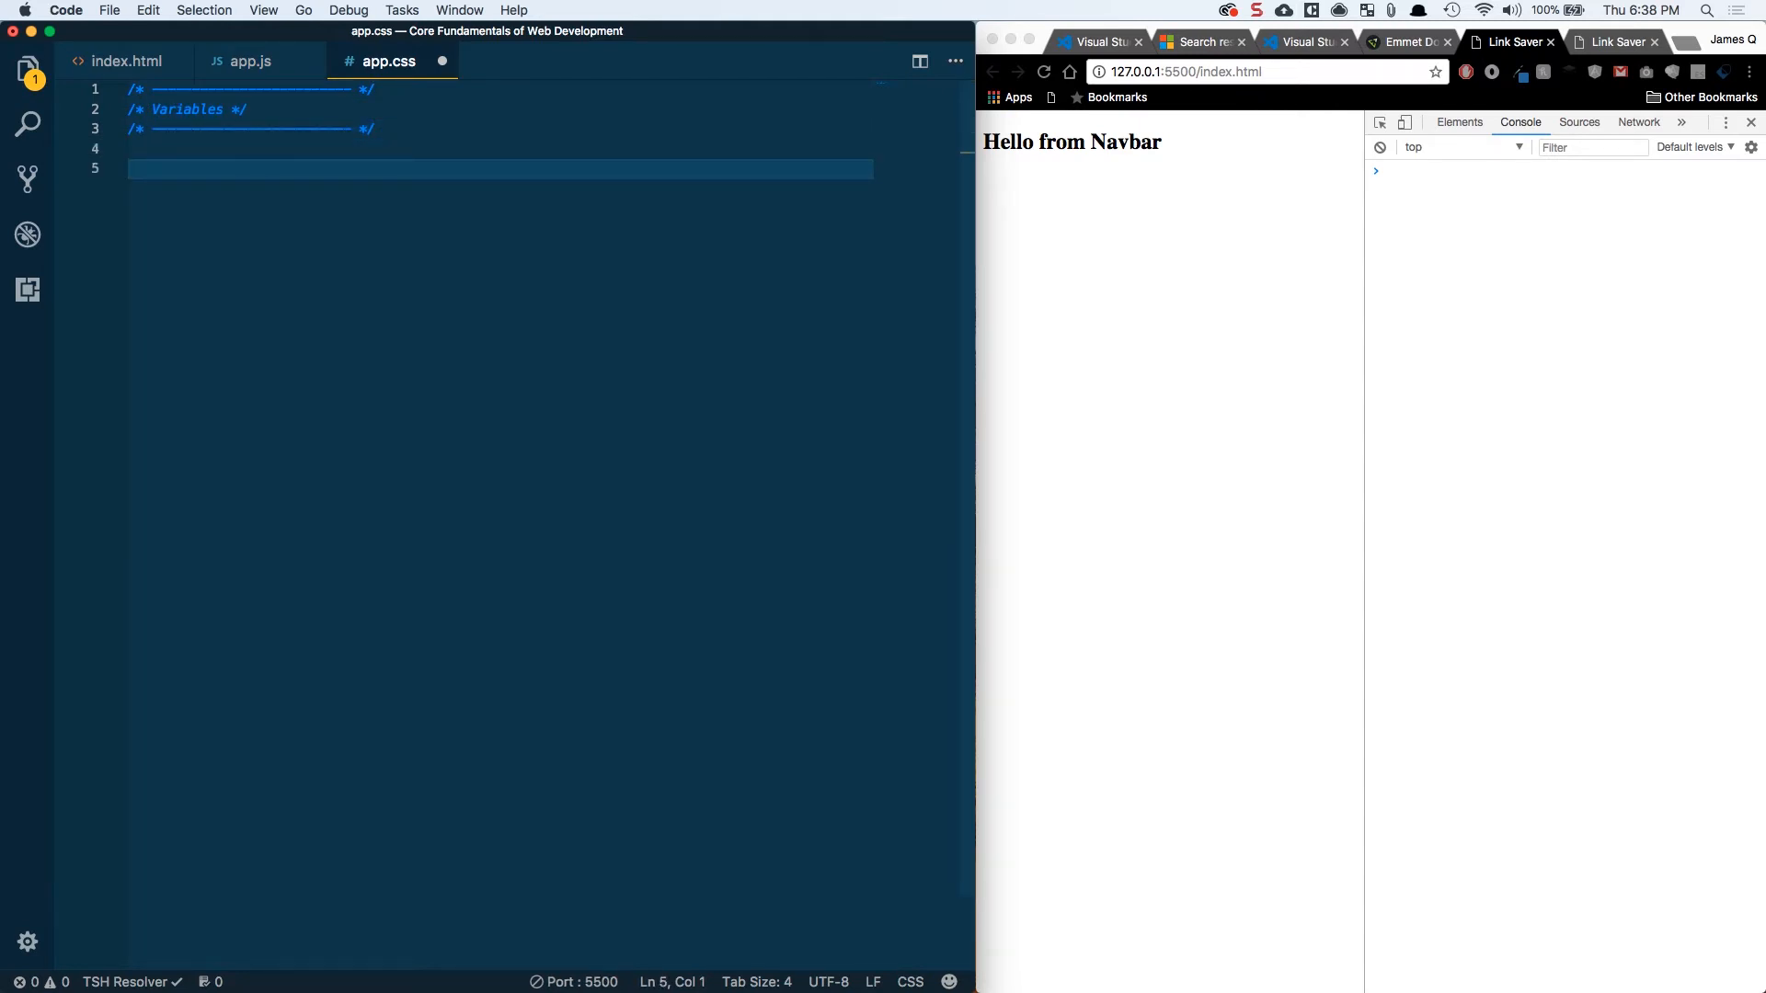
# Start a :root block defining --main-accent as #fc575
pyautogui.write(':')
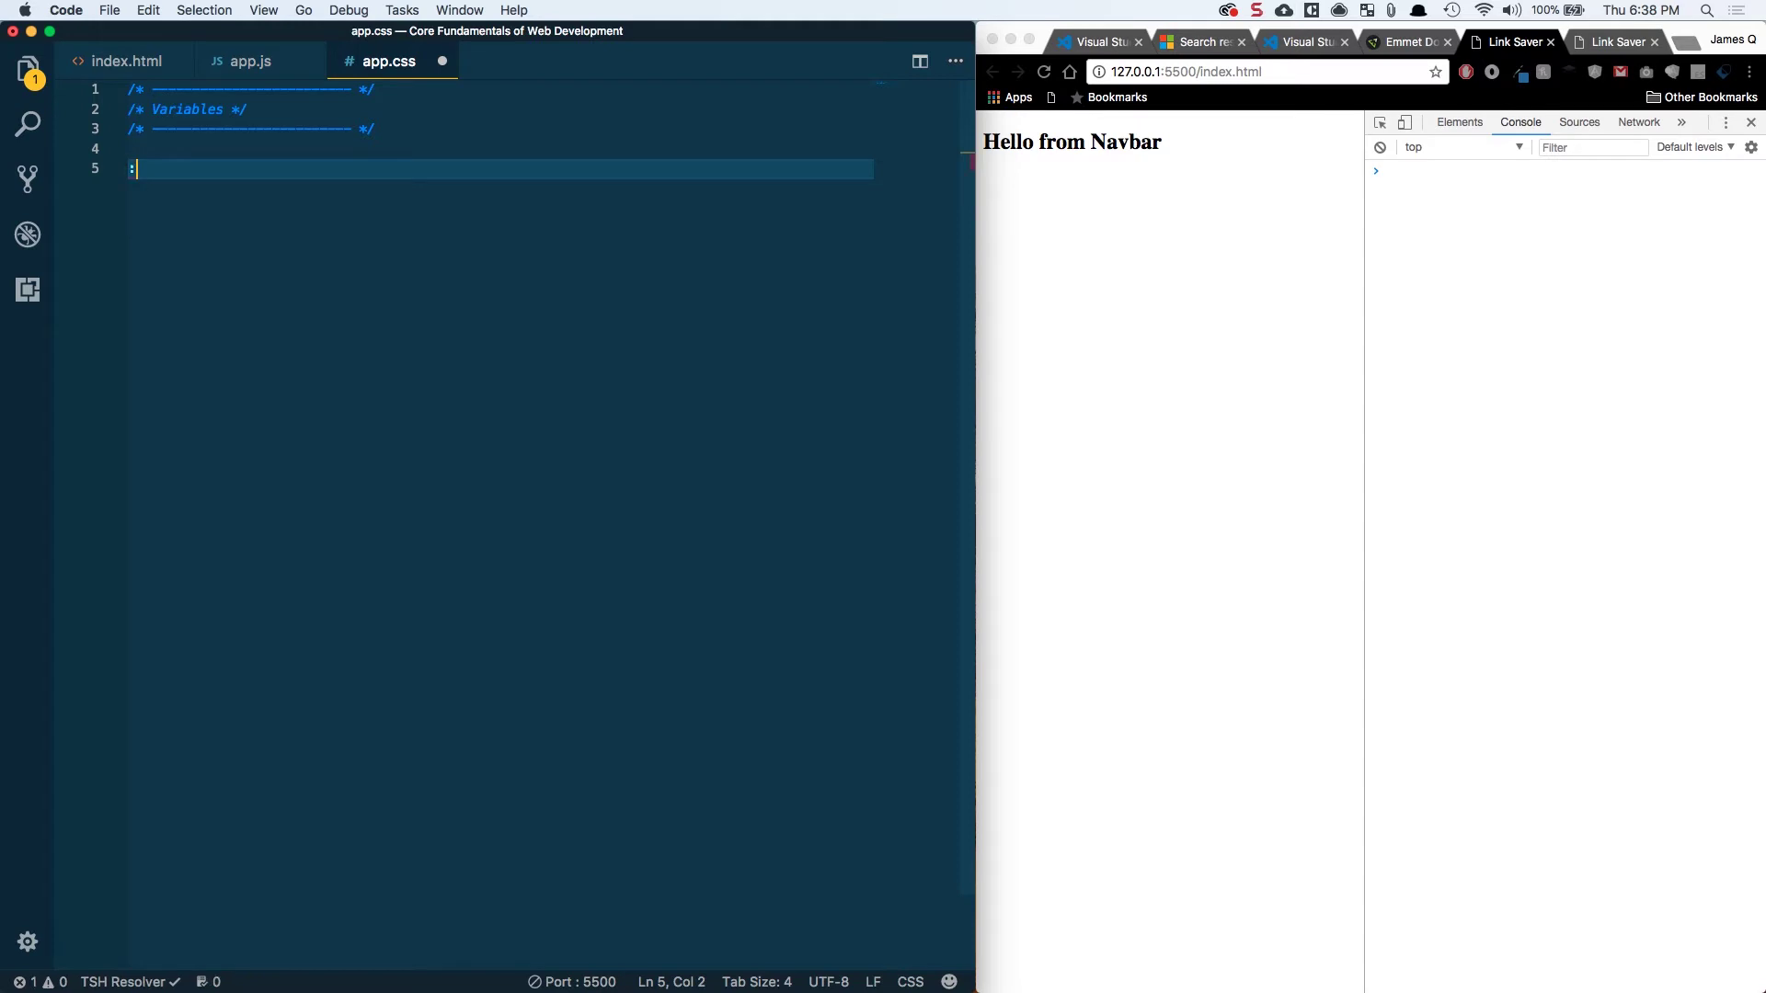
pyautogui.write('root {')
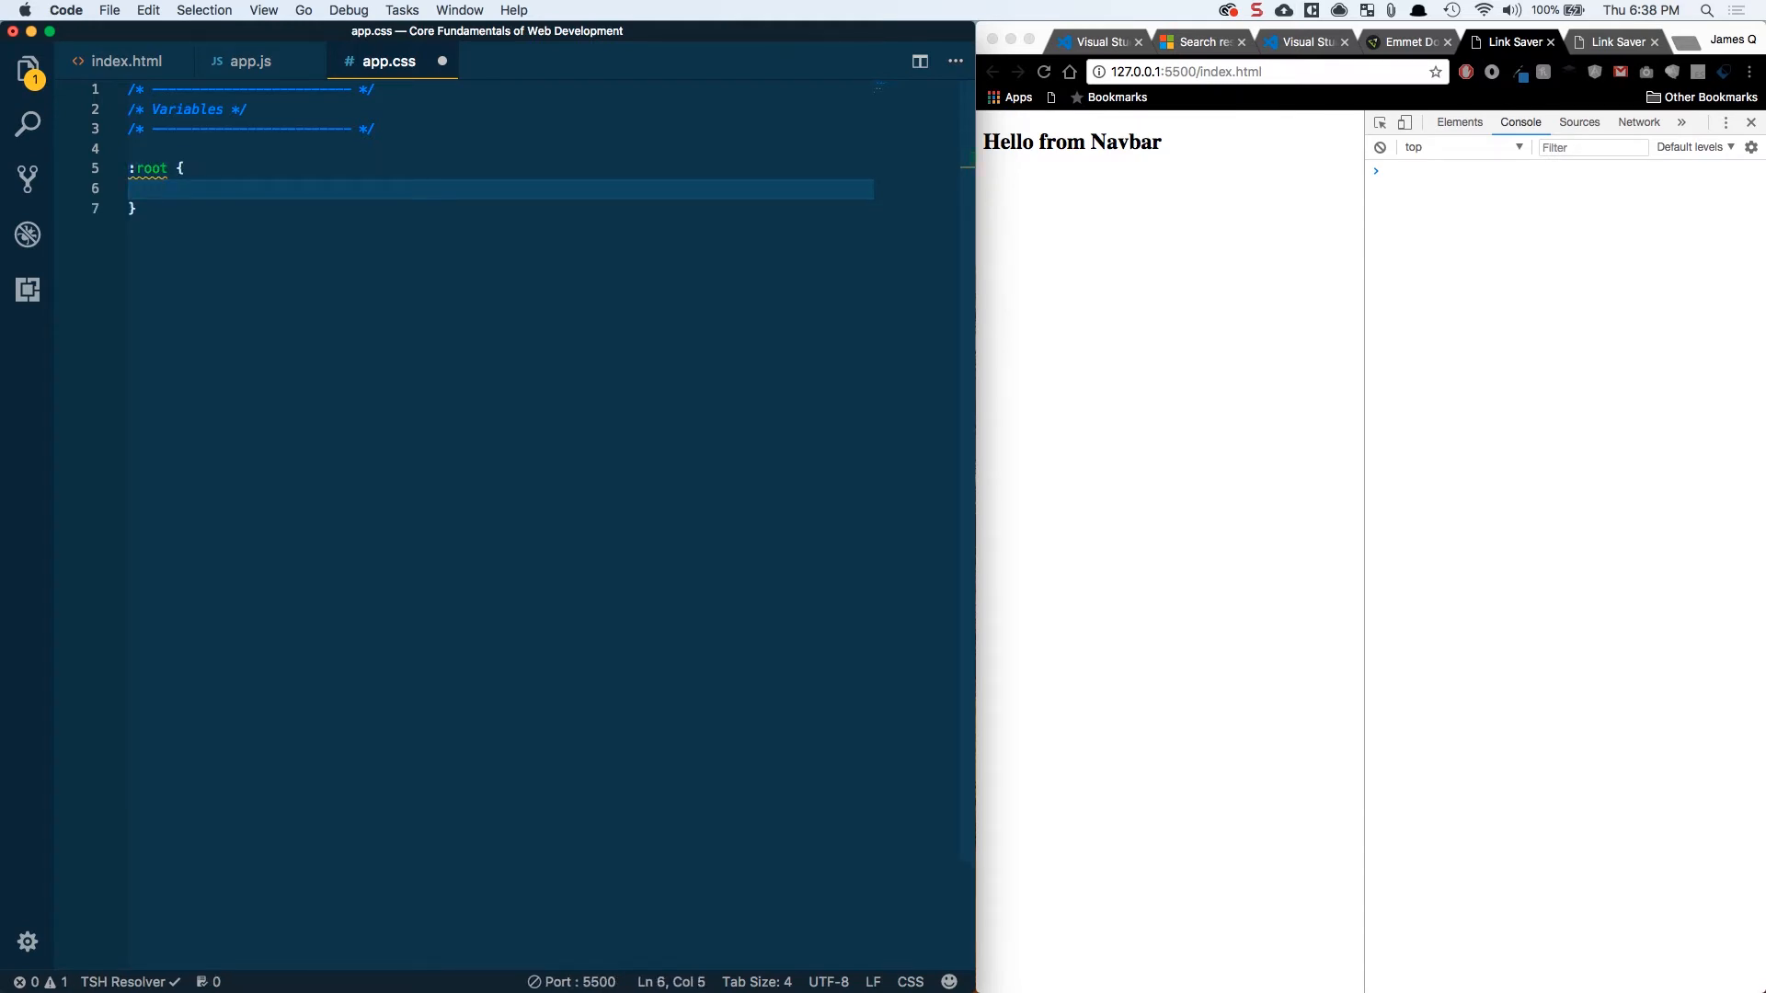
pyautogui.write('-o')
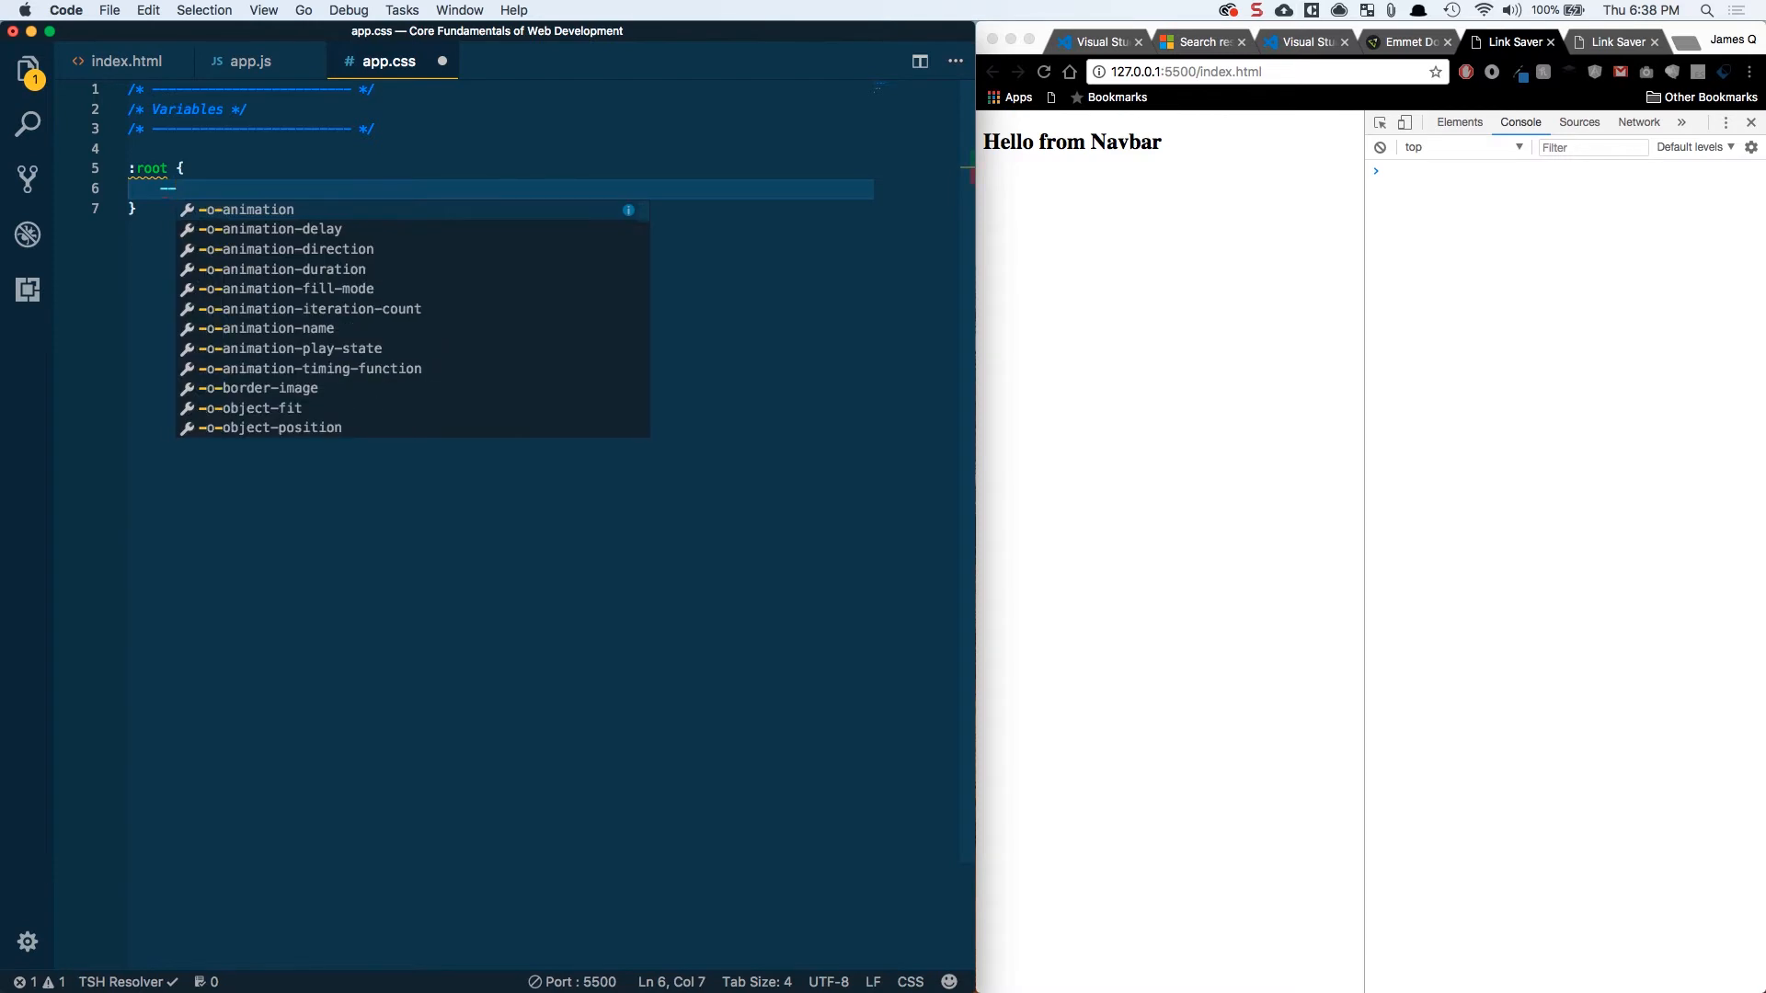
pyautogui.write('--main-accent:')
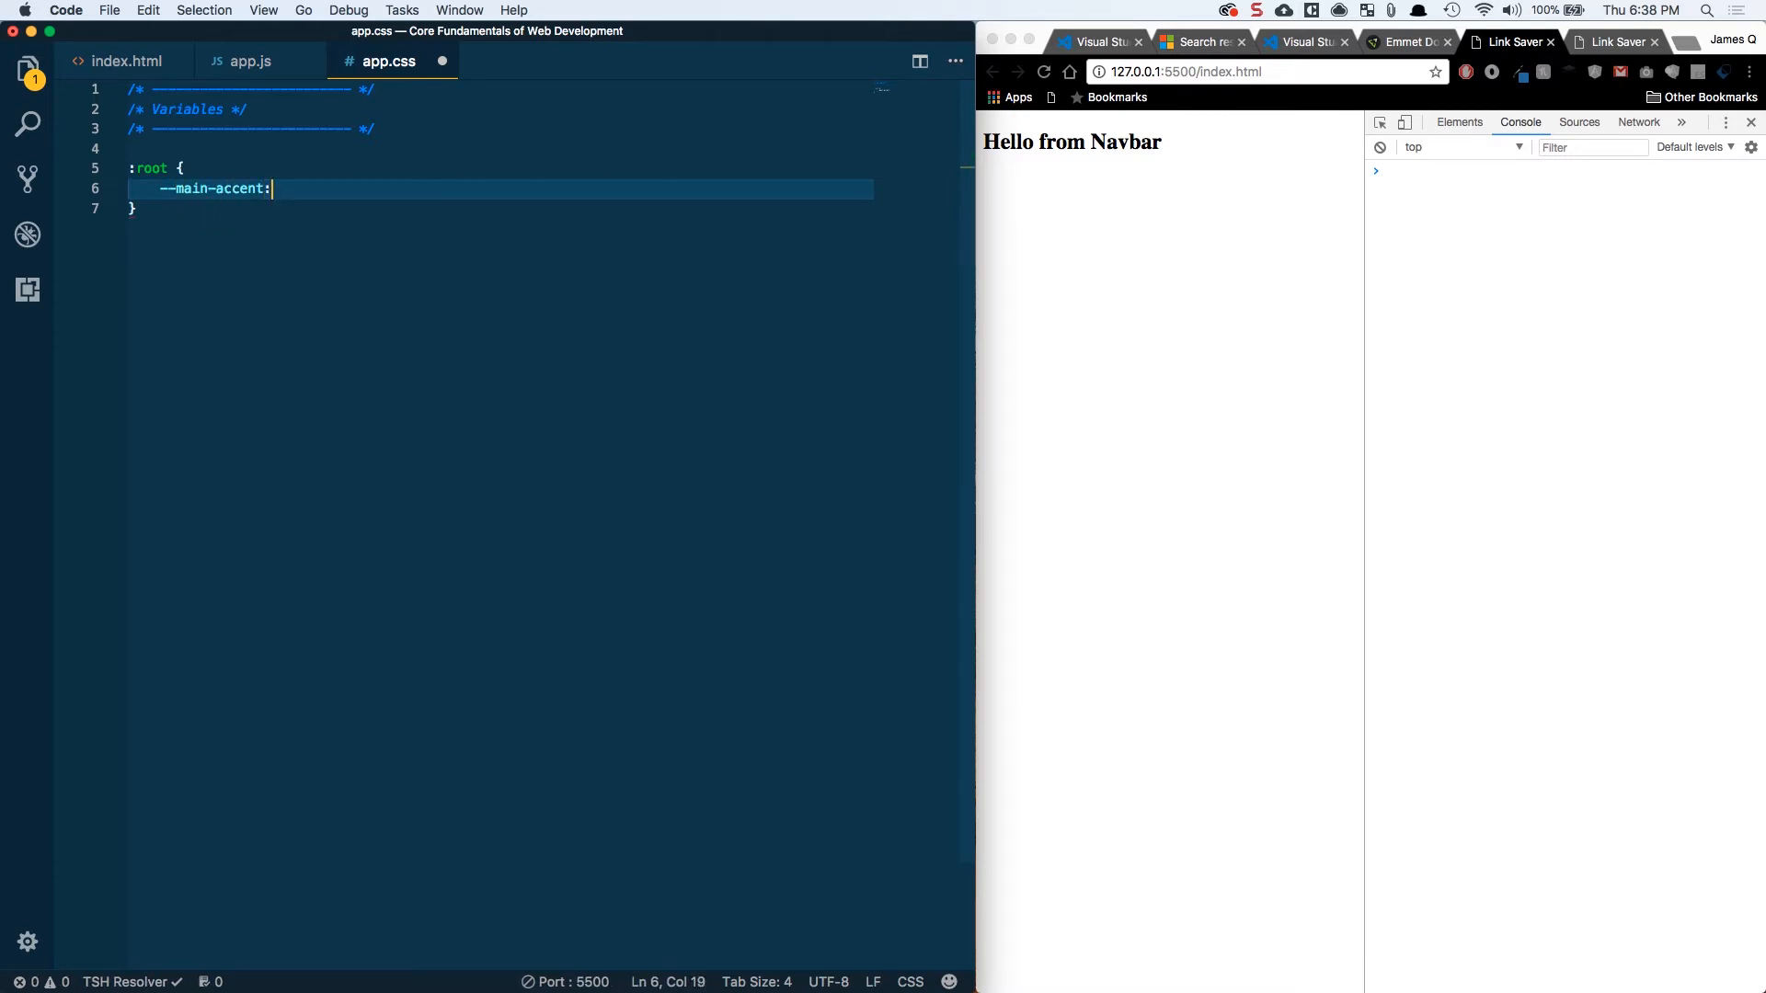
pyautogui.write('#')
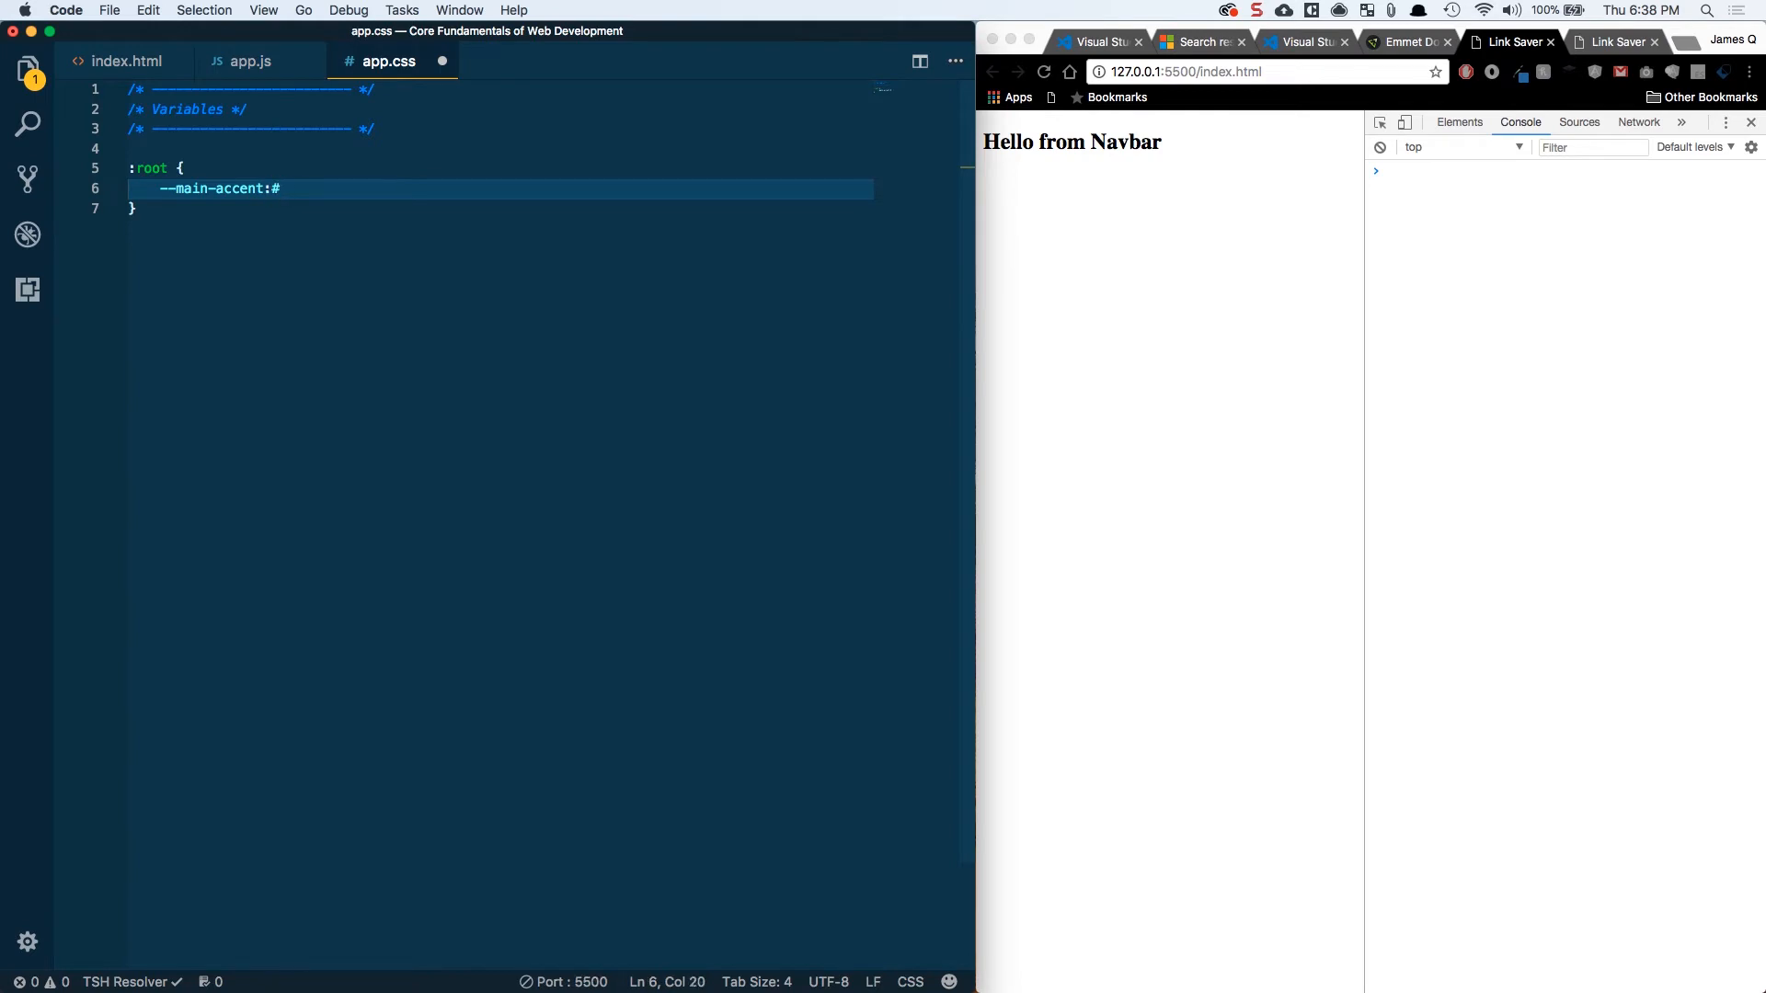
pyautogui.write('fc57')
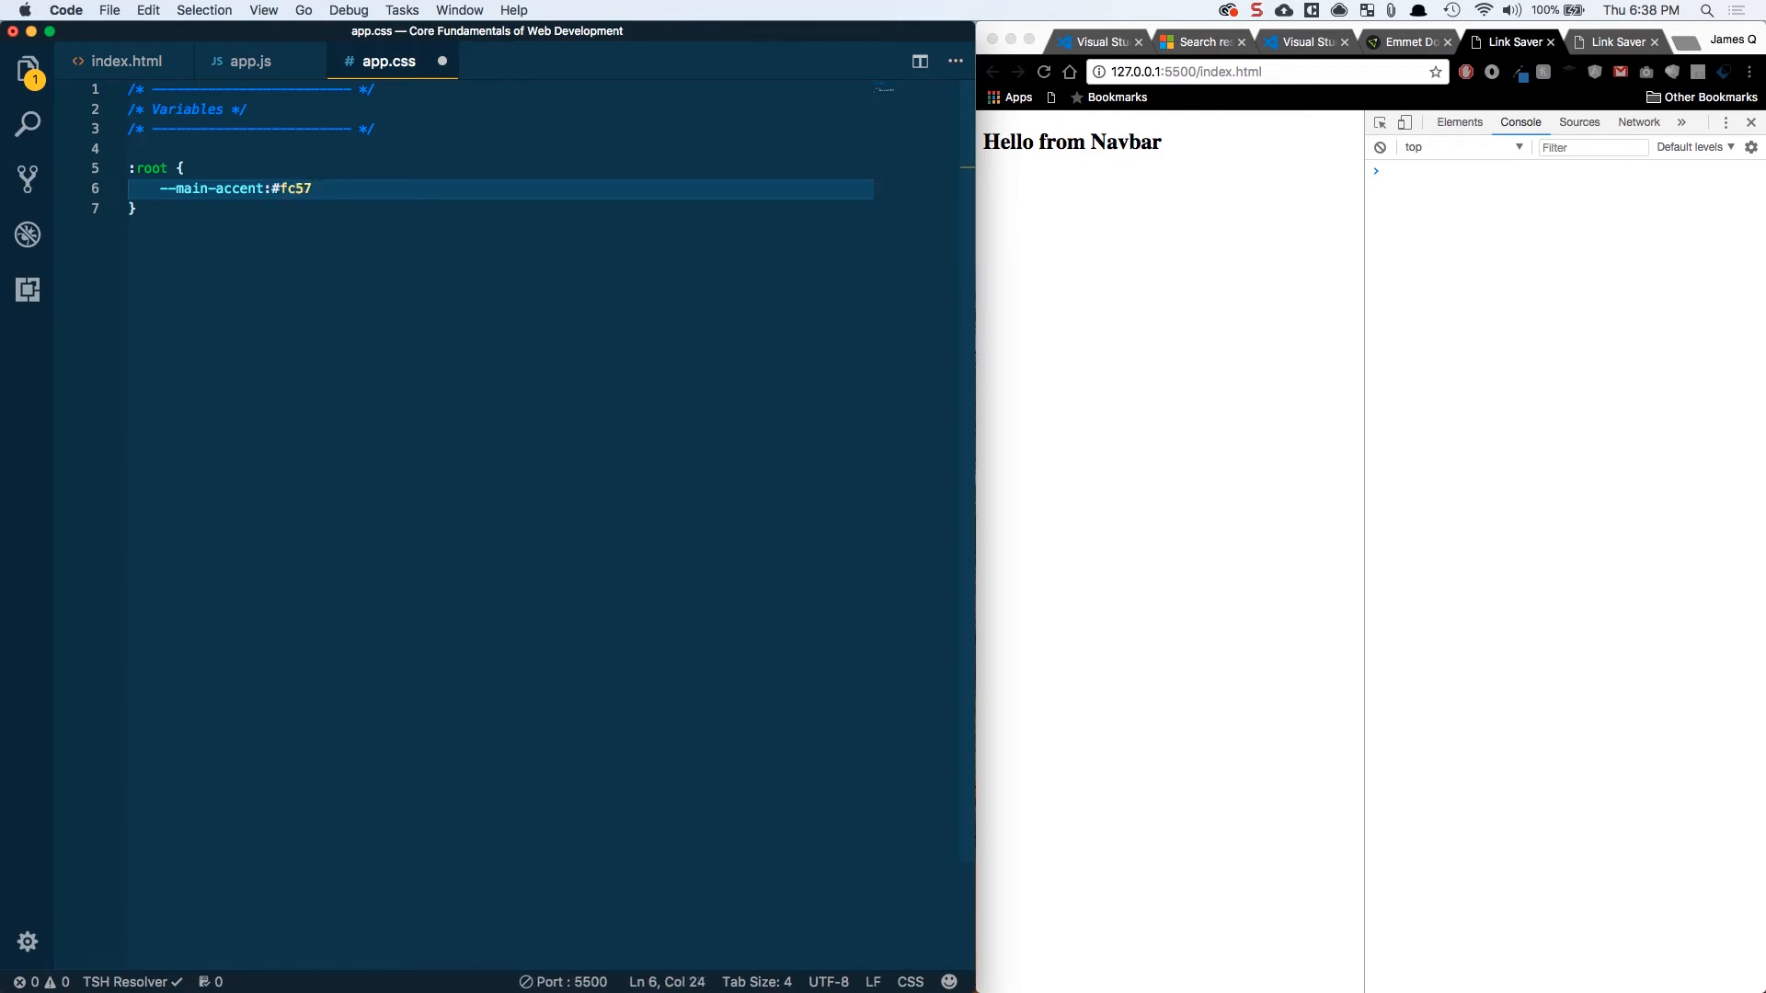
pyautogui.write('5e;')
pyautogui.write('--light-accent')
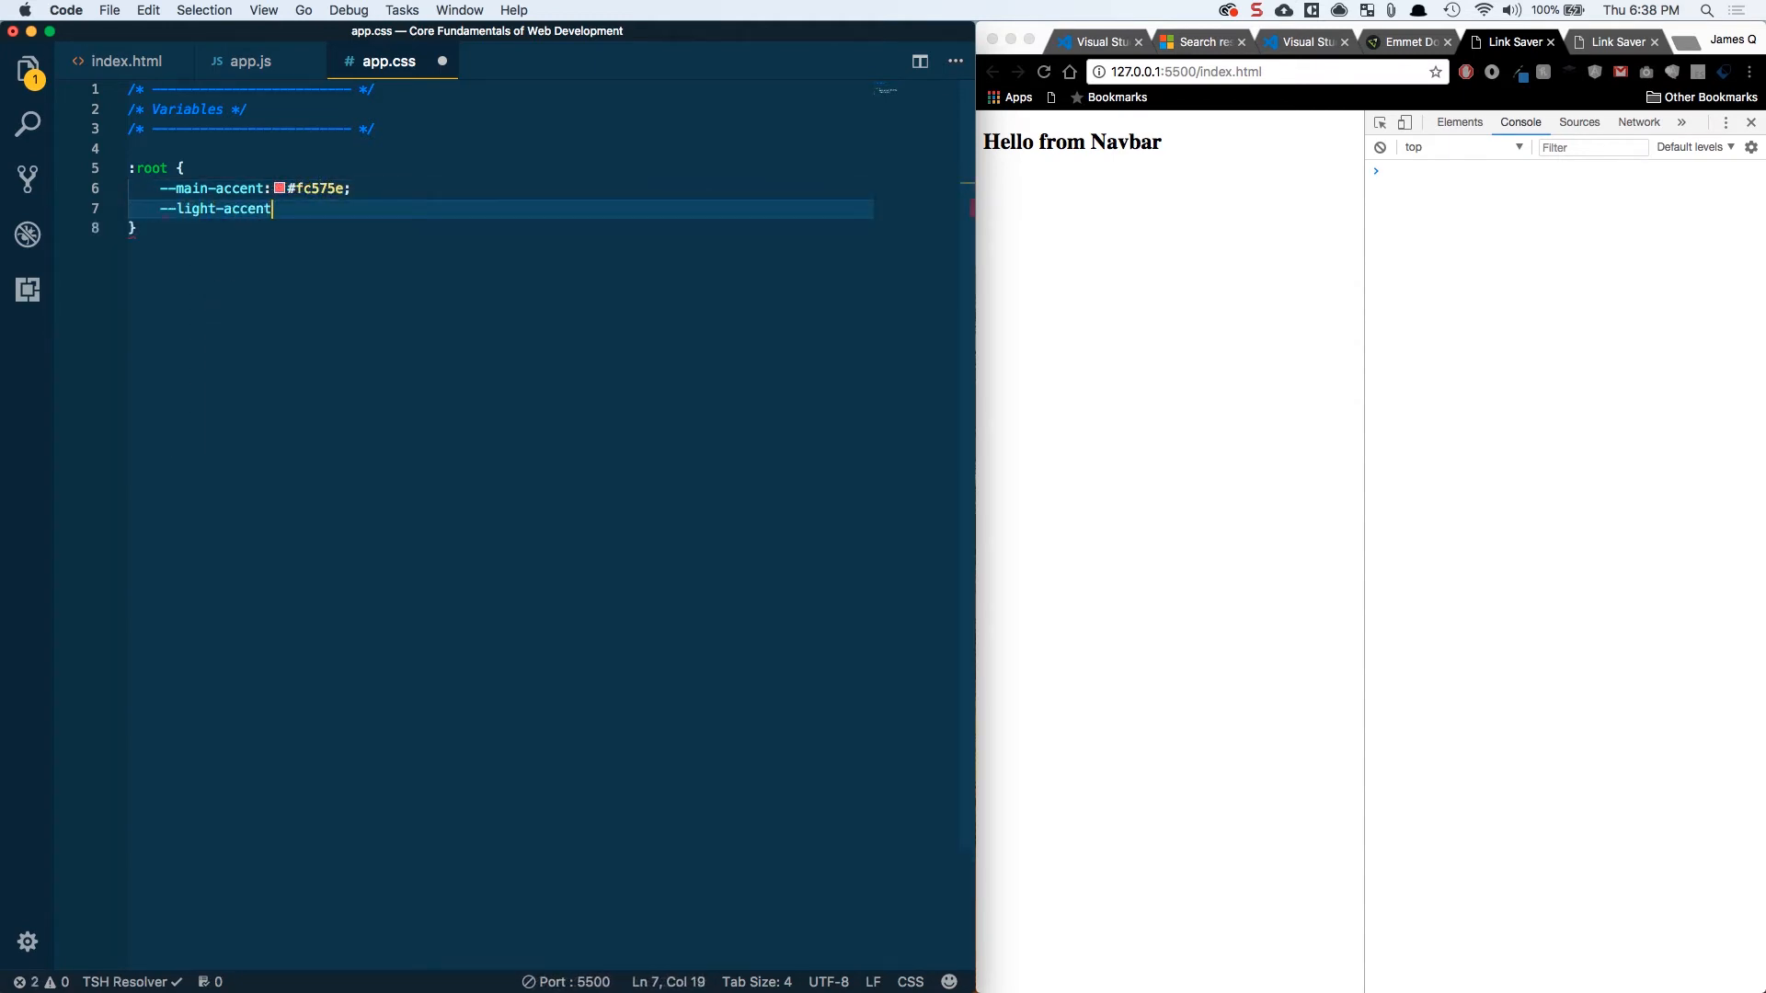
# Add --light-accent-color #f0f1f5, --dark-accent-color #333, and the --main-grey 555 value
pyautogui.write('-color:')
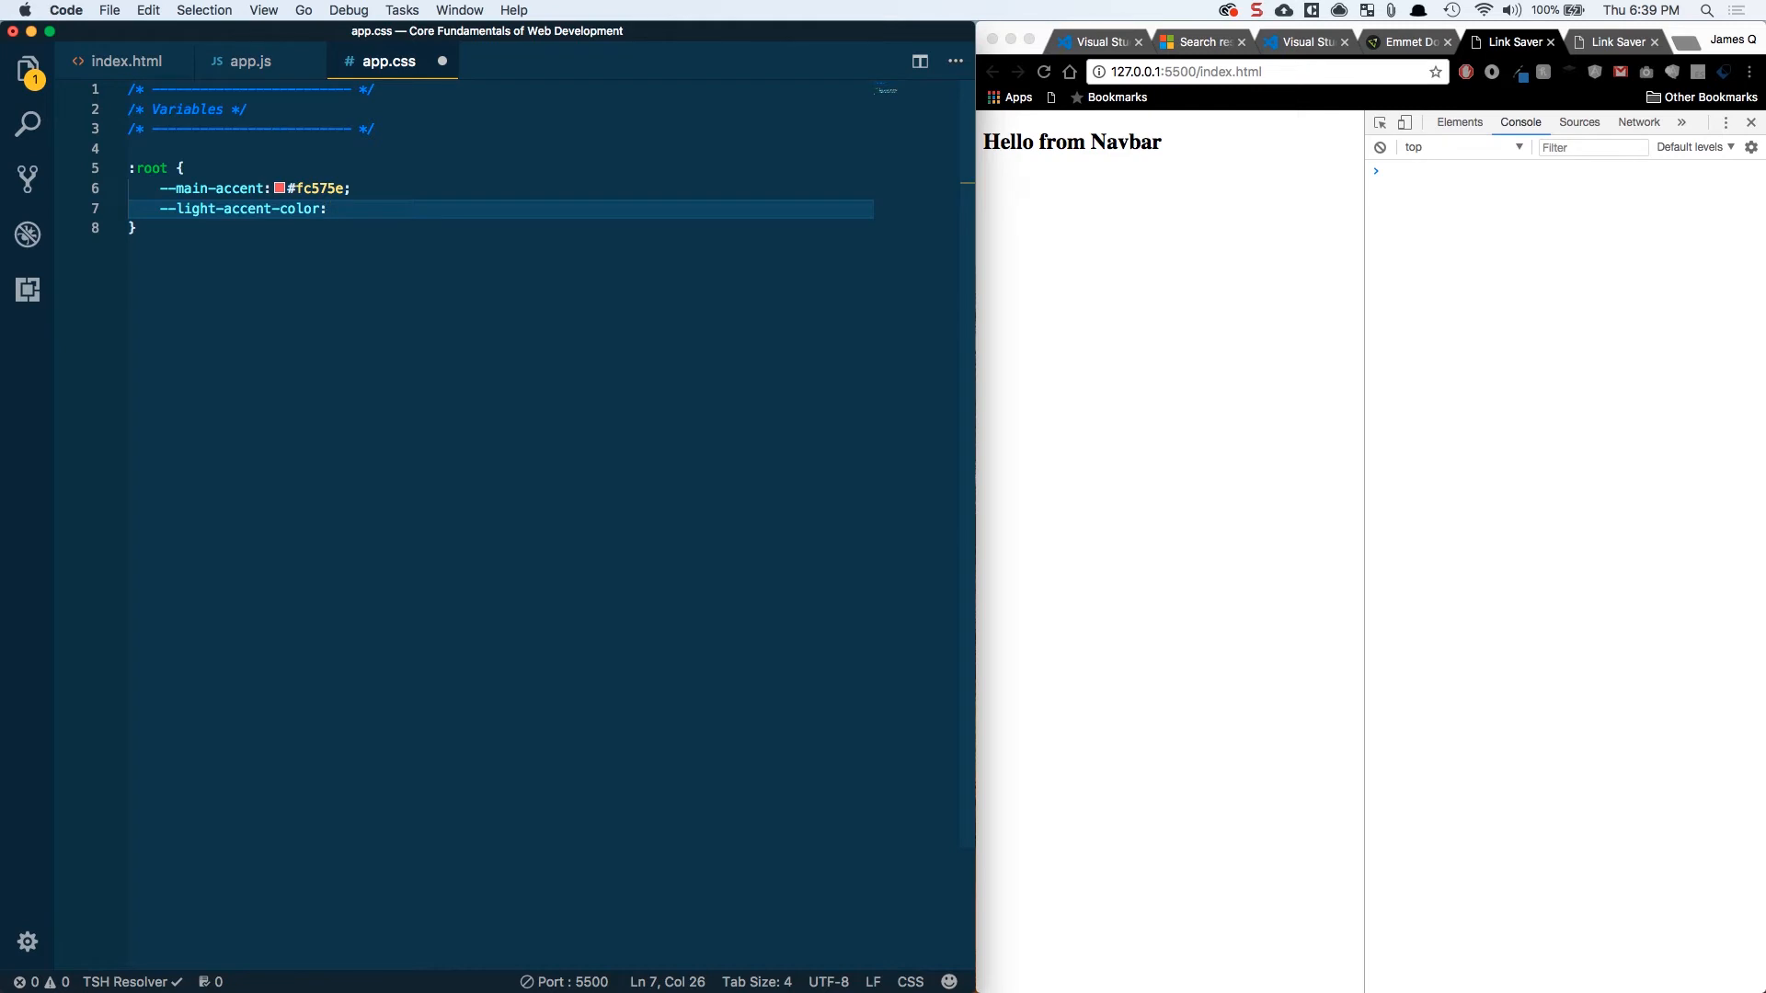
pyautogui.write('#')
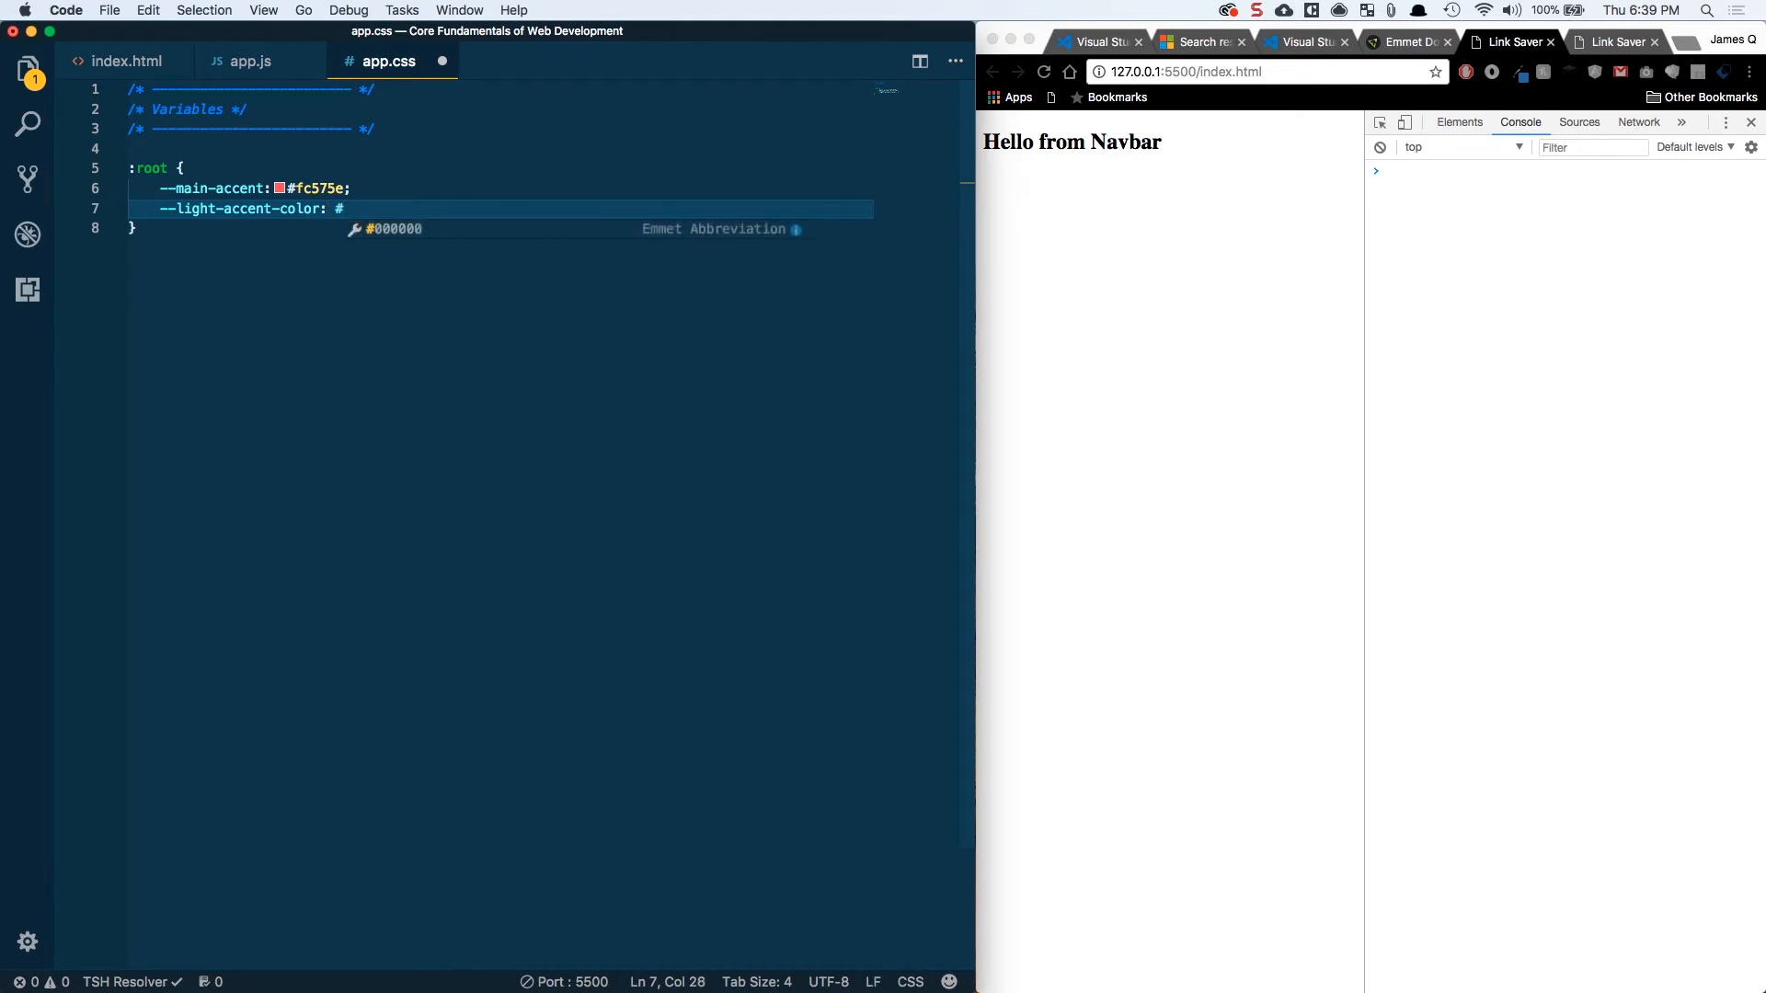
pyautogui.write('f0f')
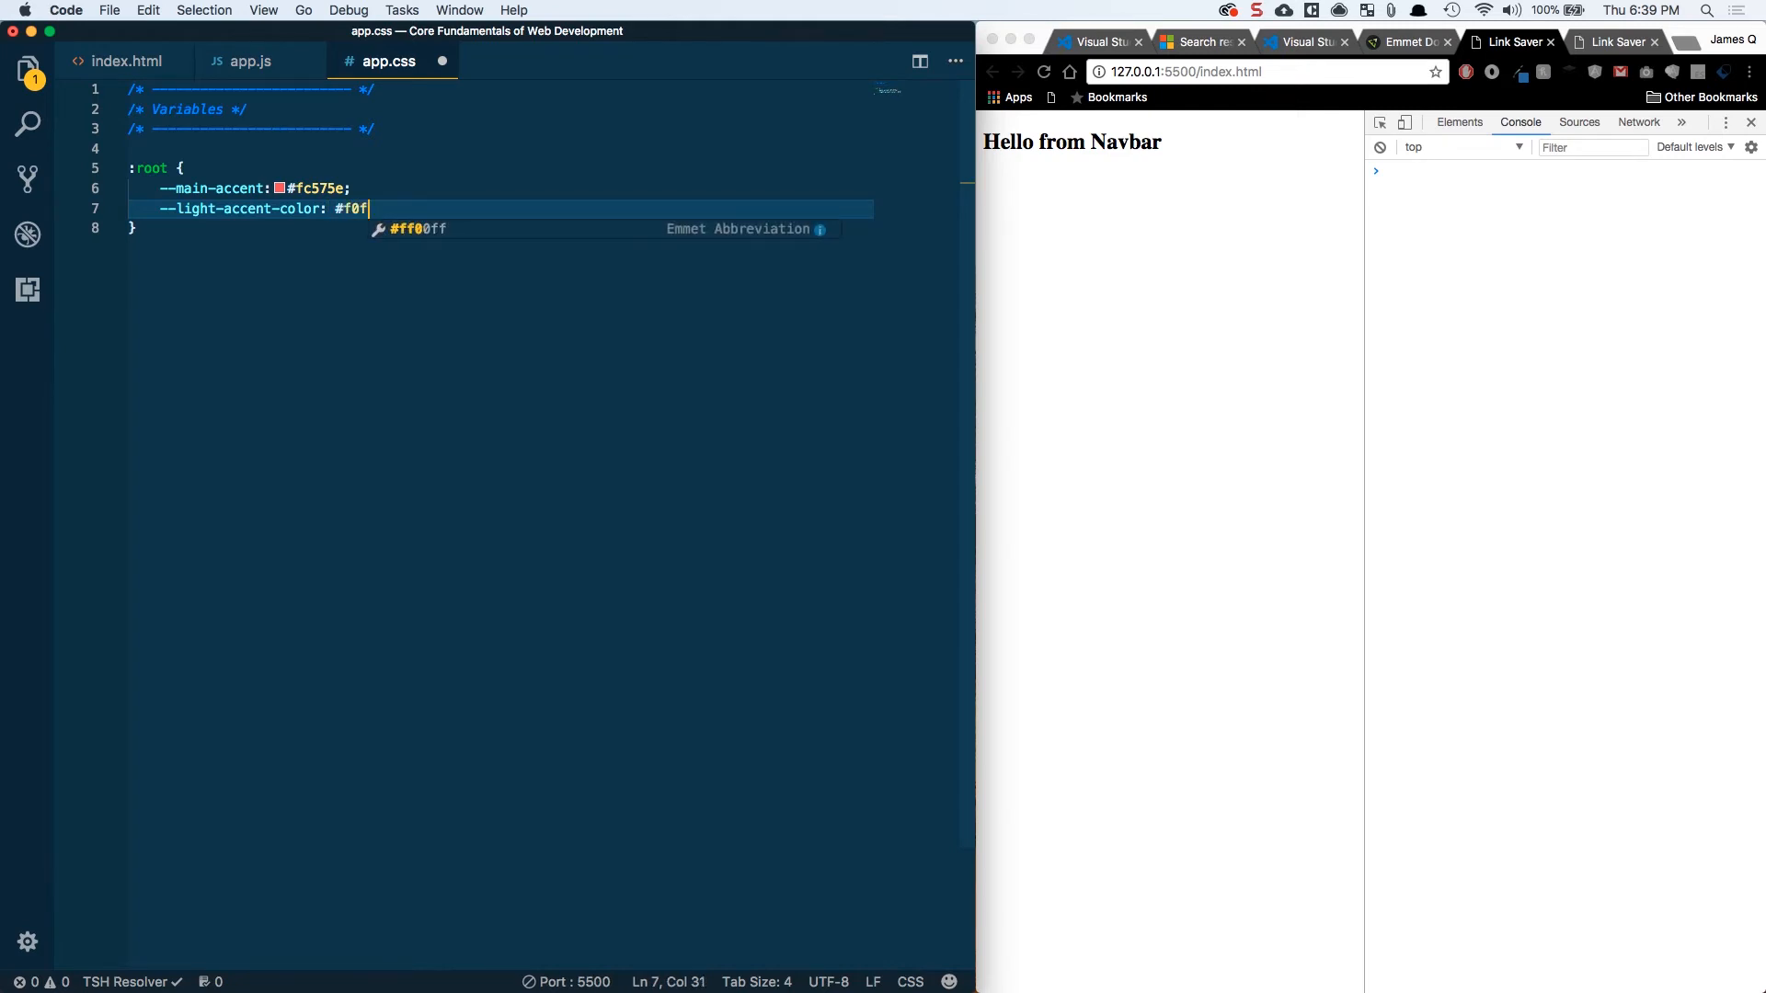
pyautogui.write('1f5;')
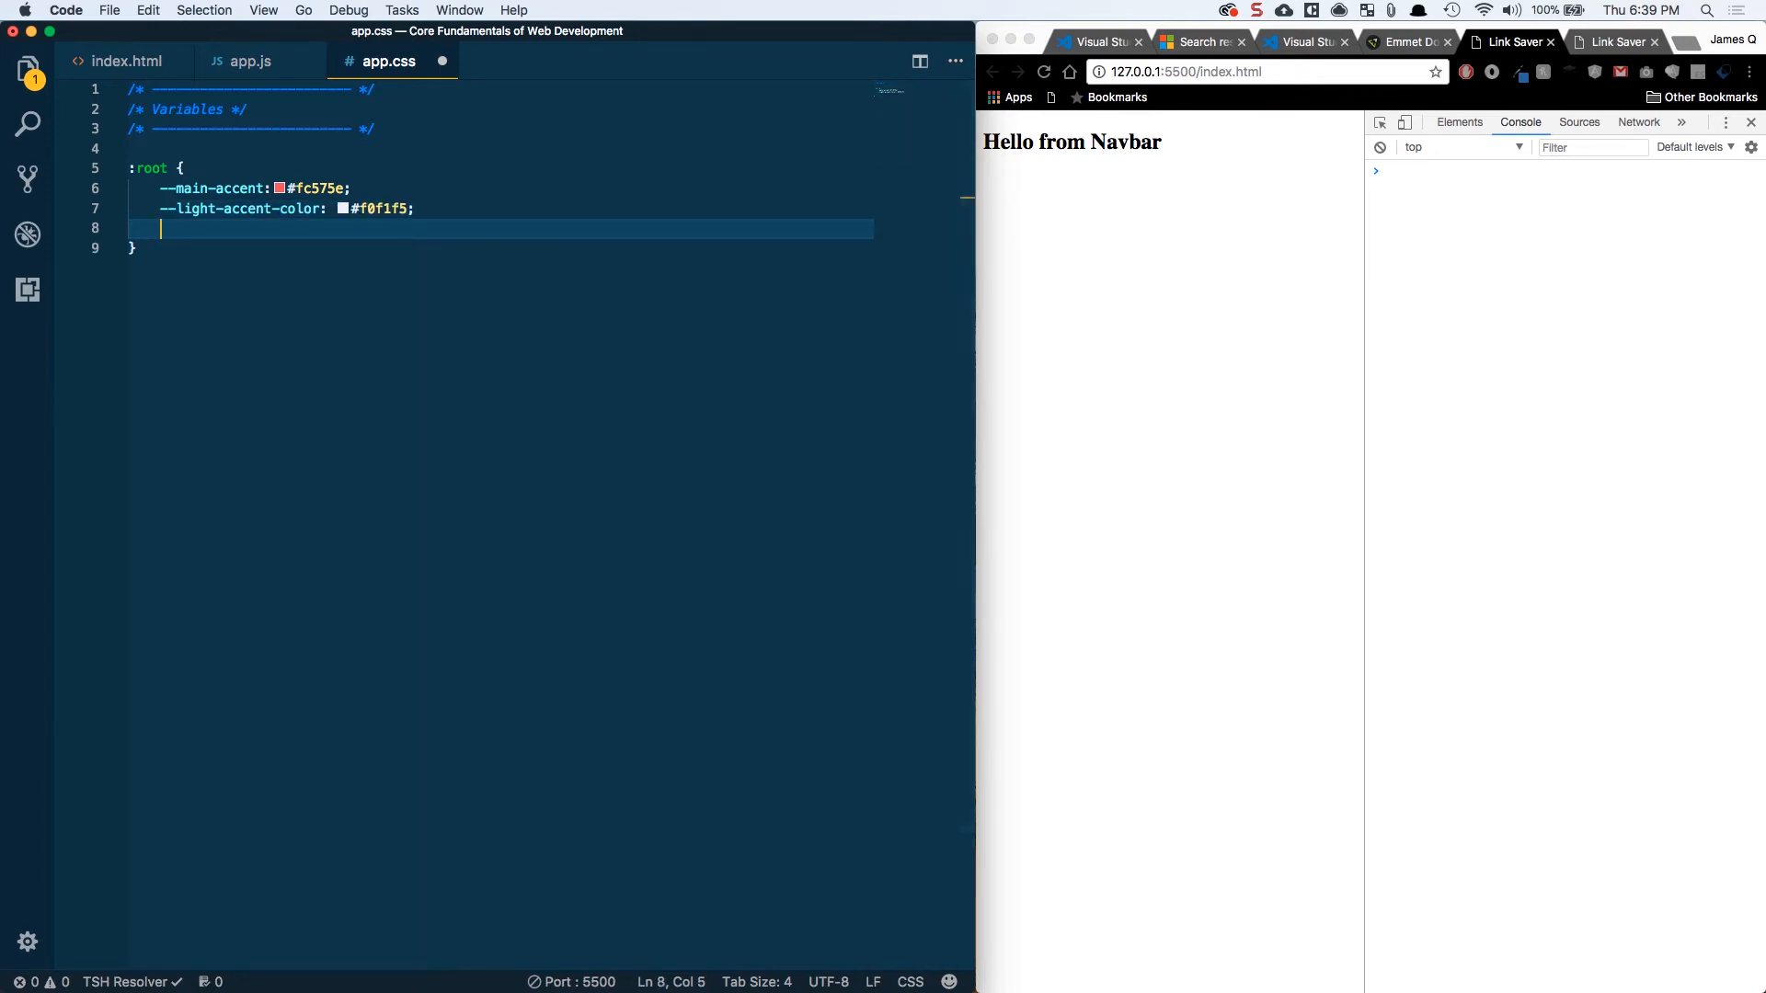
pyautogui.write('--dark-accent-color: #333;')
pyautogui.write('--main-grey: #555;')
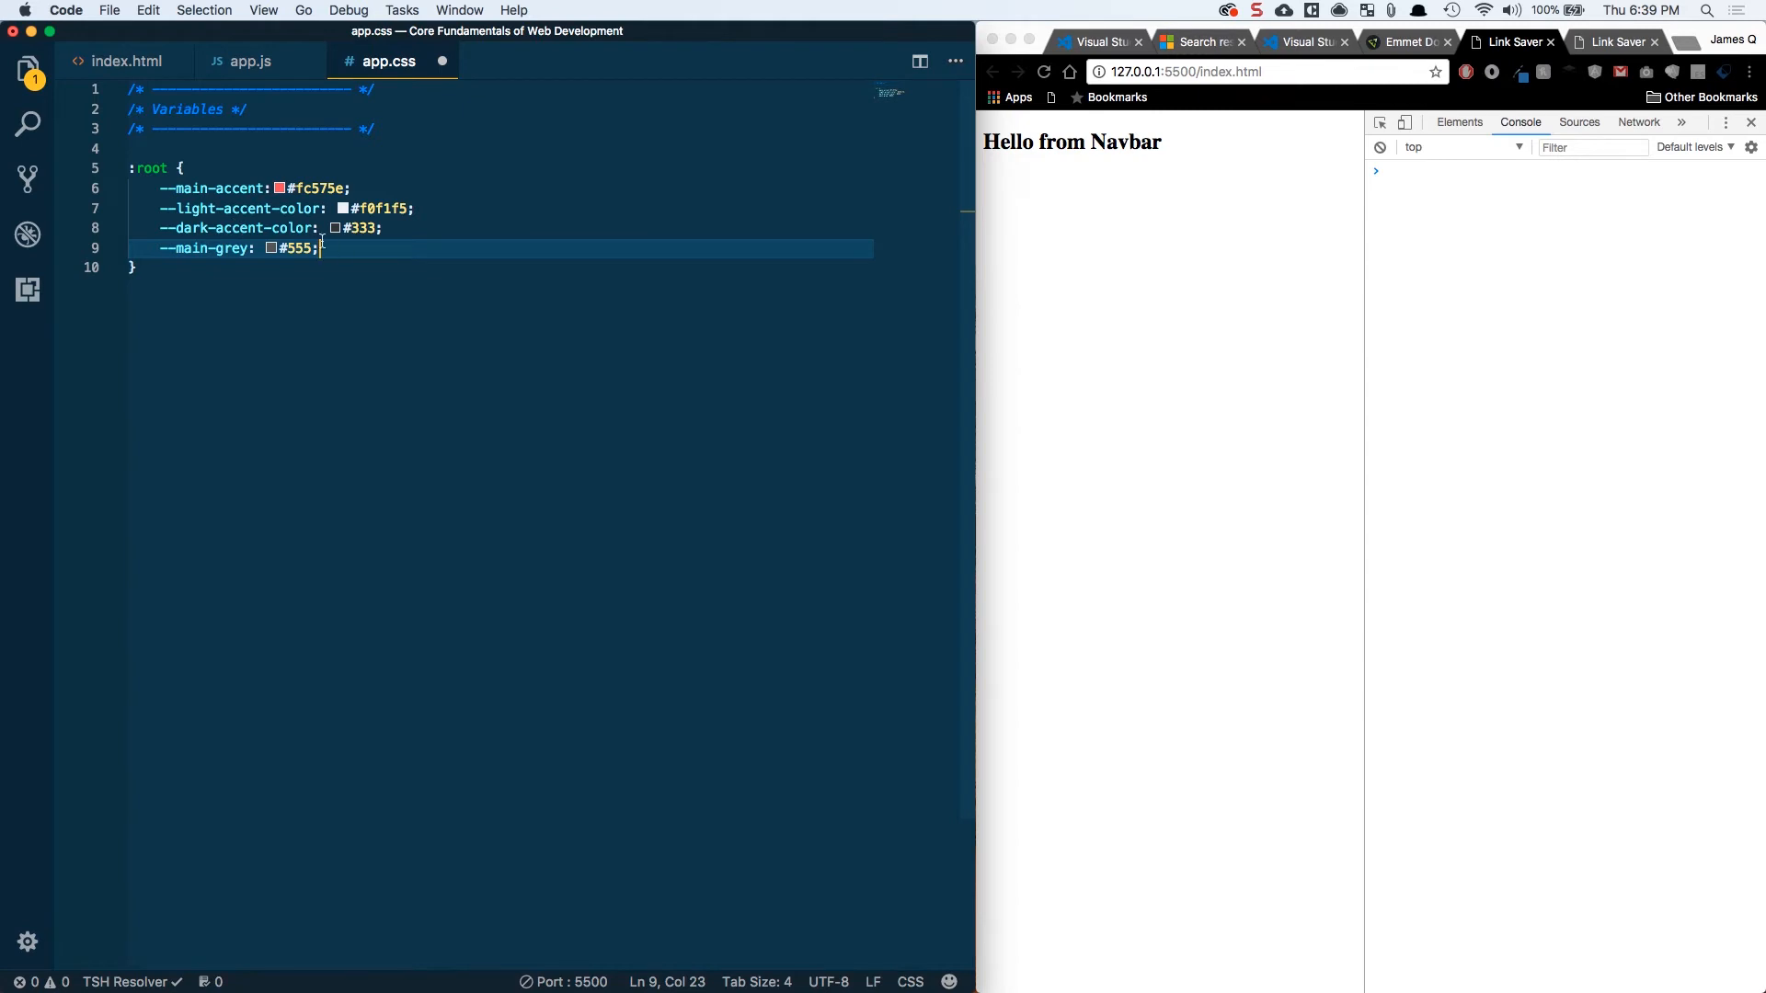
pyautogui.click(310, 187)
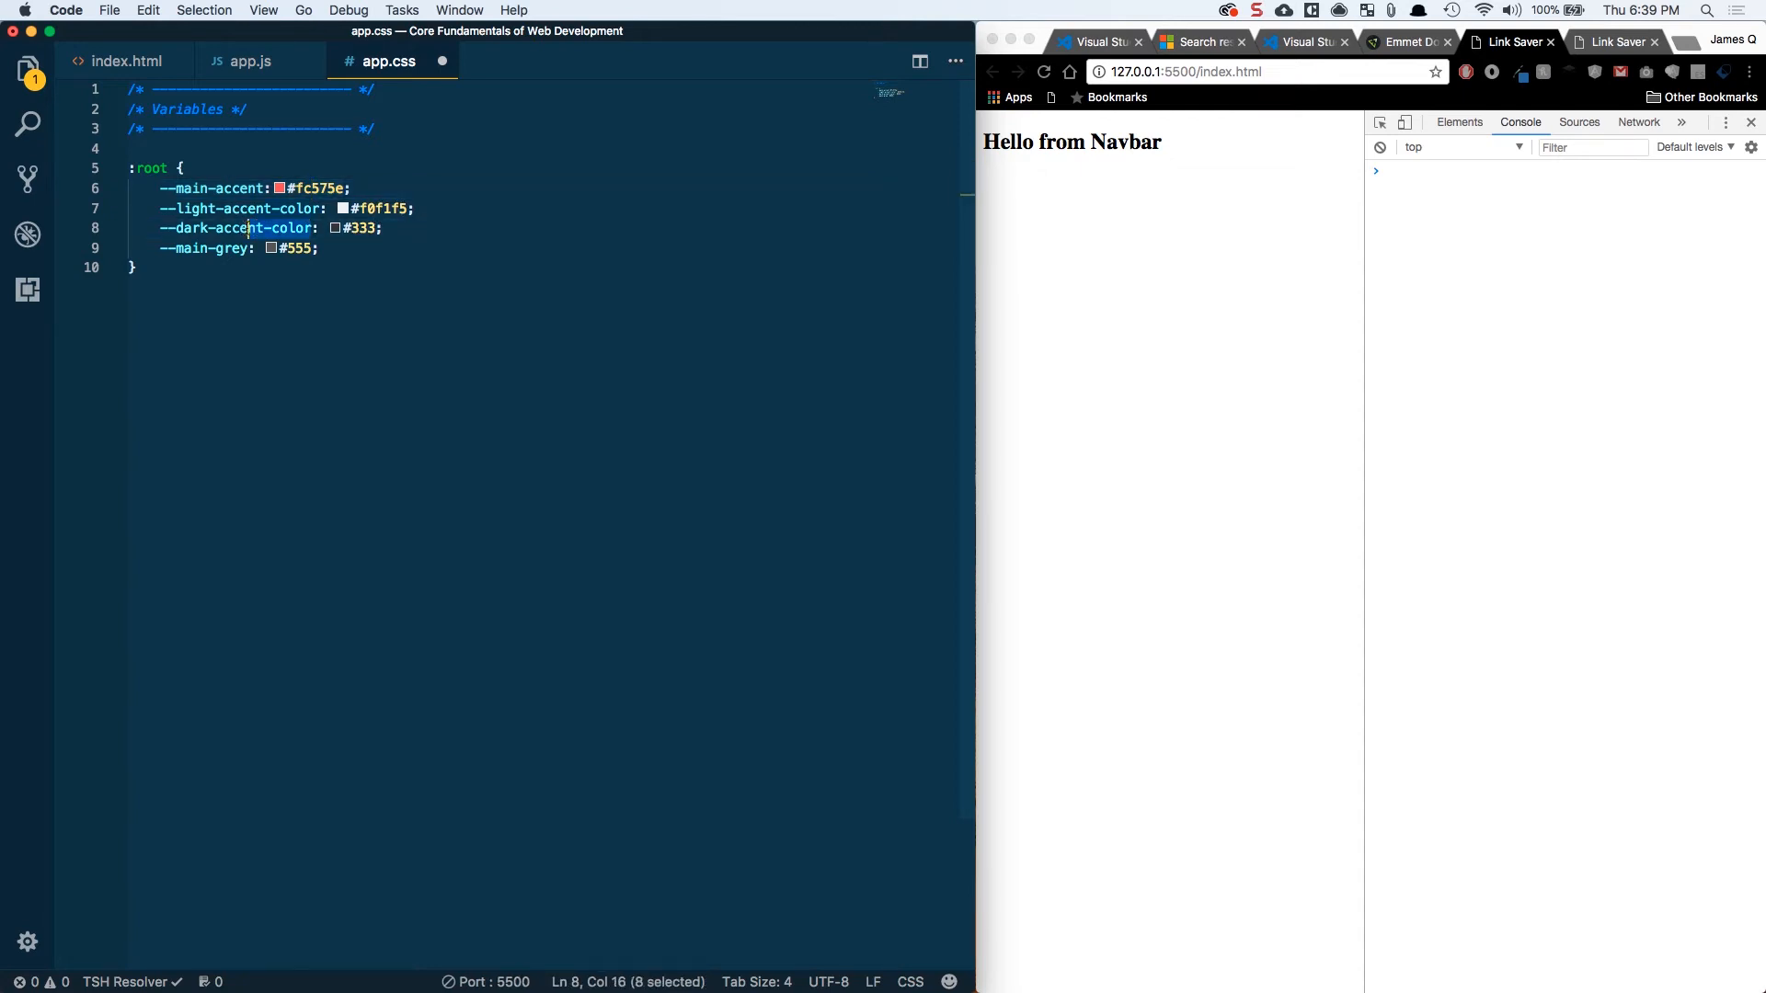
pyautogui.click(245, 249)
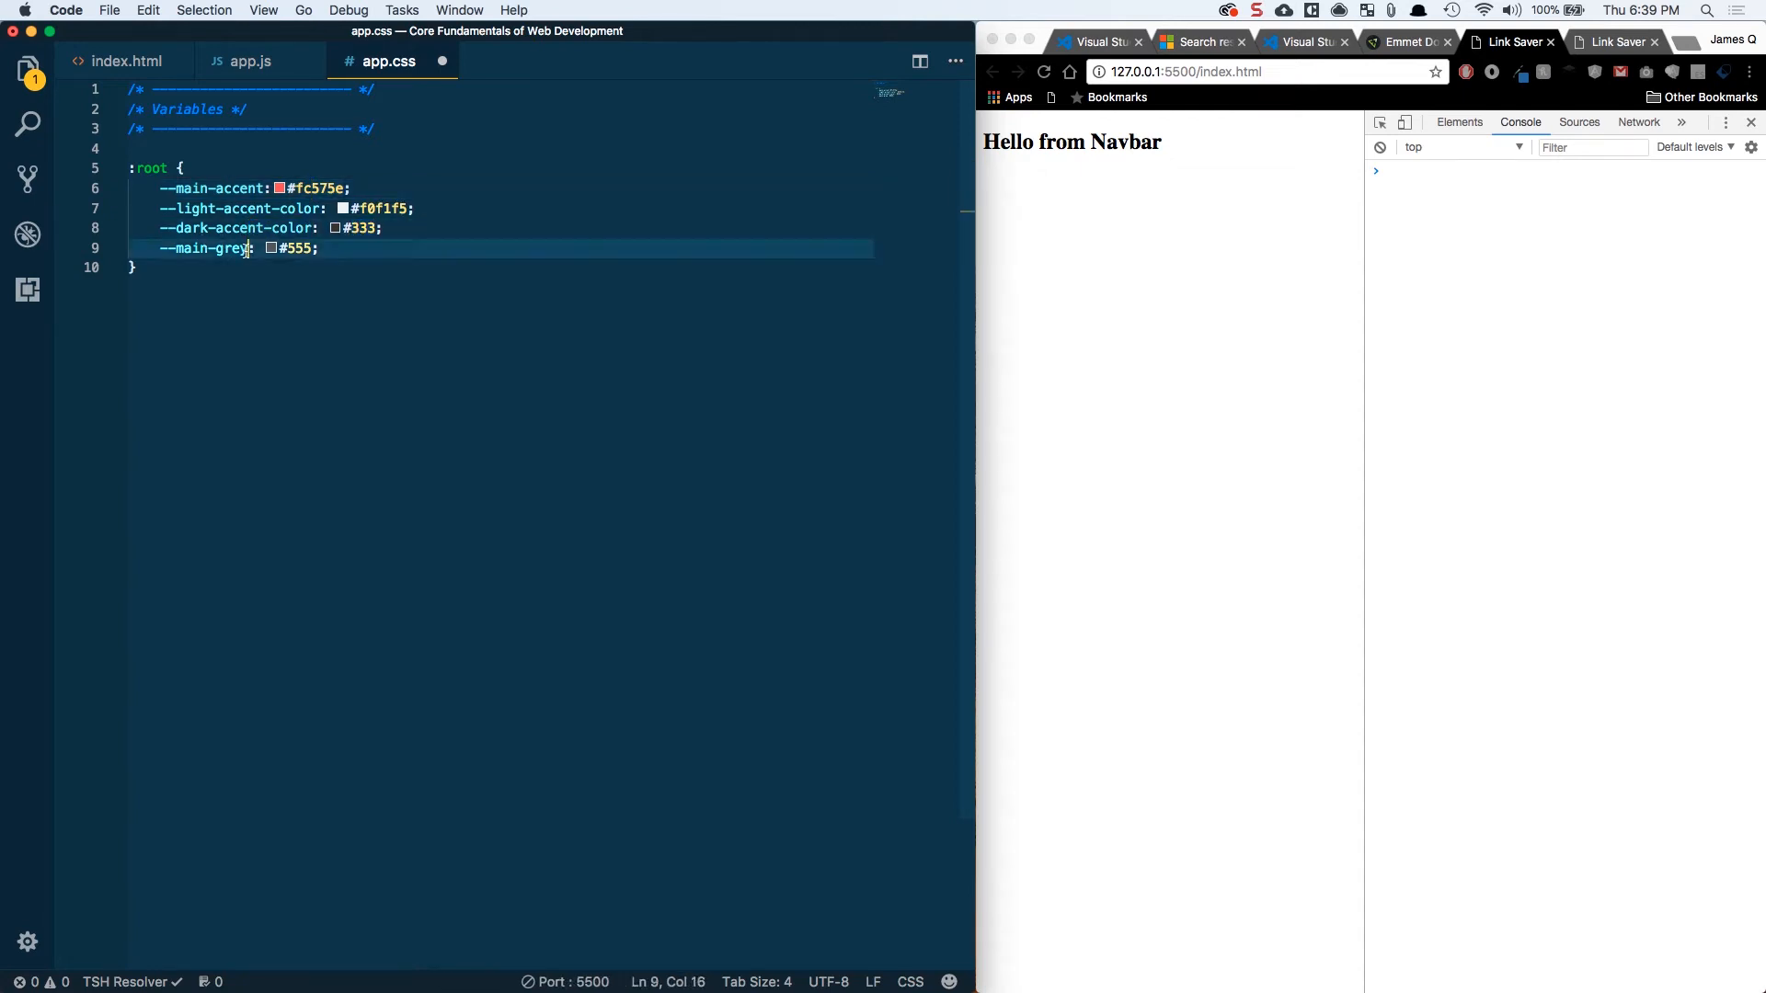
pyautogui.doubleClick(297, 247)
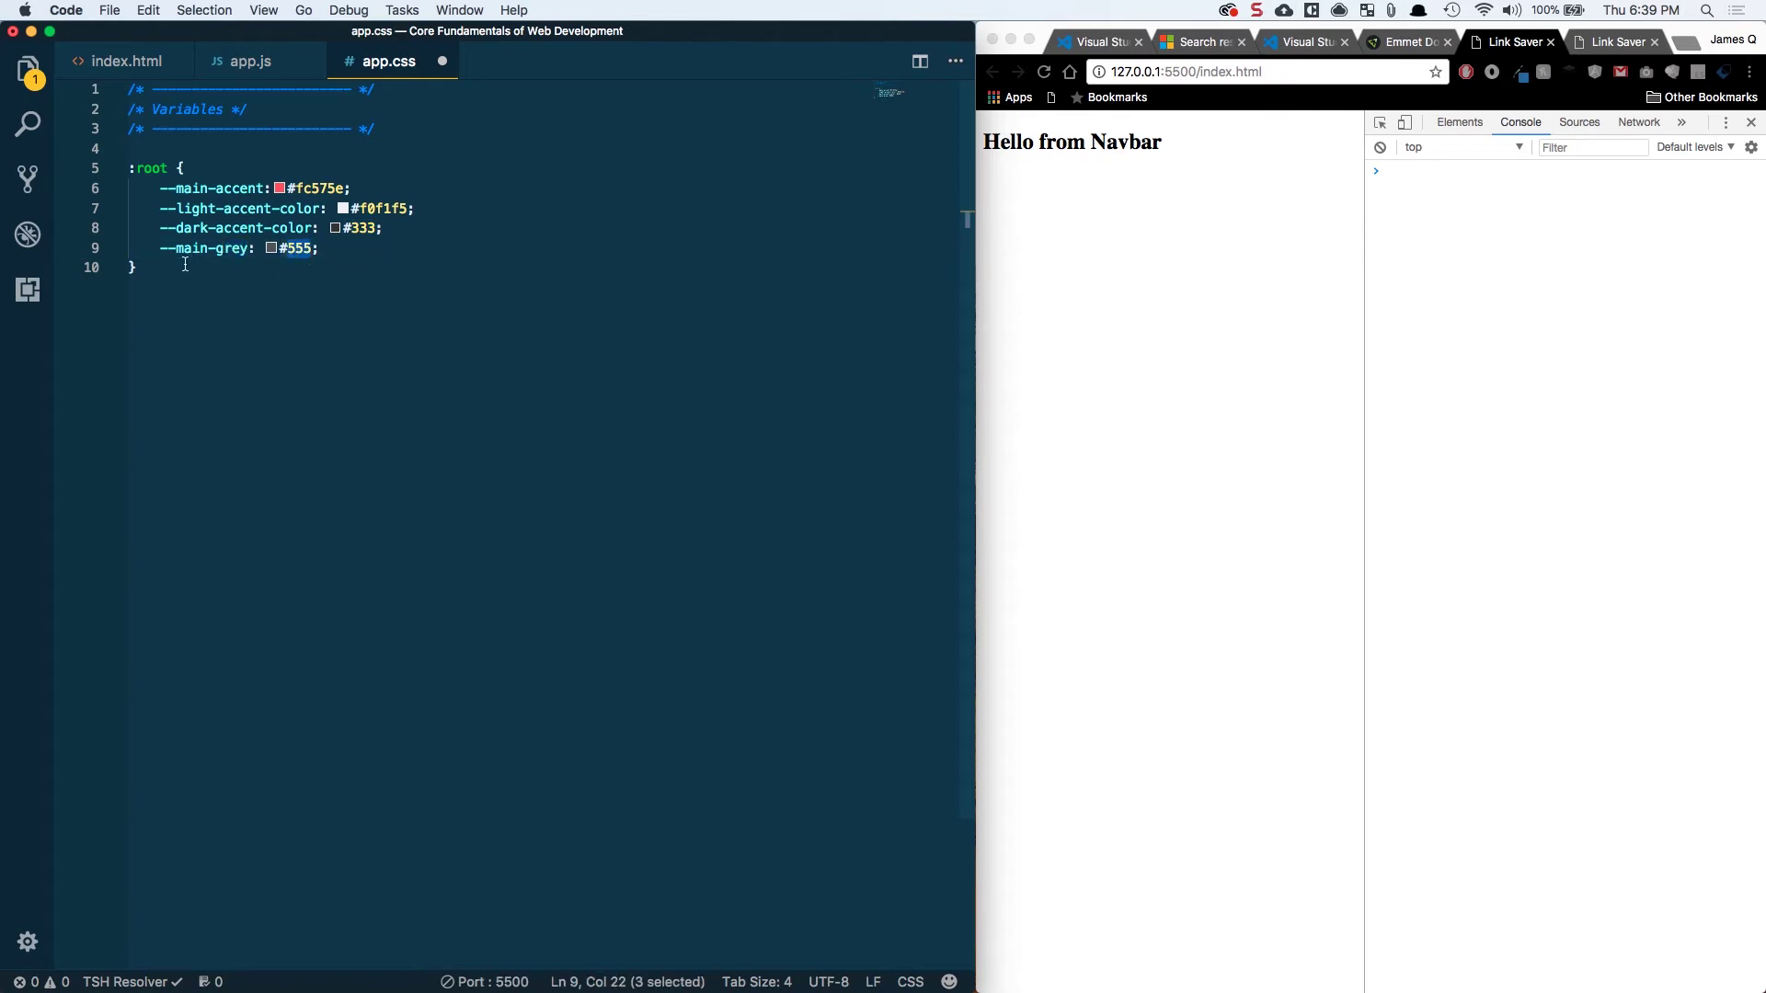
pyautogui.click(180, 267)
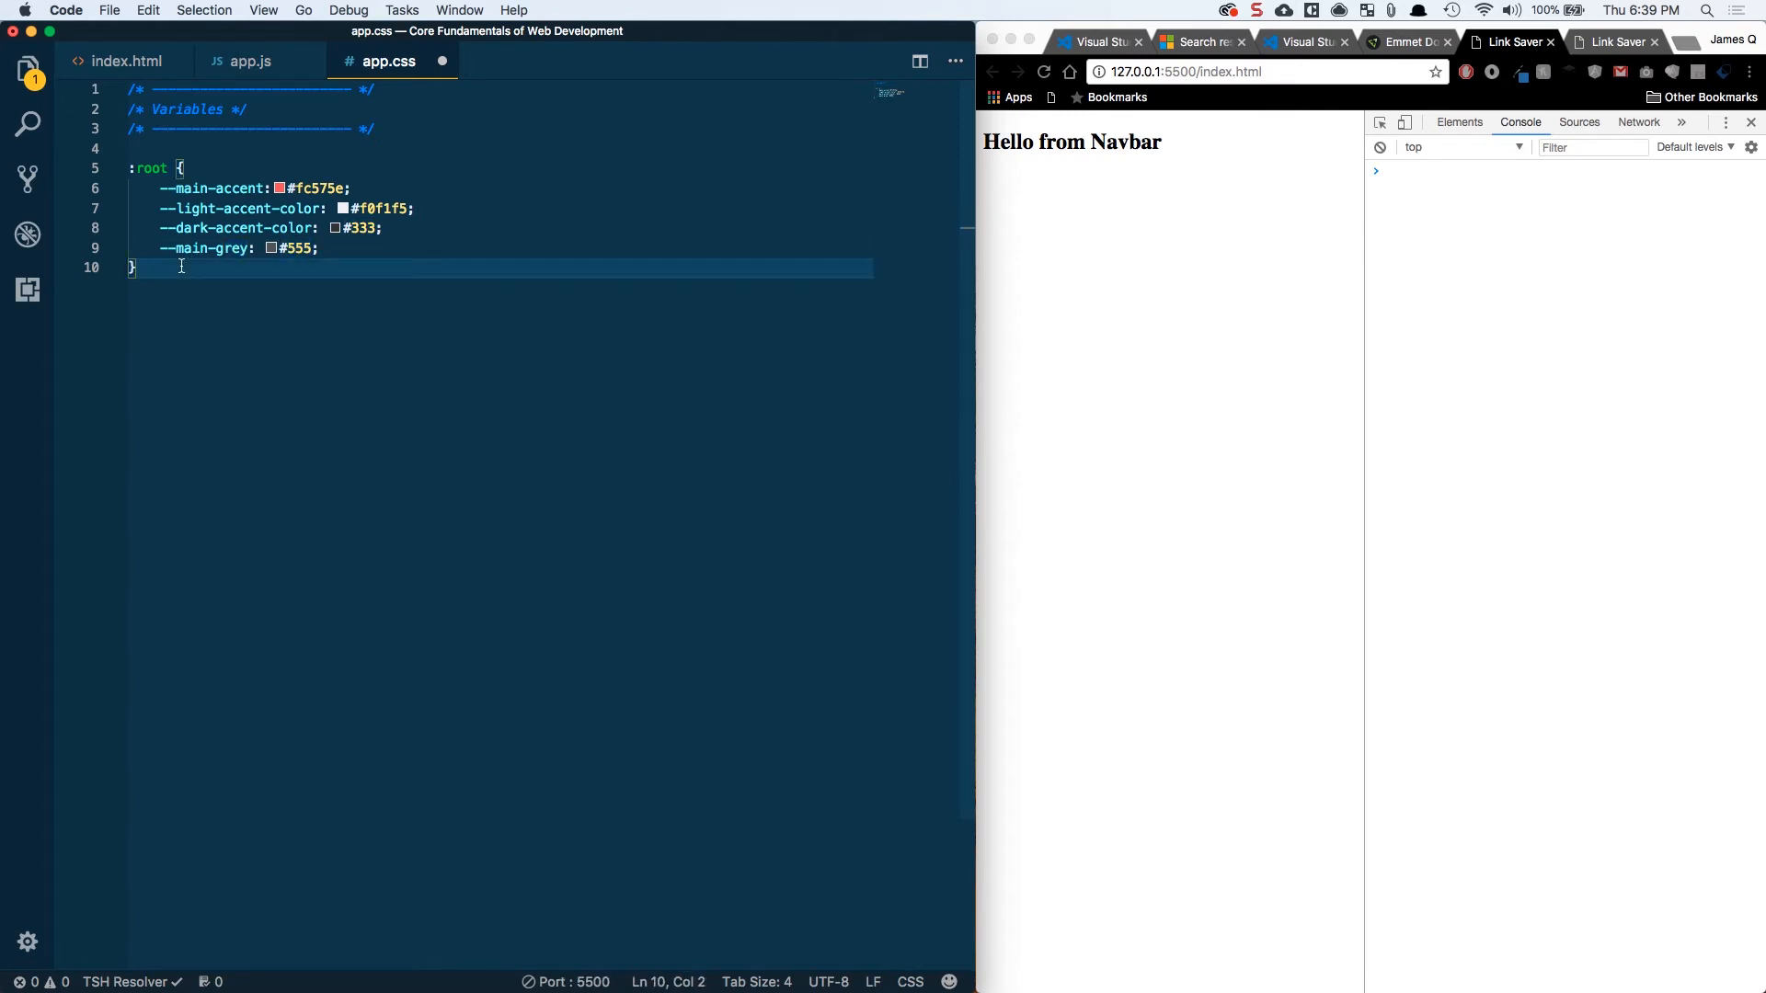
pyautogui.press('enter')
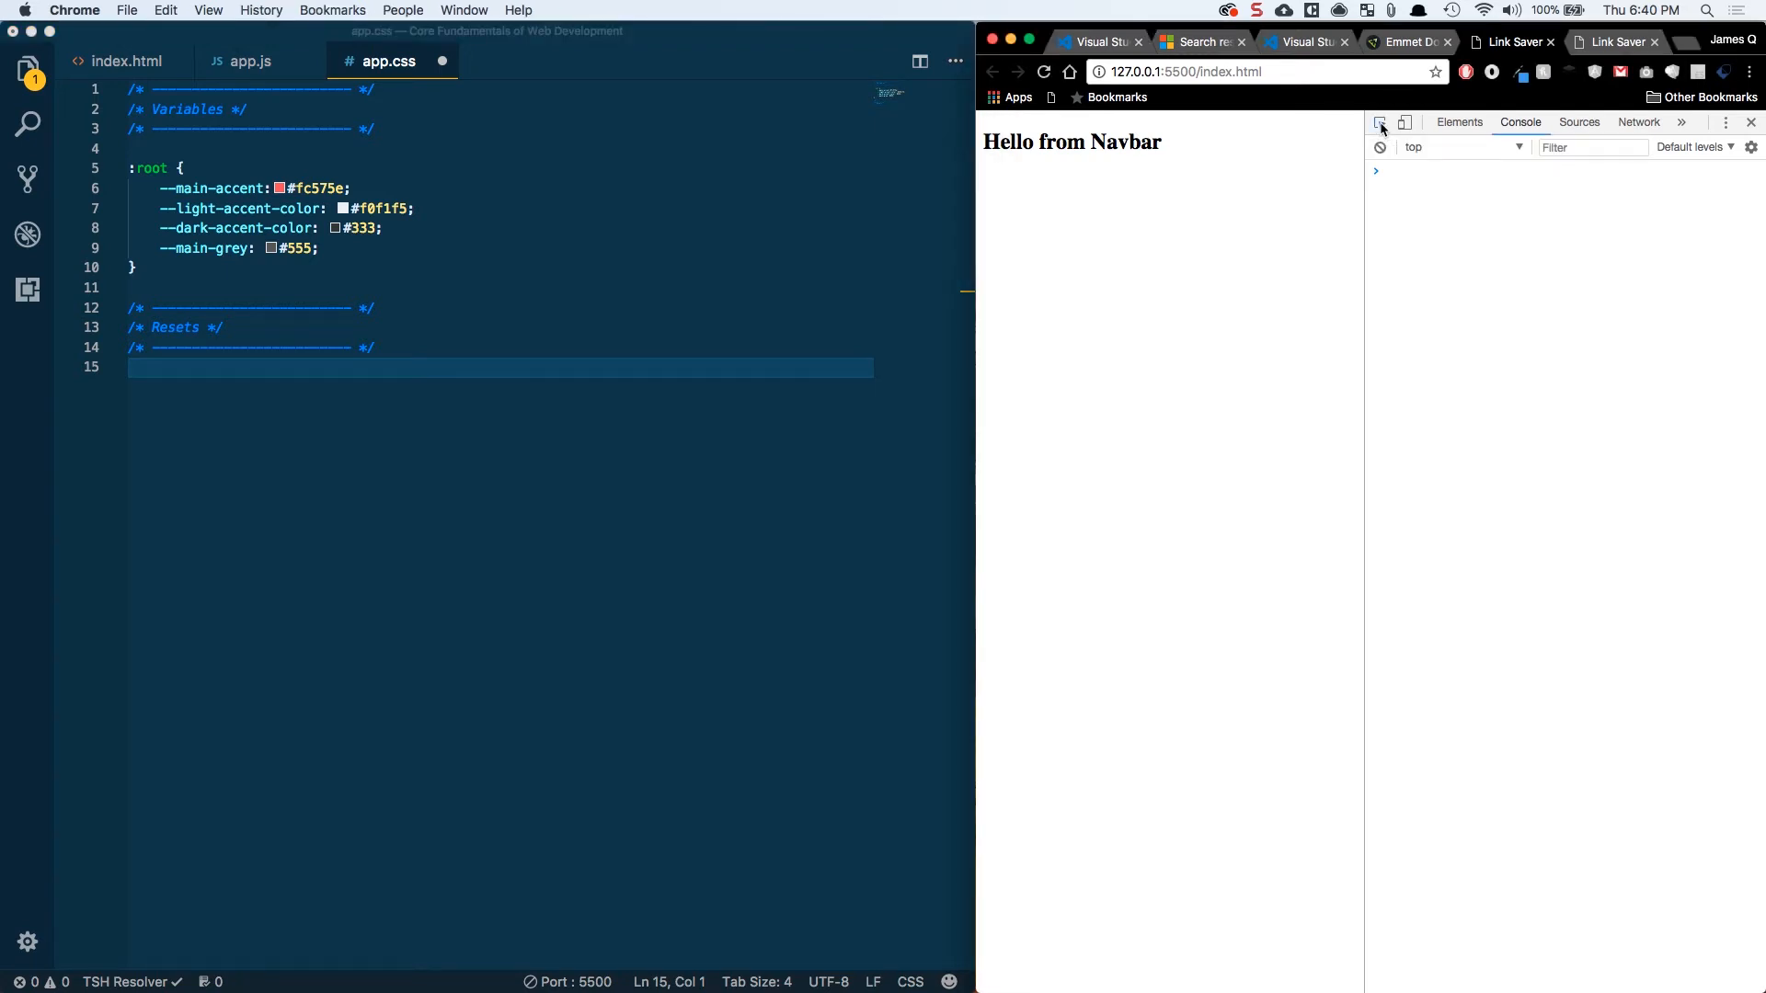
pyautogui.click(1459, 122)
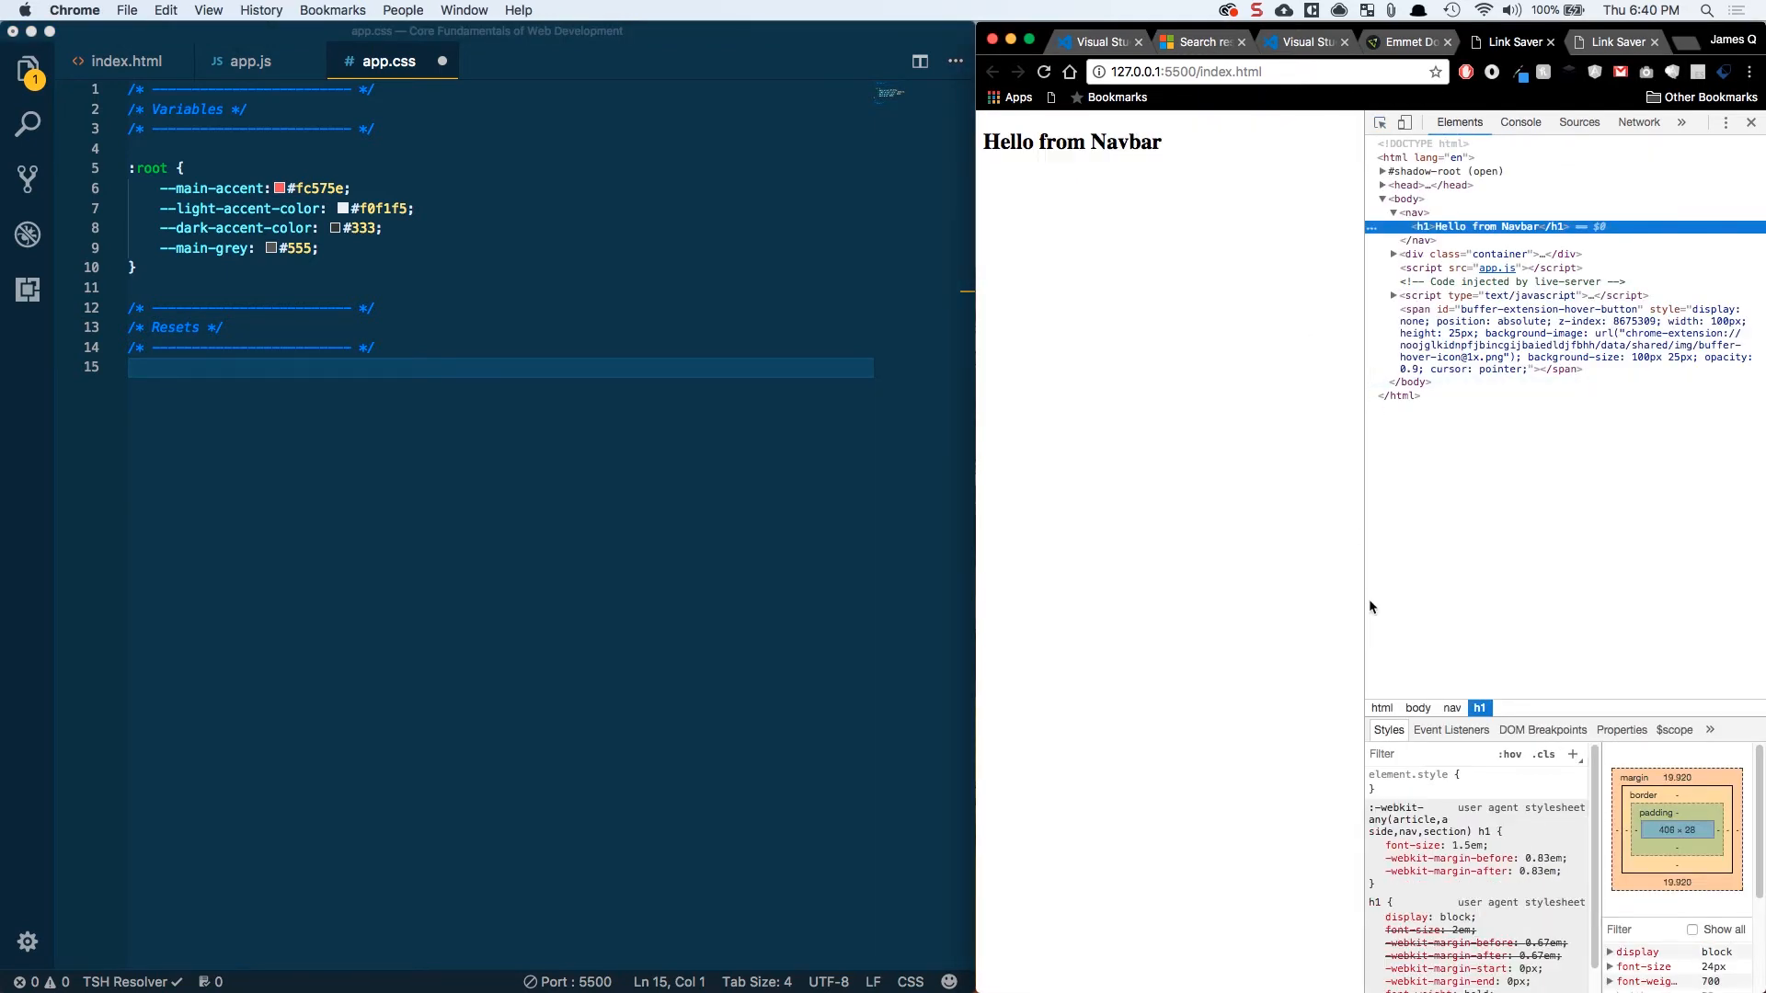
pyautogui.scroll(-3)
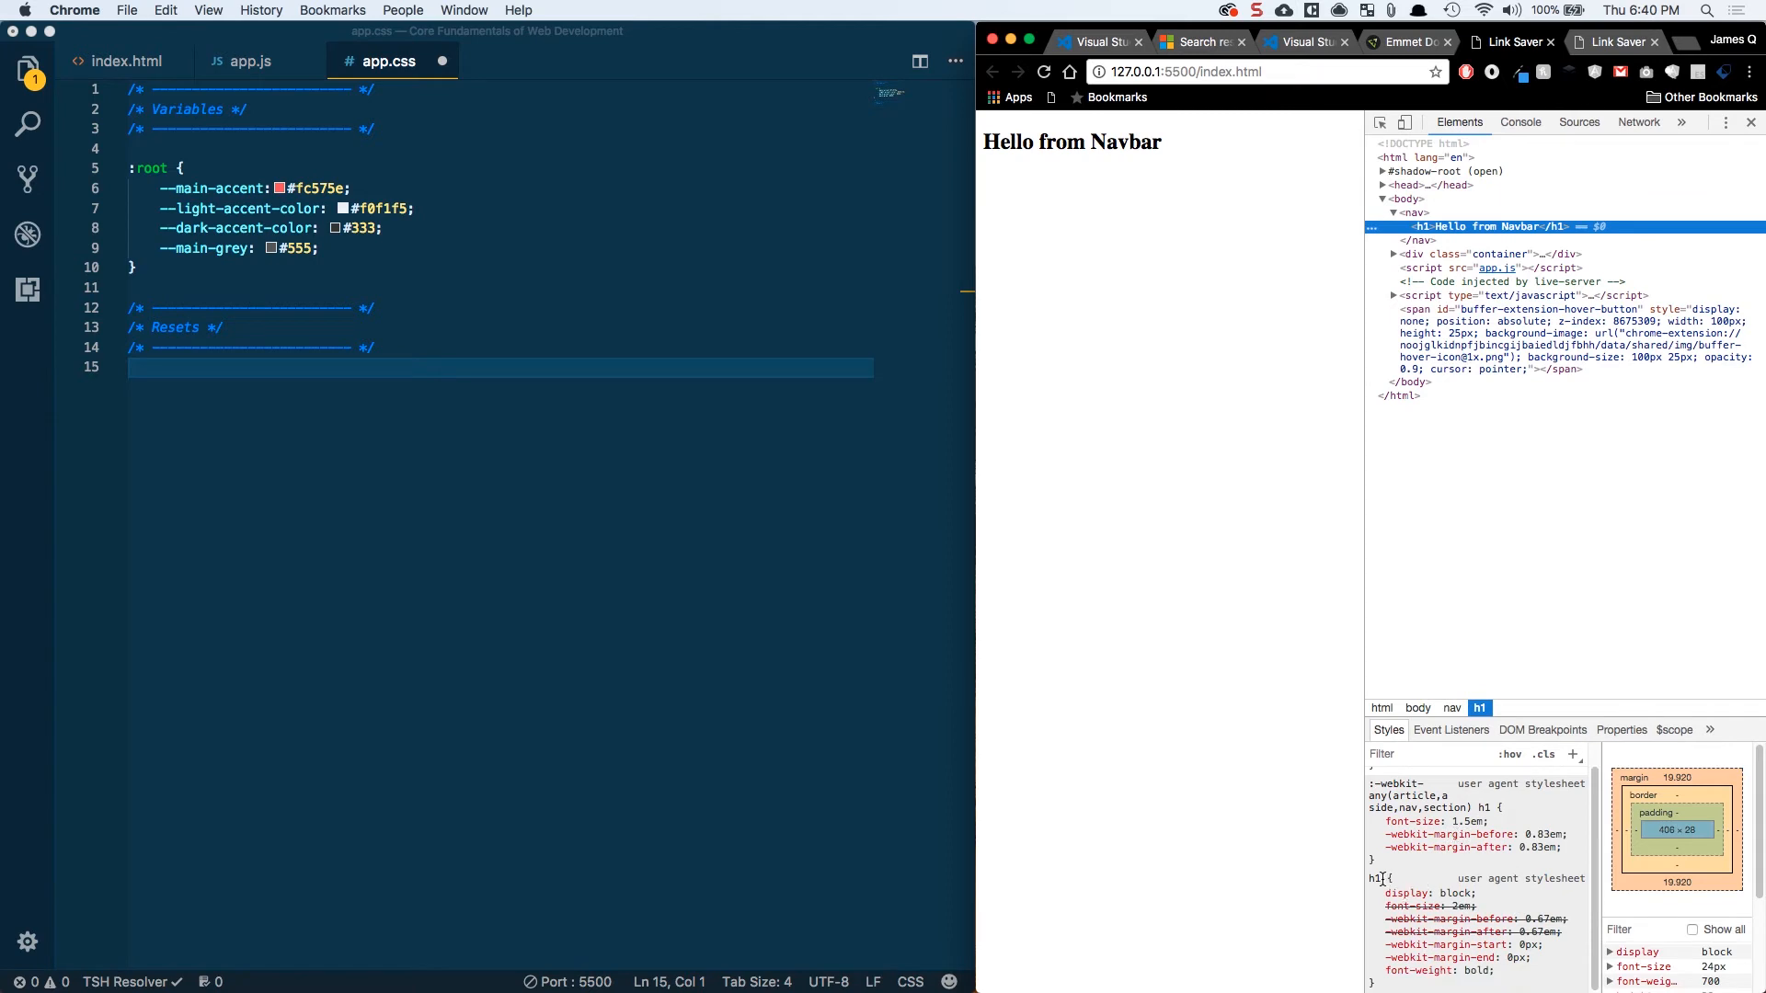
pyautogui.moveTo(1468, 960)
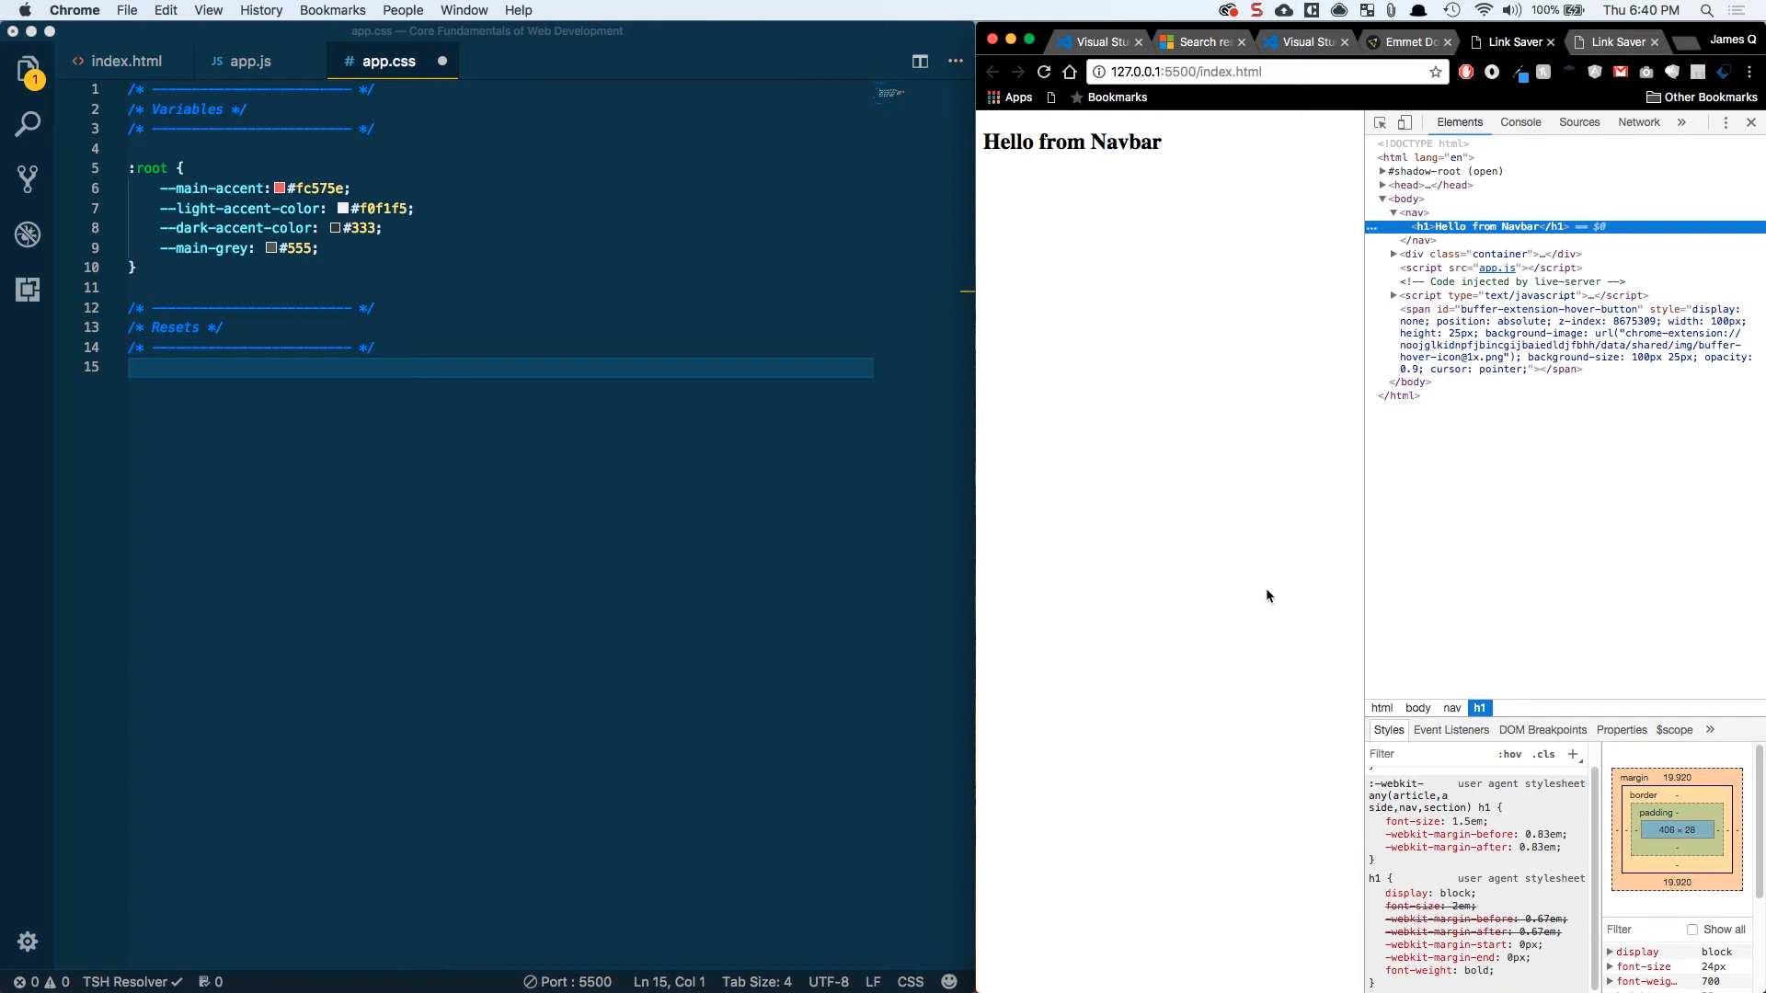
pyautogui.moveTo(723, 379)
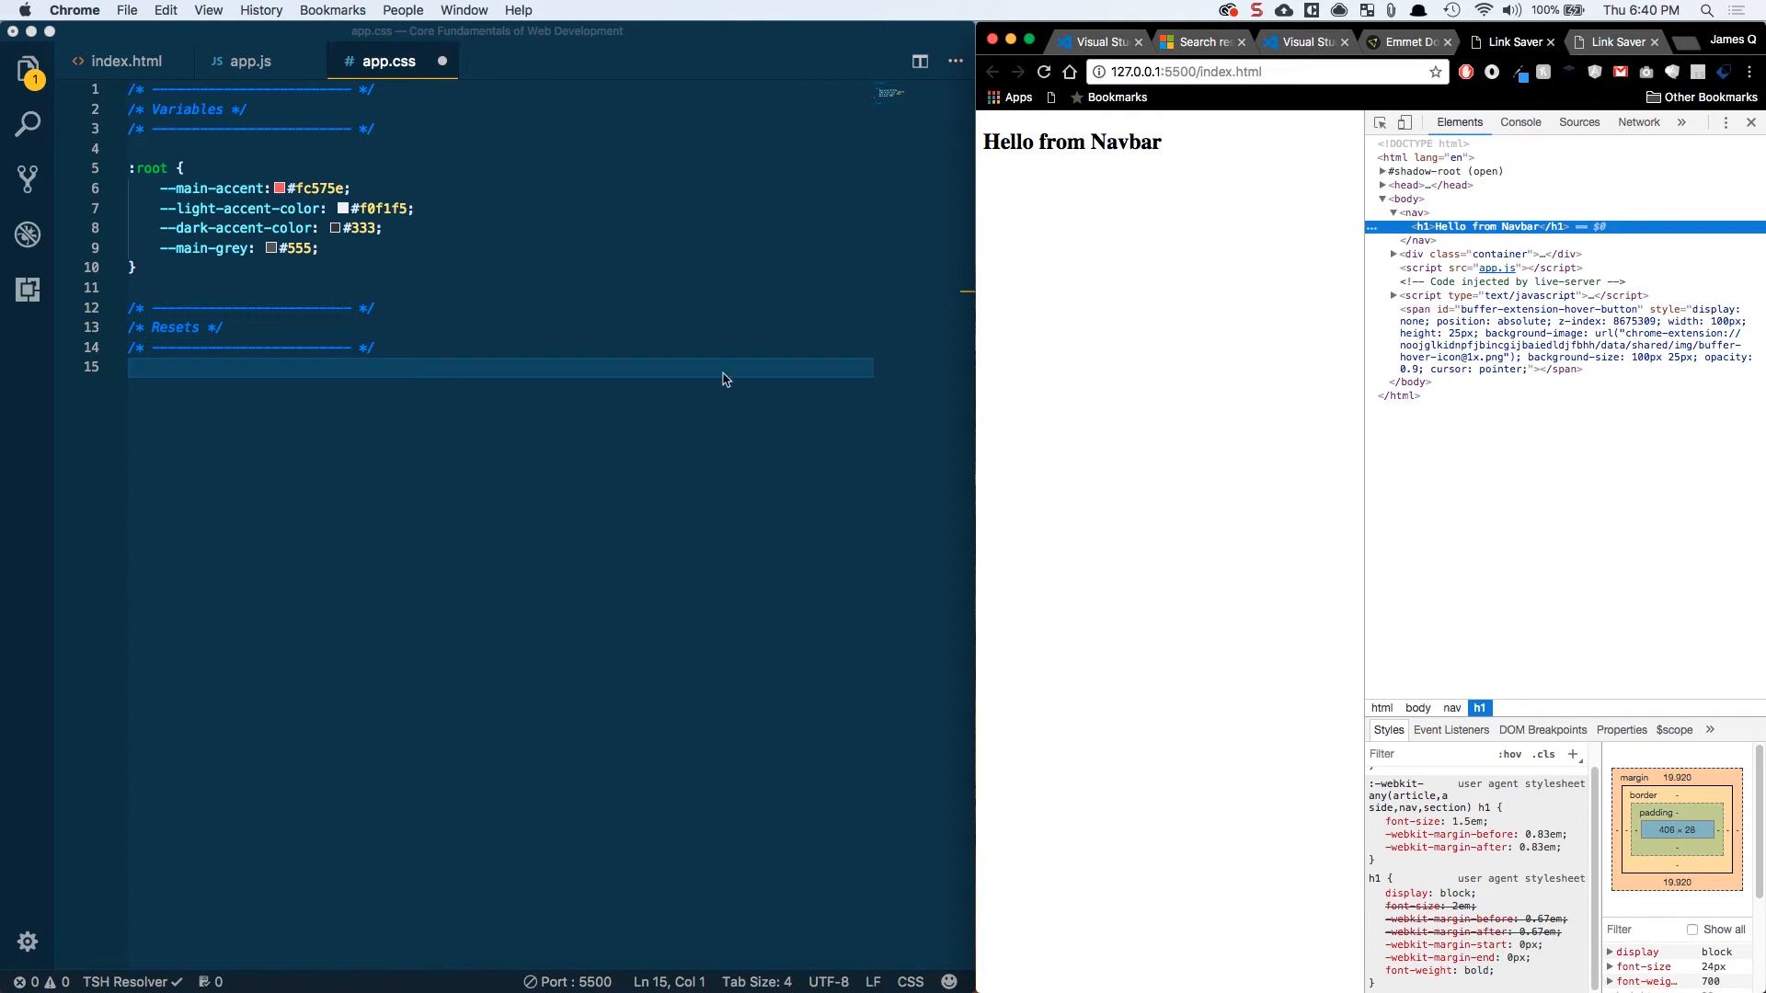
pyautogui.click(440, 368)
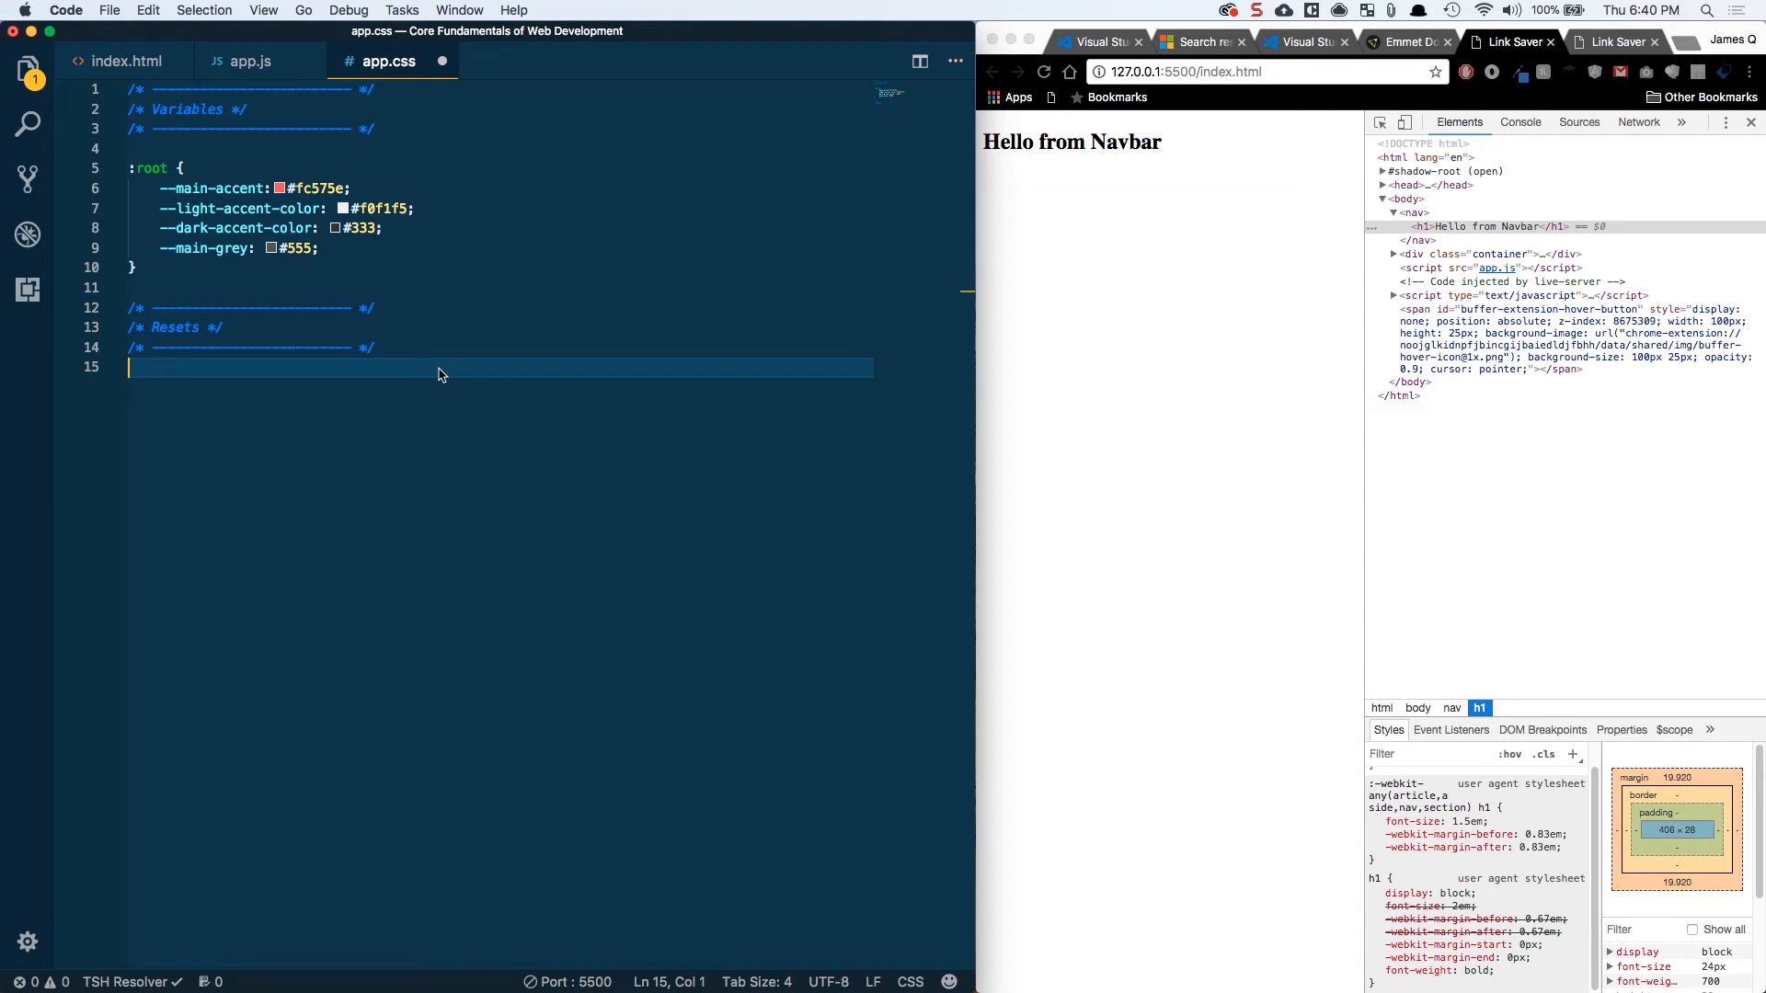
# Write the * rule: margin 0, padding 0, Arial, Helvetica, sans-serif, border-box sizing
pyautogui.write('*')
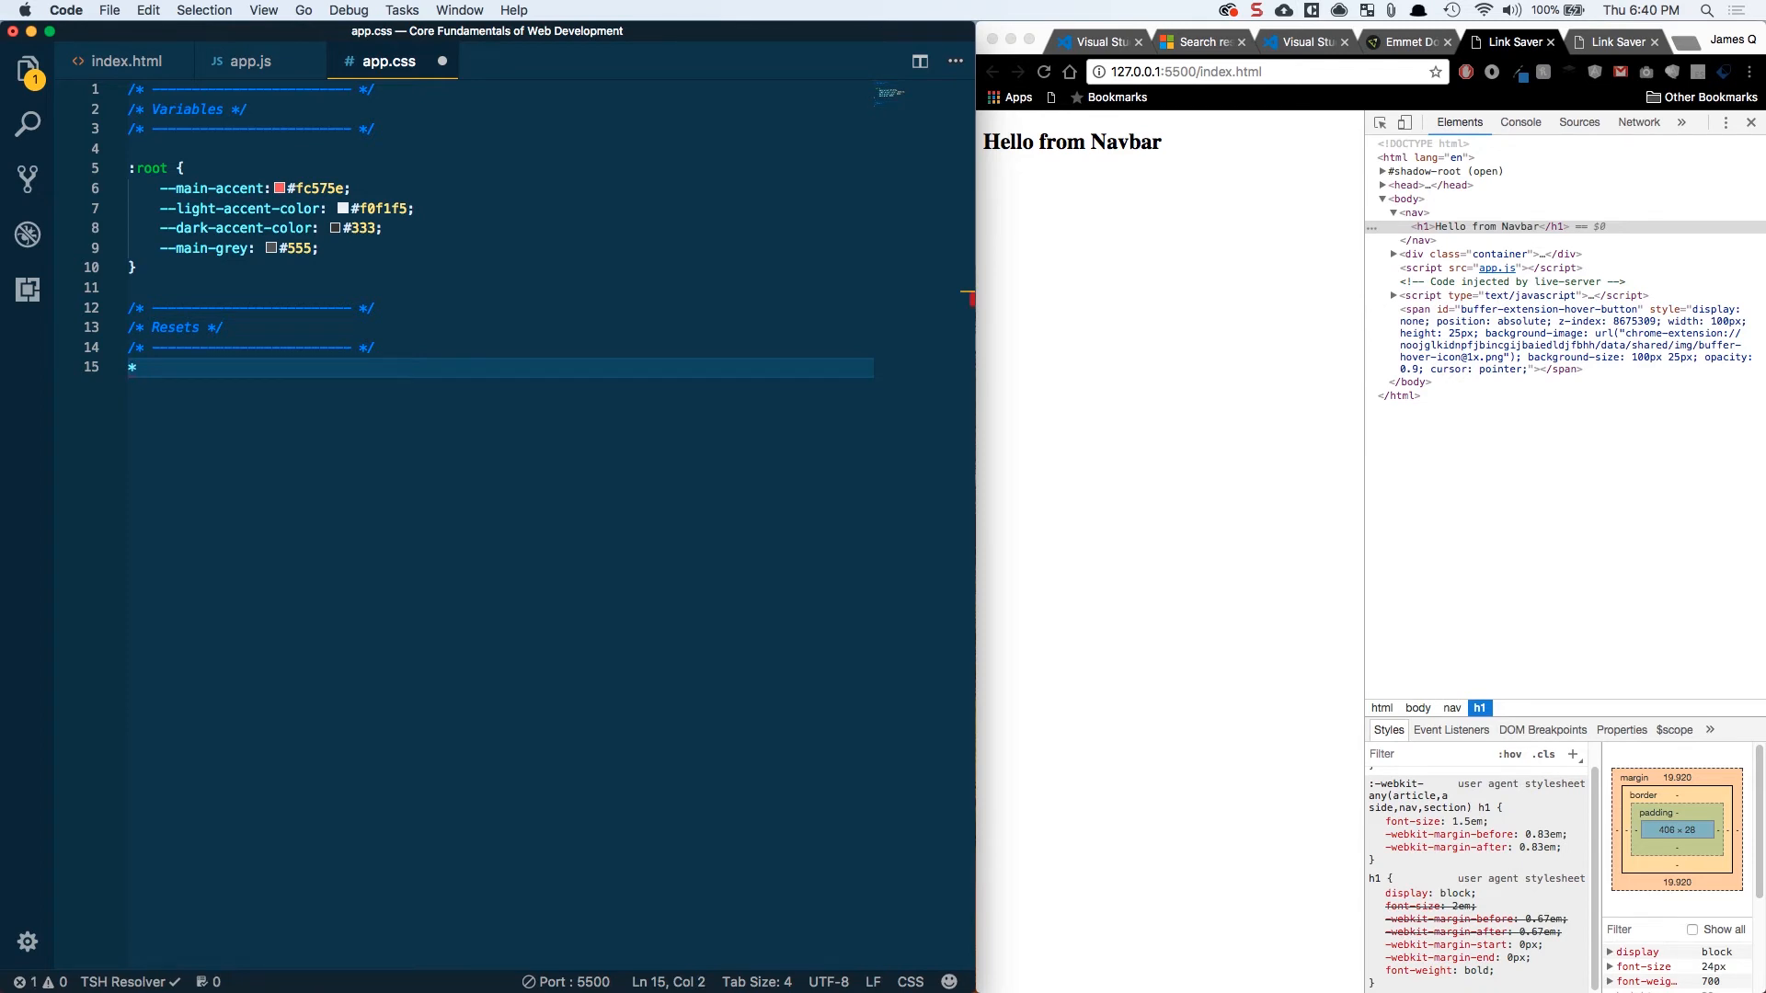
pyautogui.write('{')
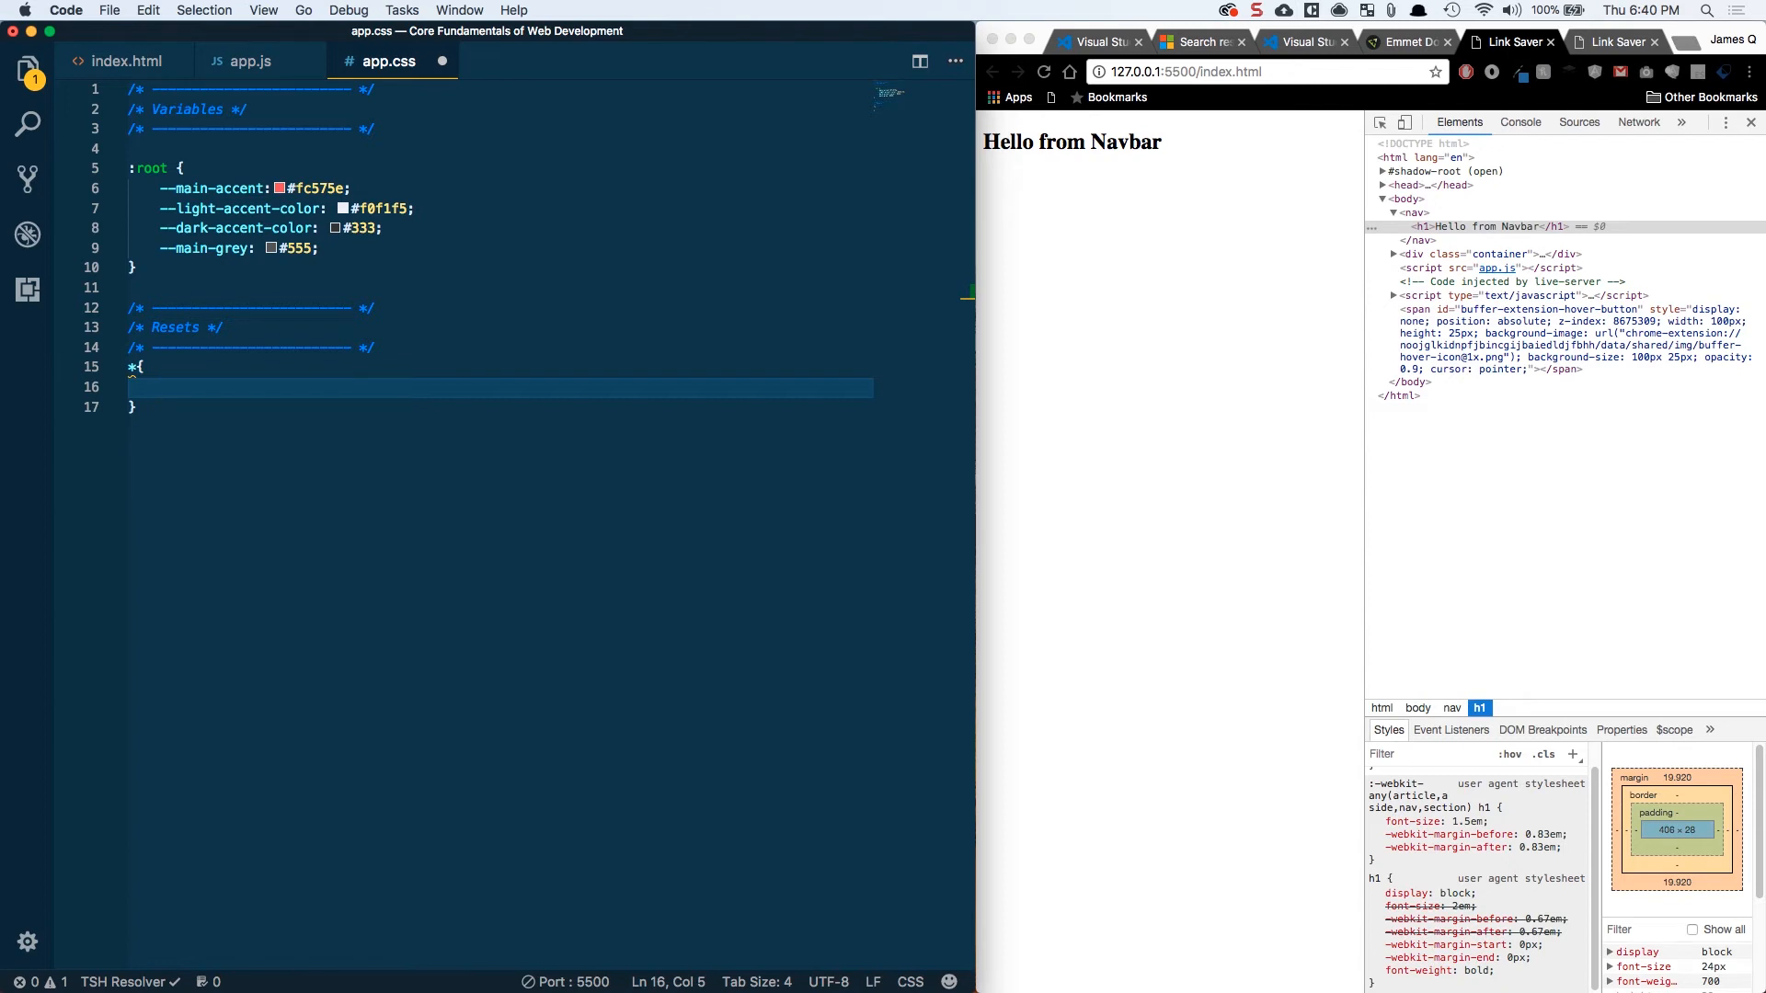
pyautogui.write('margin:')
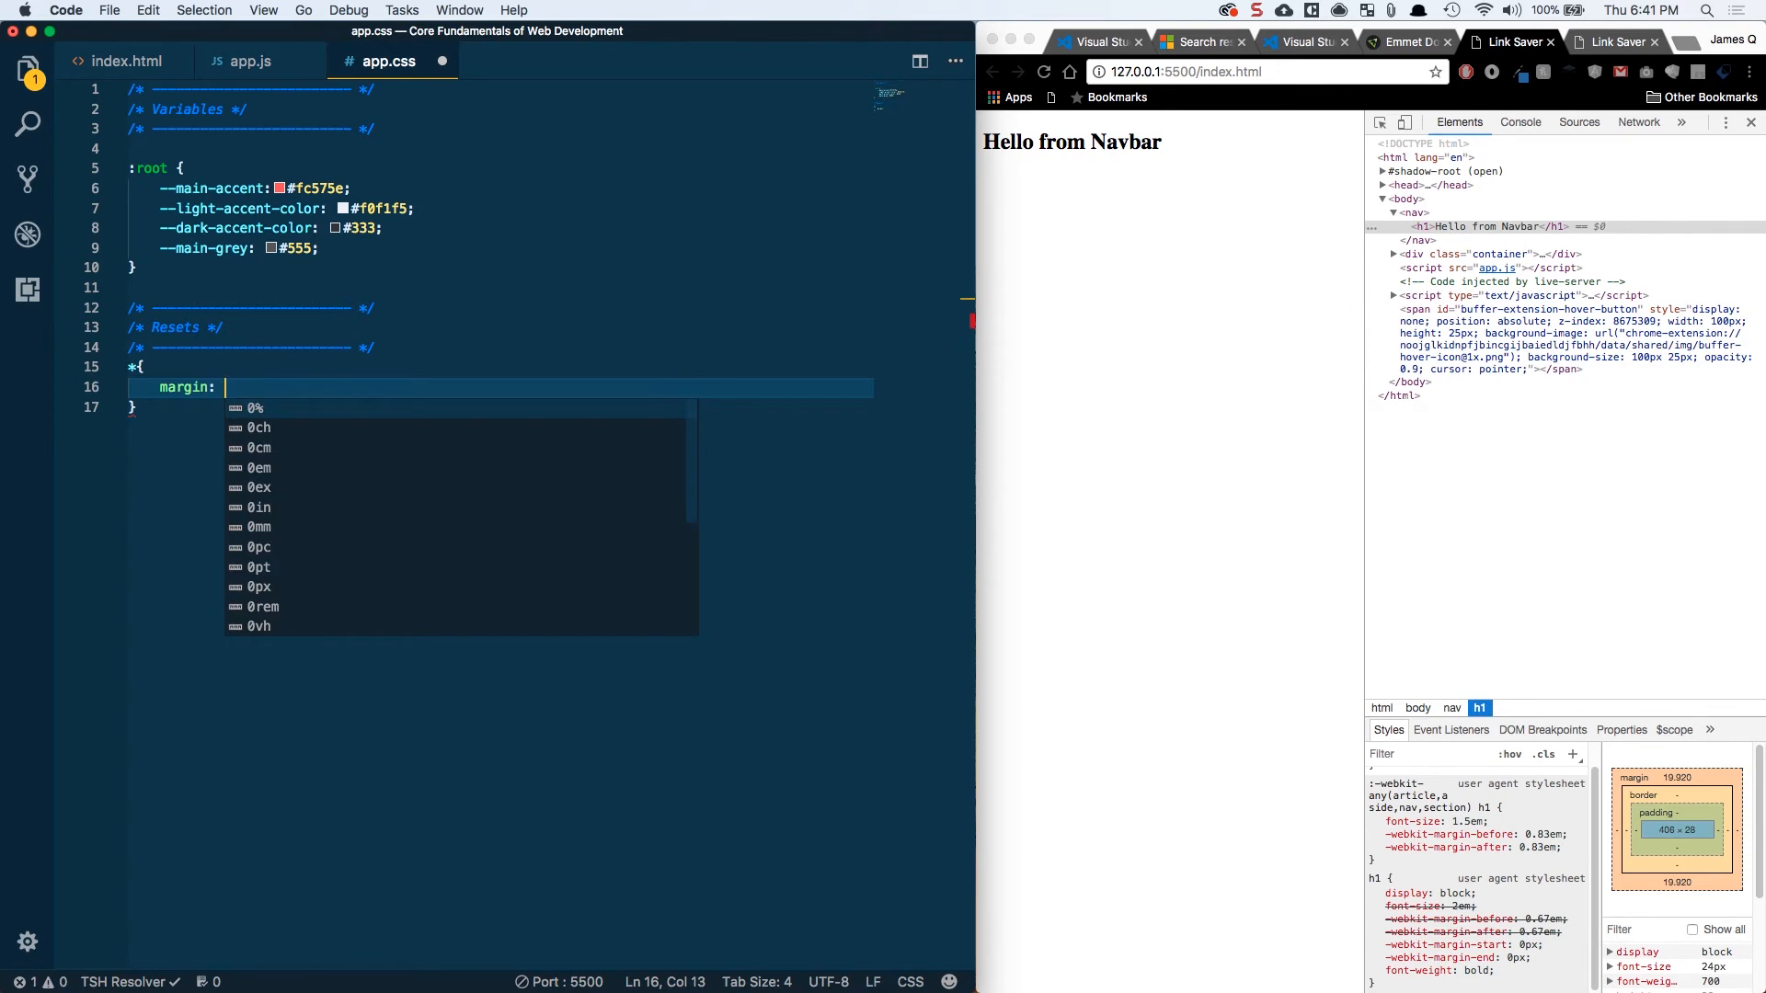
pyautogui.write('0;')
pyautogui.write('padding: 0;')
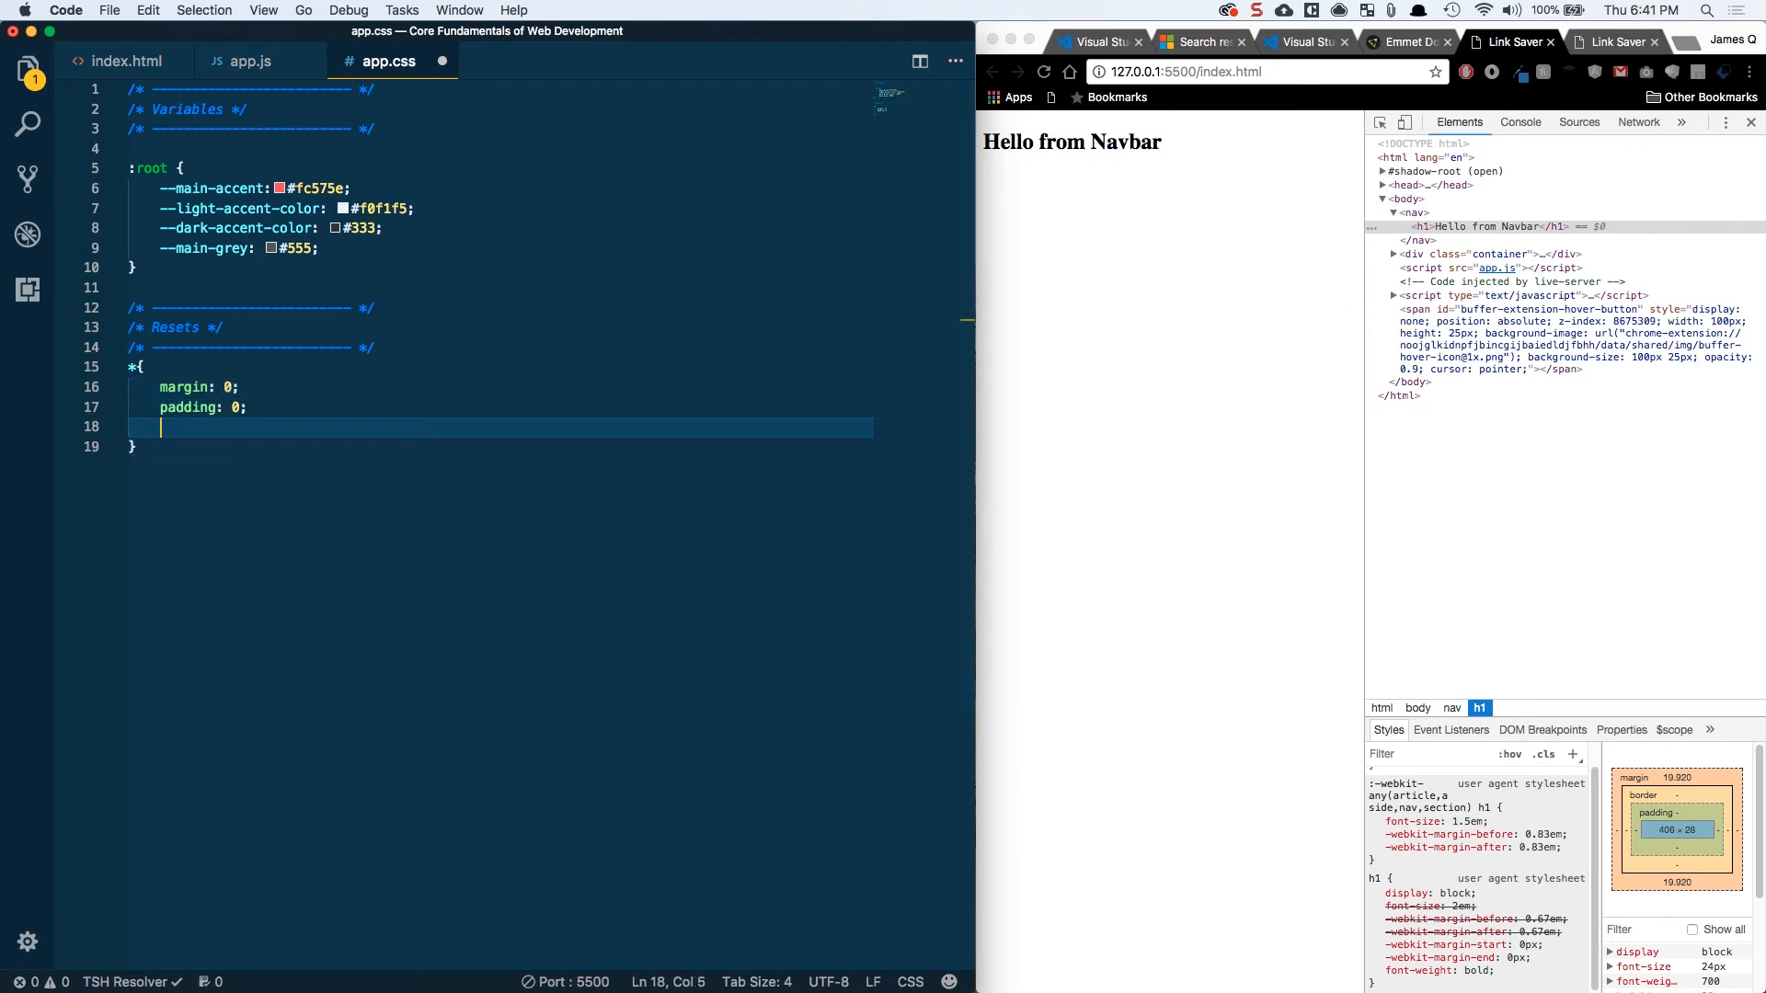
pyautogui.write('font-family:')
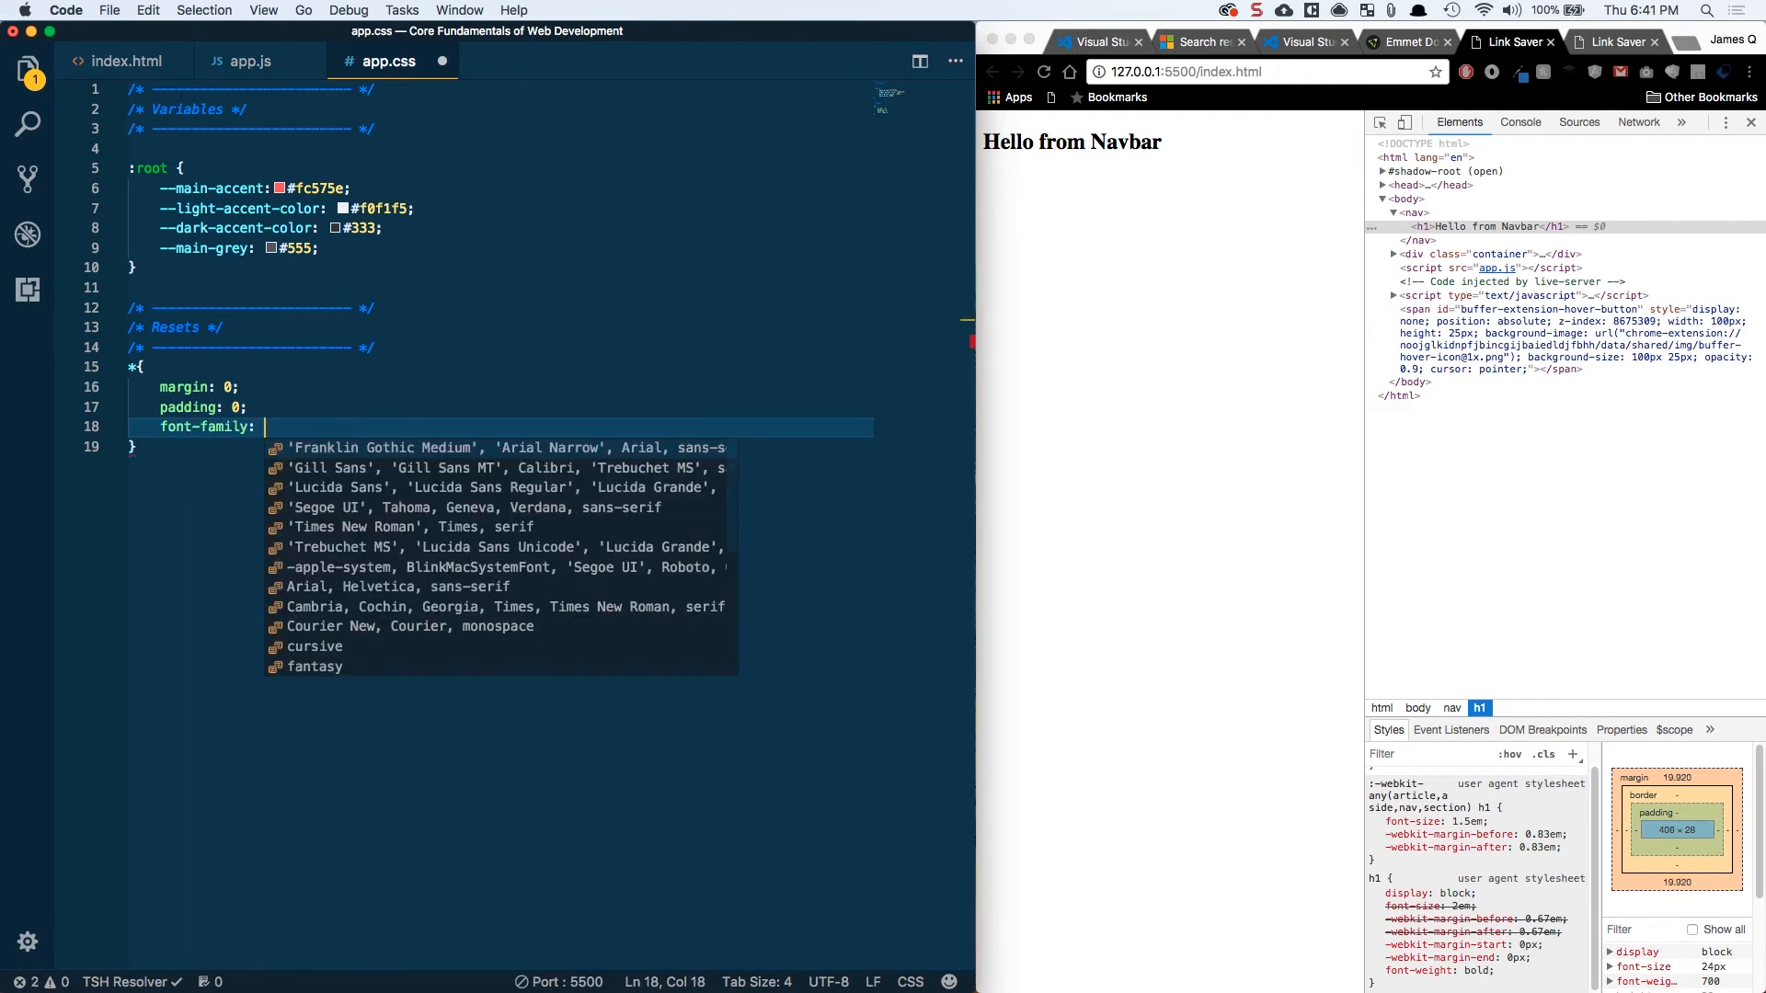
pyautogui.write('Ar')
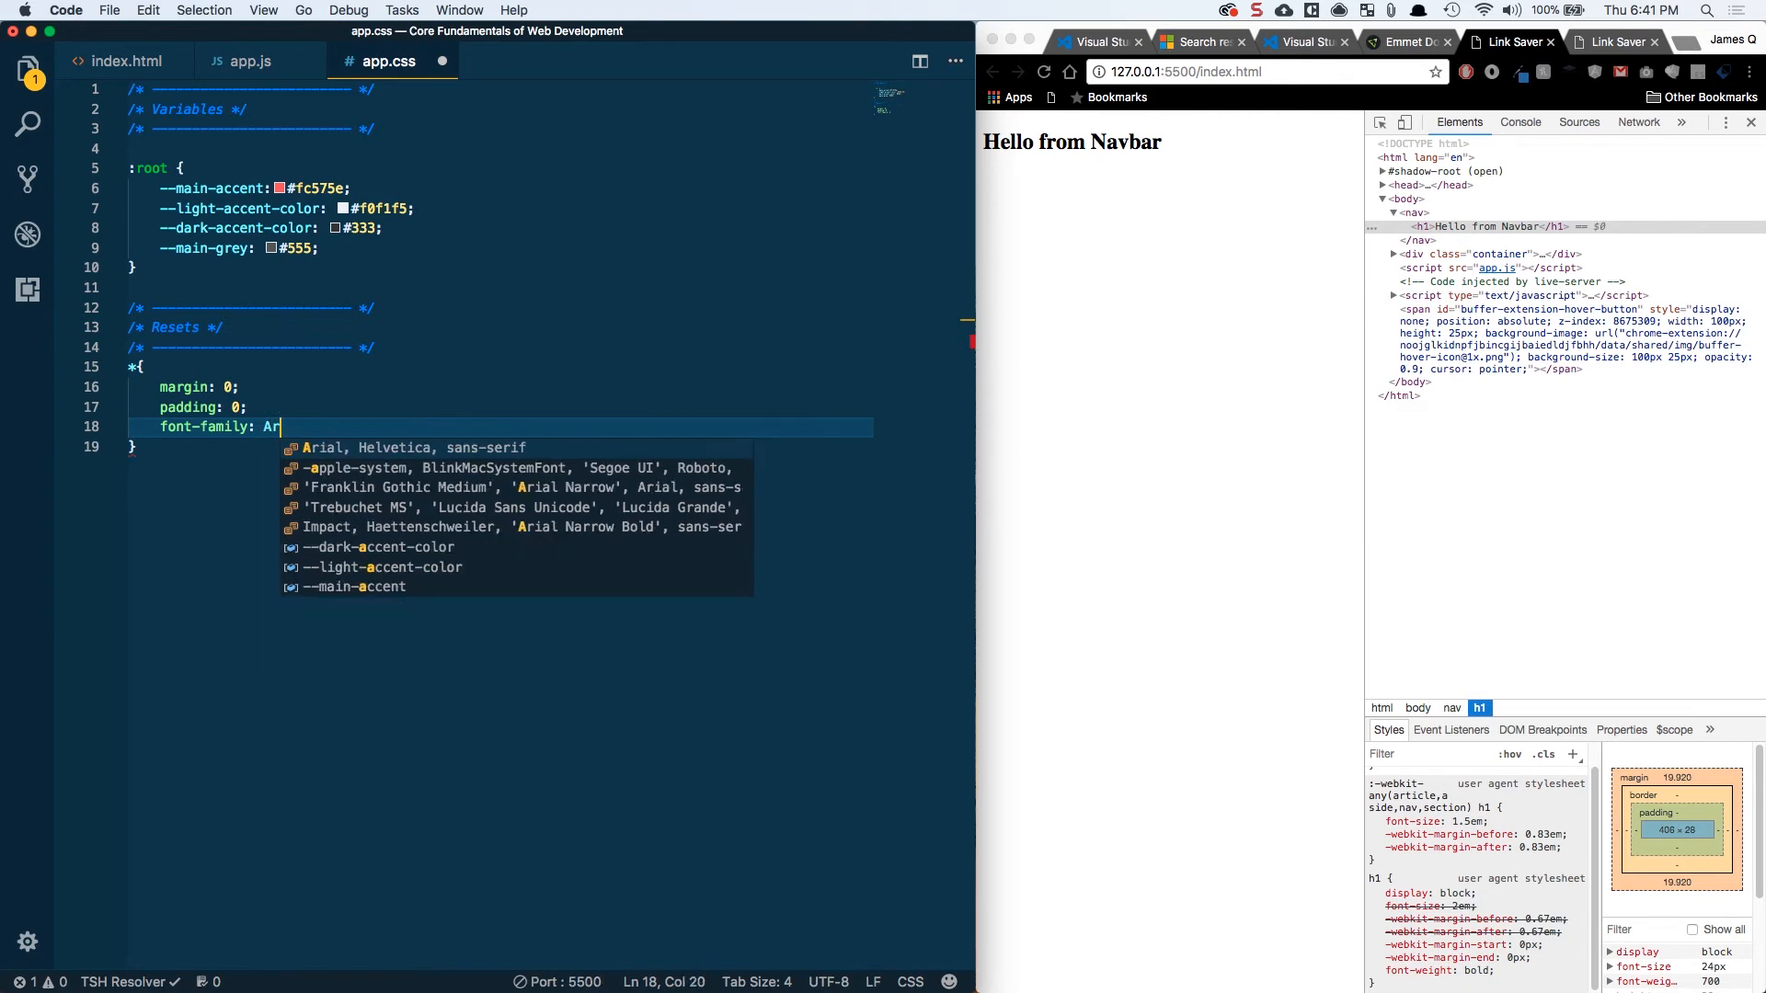
pyautogui.write('ial, Helvetica, sans-serif;')
pyautogui.write('box-sizing: border-box;')
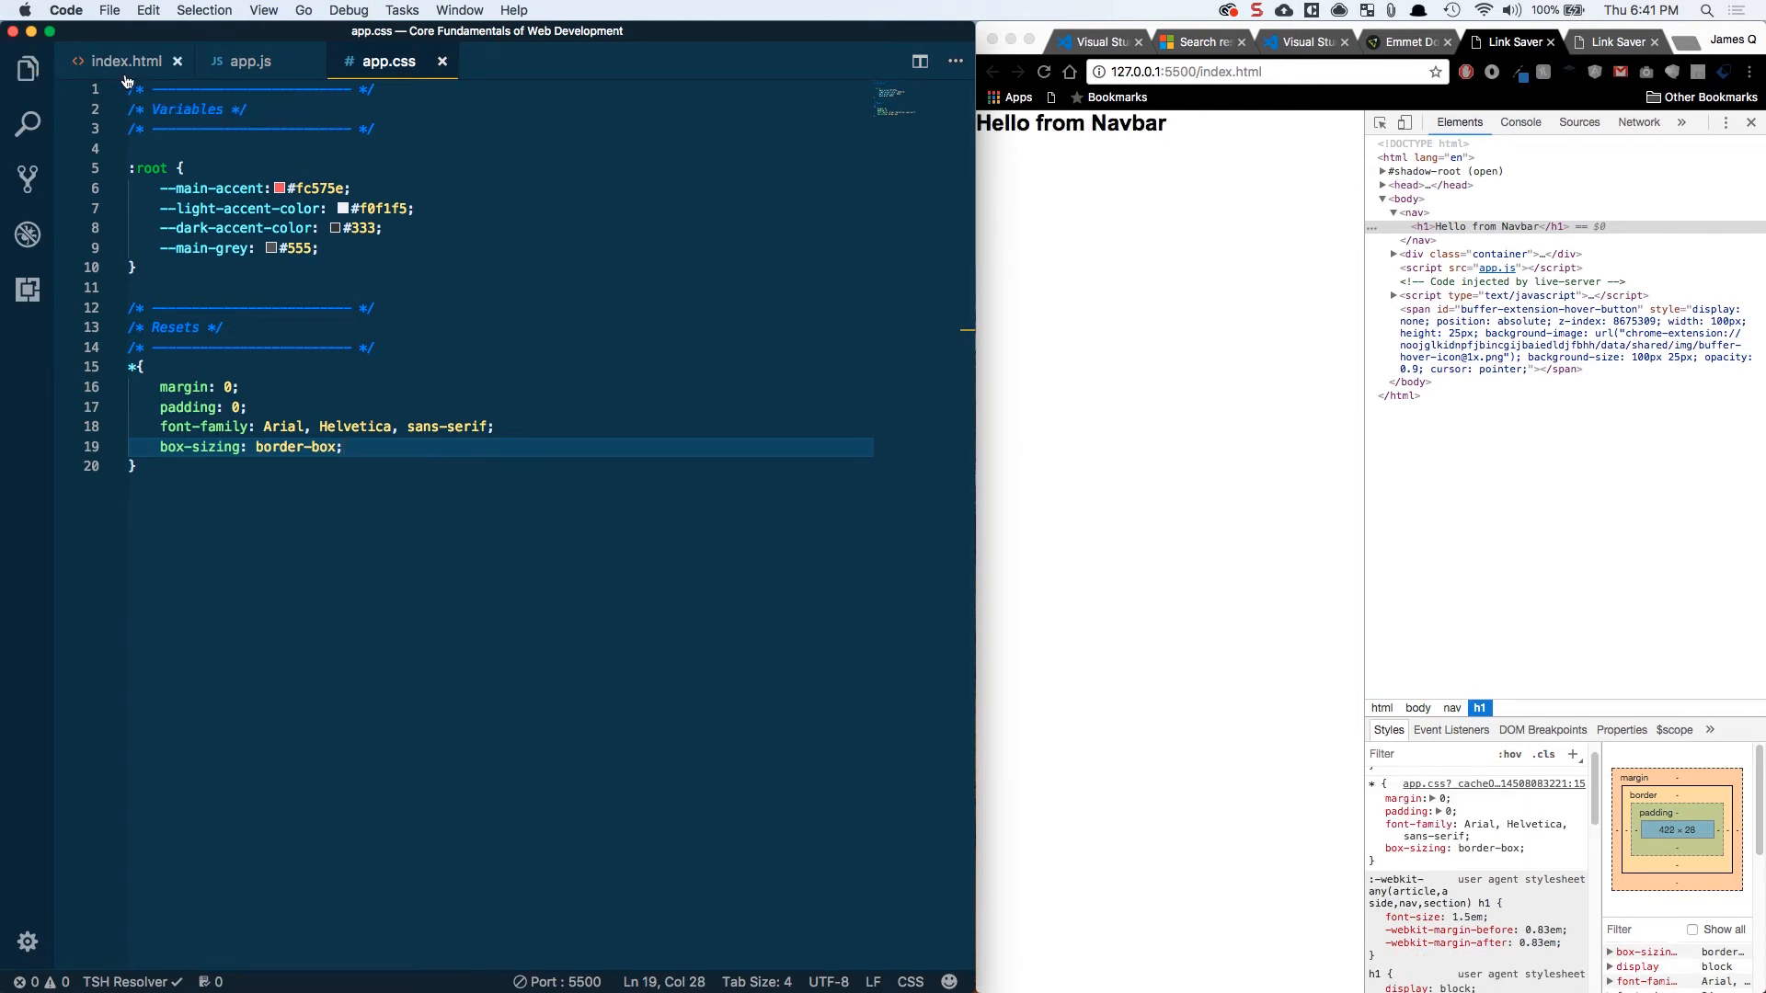
pyautogui.click(124, 61)
pyautogui.write('.')
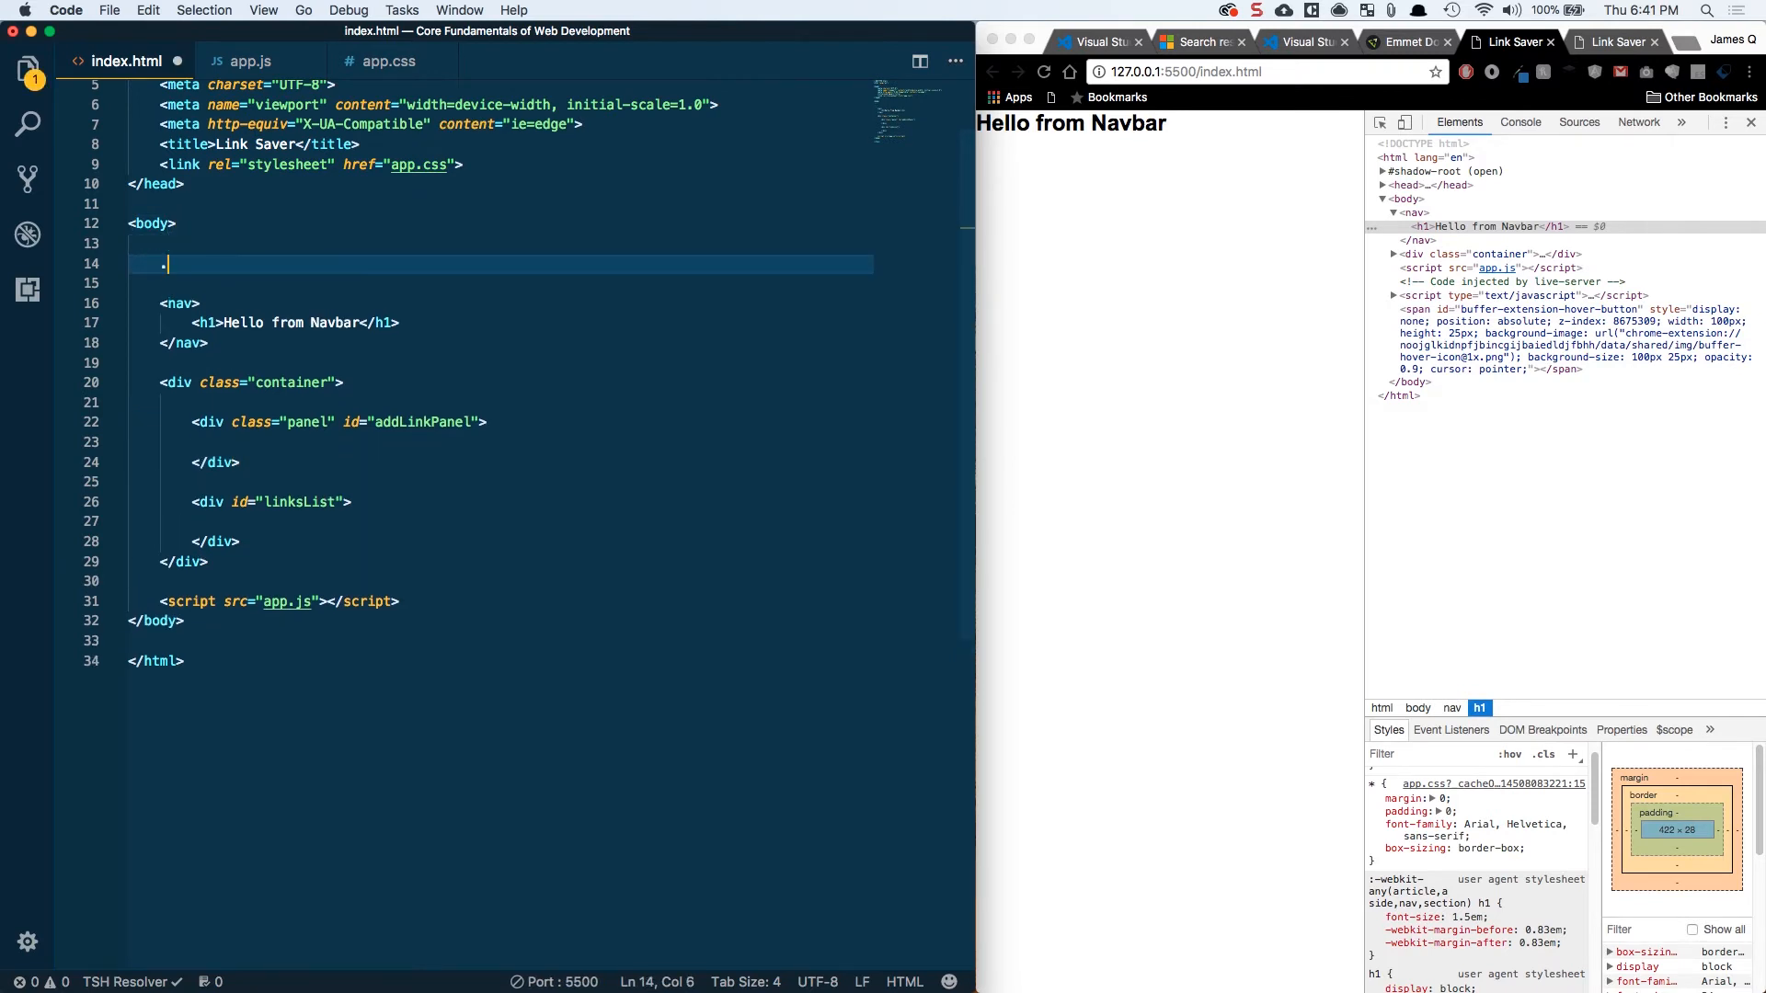
# Add a div with class box and a .box rule: width 50px, height 50pc, red background
pyautogui.write('<div class="box">')
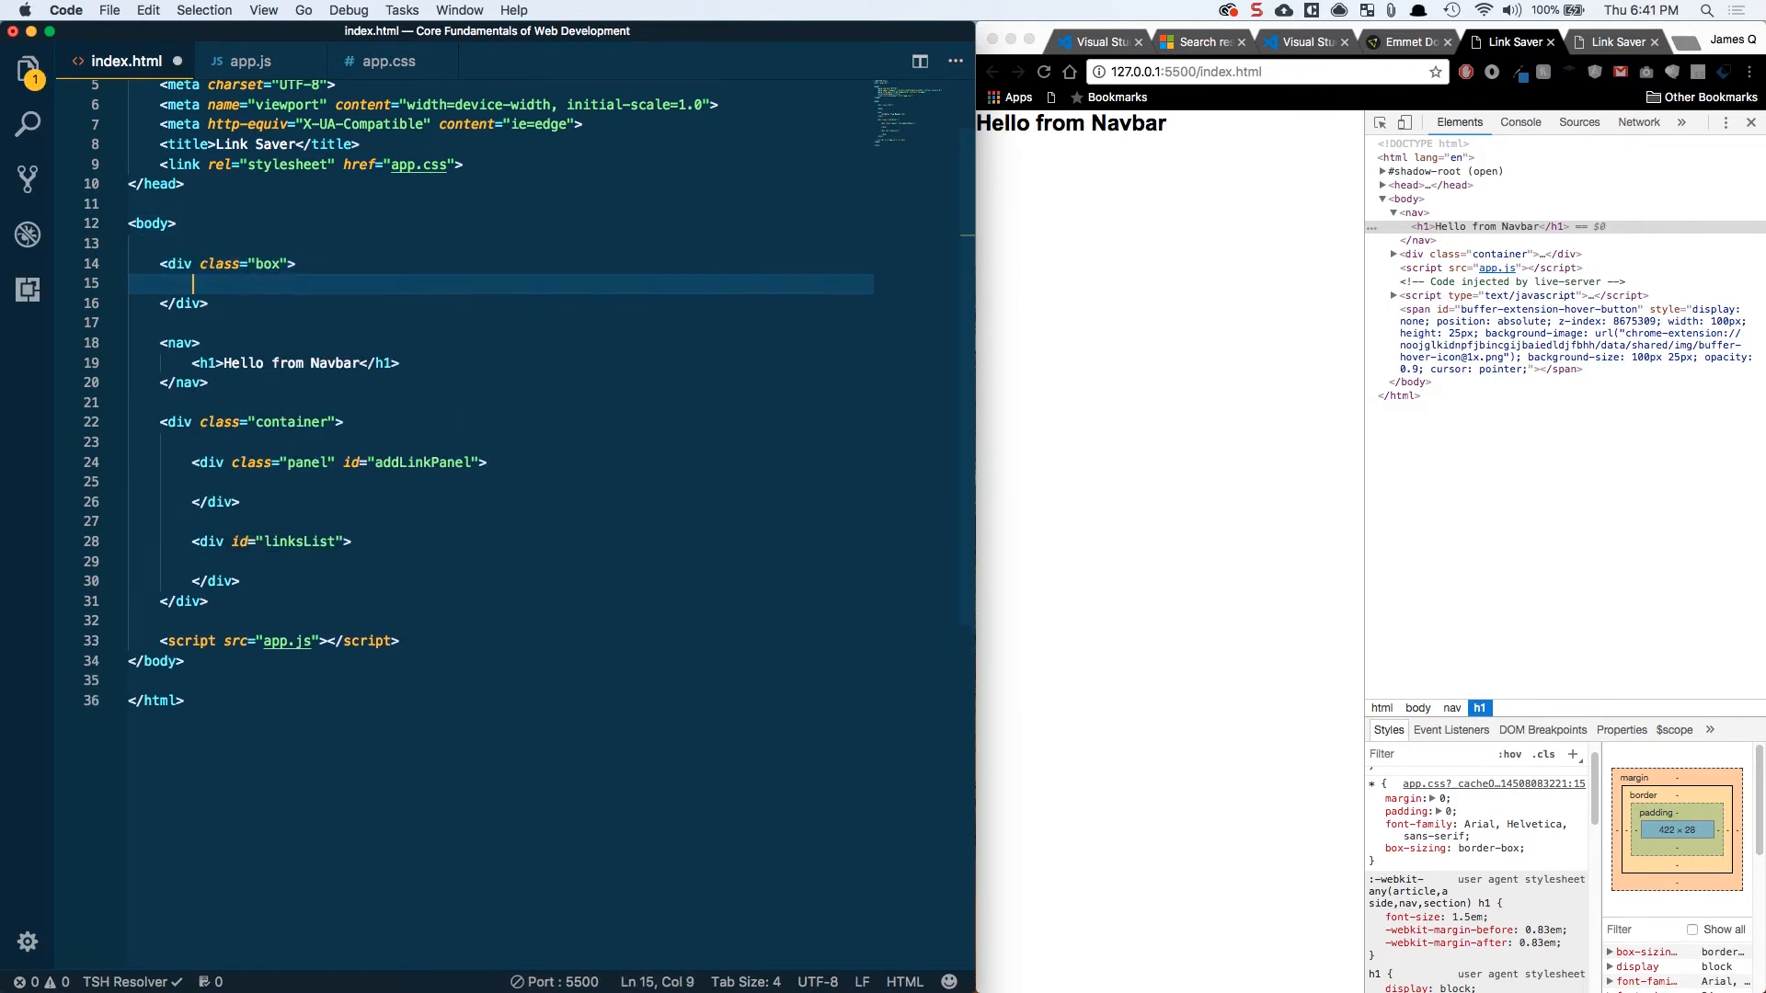
pyautogui.click(388, 61)
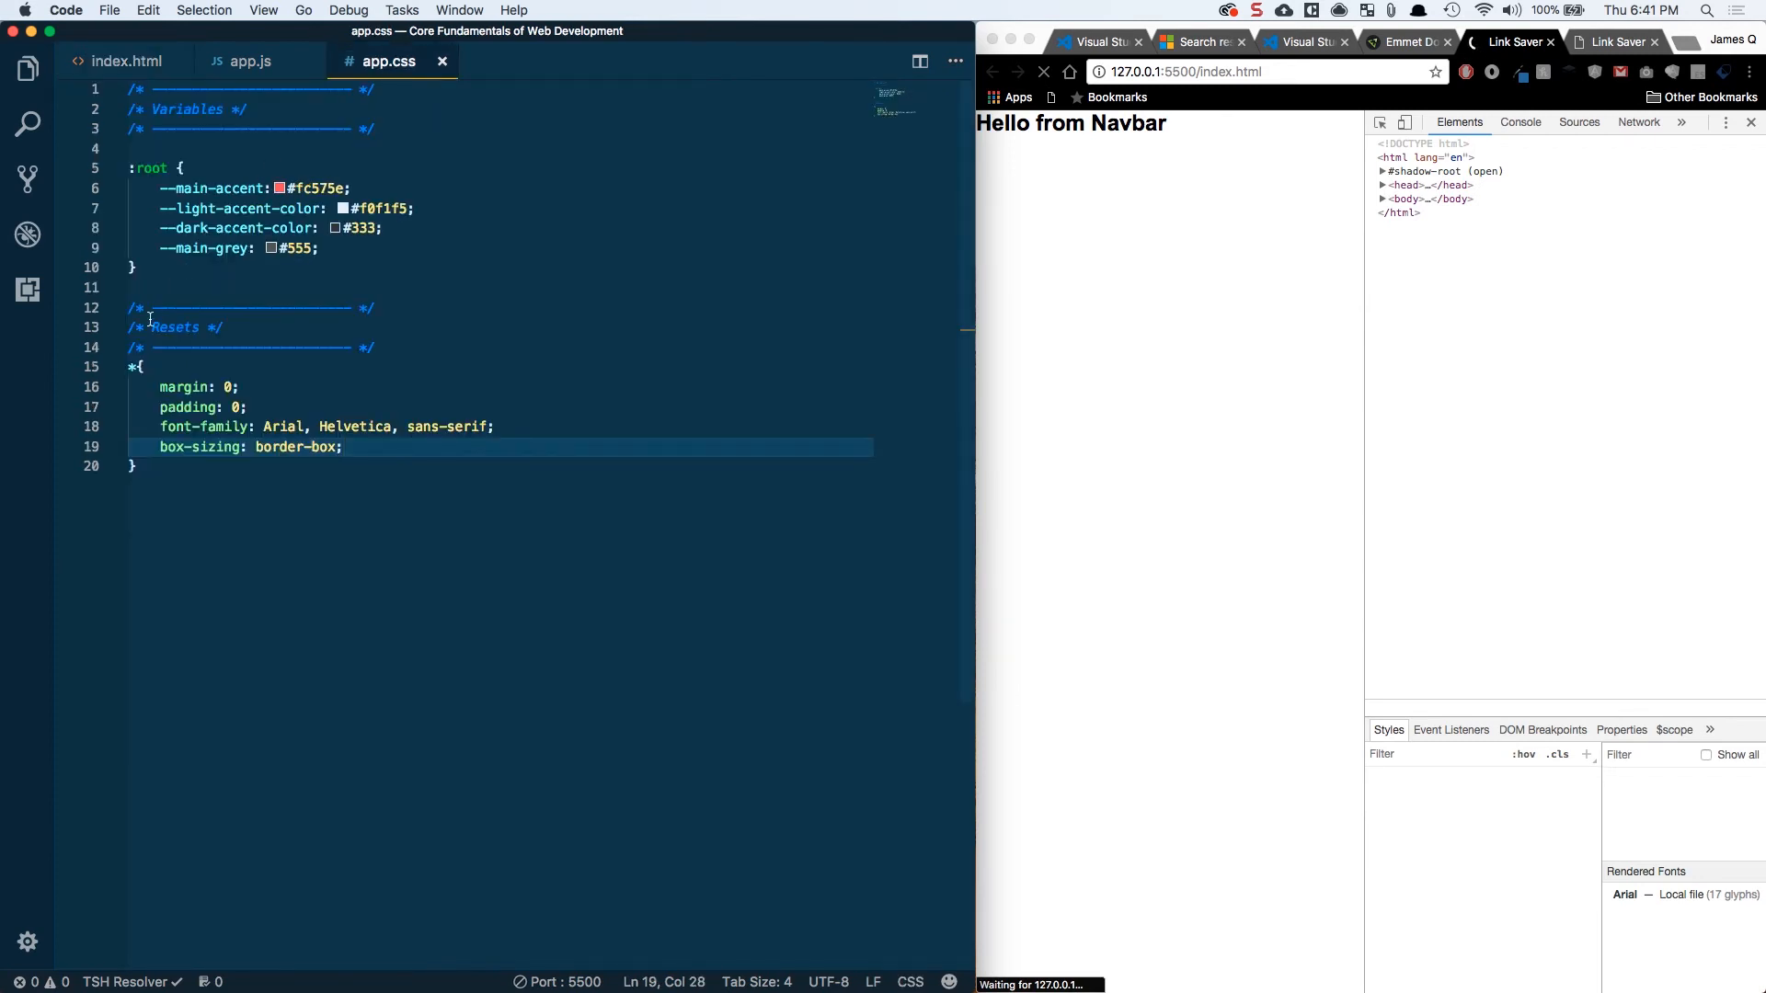
pyautogui.write('.box {')
pyautogui.write('width: 50px;')
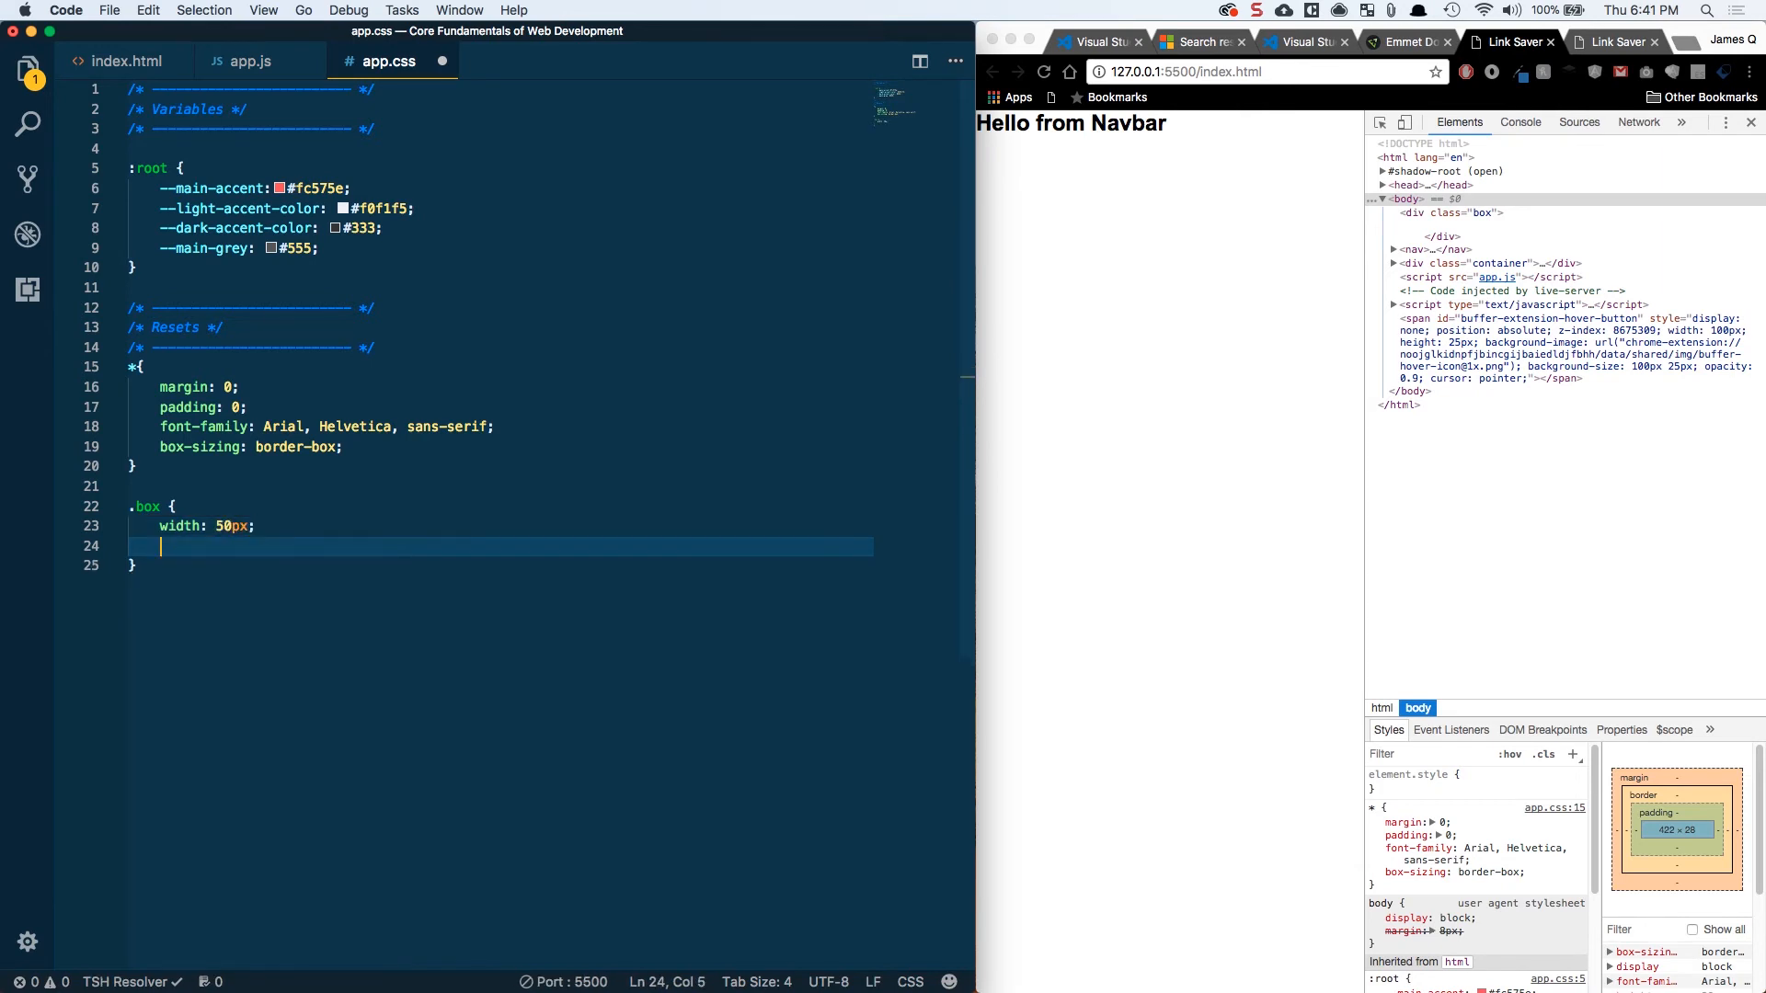
pyautogui.write('height: 50pc;')
pyautogui.write('background-color: red;')
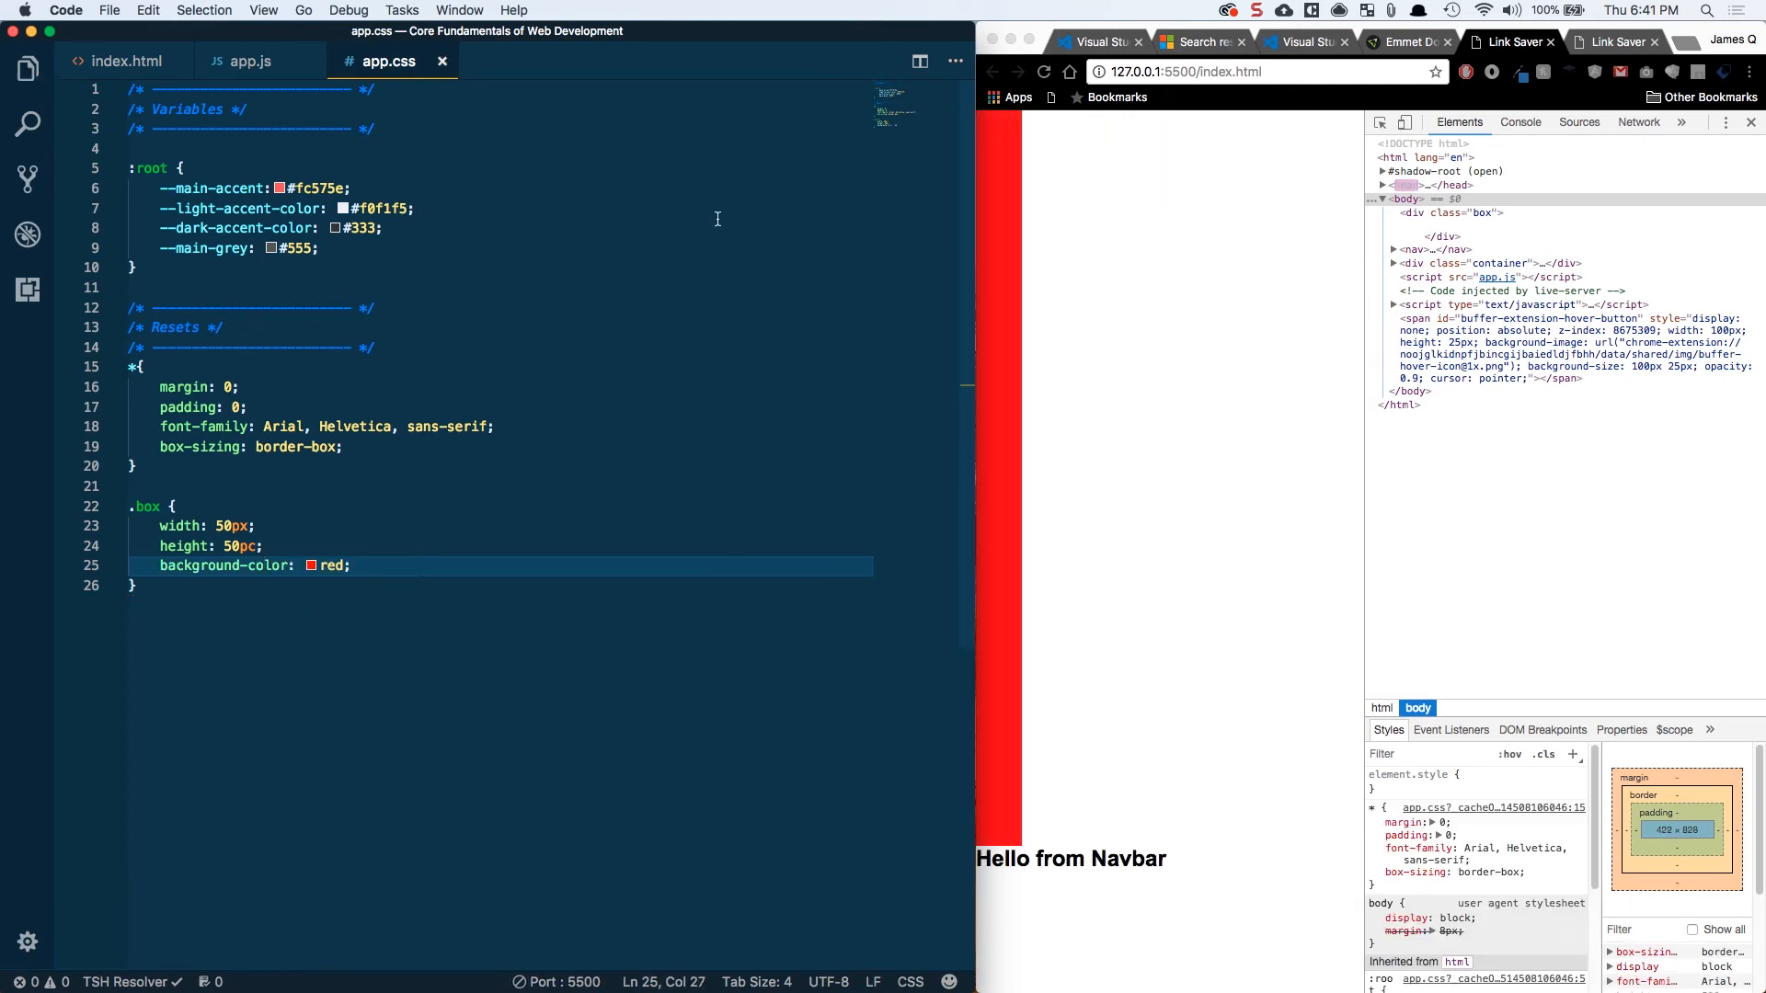
# Give .box 50px height, 25px padding and a 10px solid grey border, inspecting it
pyautogui.click(246, 546)
pyautogui.write('padding: 25px;')
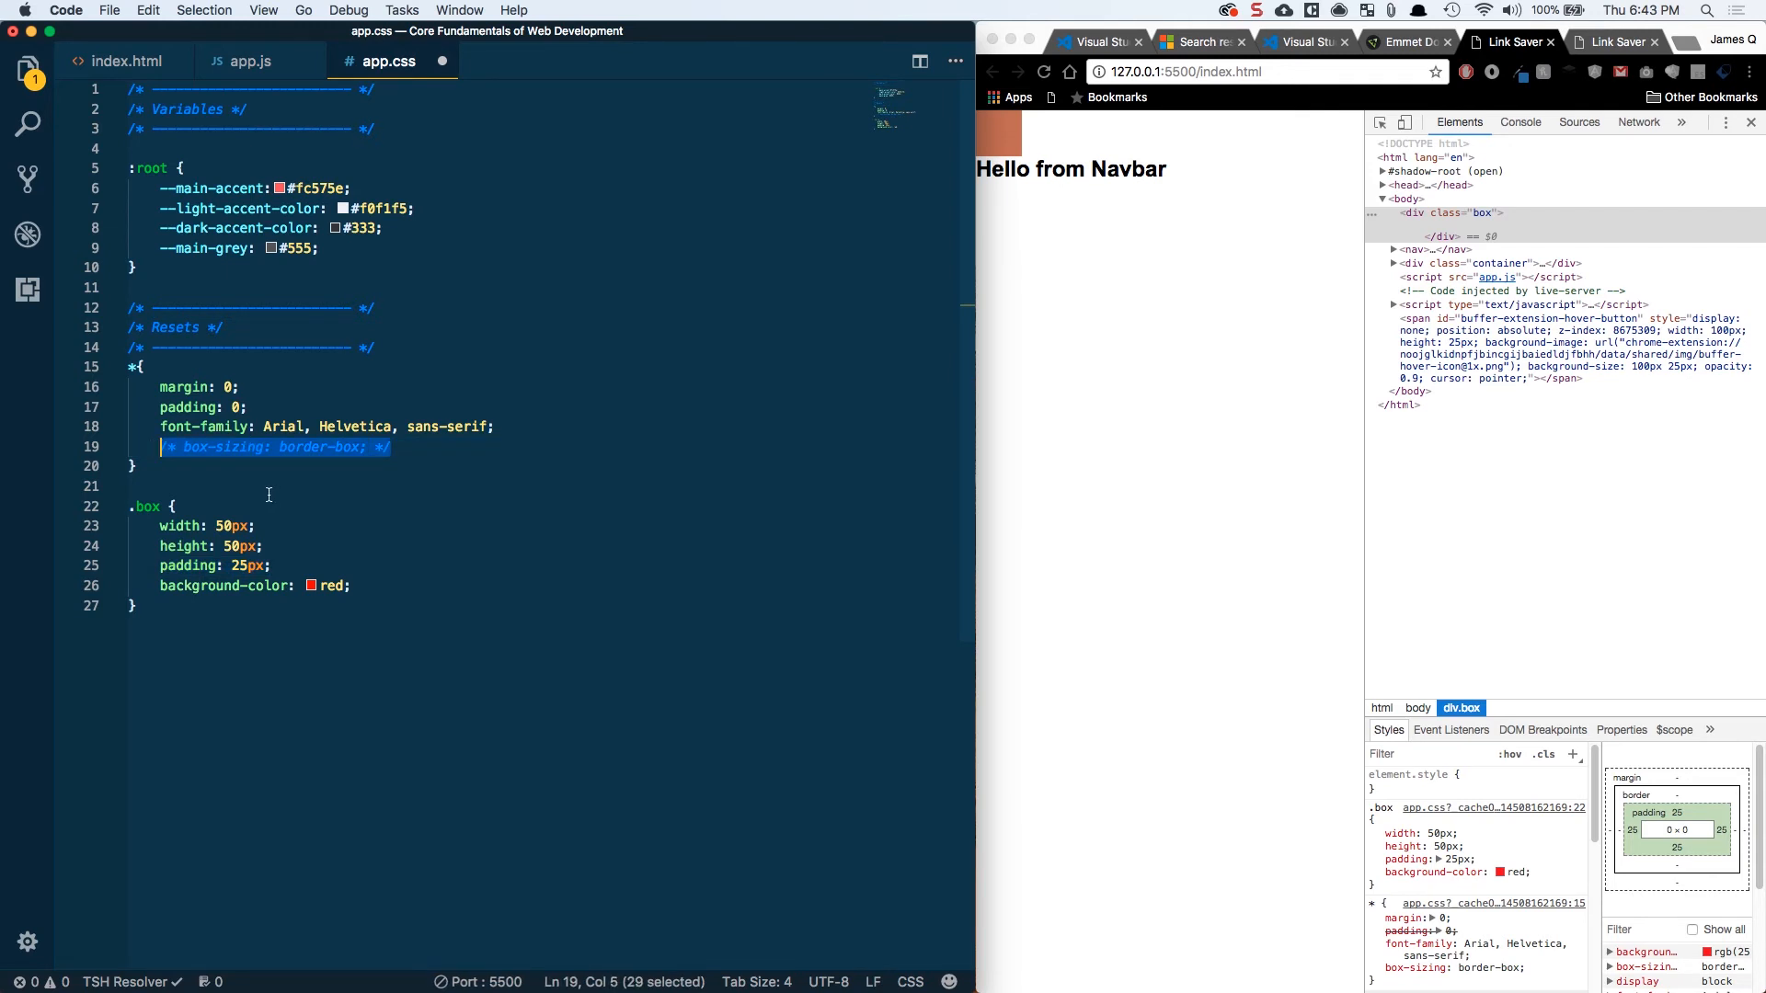
pyautogui.click(255, 526)
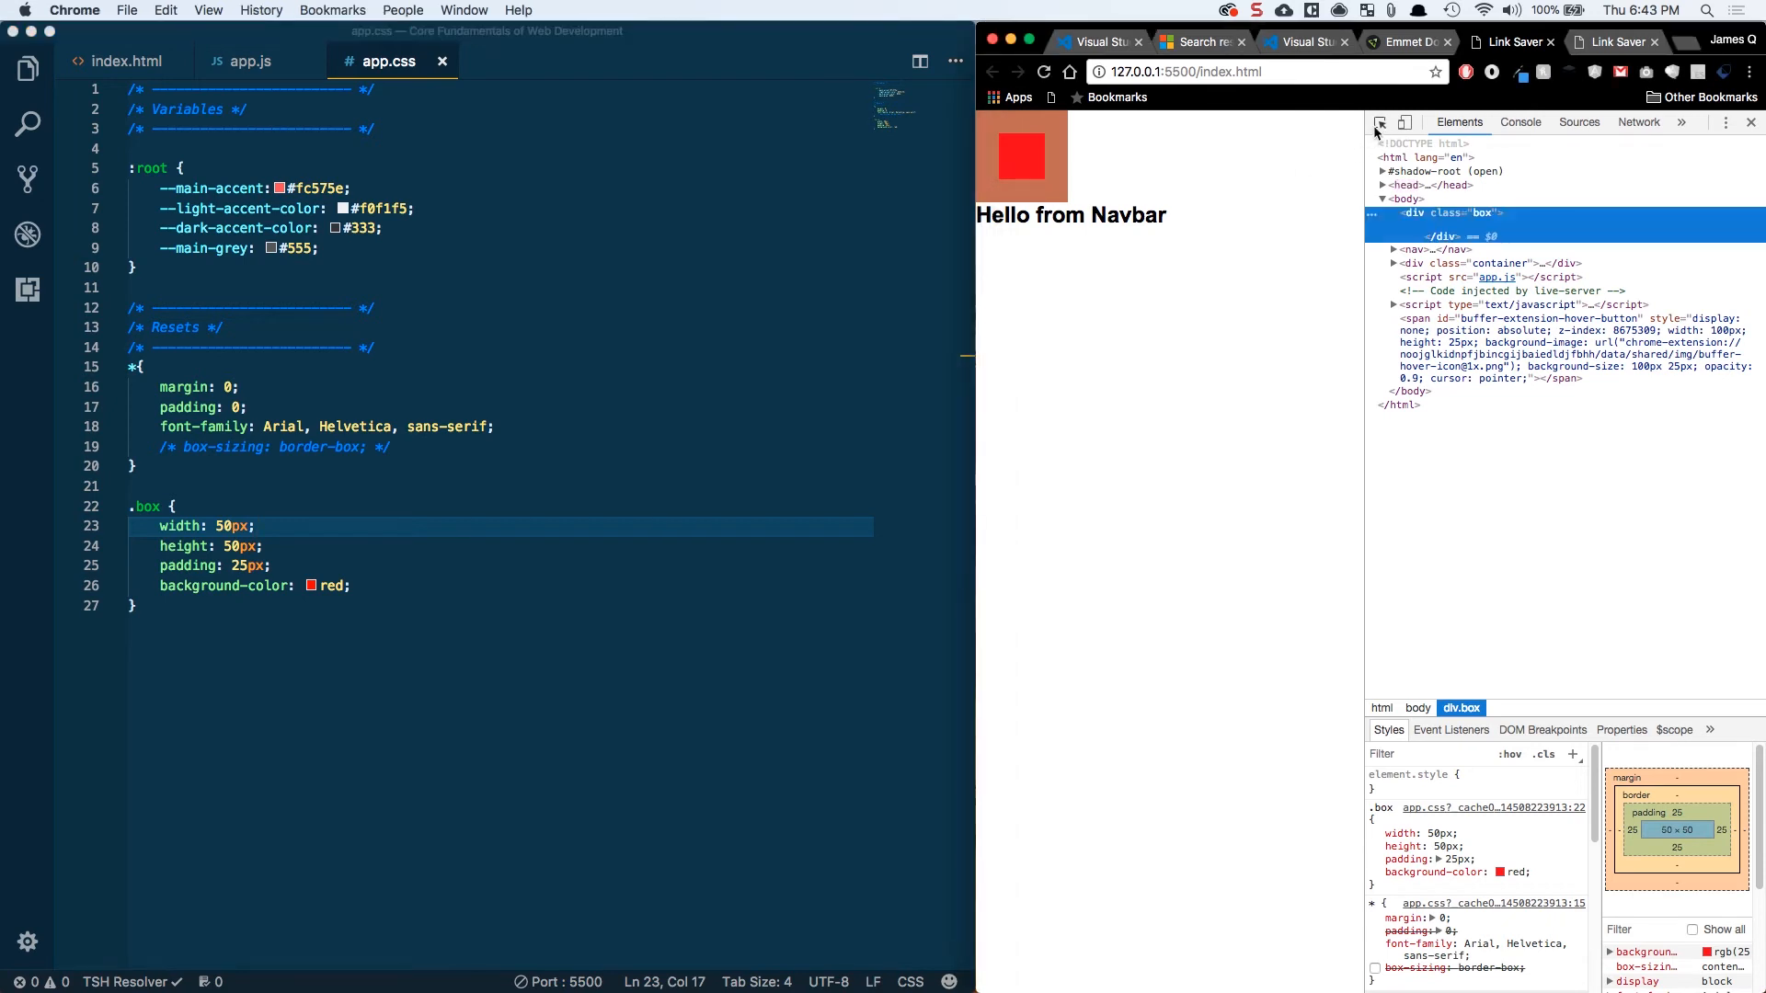
pyautogui.moveTo(1018, 154)
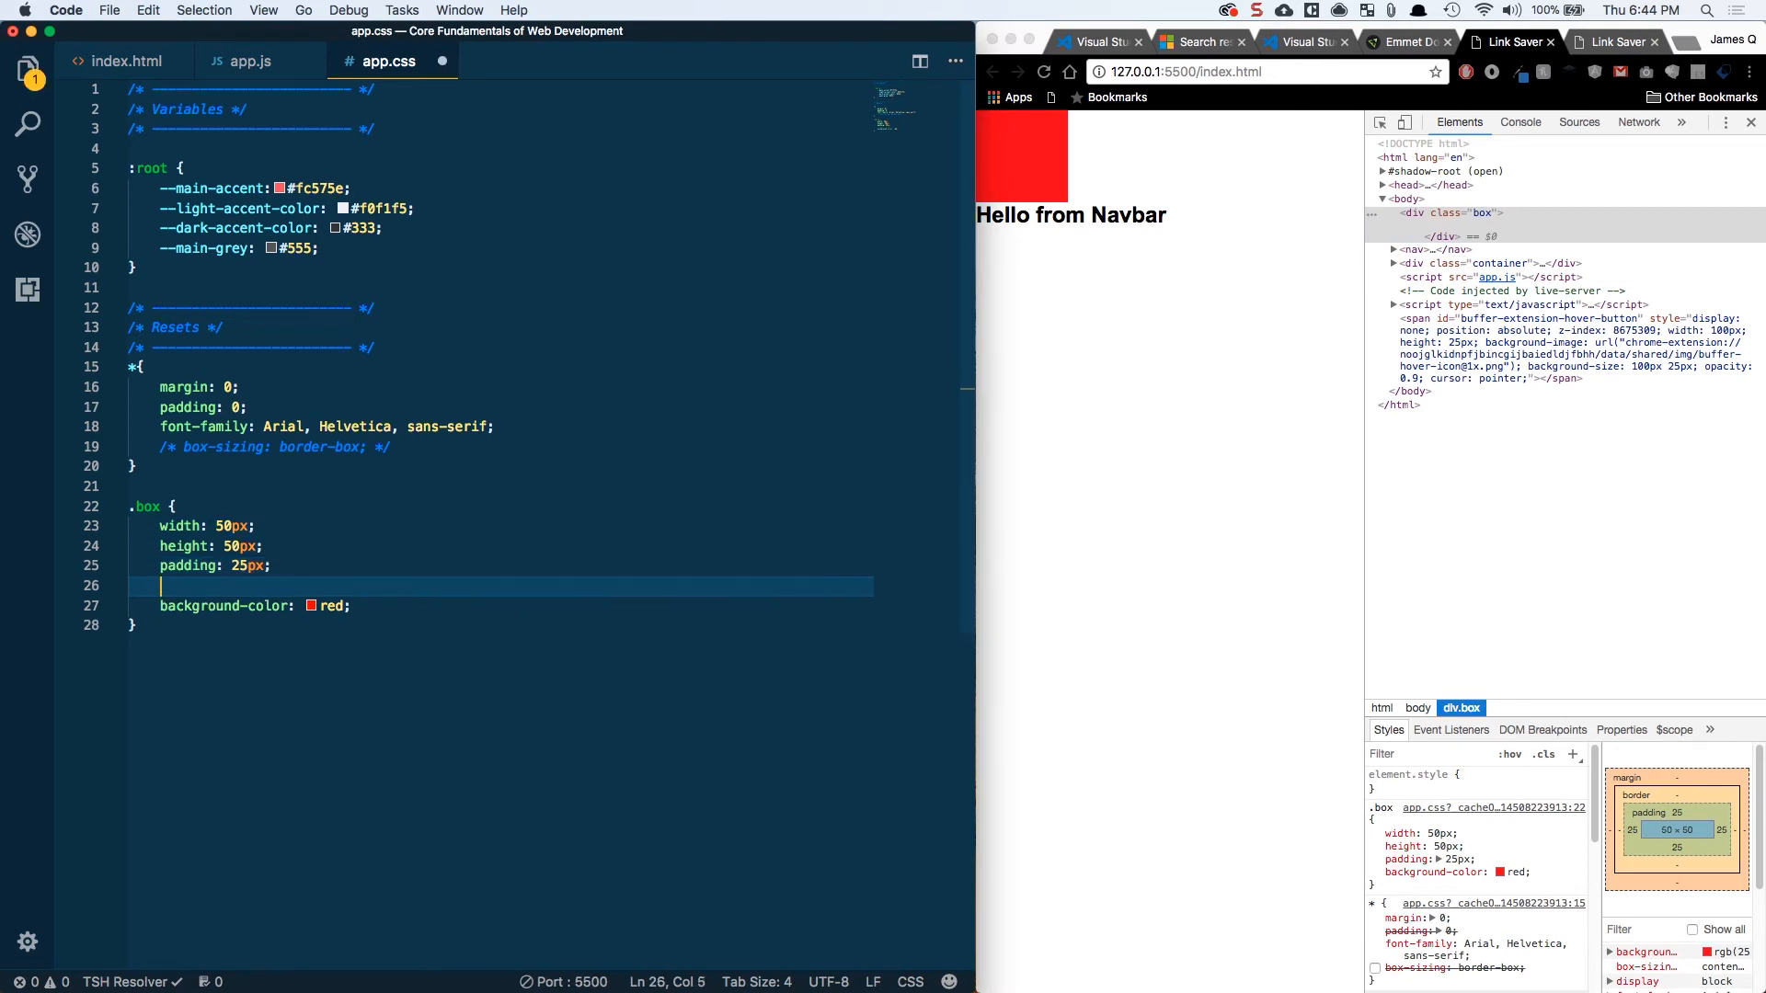
pyautogui.write('border:')
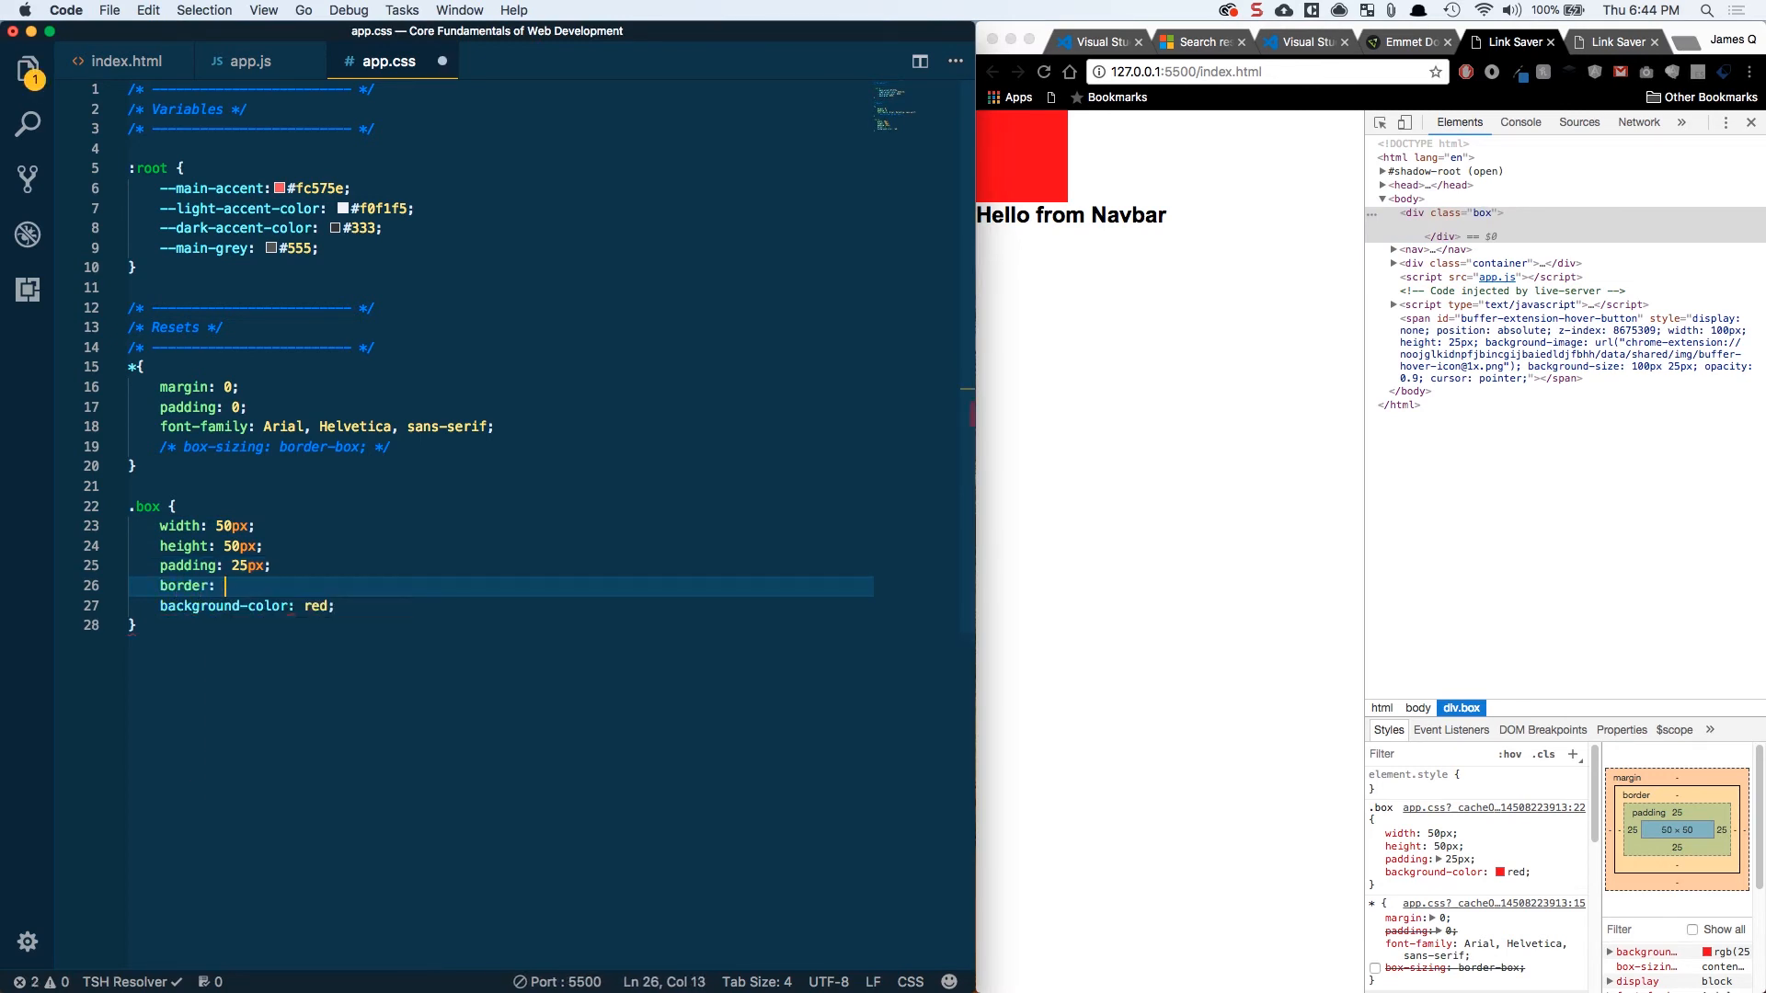
pyautogui.write('10px solid g')
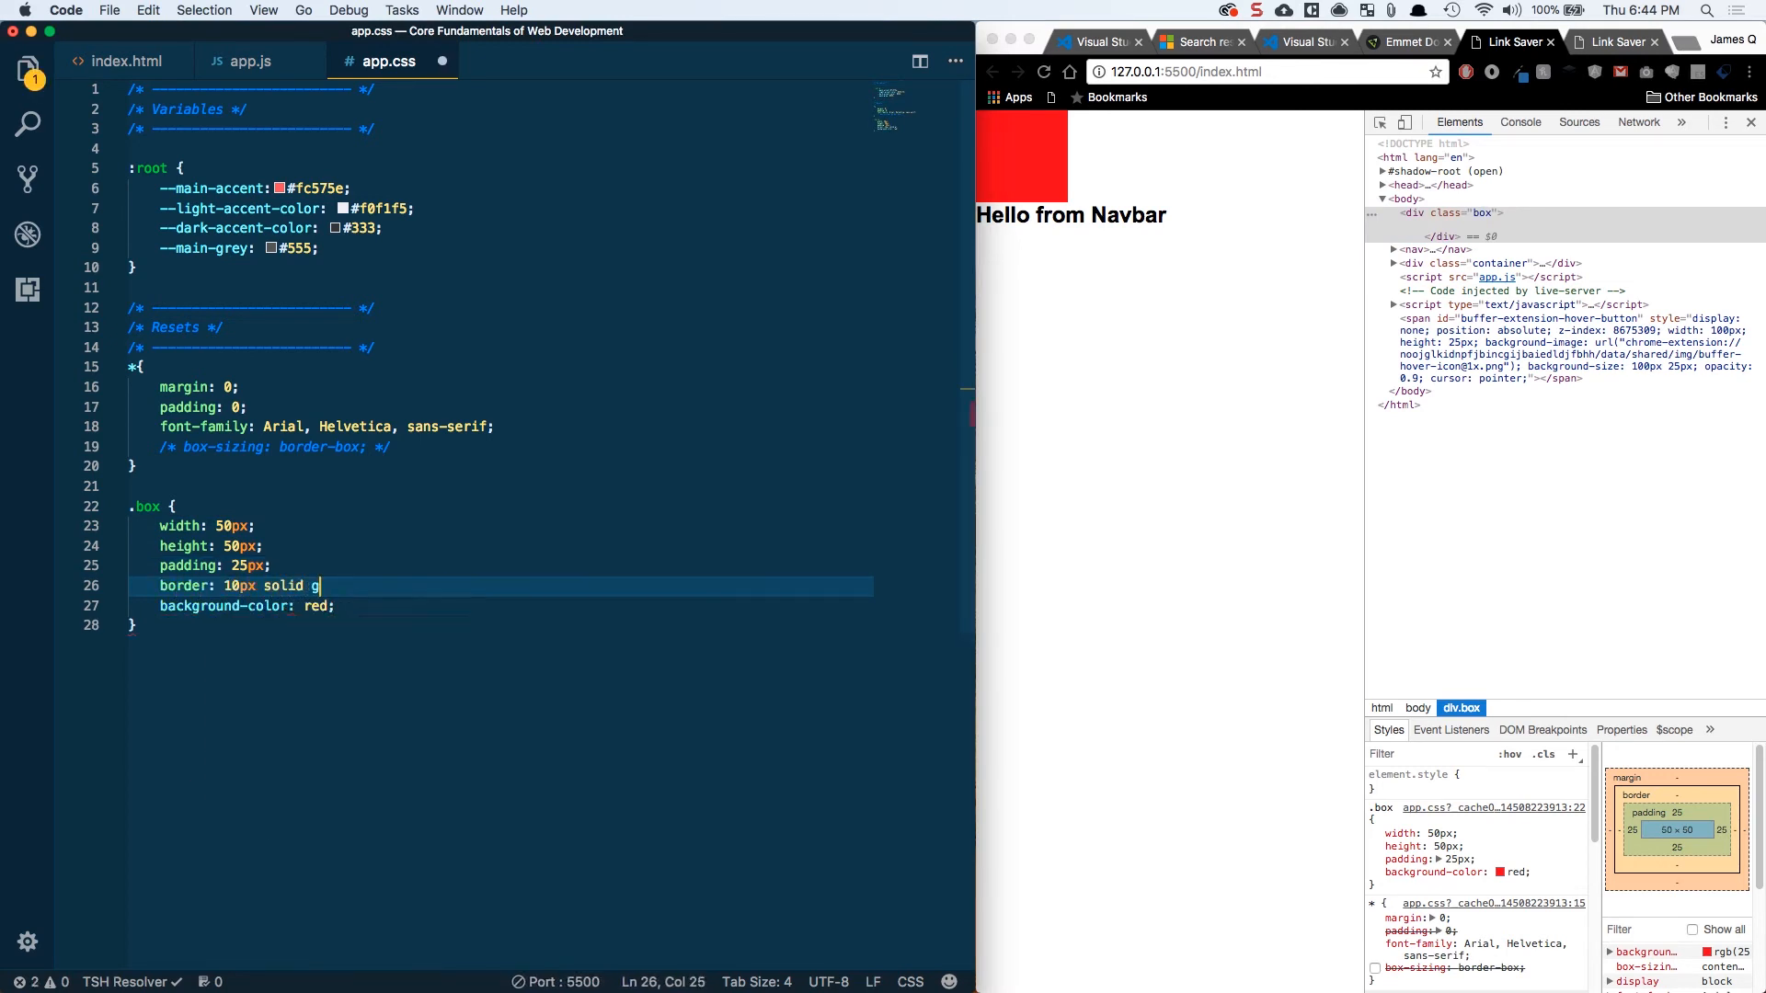
pyautogui.write('rey;')
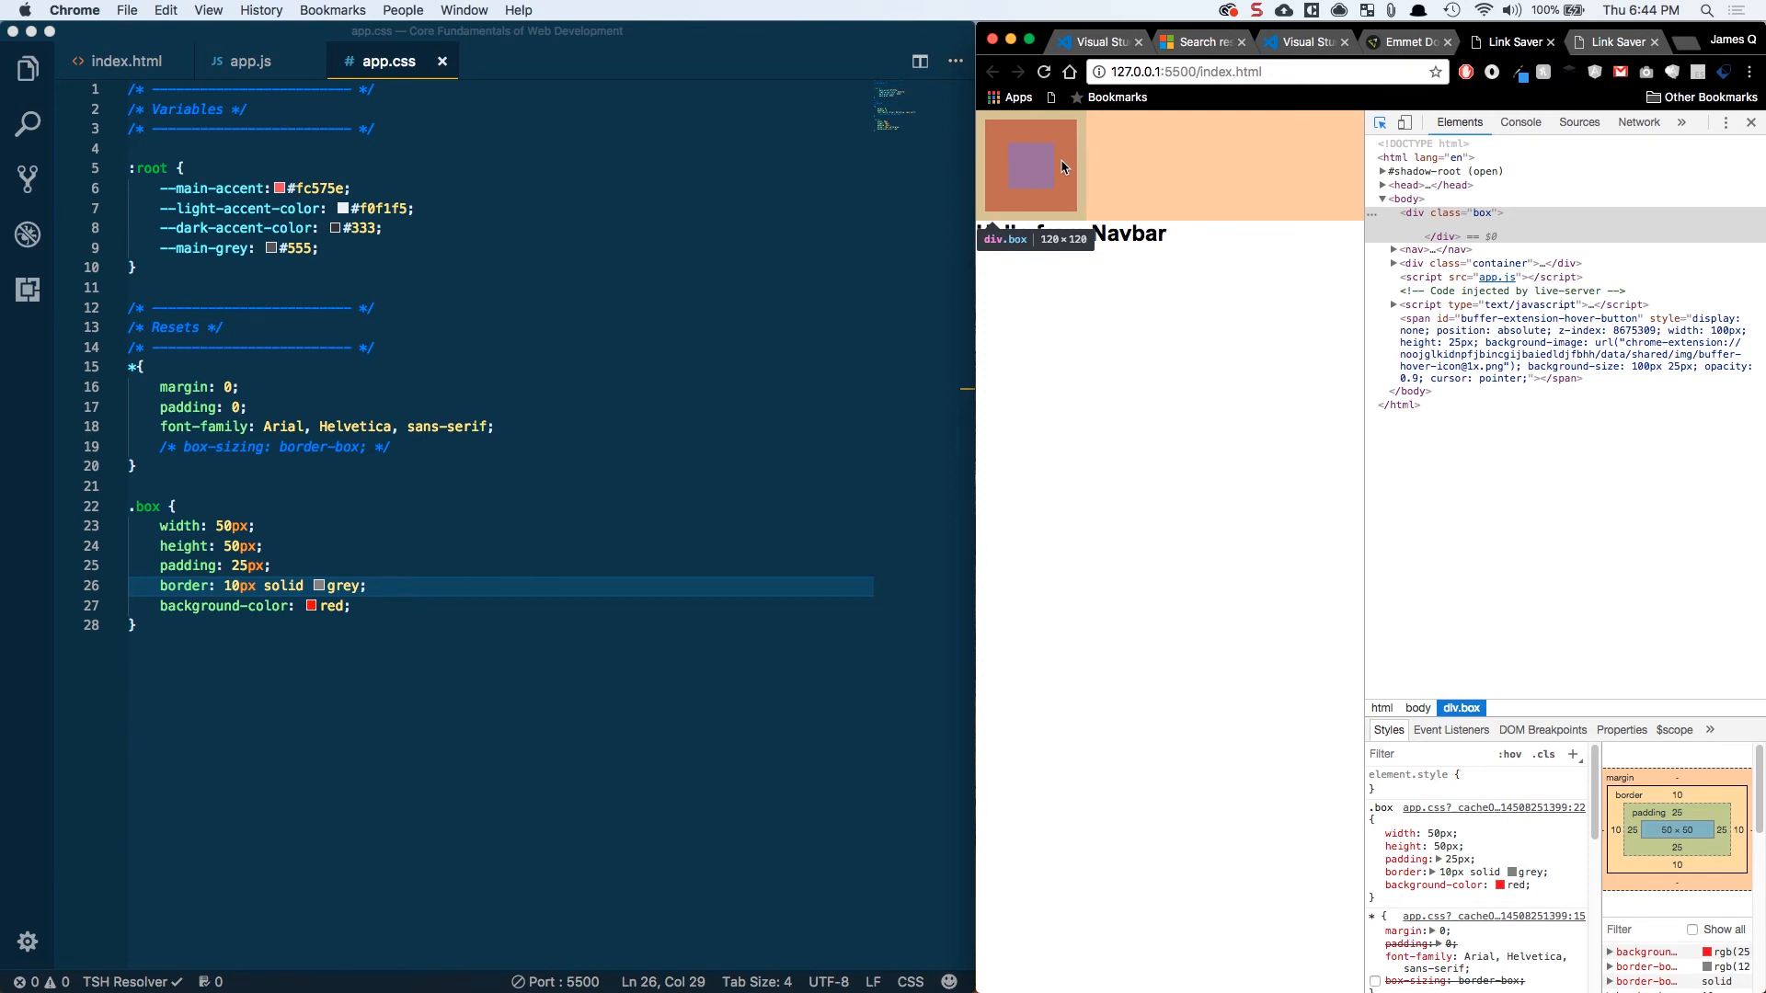
pyautogui.moveTo(417, 578)
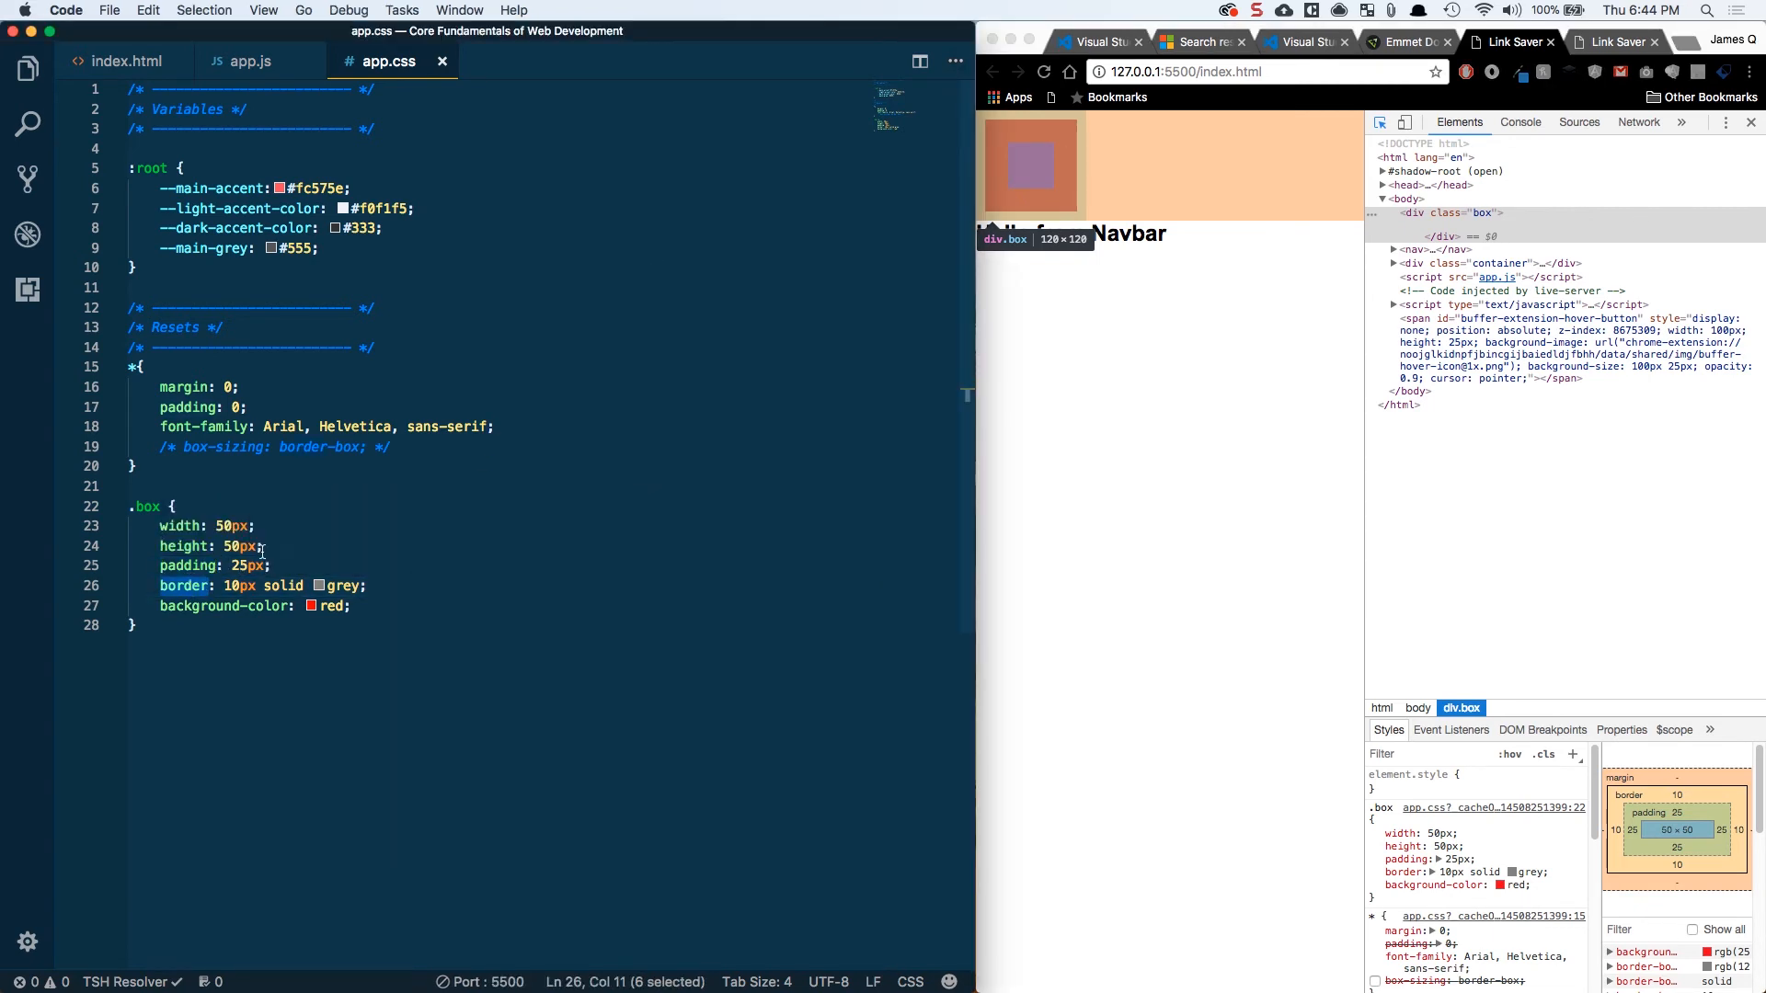
pyautogui.click(180, 447)
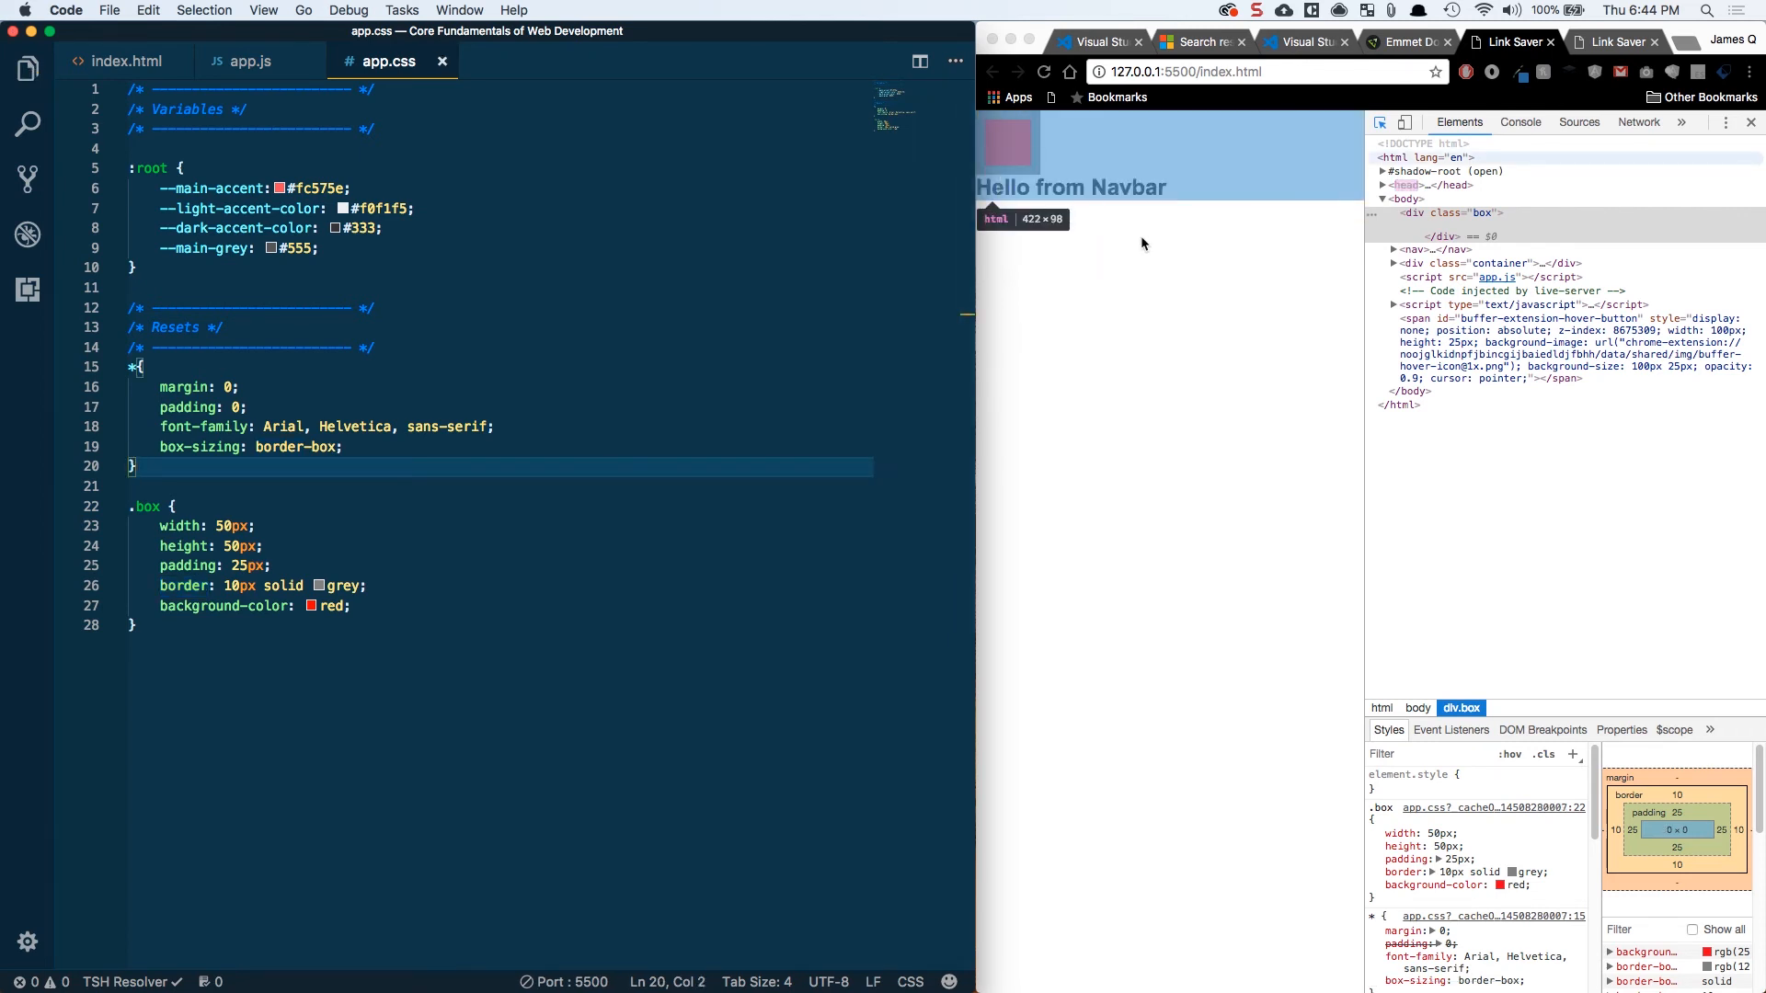
pyautogui.moveTo(1008, 143)
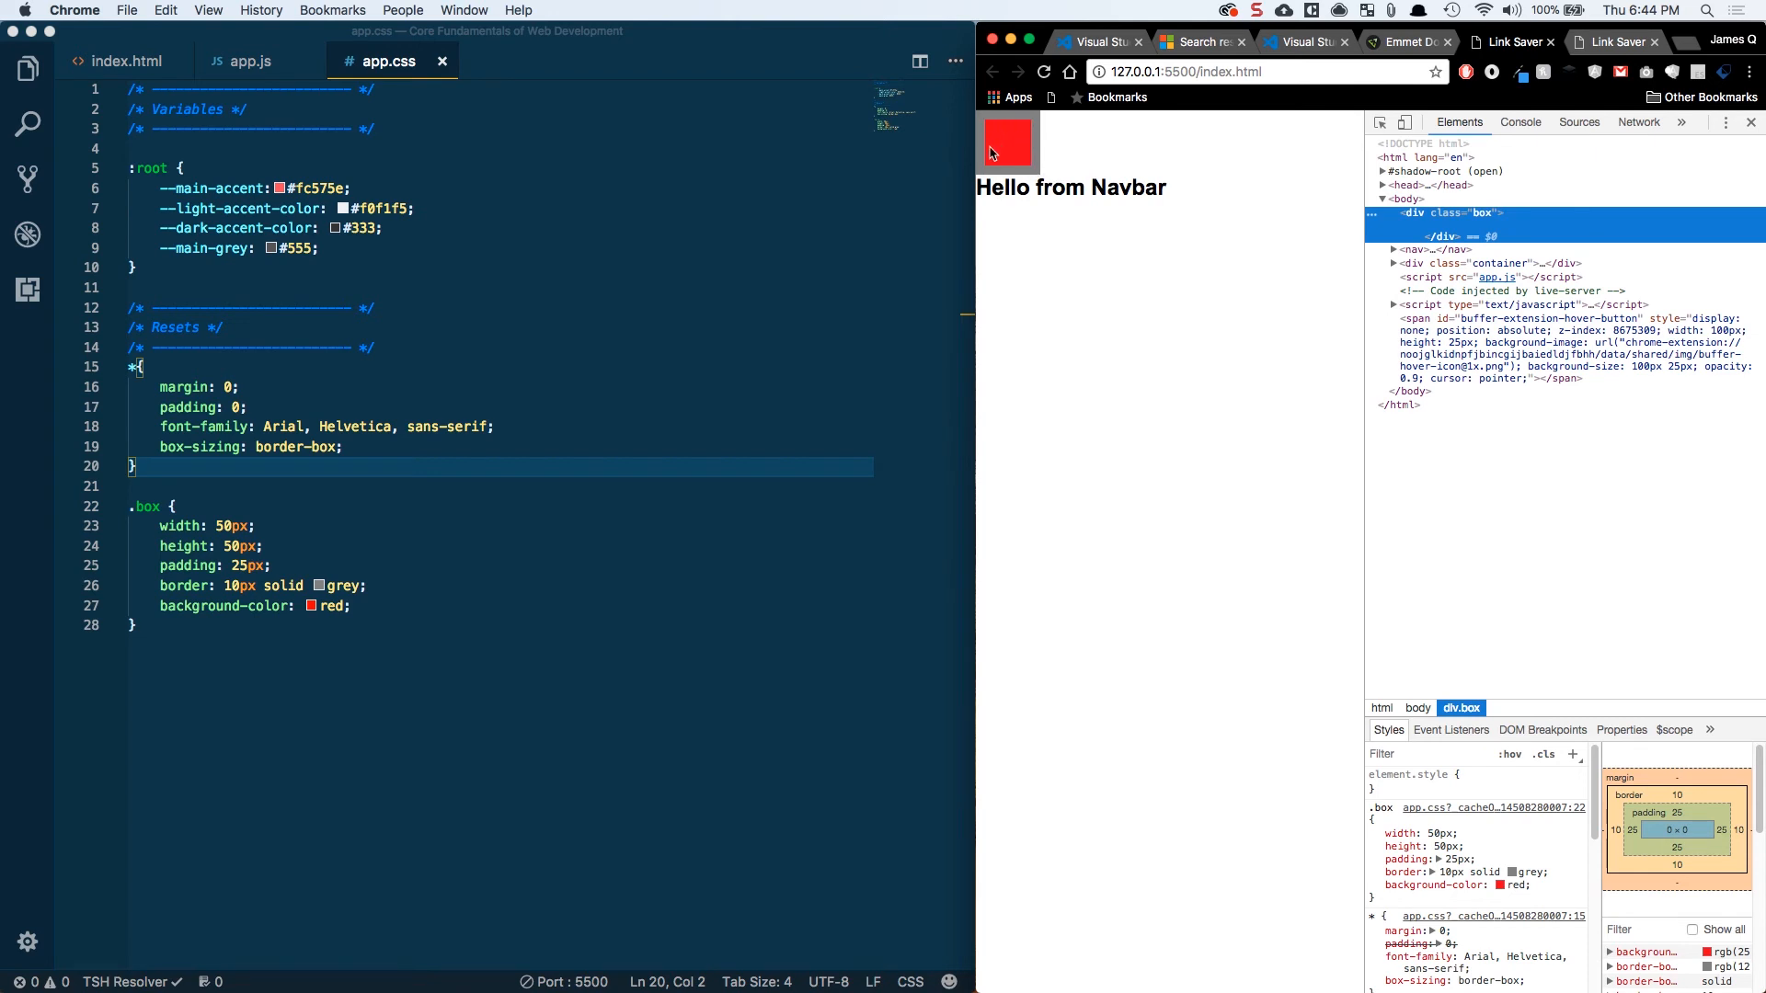
pyautogui.moveTo(1024, 144)
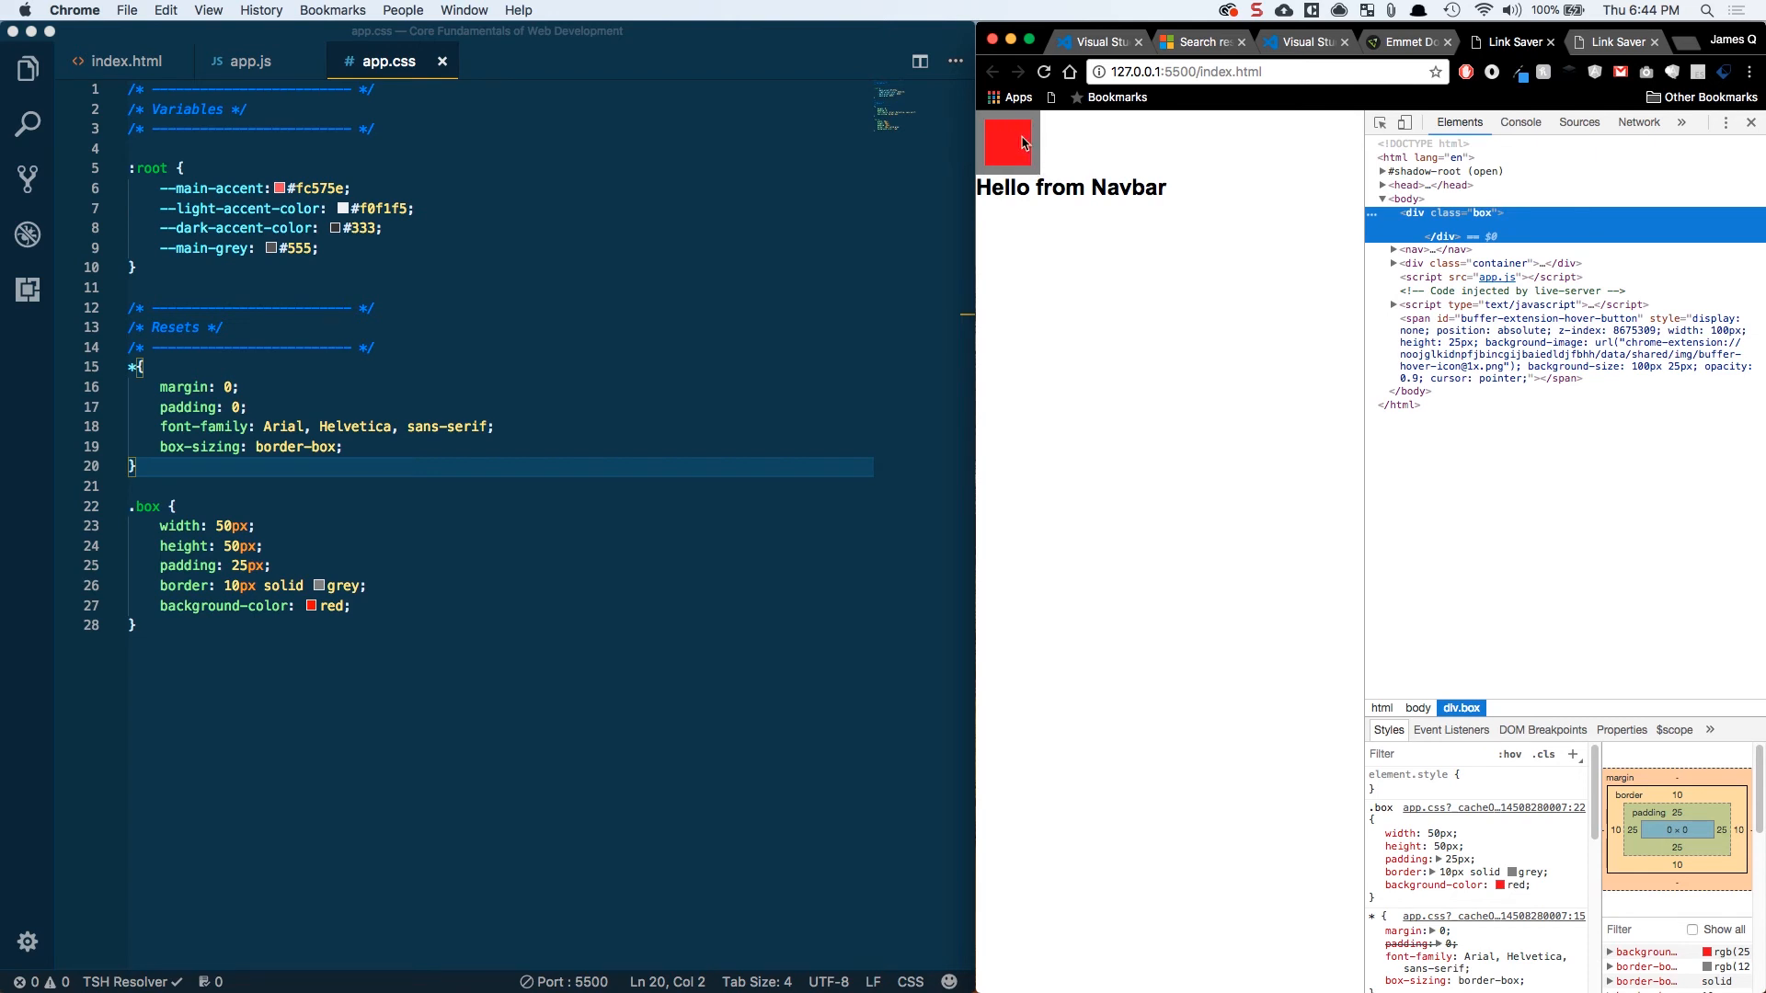
pyautogui.moveTo(581, 408)
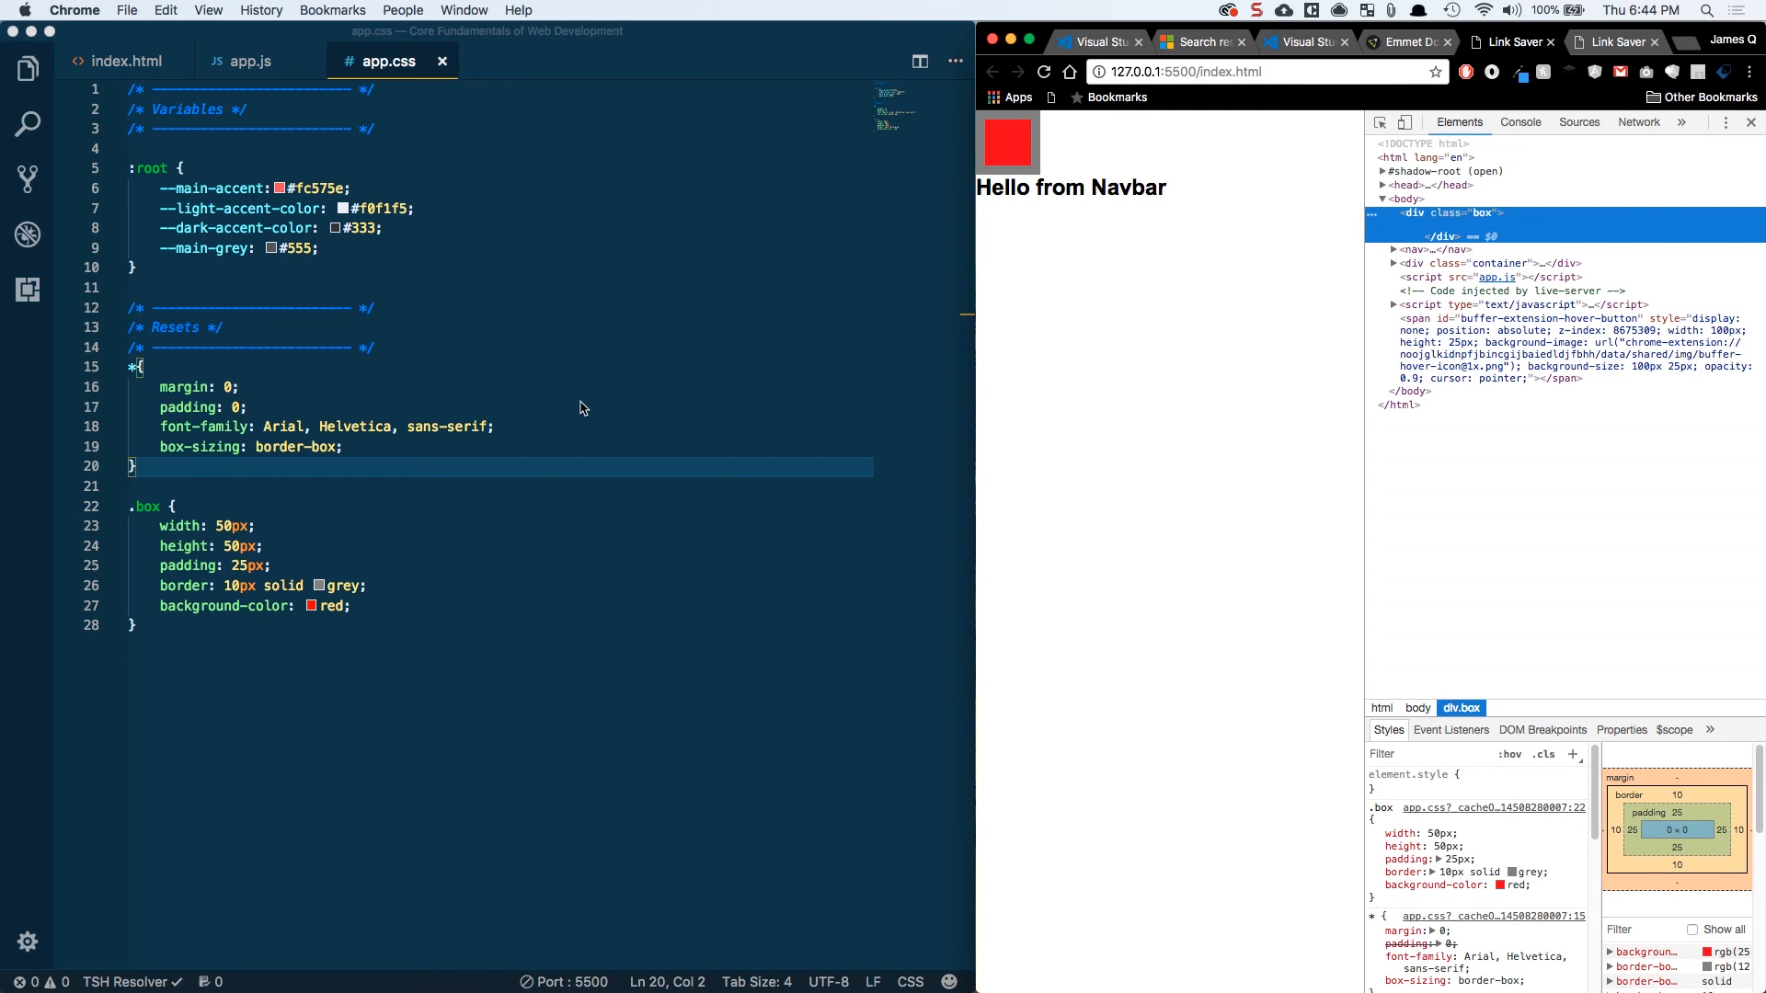
pyautogui.moveTo(523, 451)
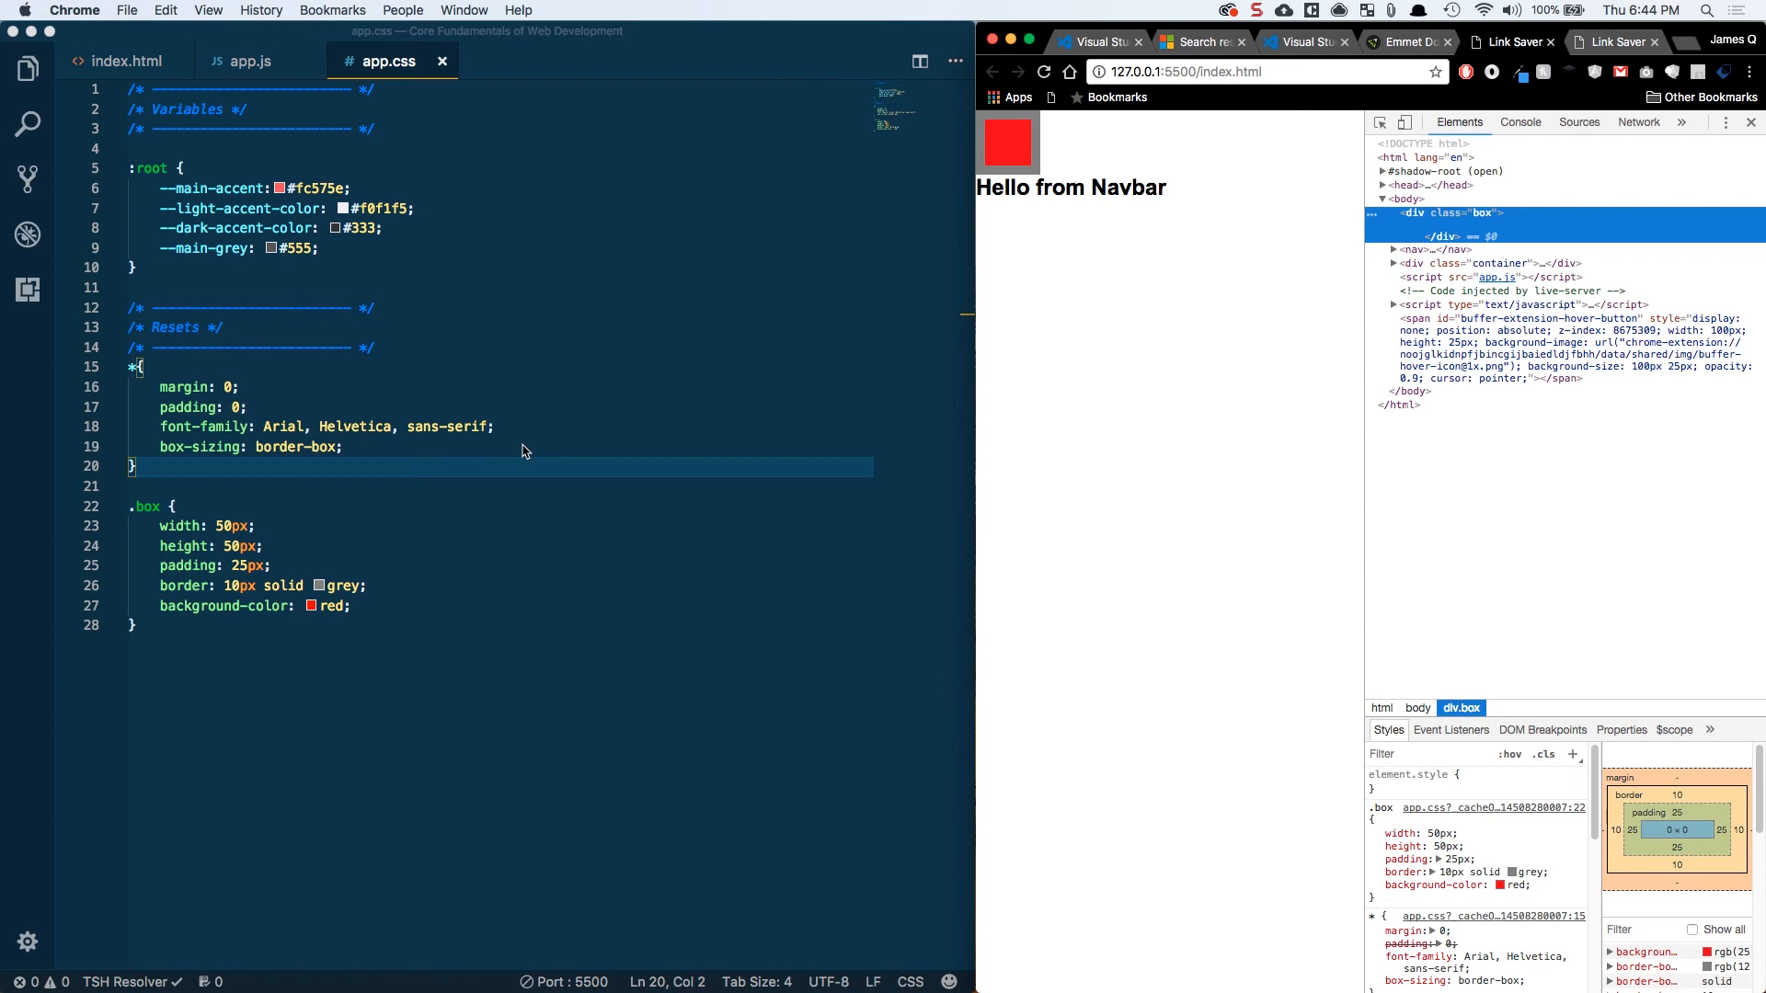
pyautogui.moveTo(226, 633)
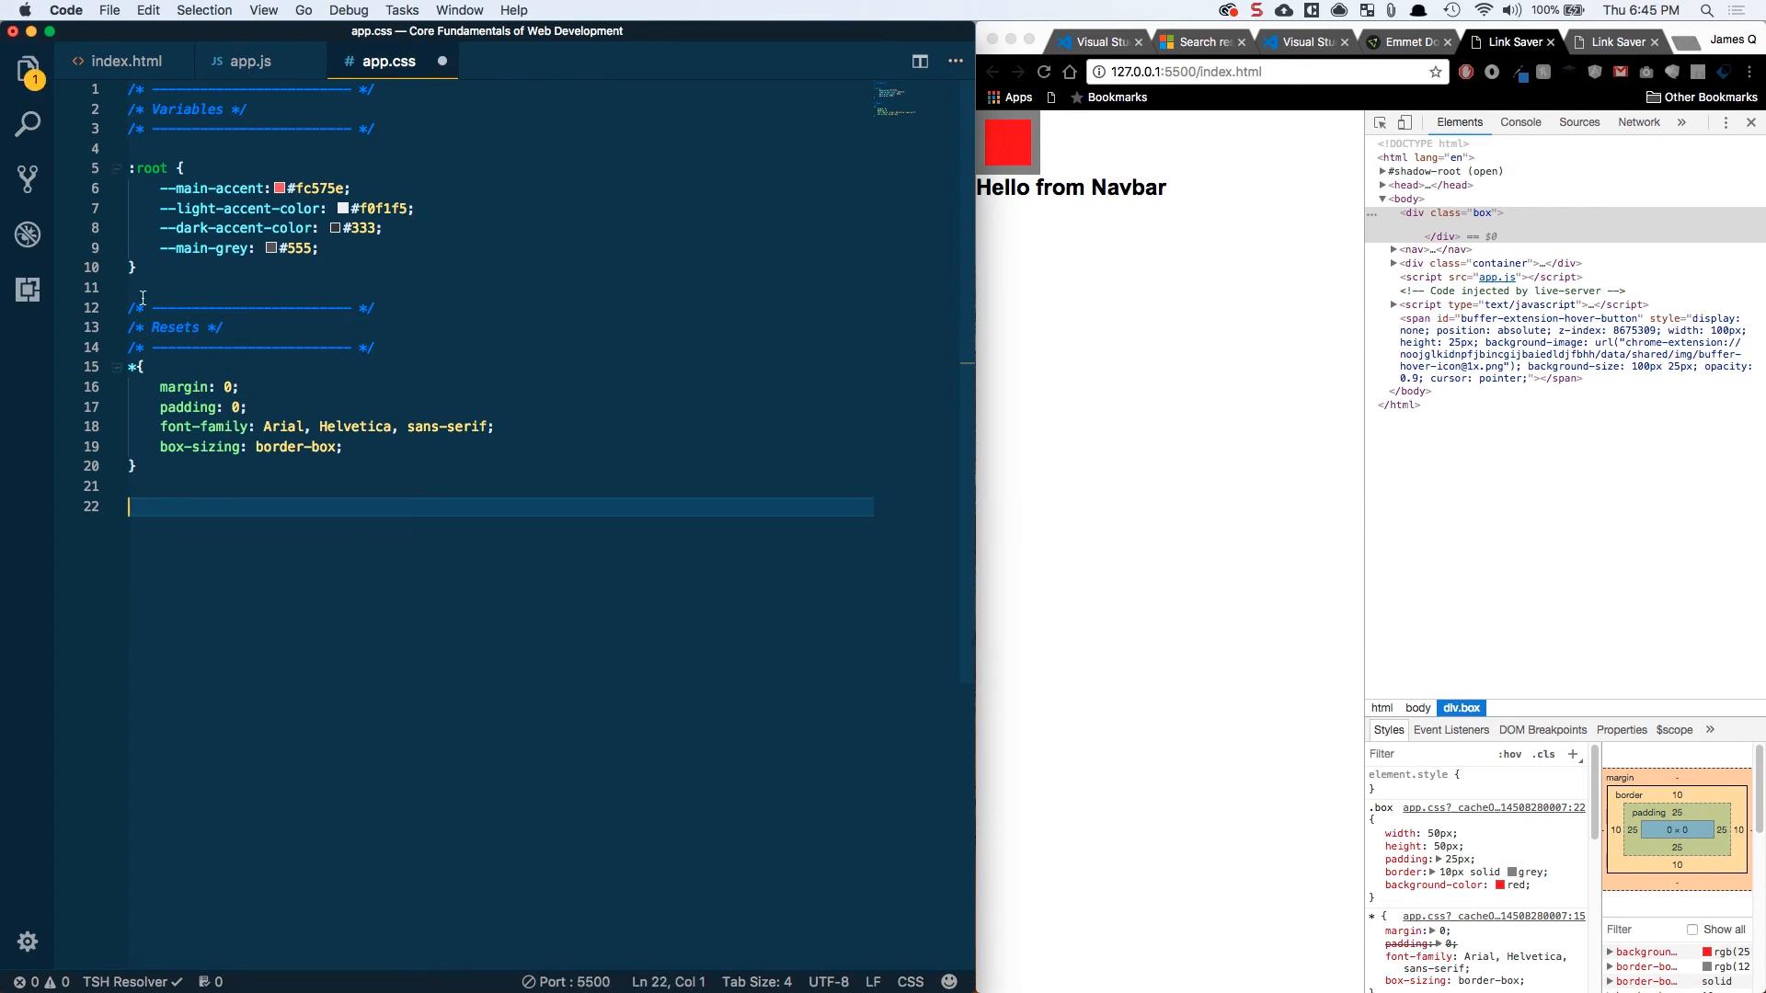
# Remove the test box div, then add a Global comment header and start a body rule
pyautogui.click(127, 61)
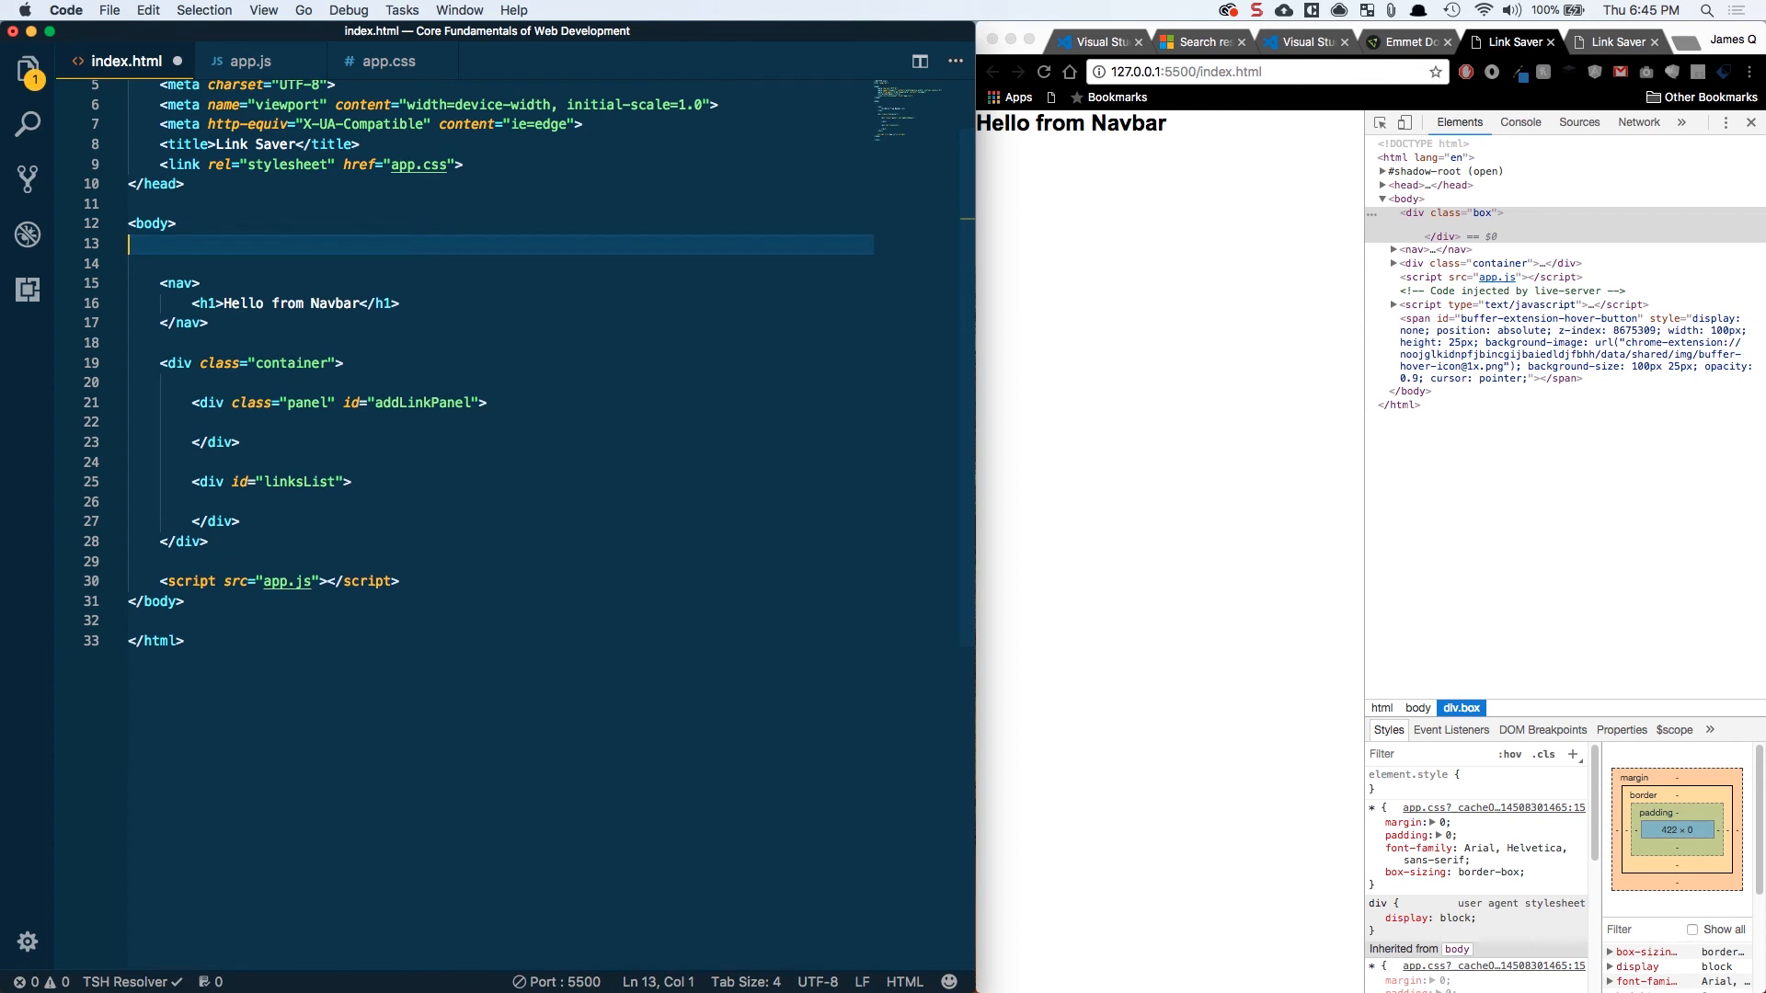
pyautogui.click(389, 61)
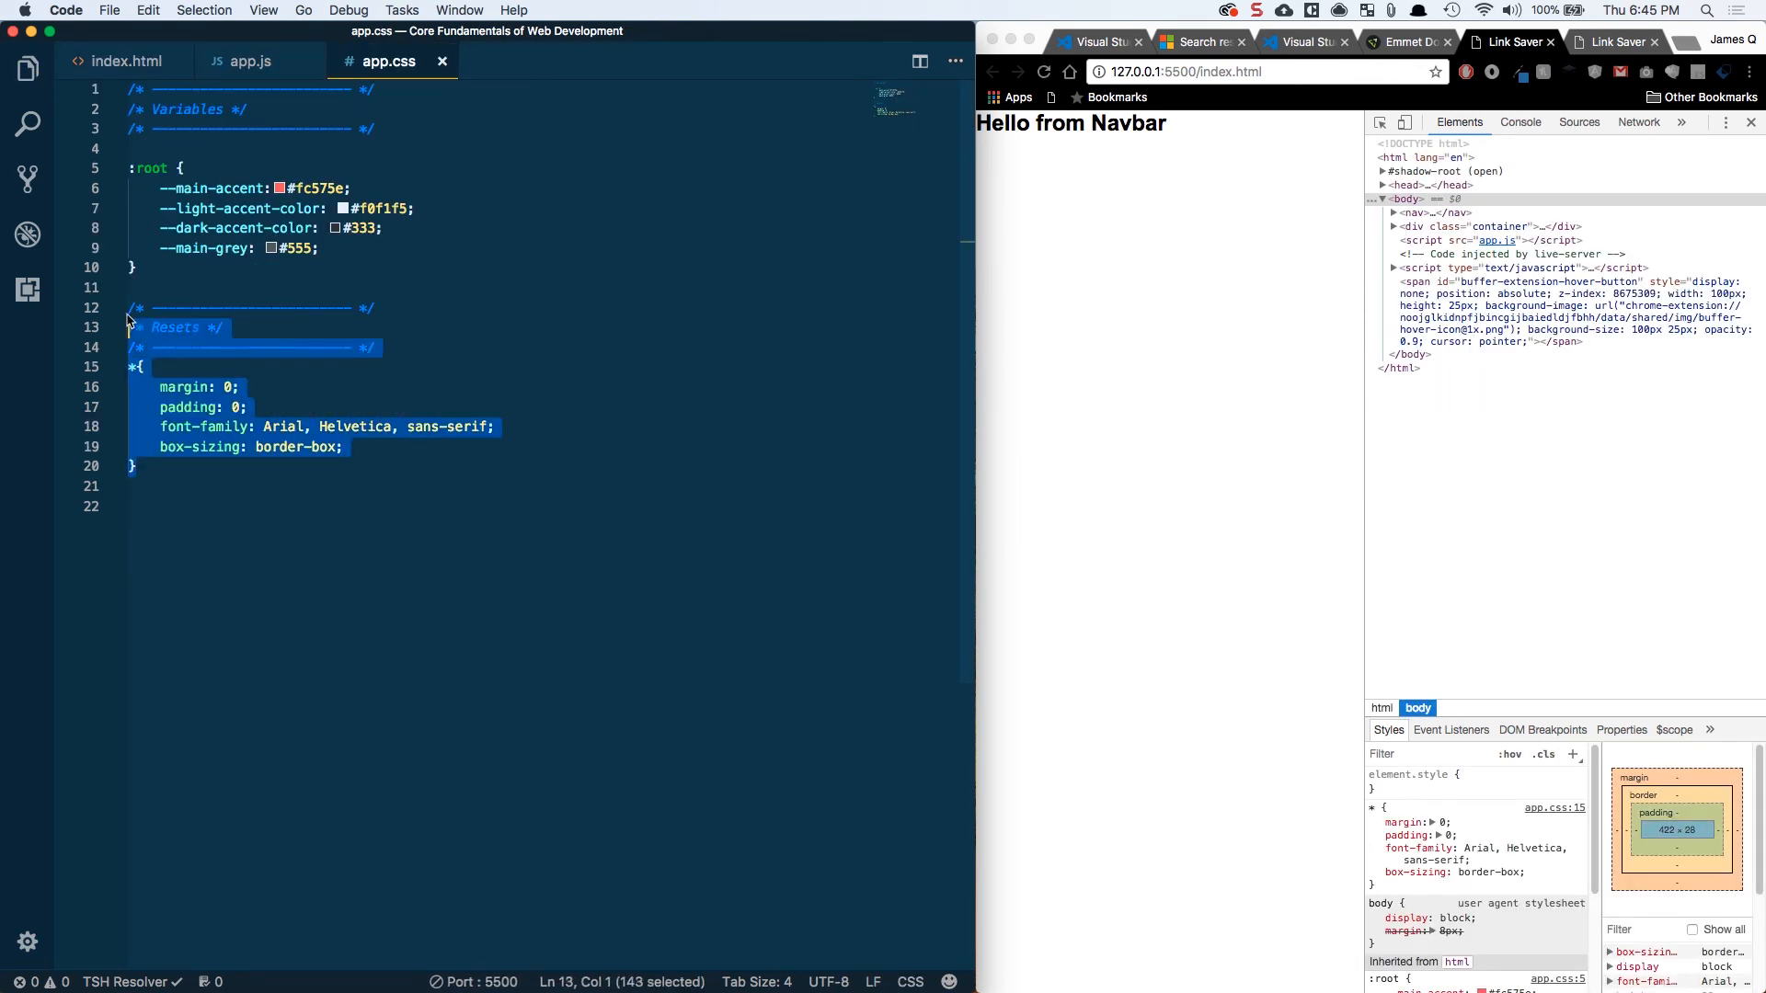
pyautogui.click(146, 467)
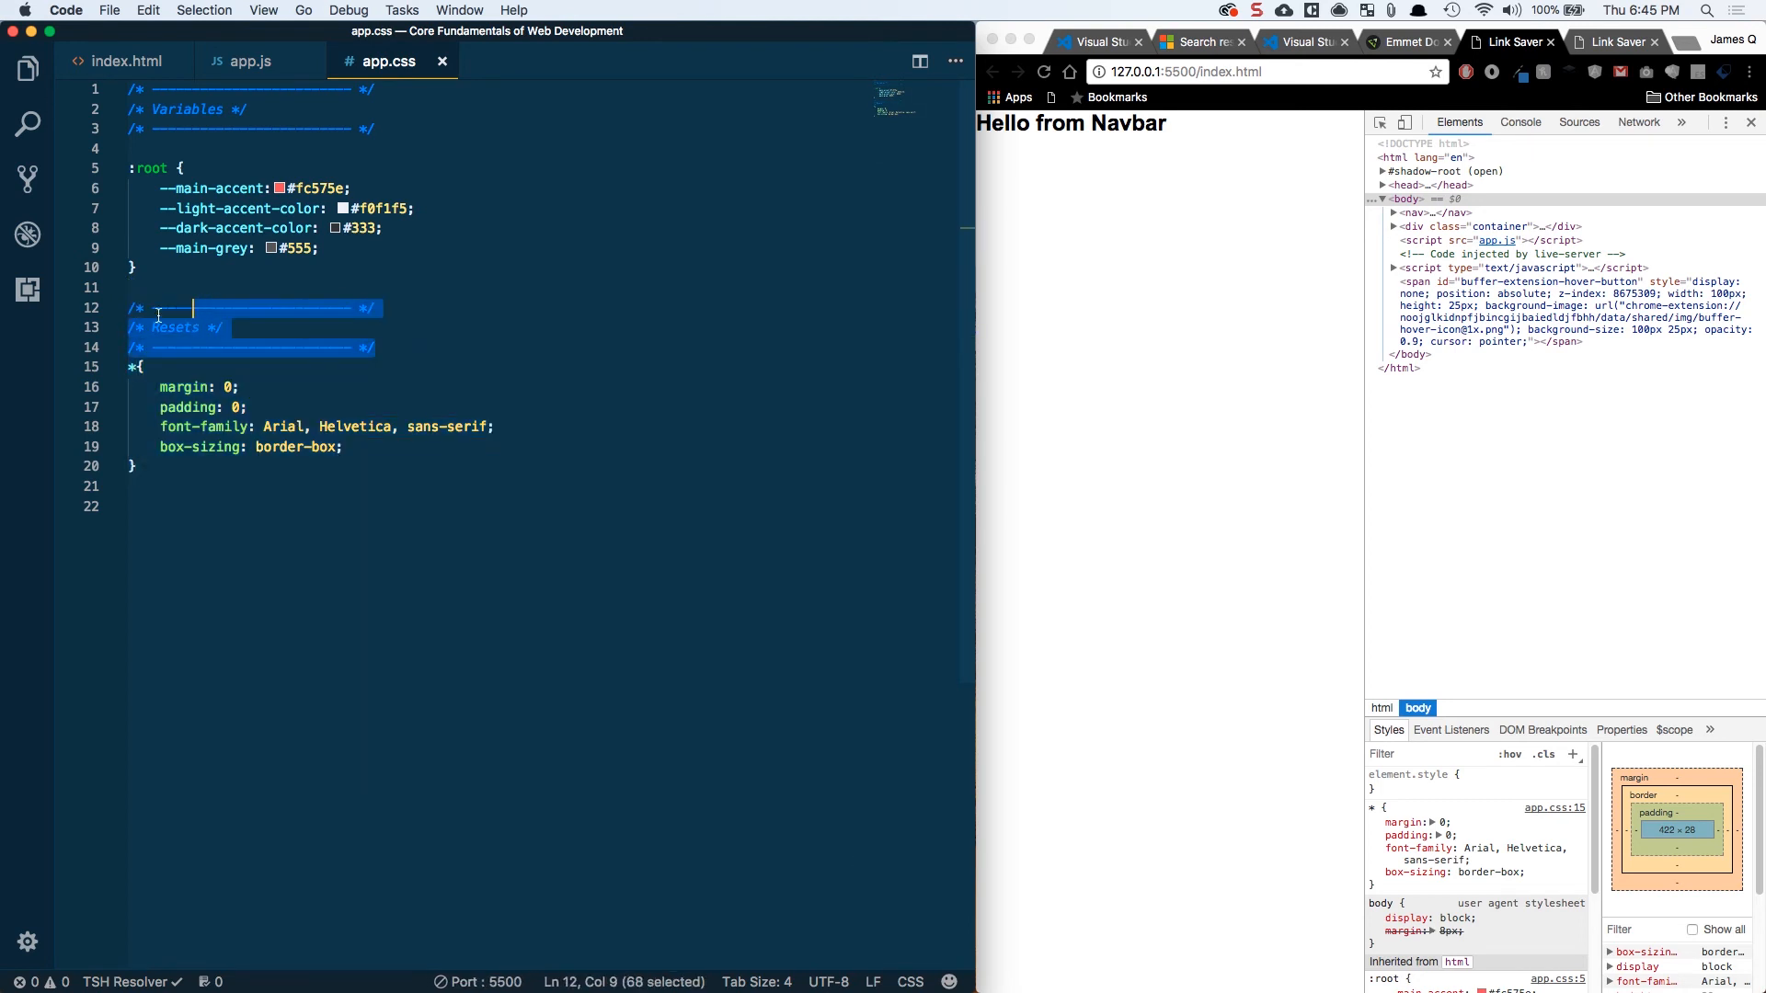
pyautogui.click(147, 466)
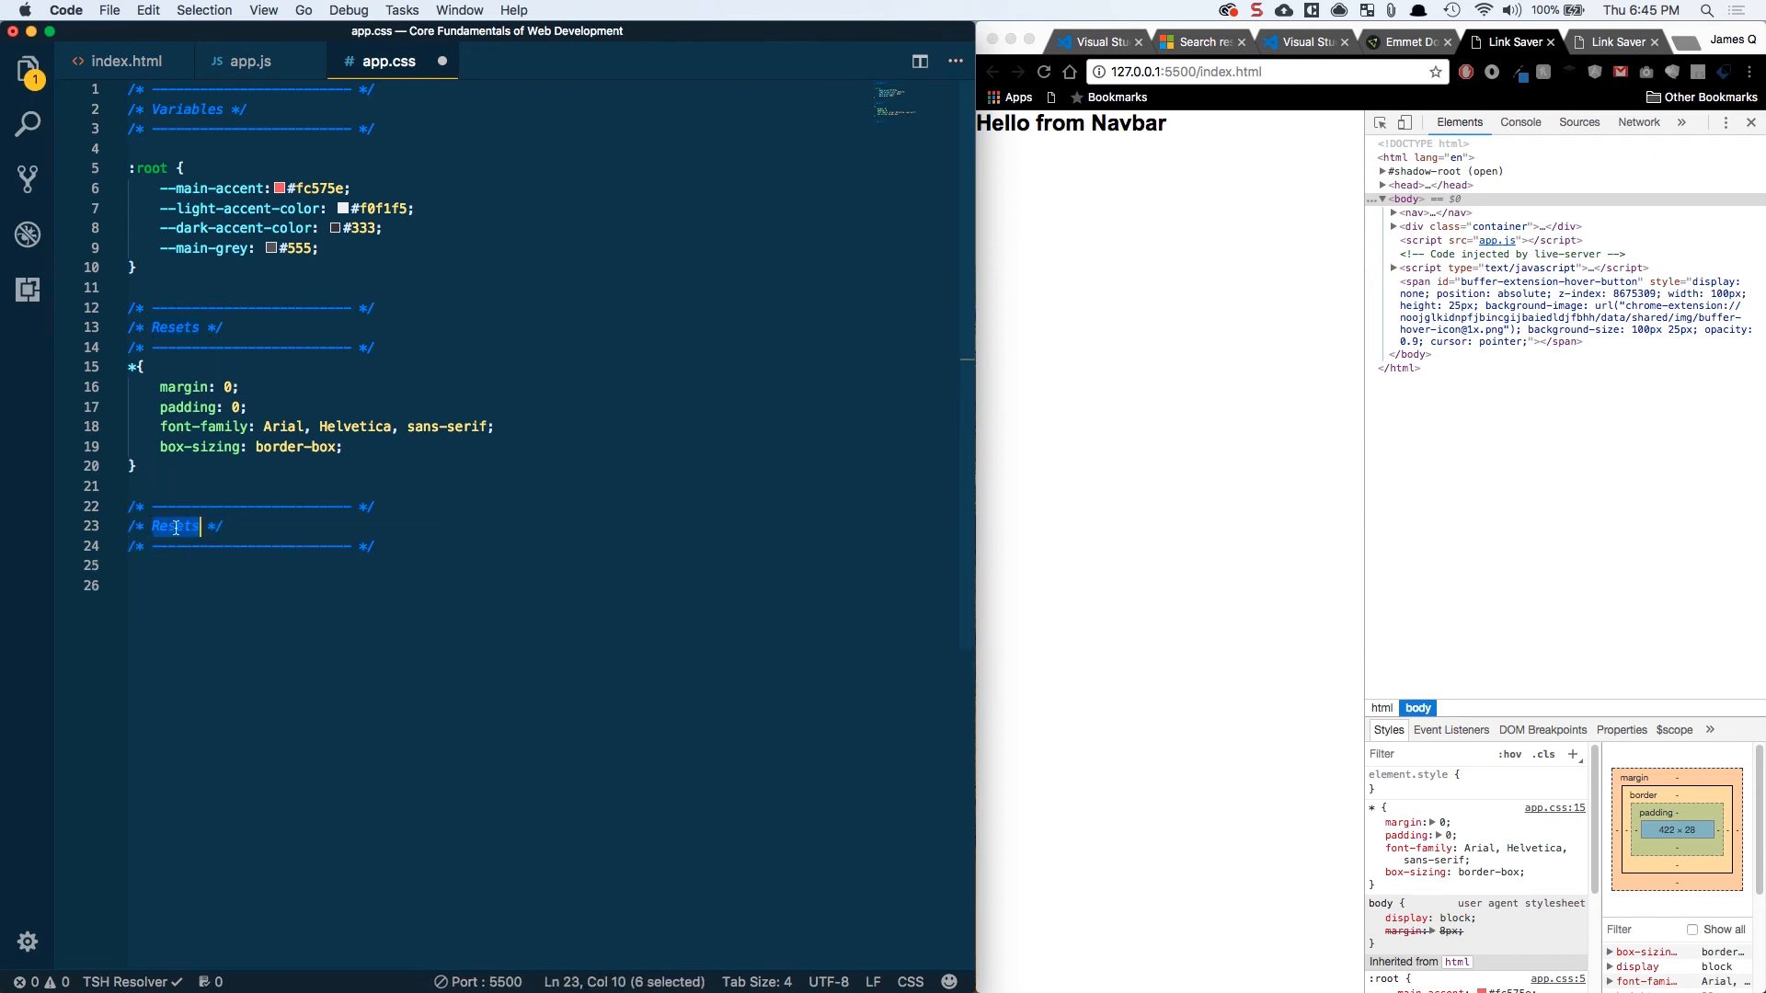
pyautogui.write('Global')
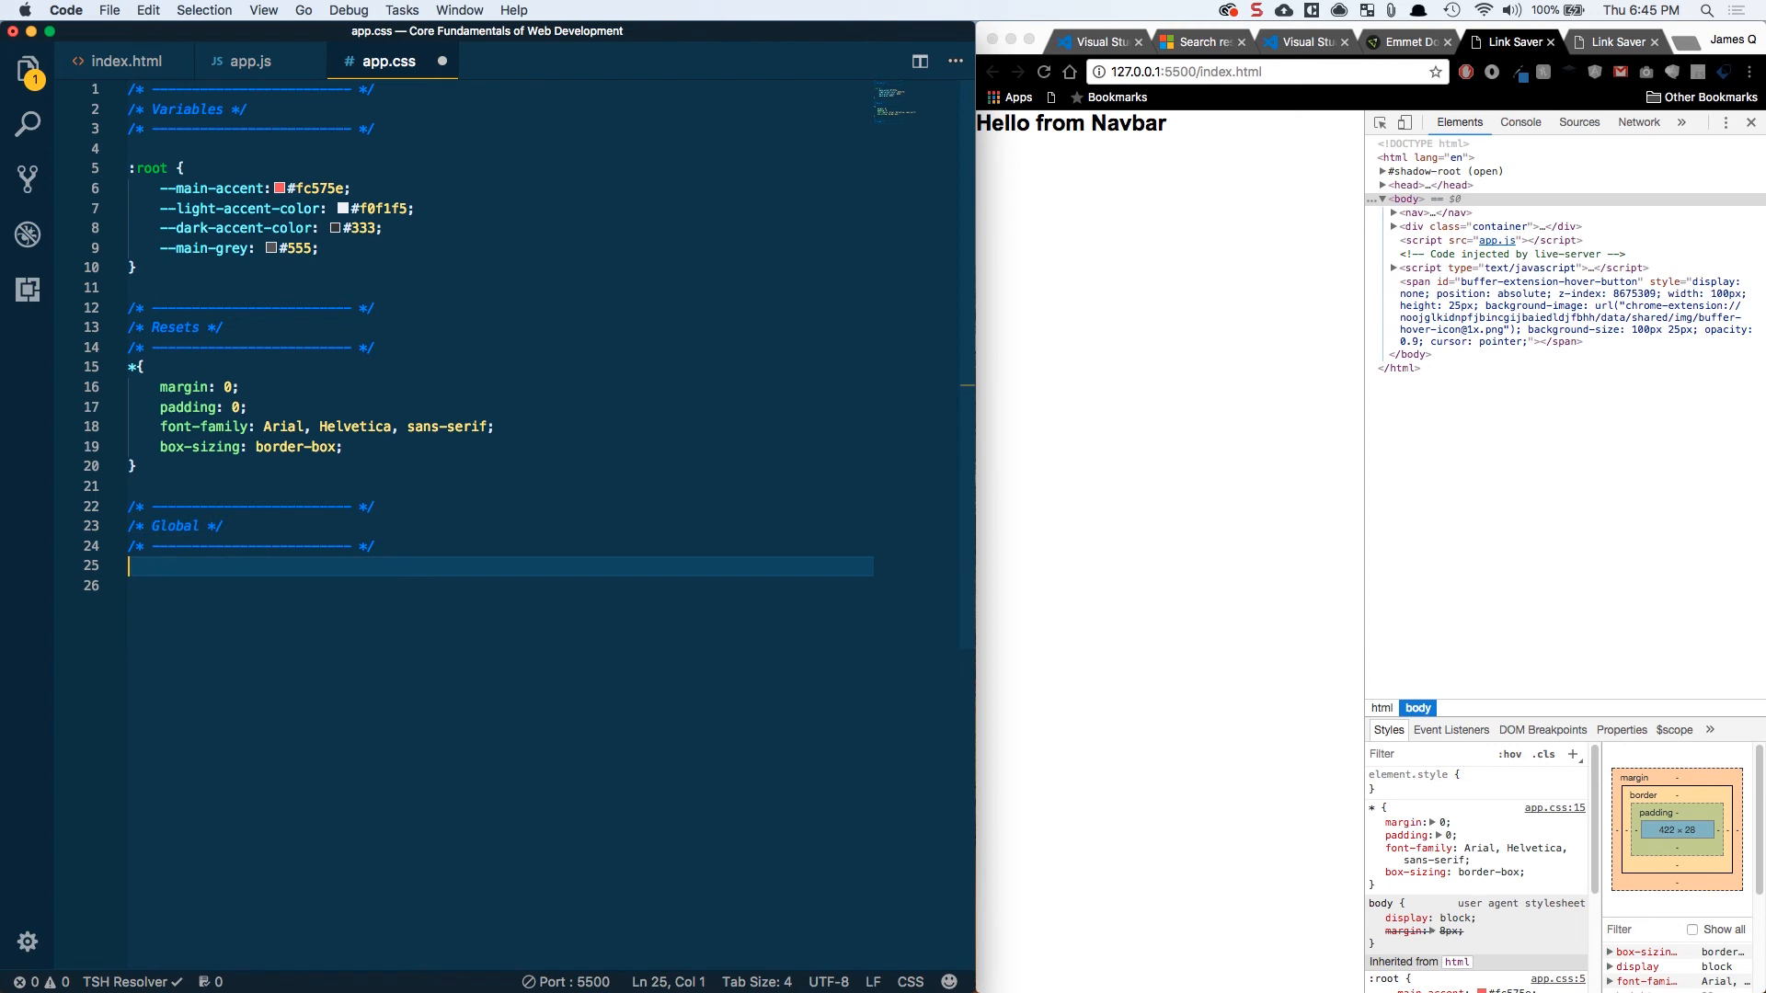
pyautogui.write('body {')
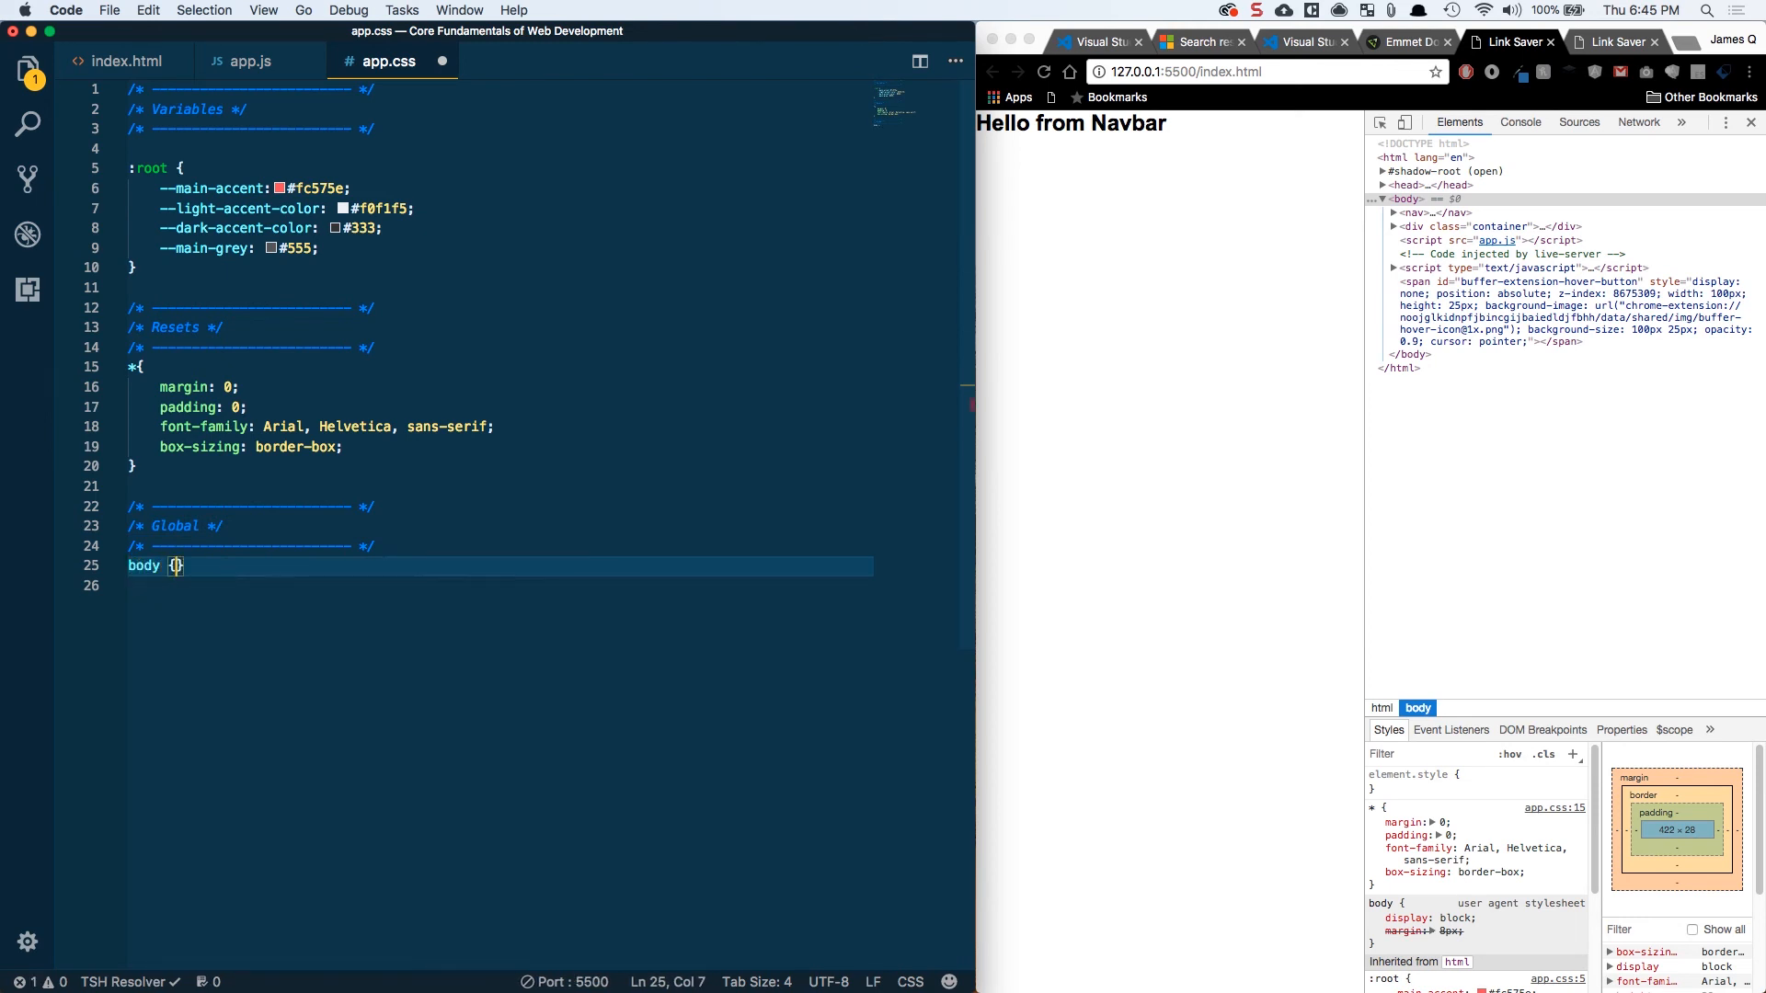
# Set the body background-color to #f0f1f5 and save app.css
pyautogui.press('enter')
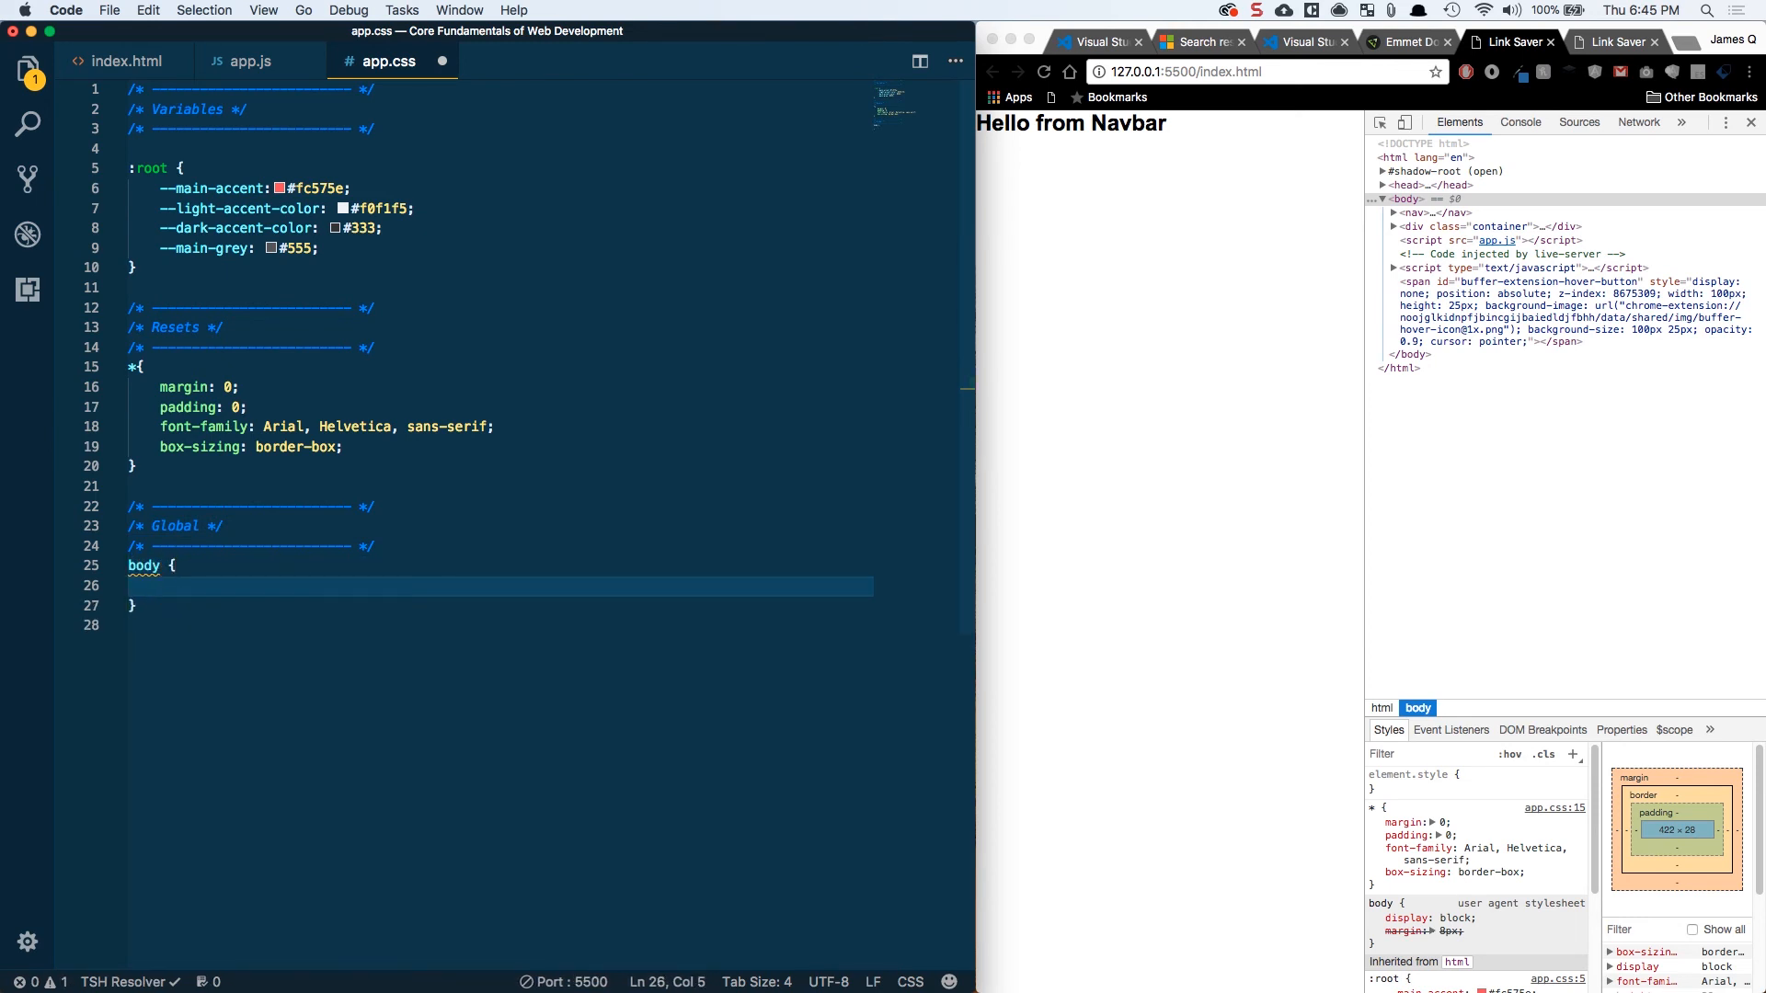
pyautogui.write('background-color: #f0f1f5')
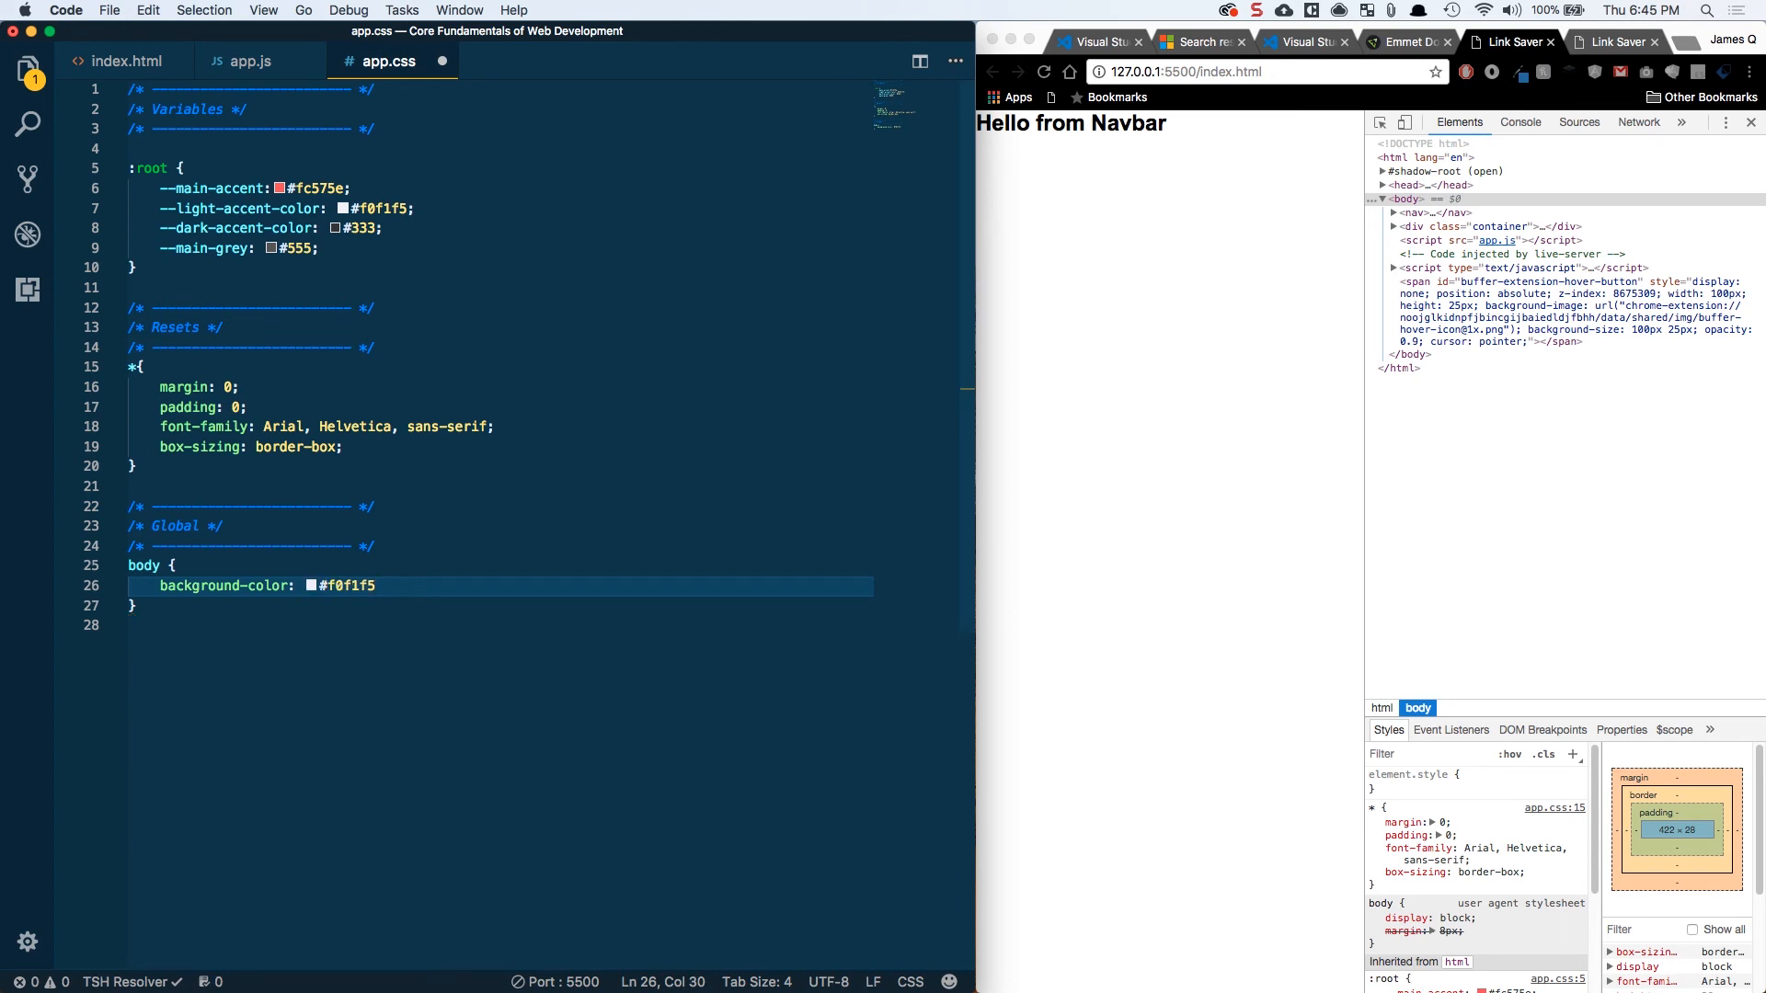
pyautogui.write(';')
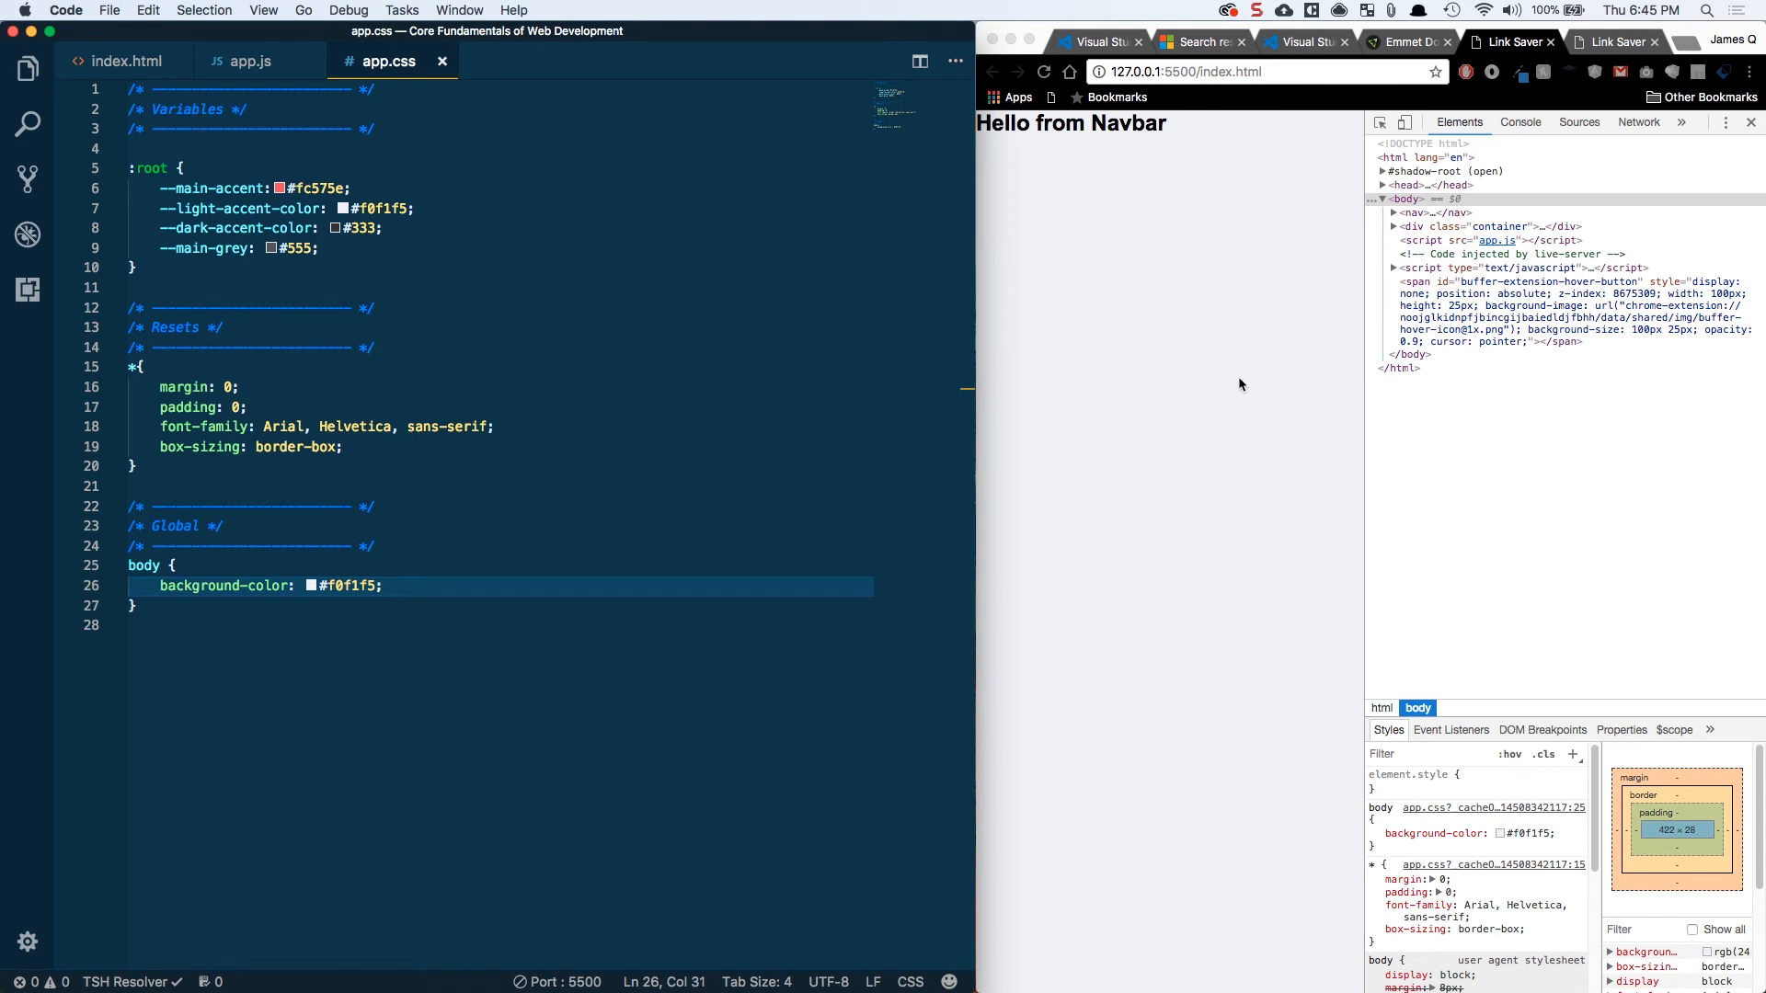
pyautogui.moveTo(1430, 470)
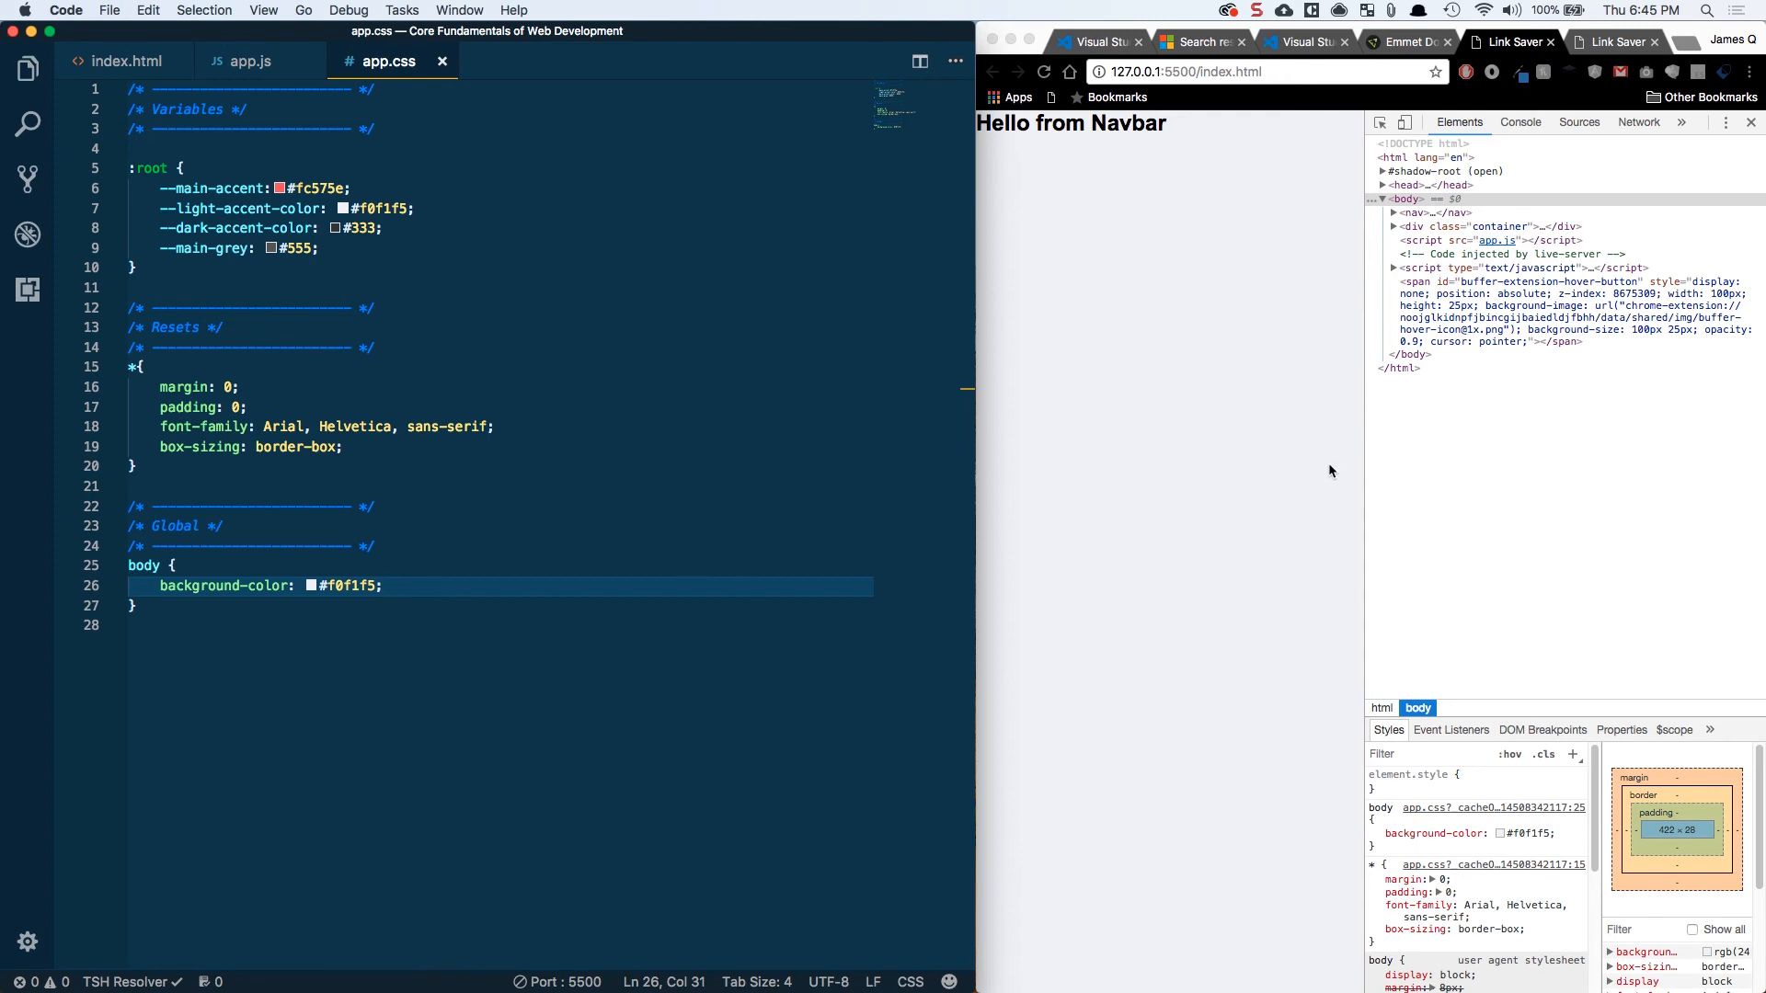
pyautogui.moveTo(563, 530)
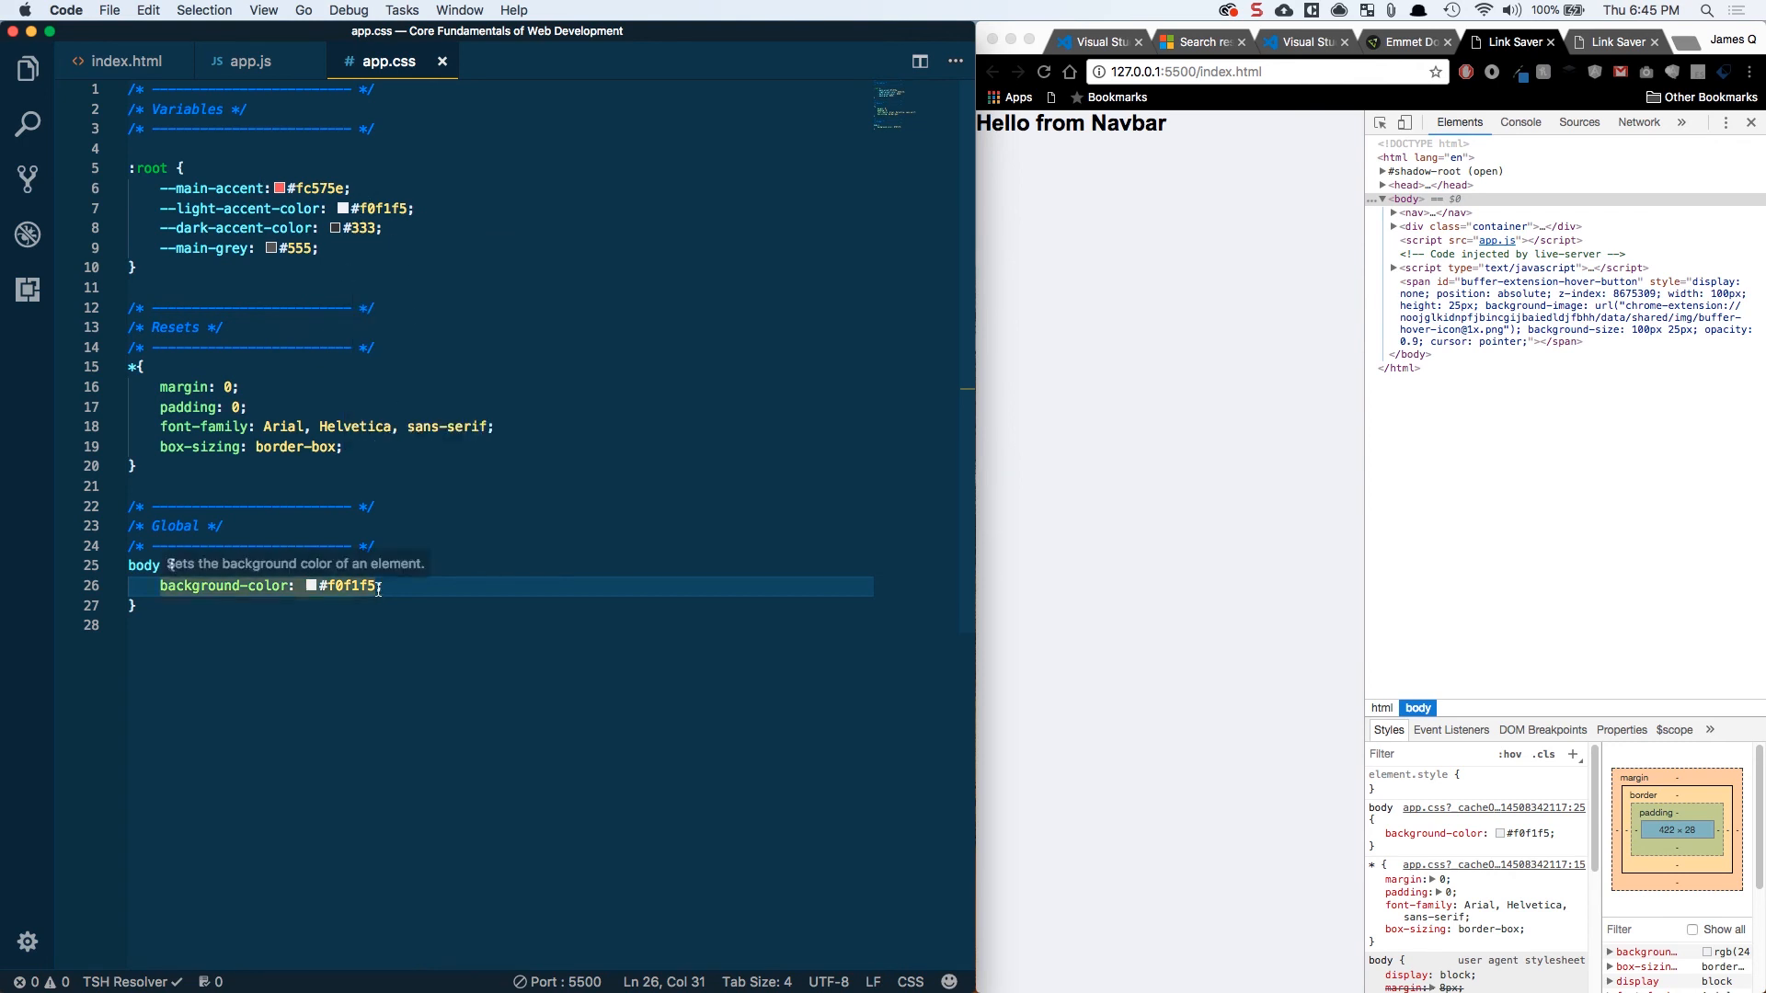
pyautogui.doubleClick(338, 586)
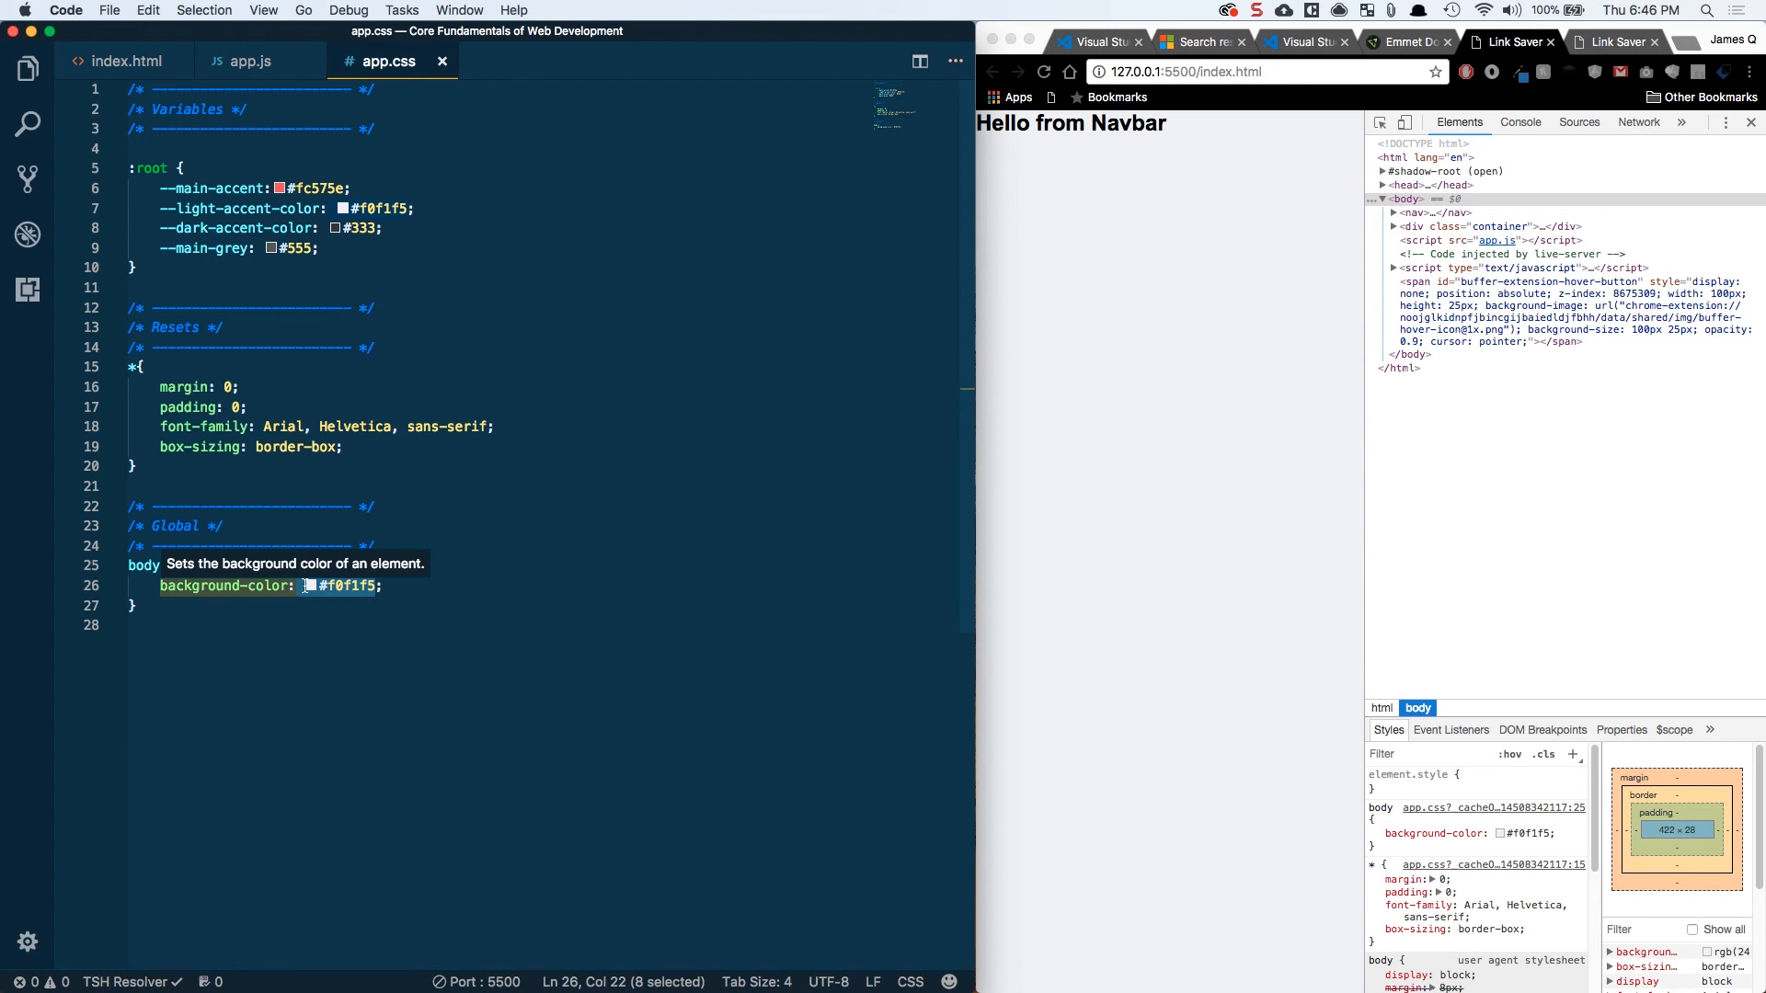
# Replace the body background #f0f1f5 with var(--light-accent-color) and start a new line below
pyautogui.press('Backspace')
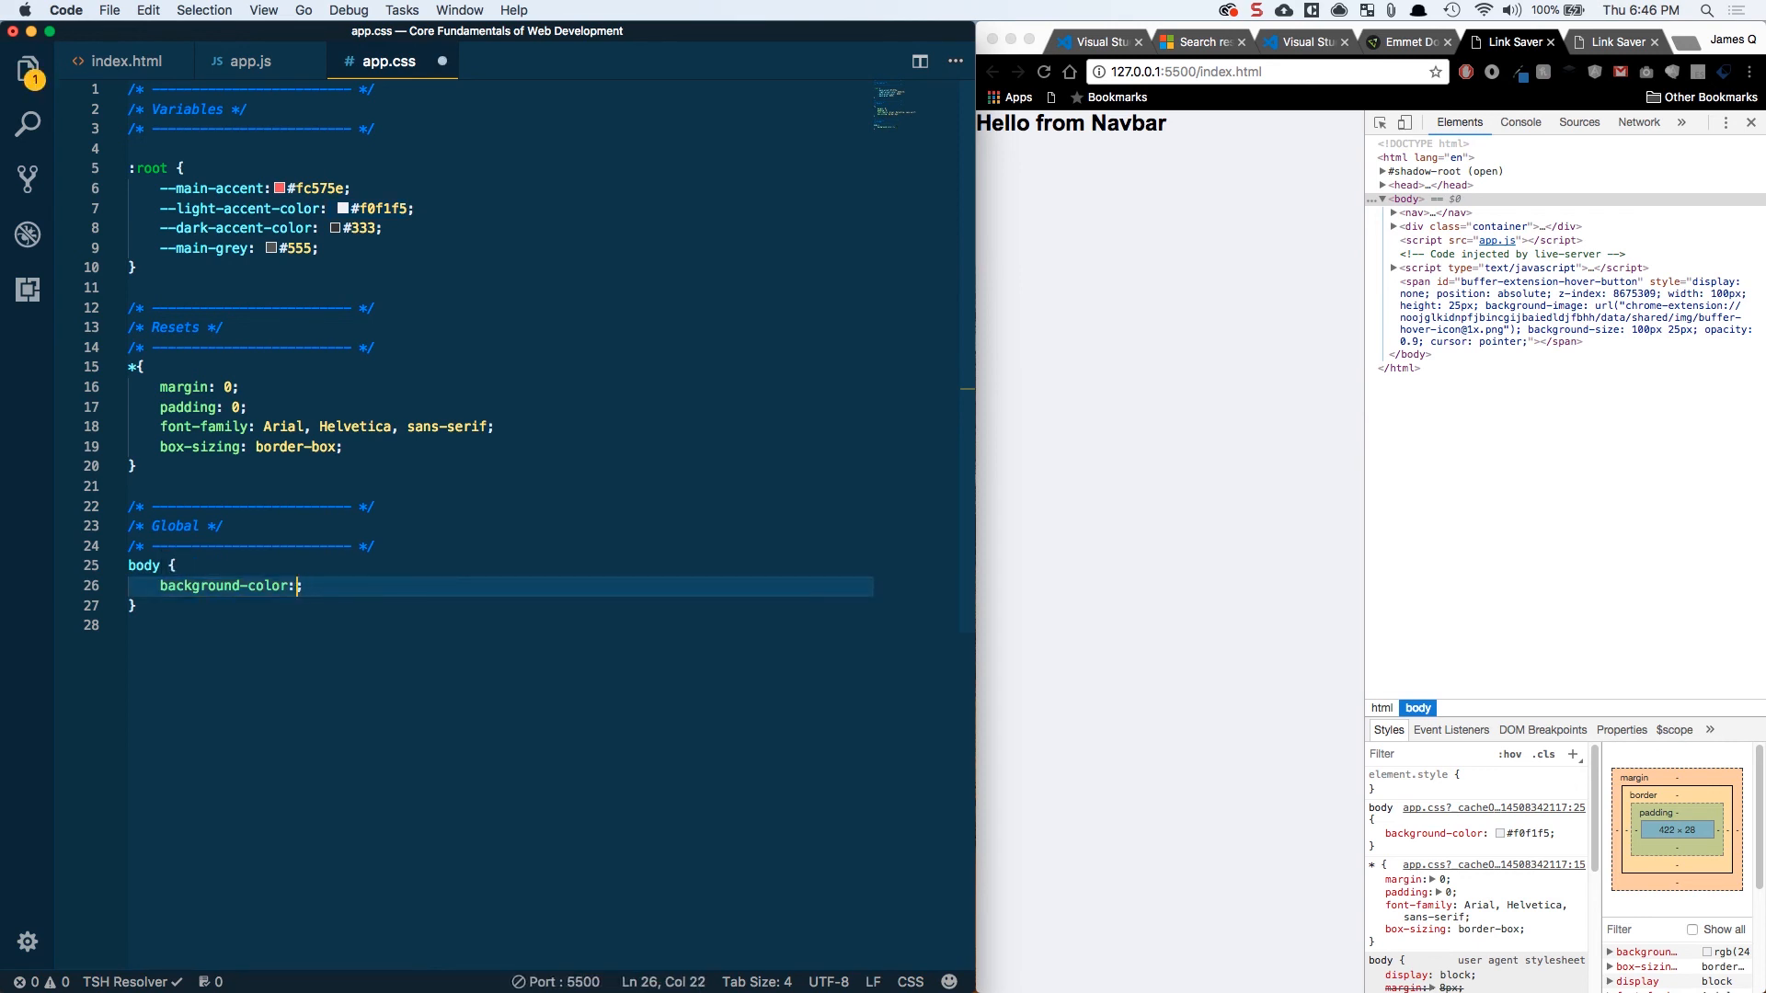
pyautogui.write('var(')
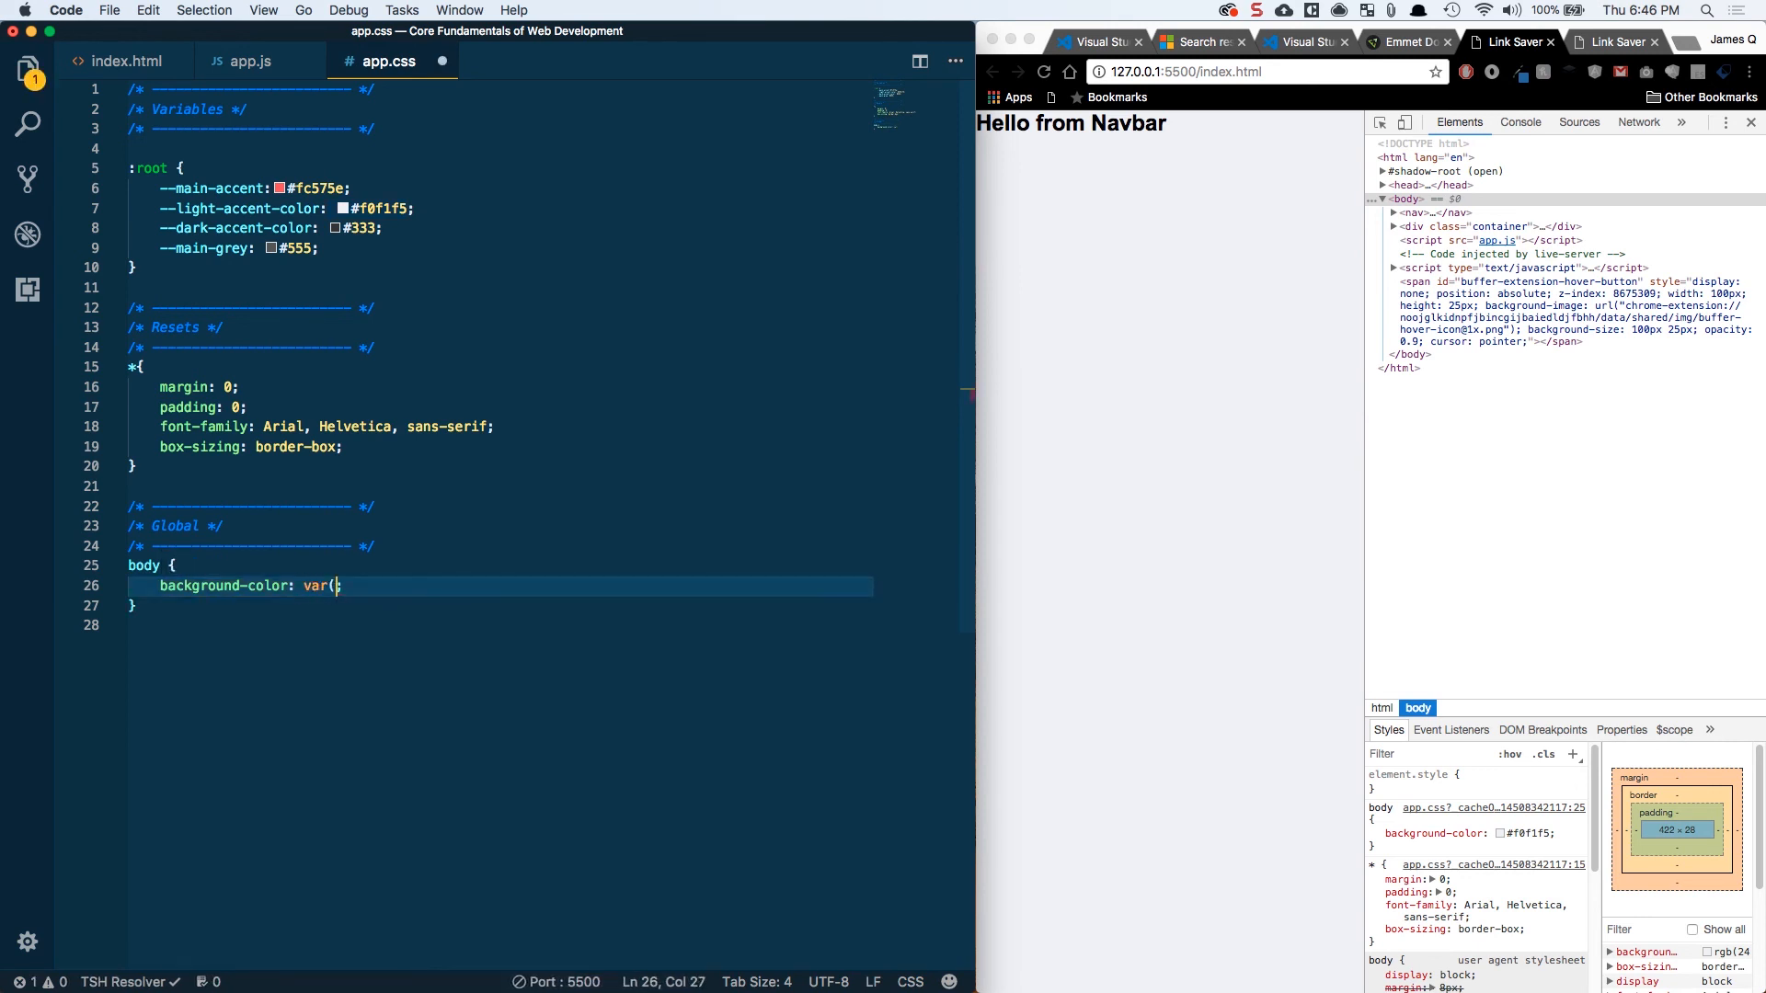
pyautogui.write('--light-accent-color')
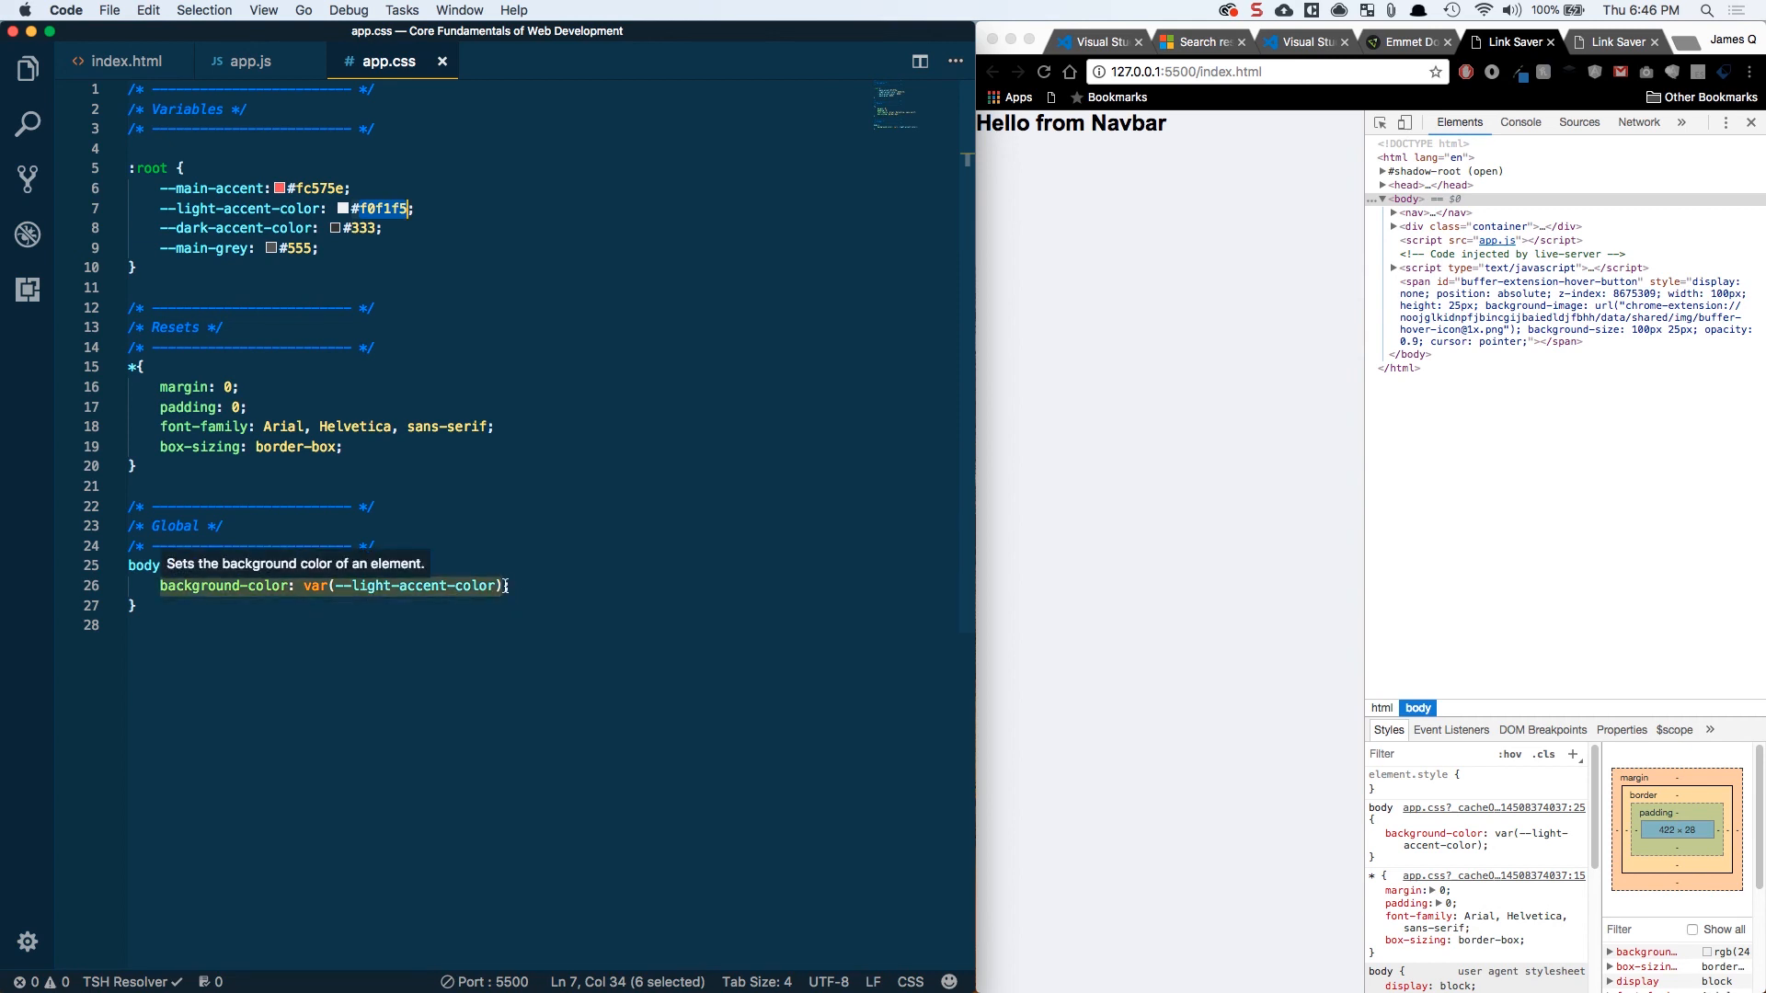
pyautogui.click(343, 227)
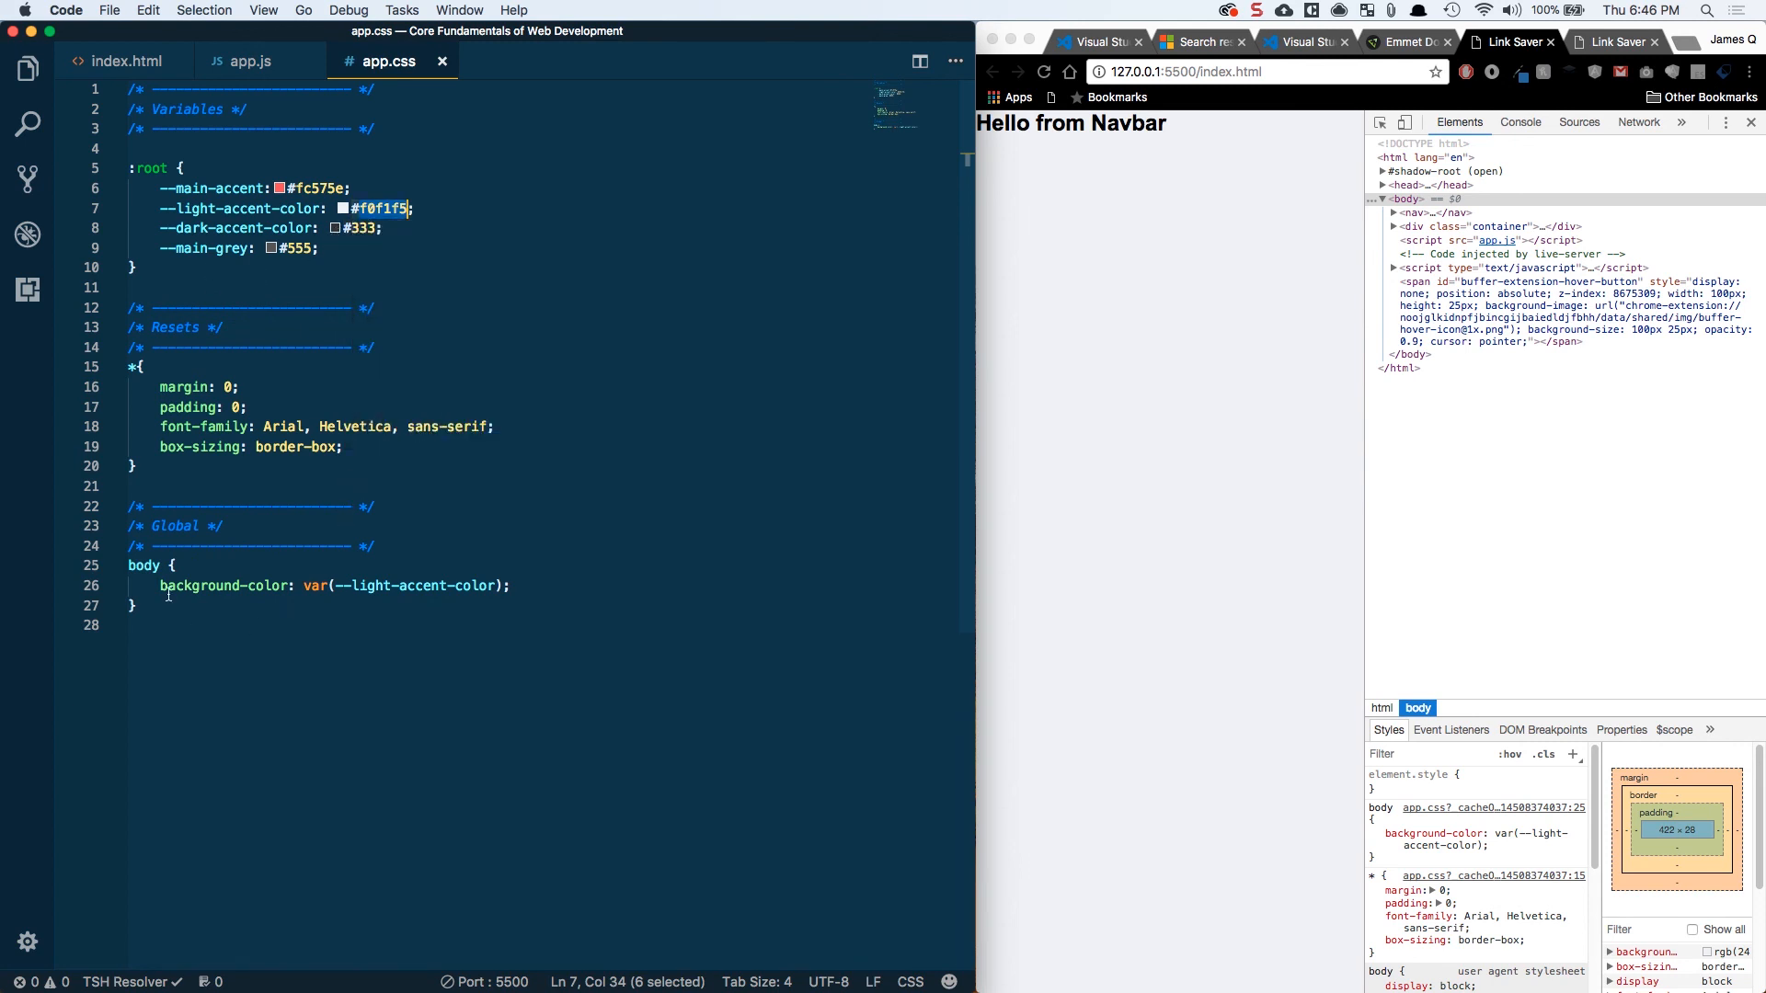
pyautogui.click(175, 586)
pyautogui.write('a {')
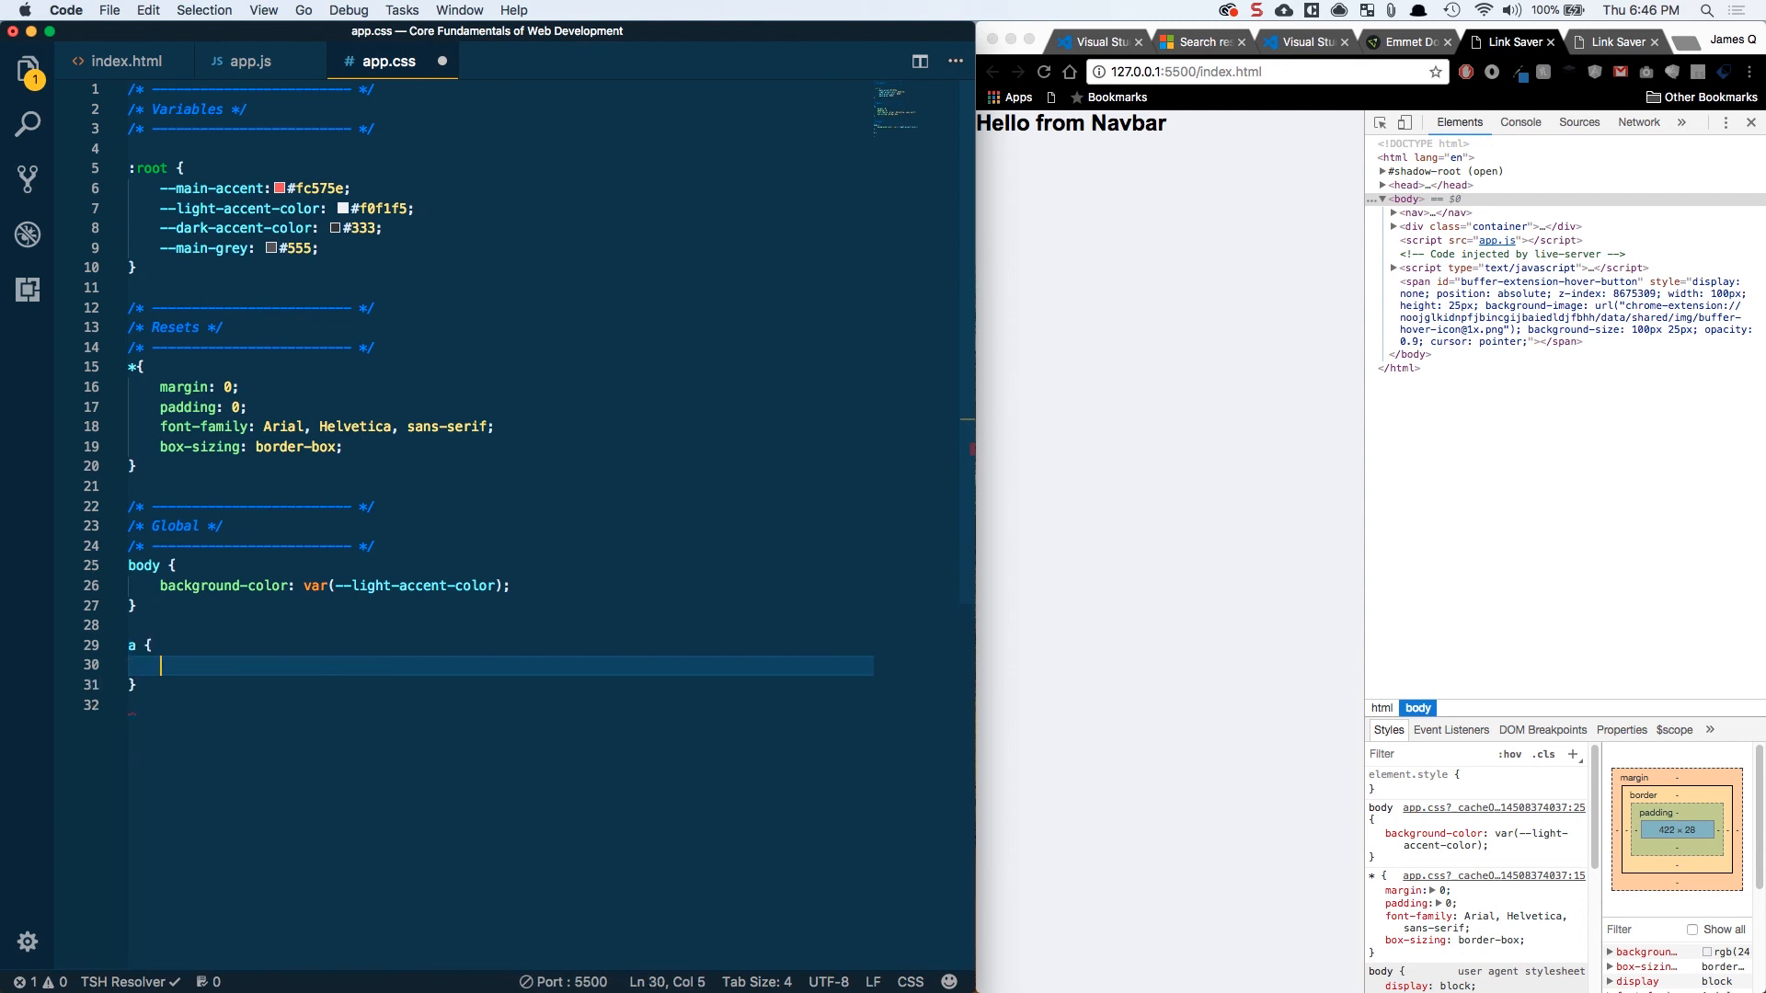
# Add an a rule with text-decoration: none
pyautogui.write('text-decoration: non')
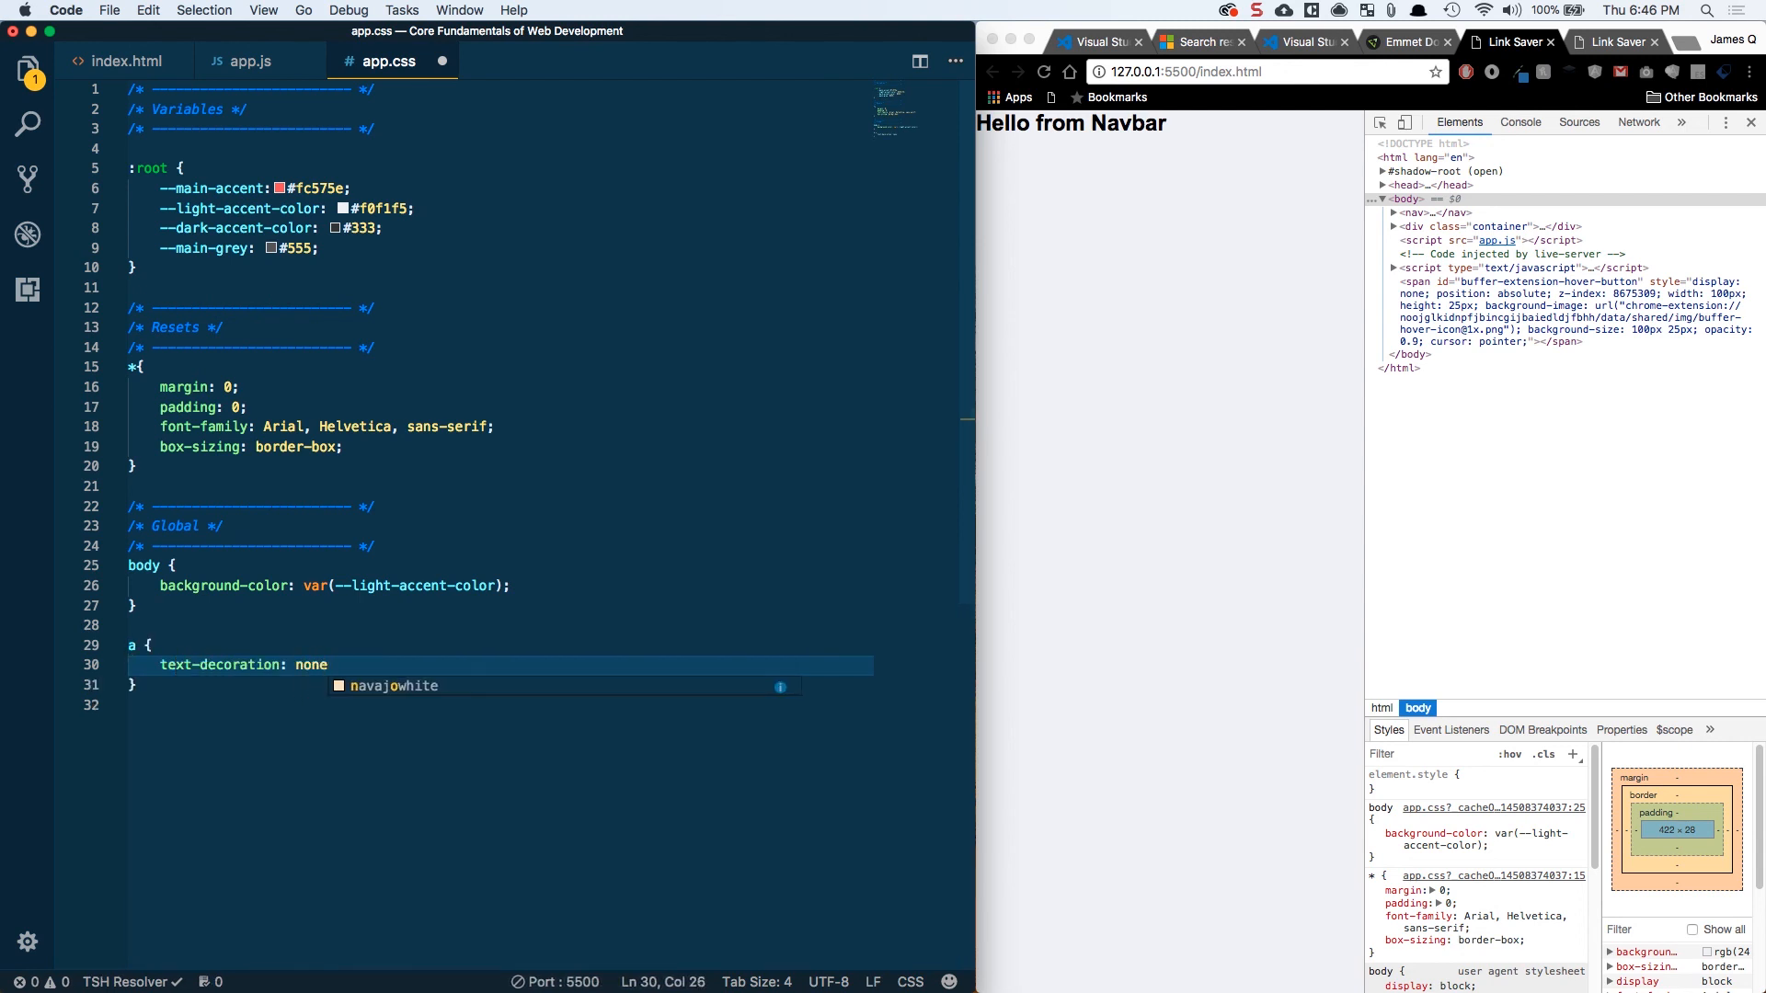
pyautogui.write('e;')
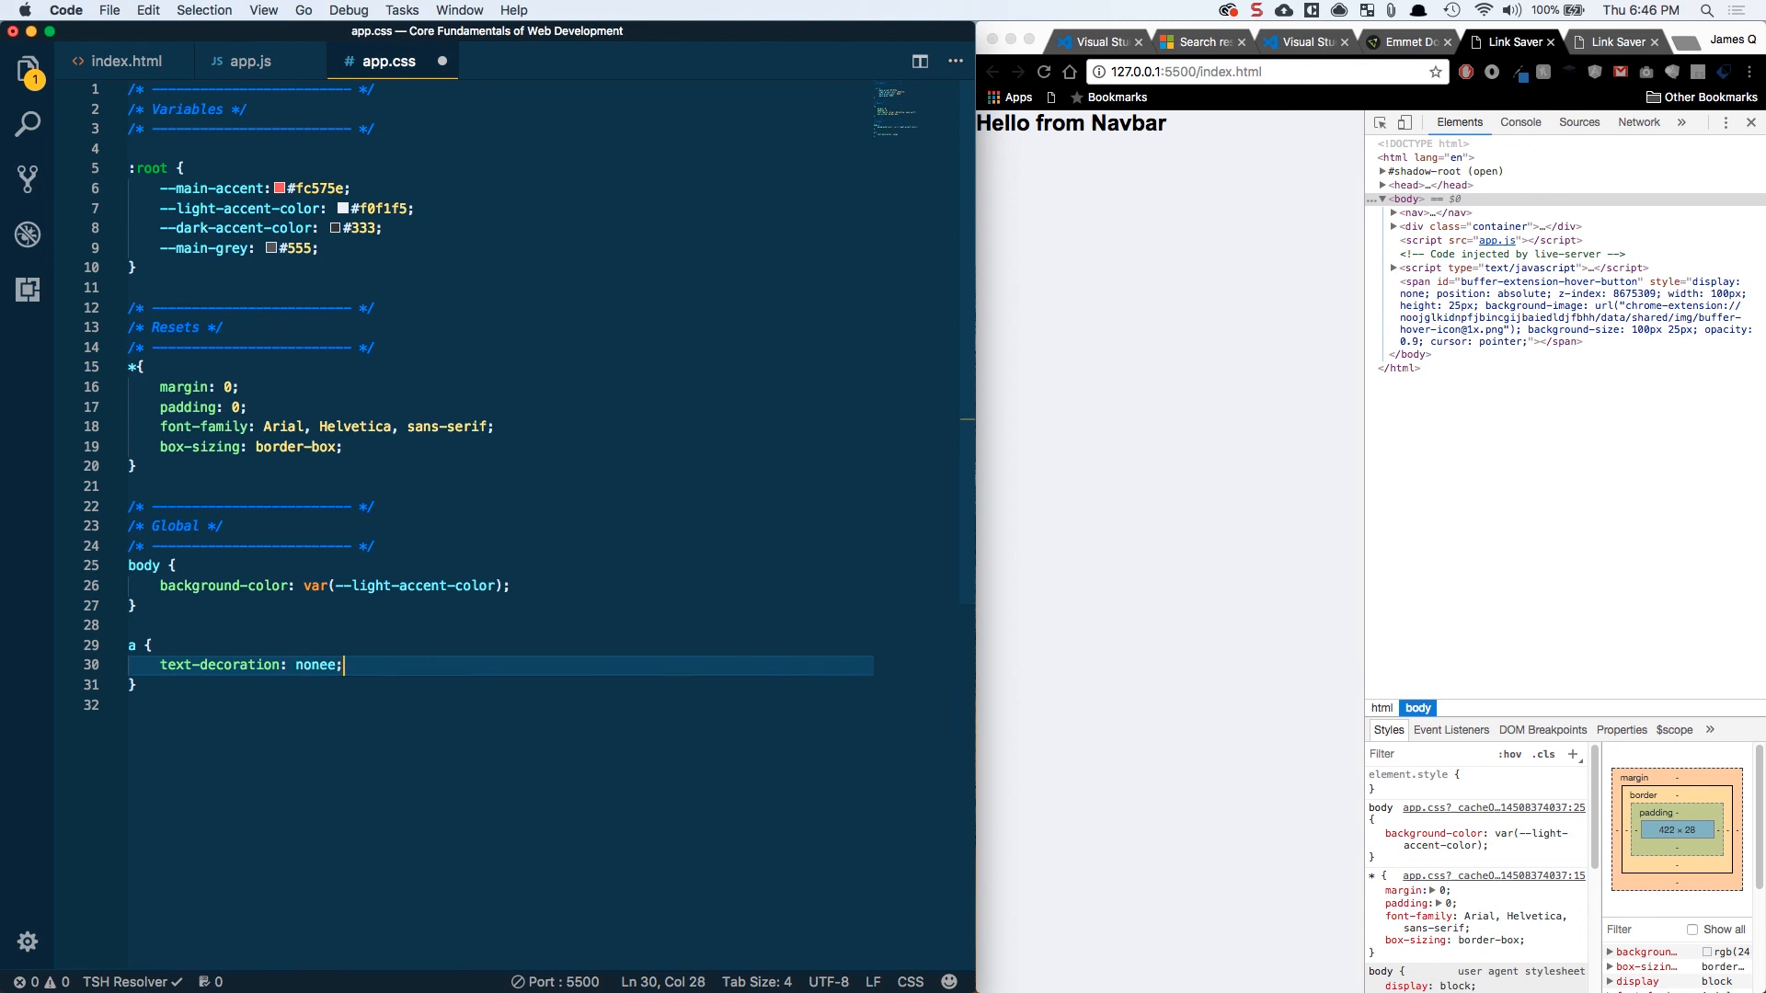
pyautogui.press('Backspace')
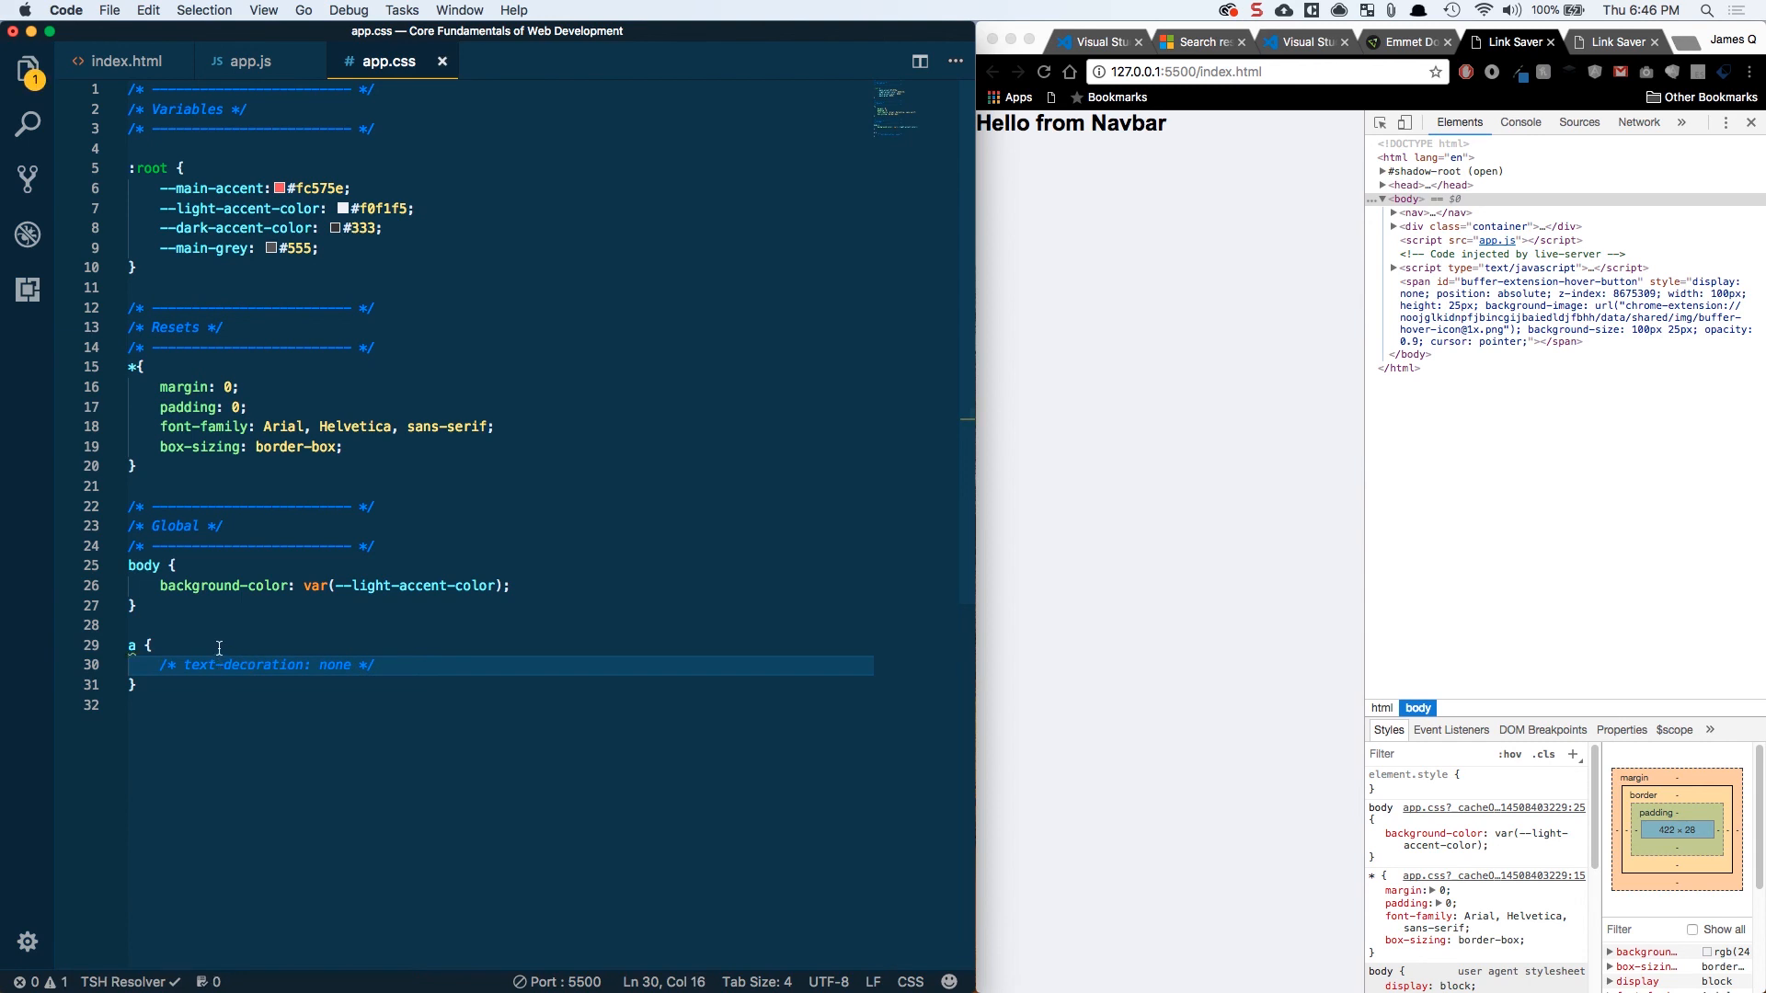
# Add an 'Anchor tag' test link in index.html, then return to app.css
pyautogui.click(124, 60)
pyautogui.write('<a href=""></a>')
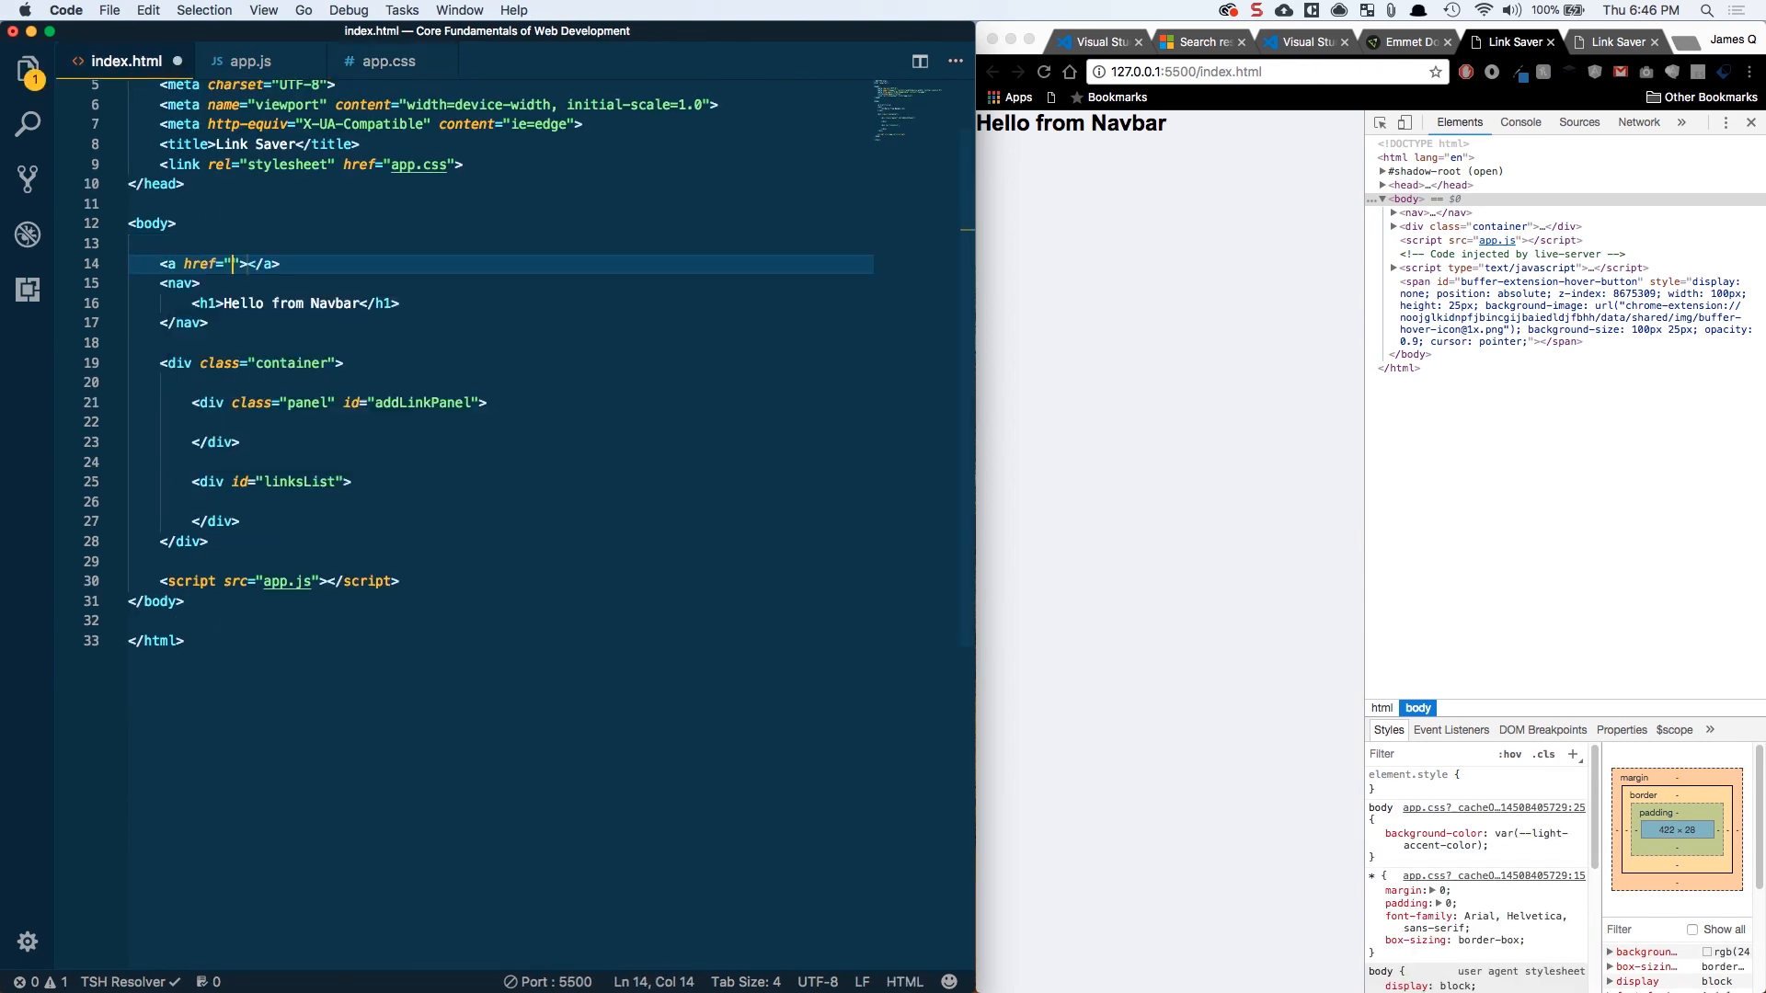
pyautogui.write('A')
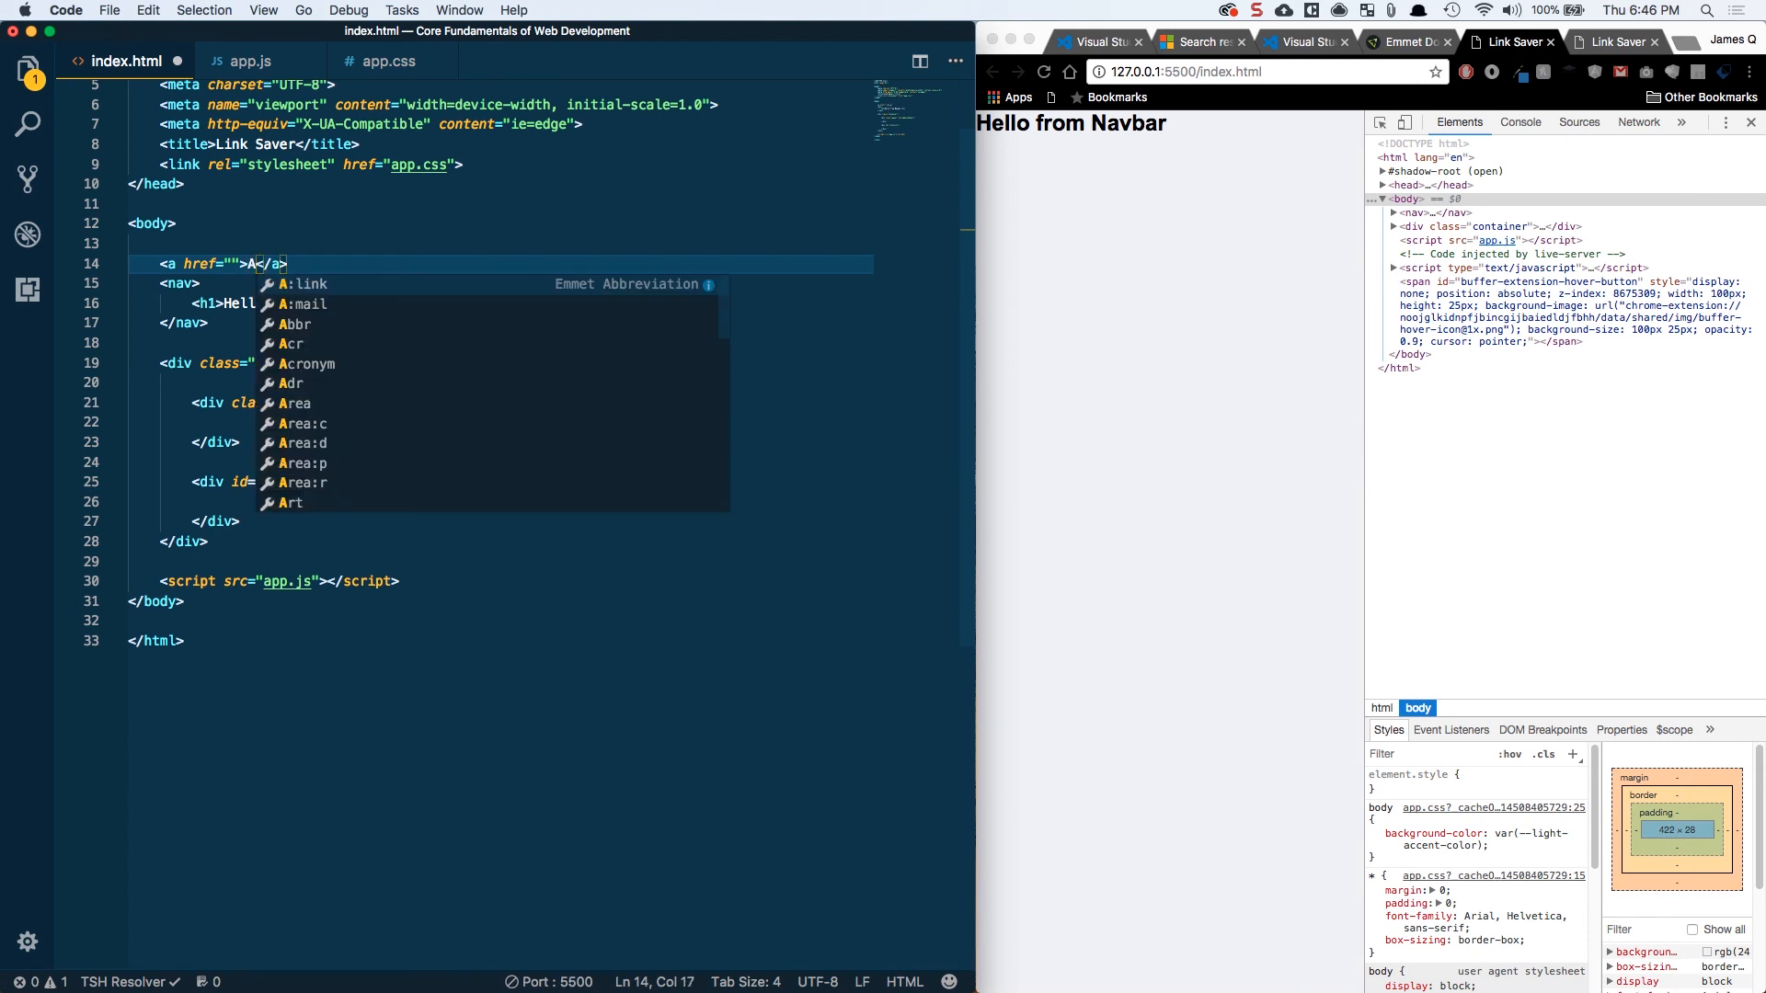
pyautogui.write('nchor tag')
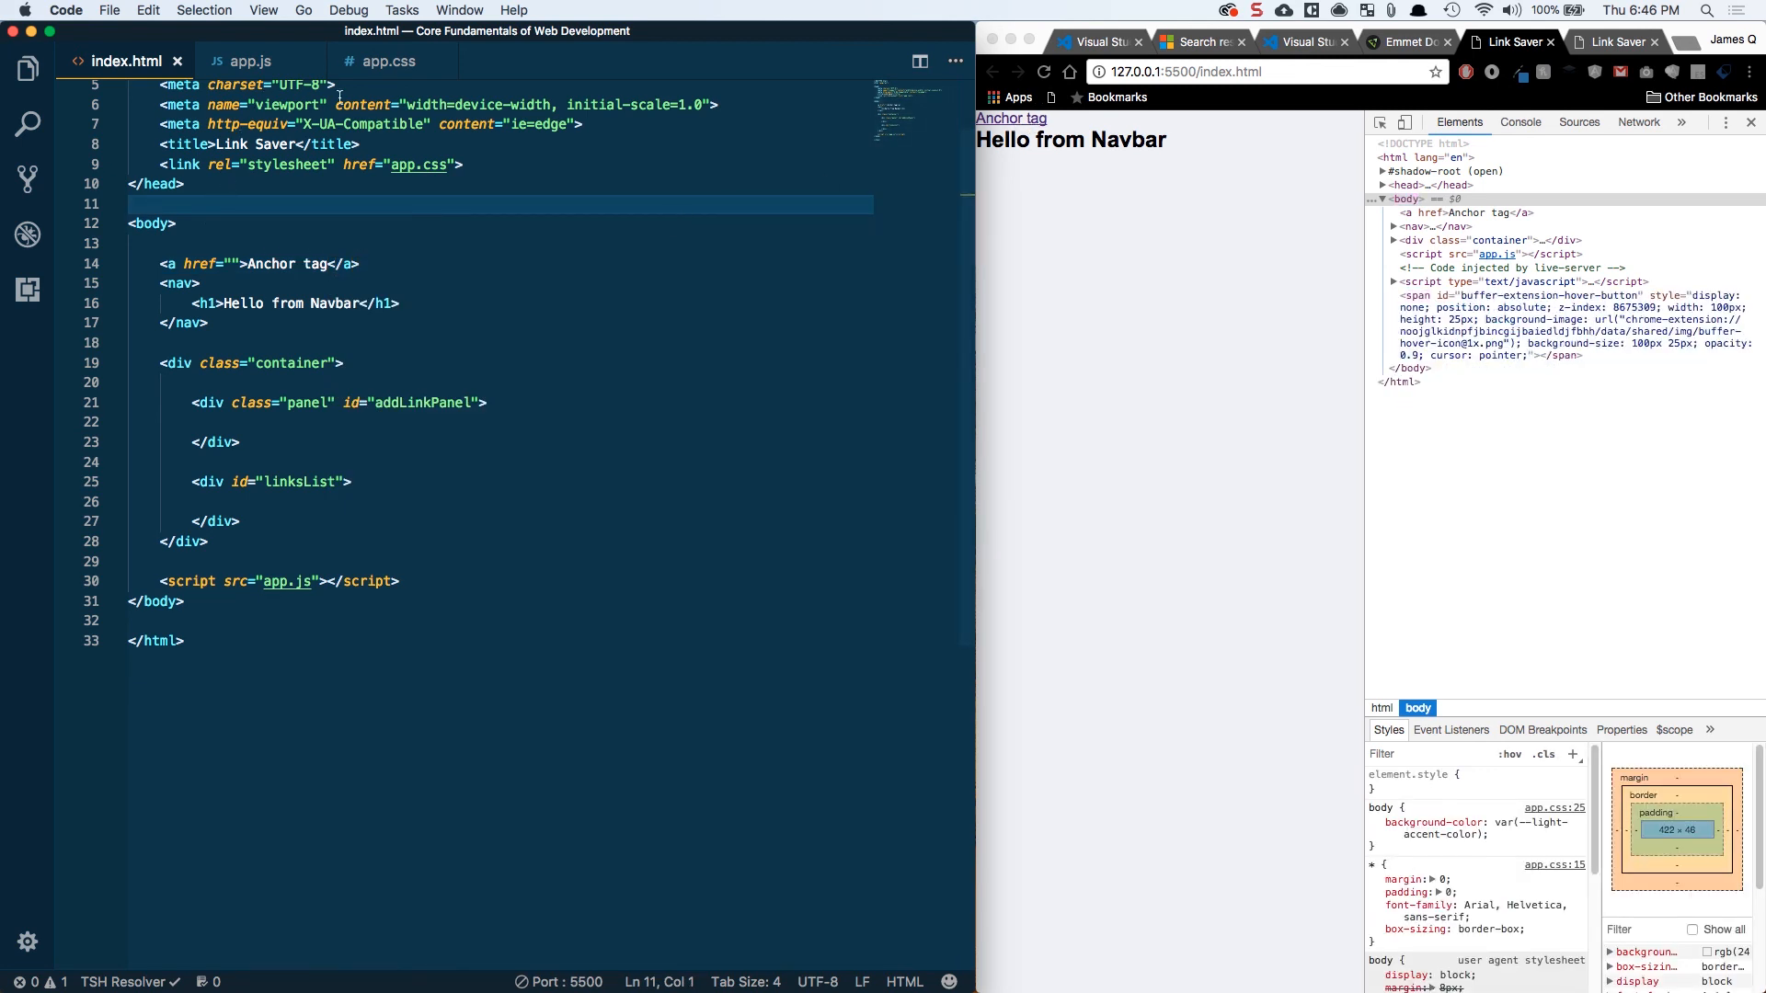
pyautogui.click(387, 61)
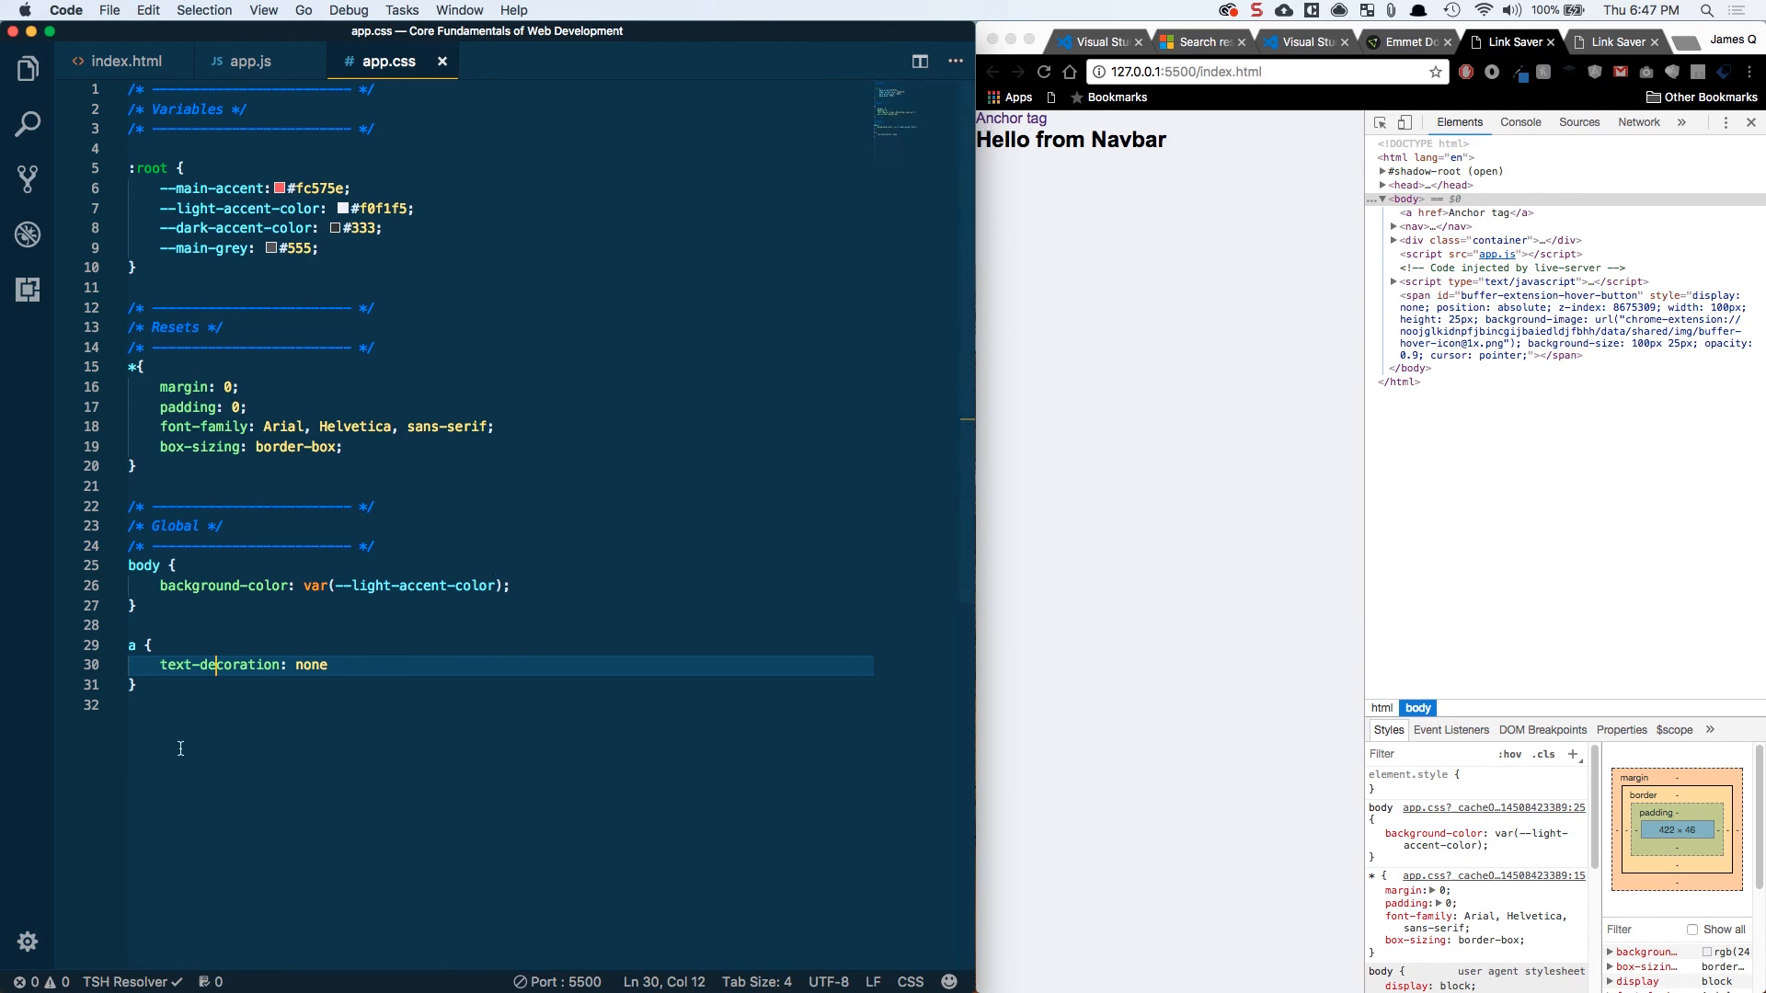
# Add an a:hover rule with cursor: pointer, then test the link in Chrome
pyautogui.press('Enter')
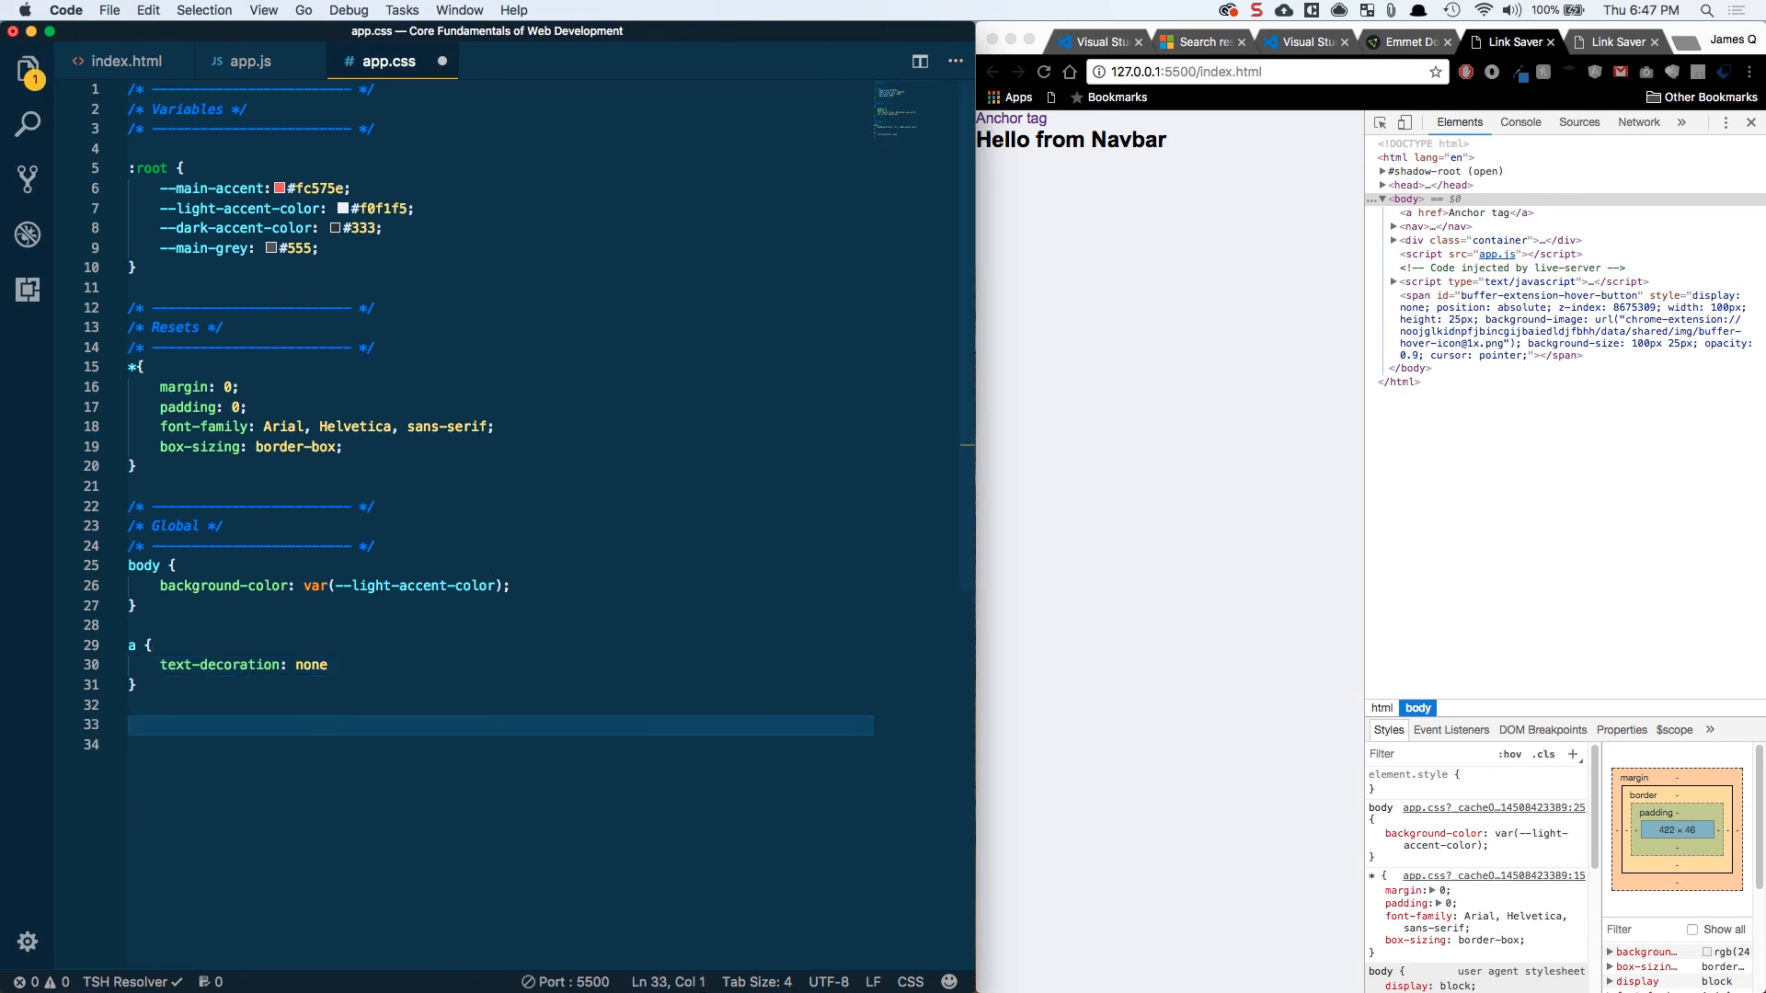
pyautogui.write('a:hover')
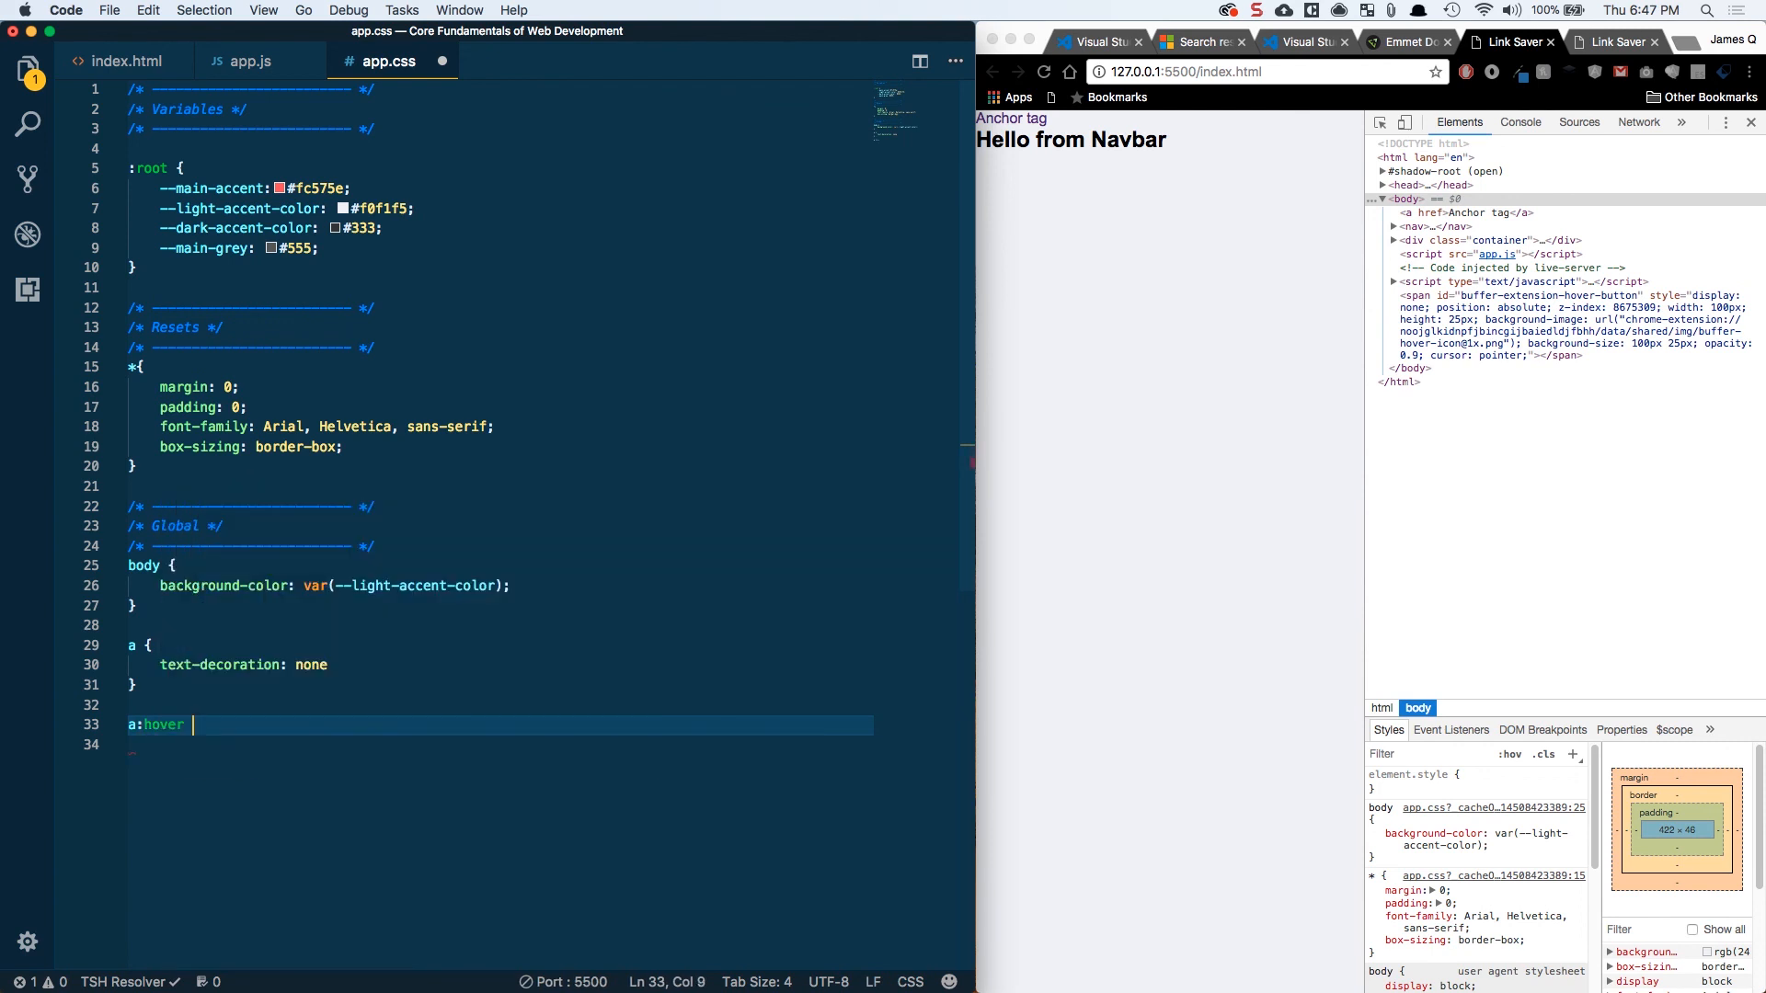
pyautogui.write('{')
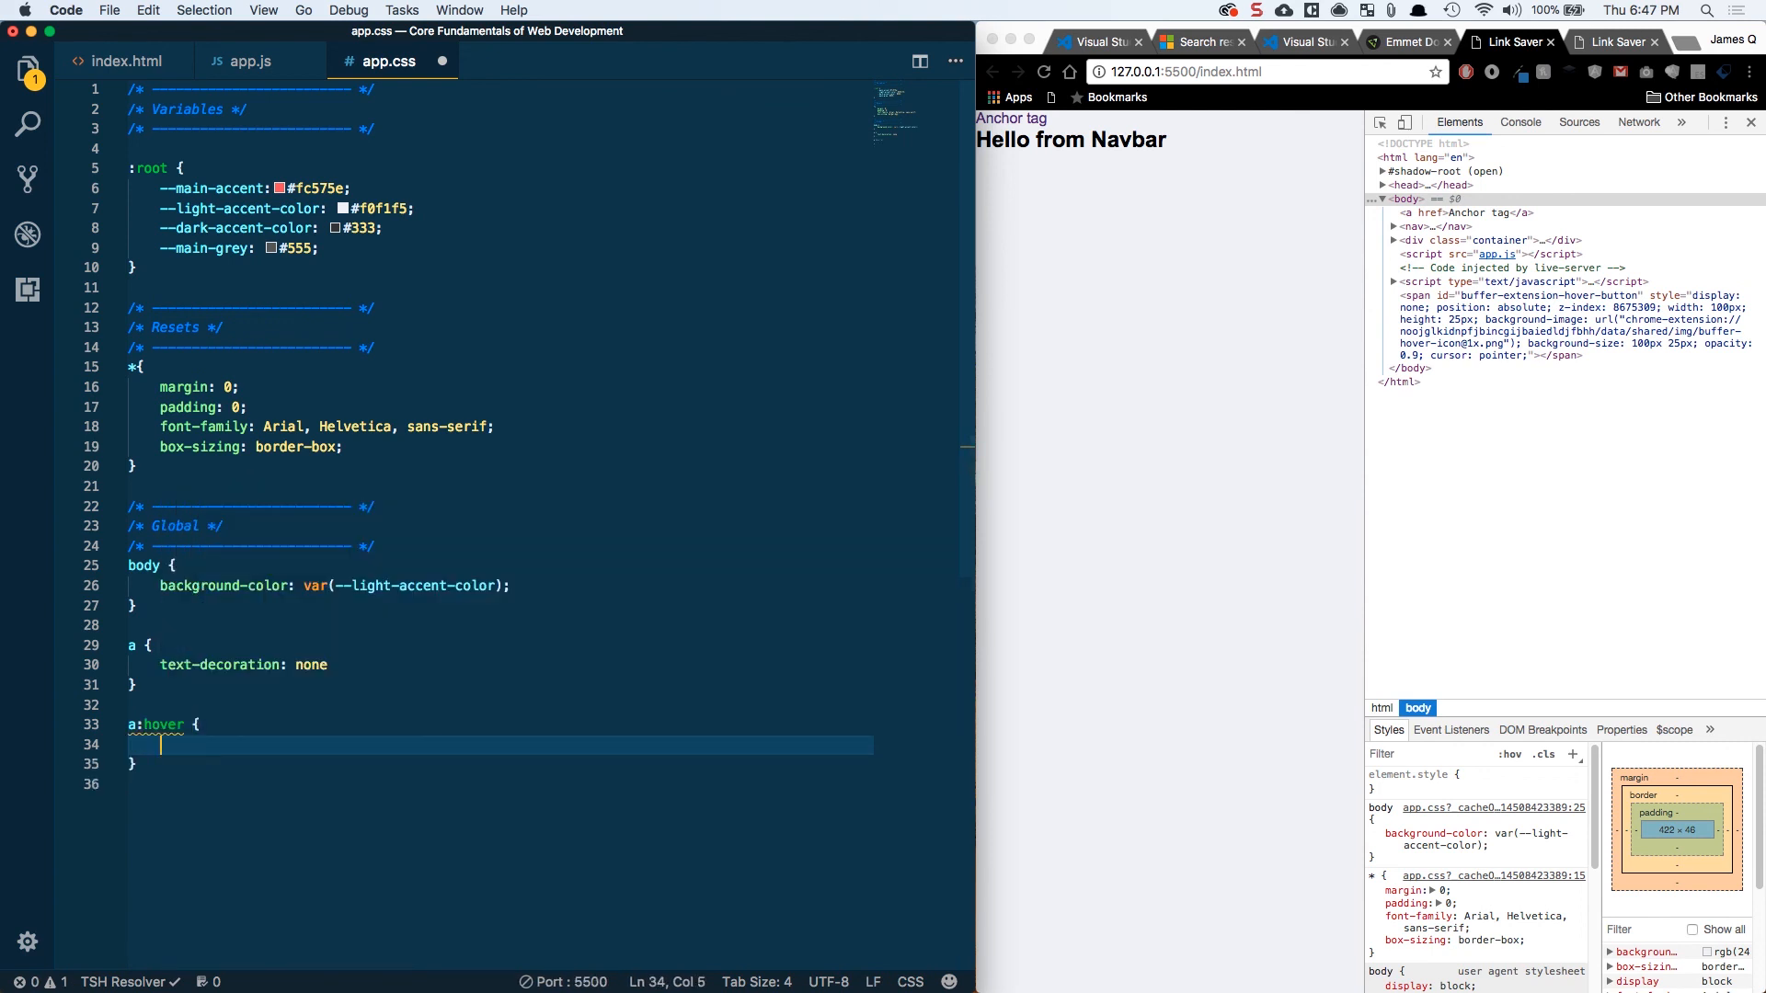
pyautogui.write('cursor: pointer;')
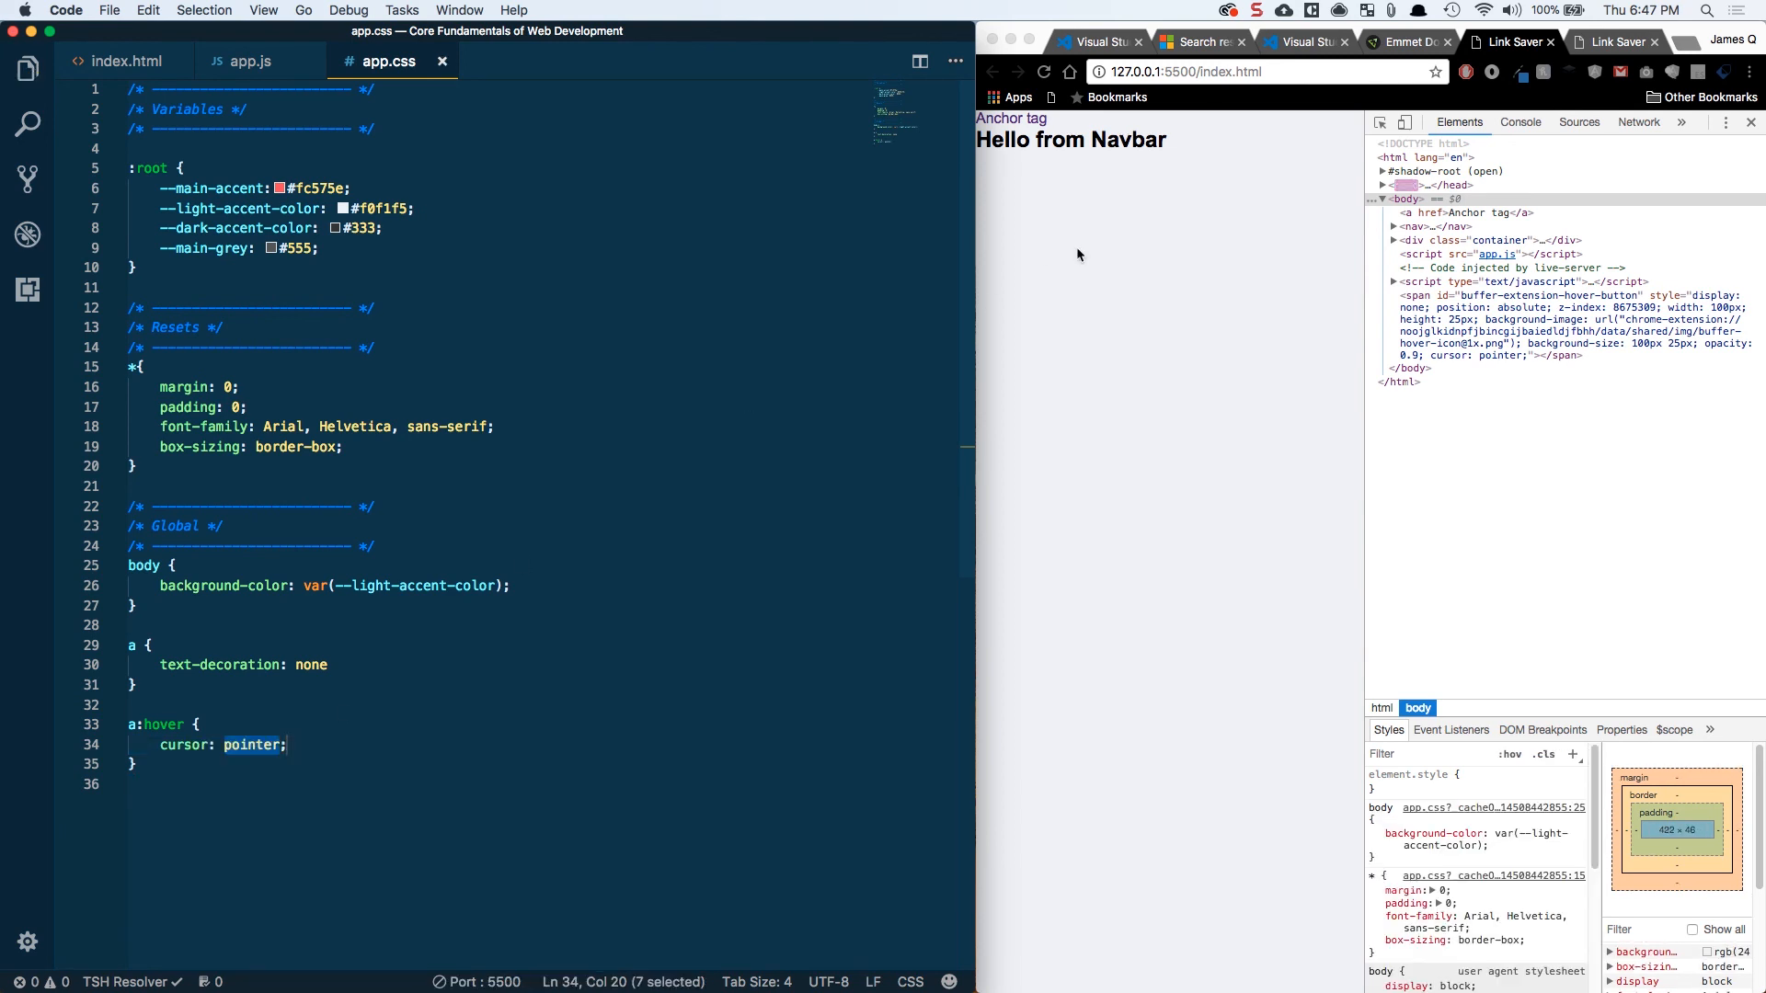
pyautogui.click(1009, 117)
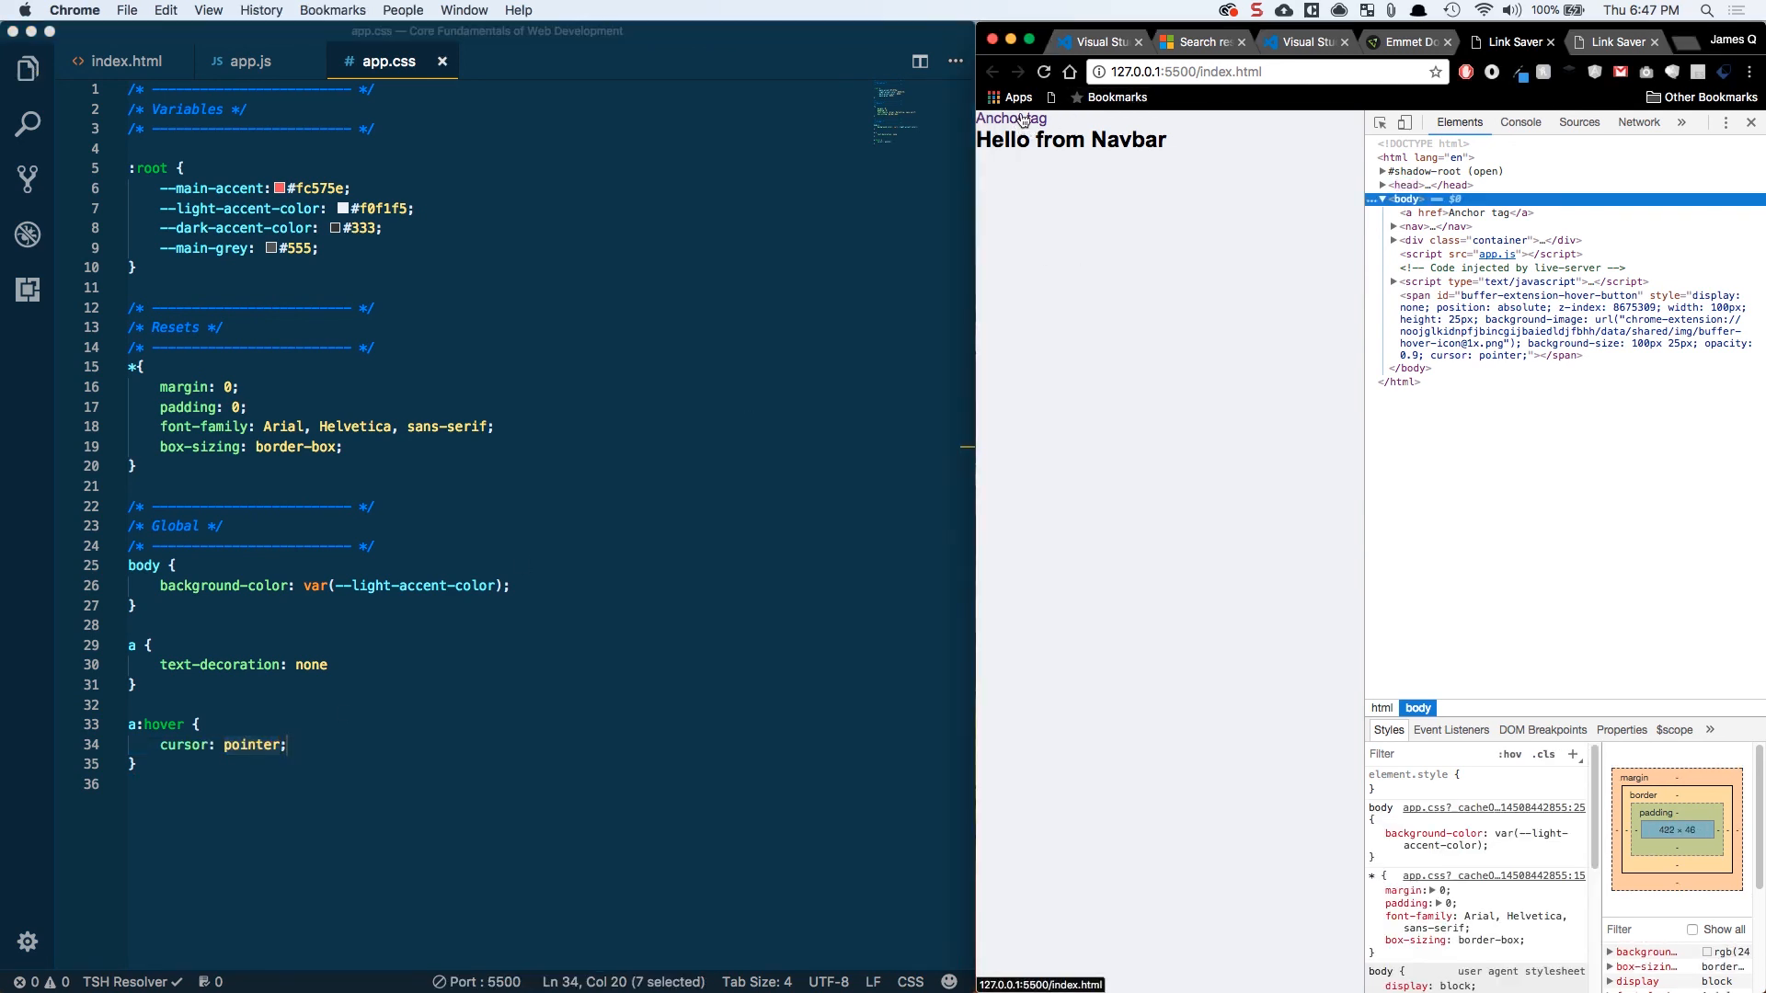